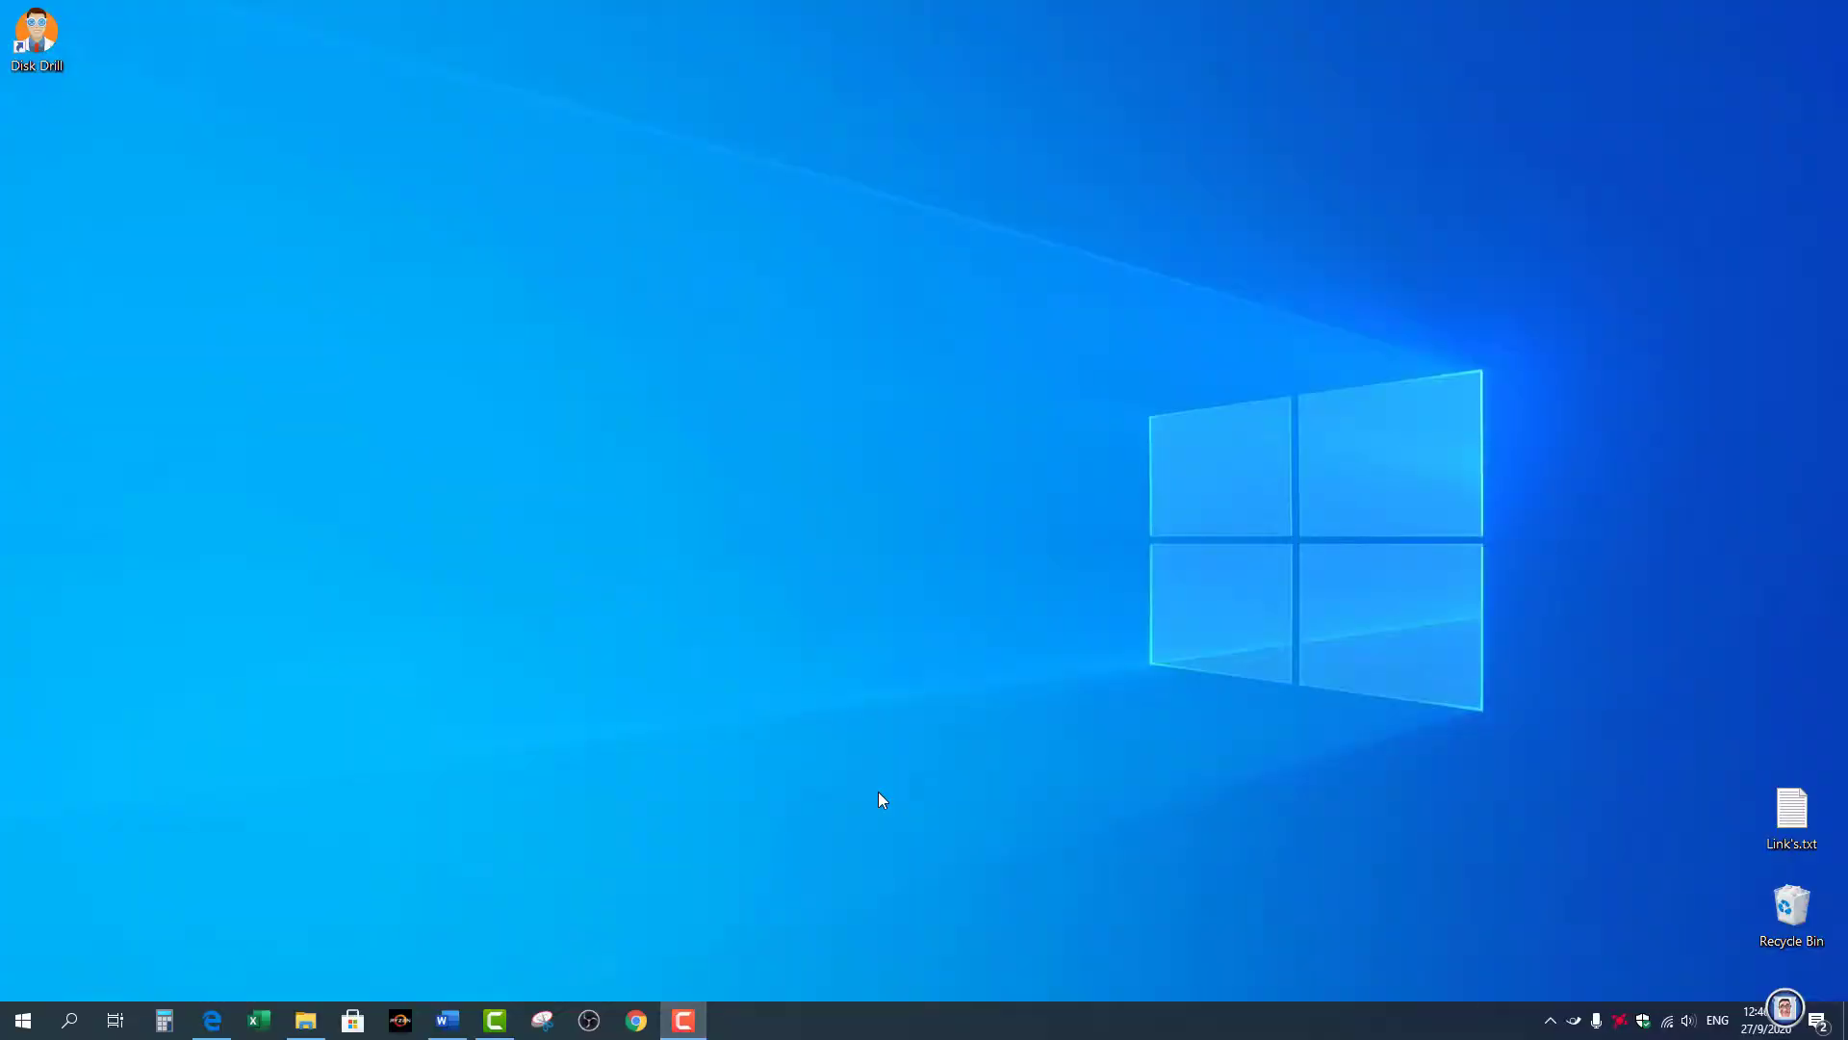
# Bring up Settings on the System Display page and scroll the sidebar toward Clipboard
pyautogui.press('Win+I')
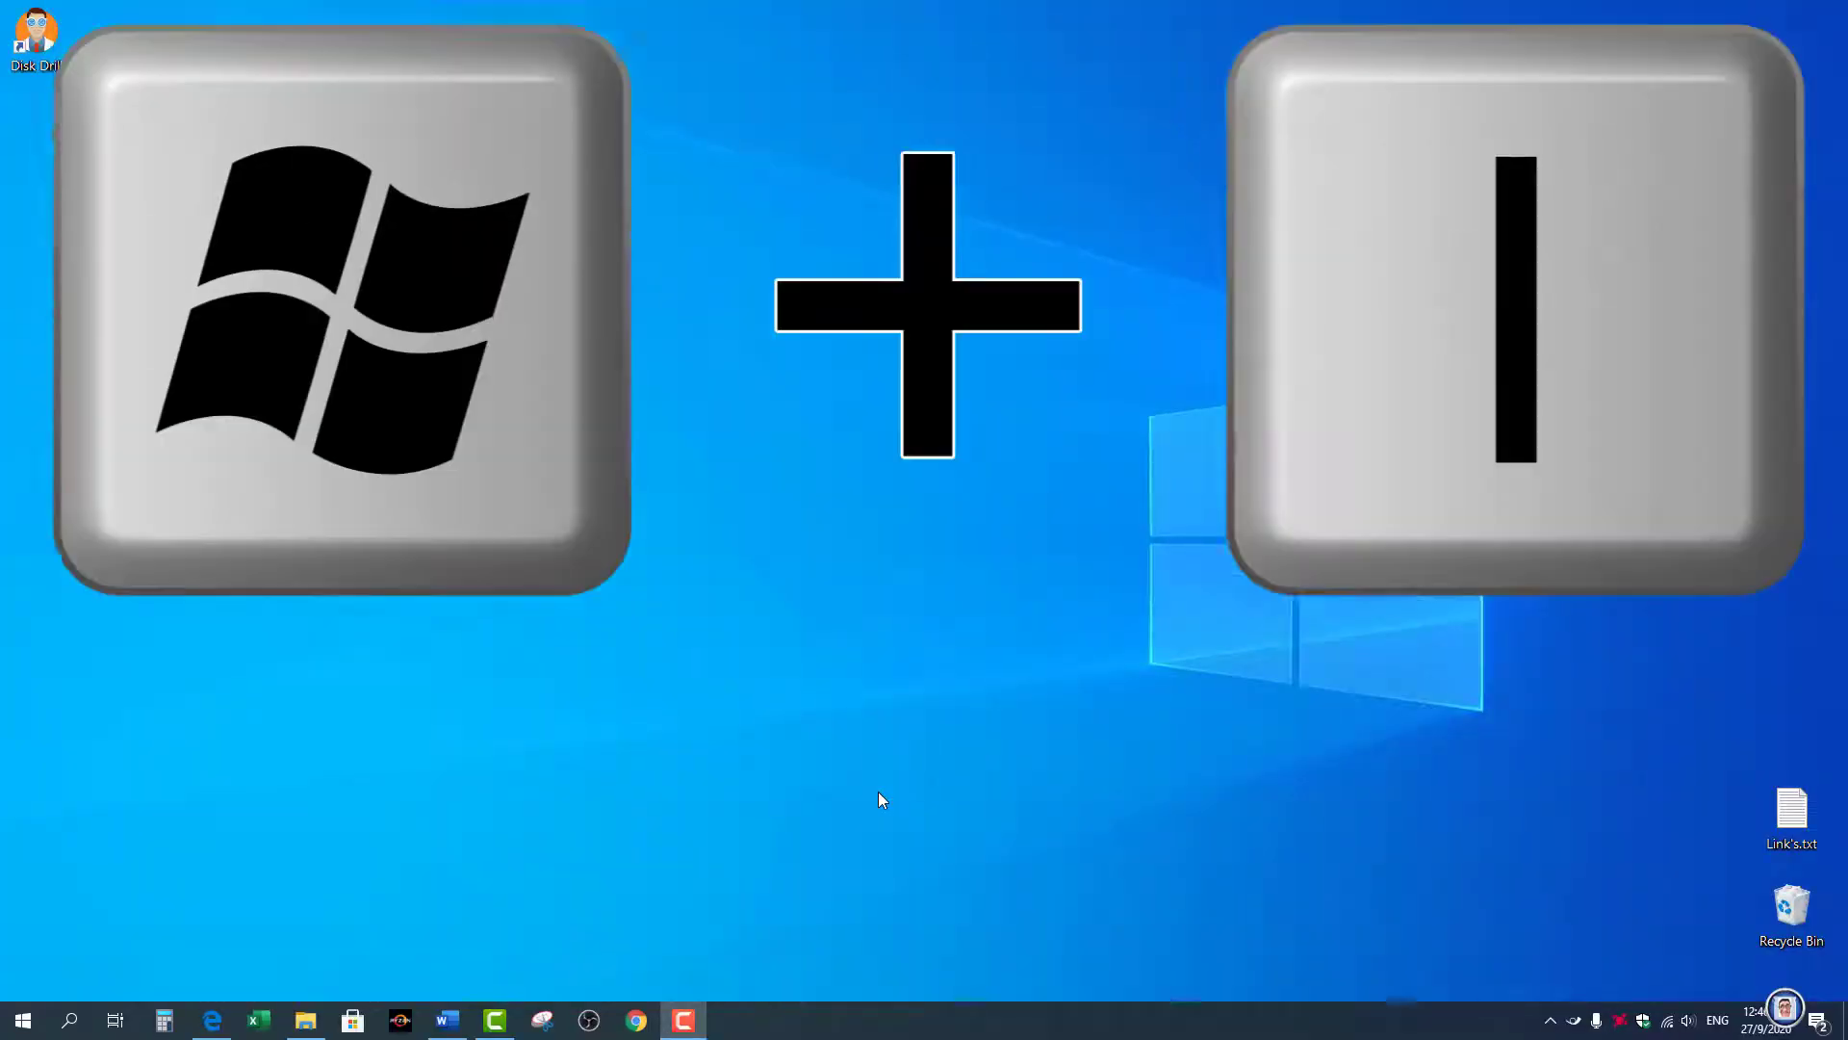
pyautogui.press('Win+I')
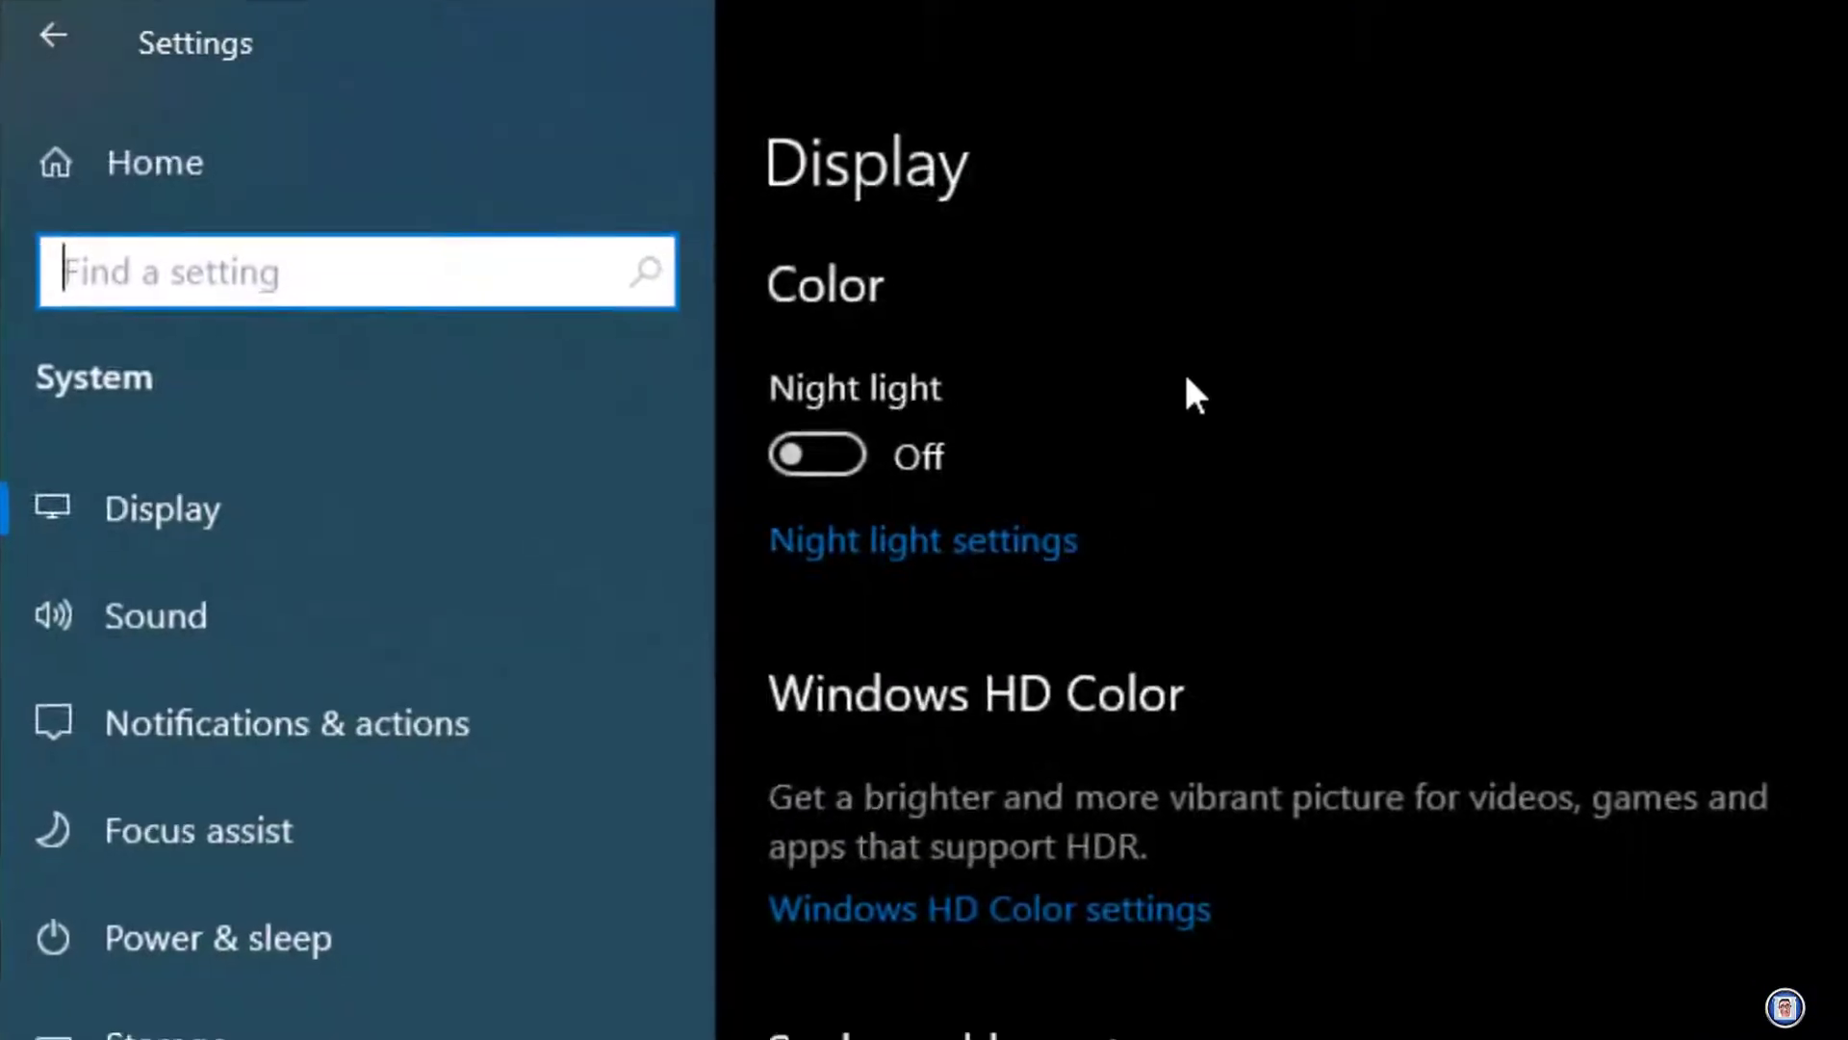
pyautogui.scroll(-3)
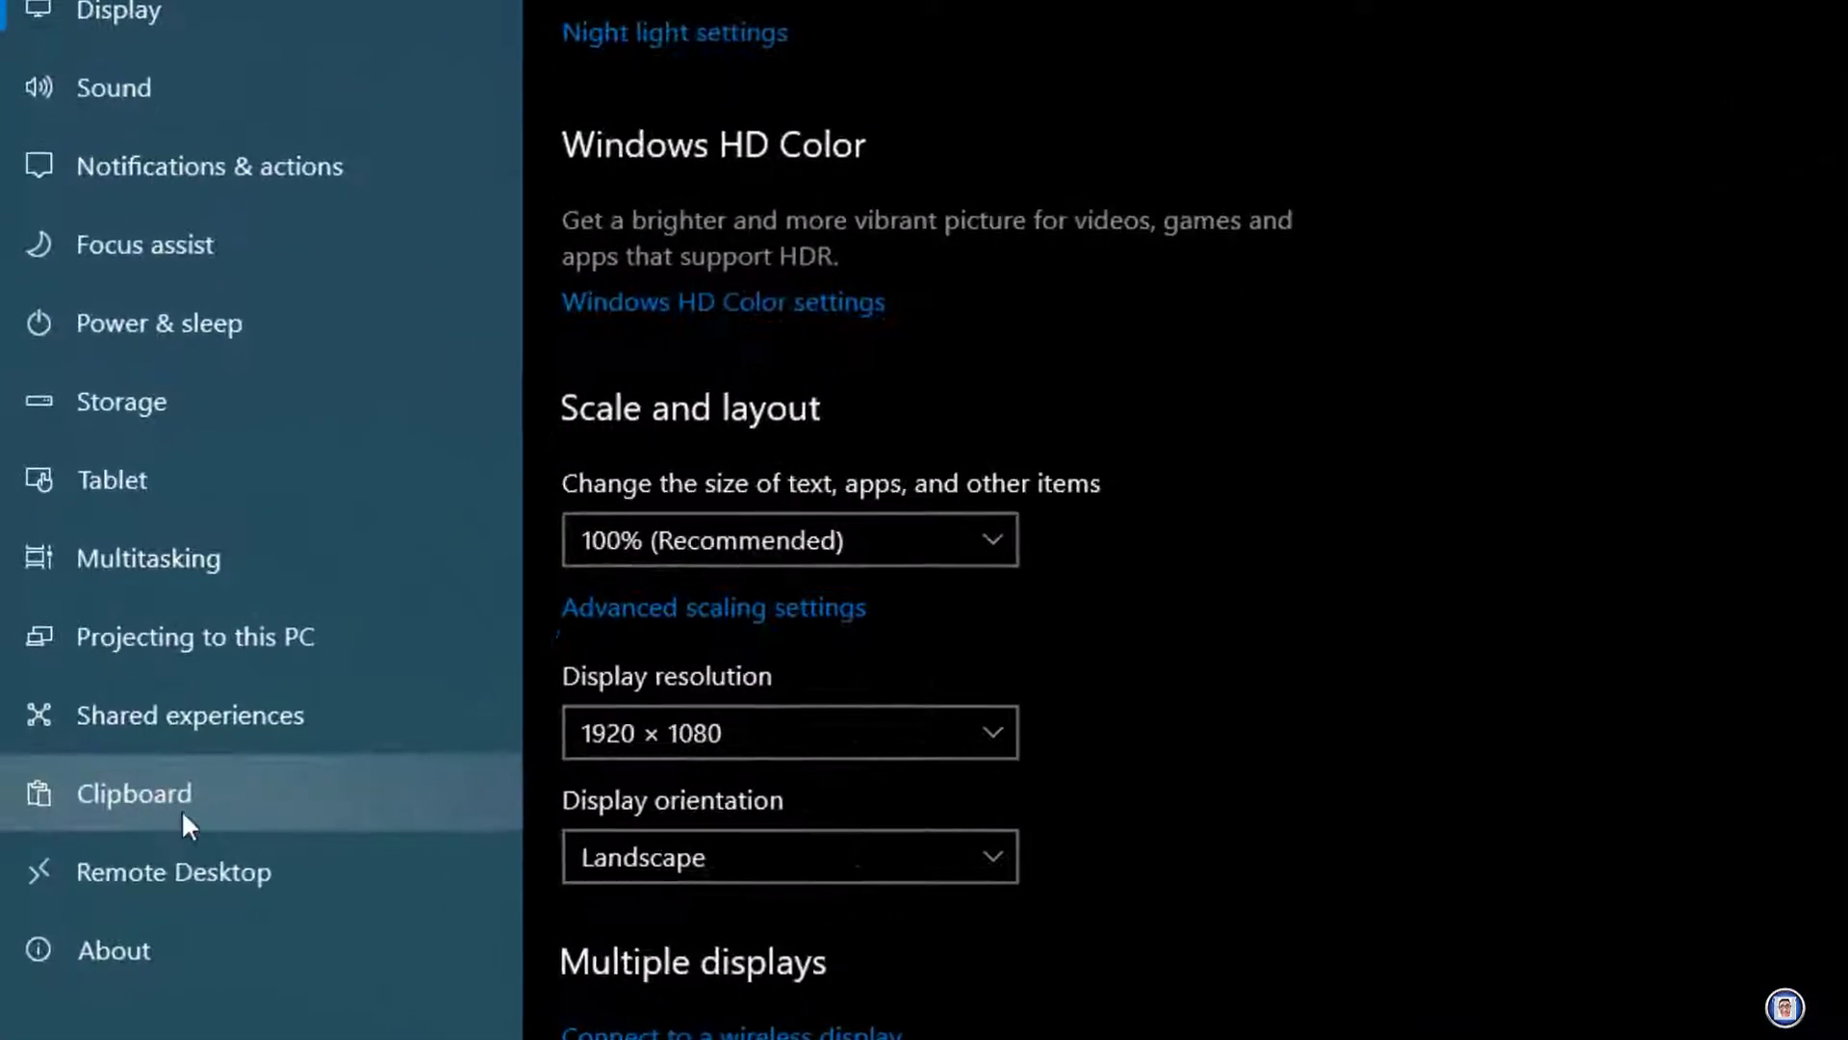
# Go to the Clipboard page and leave the Clipboard history toggle switched On
pyautogui.click(134, 793)
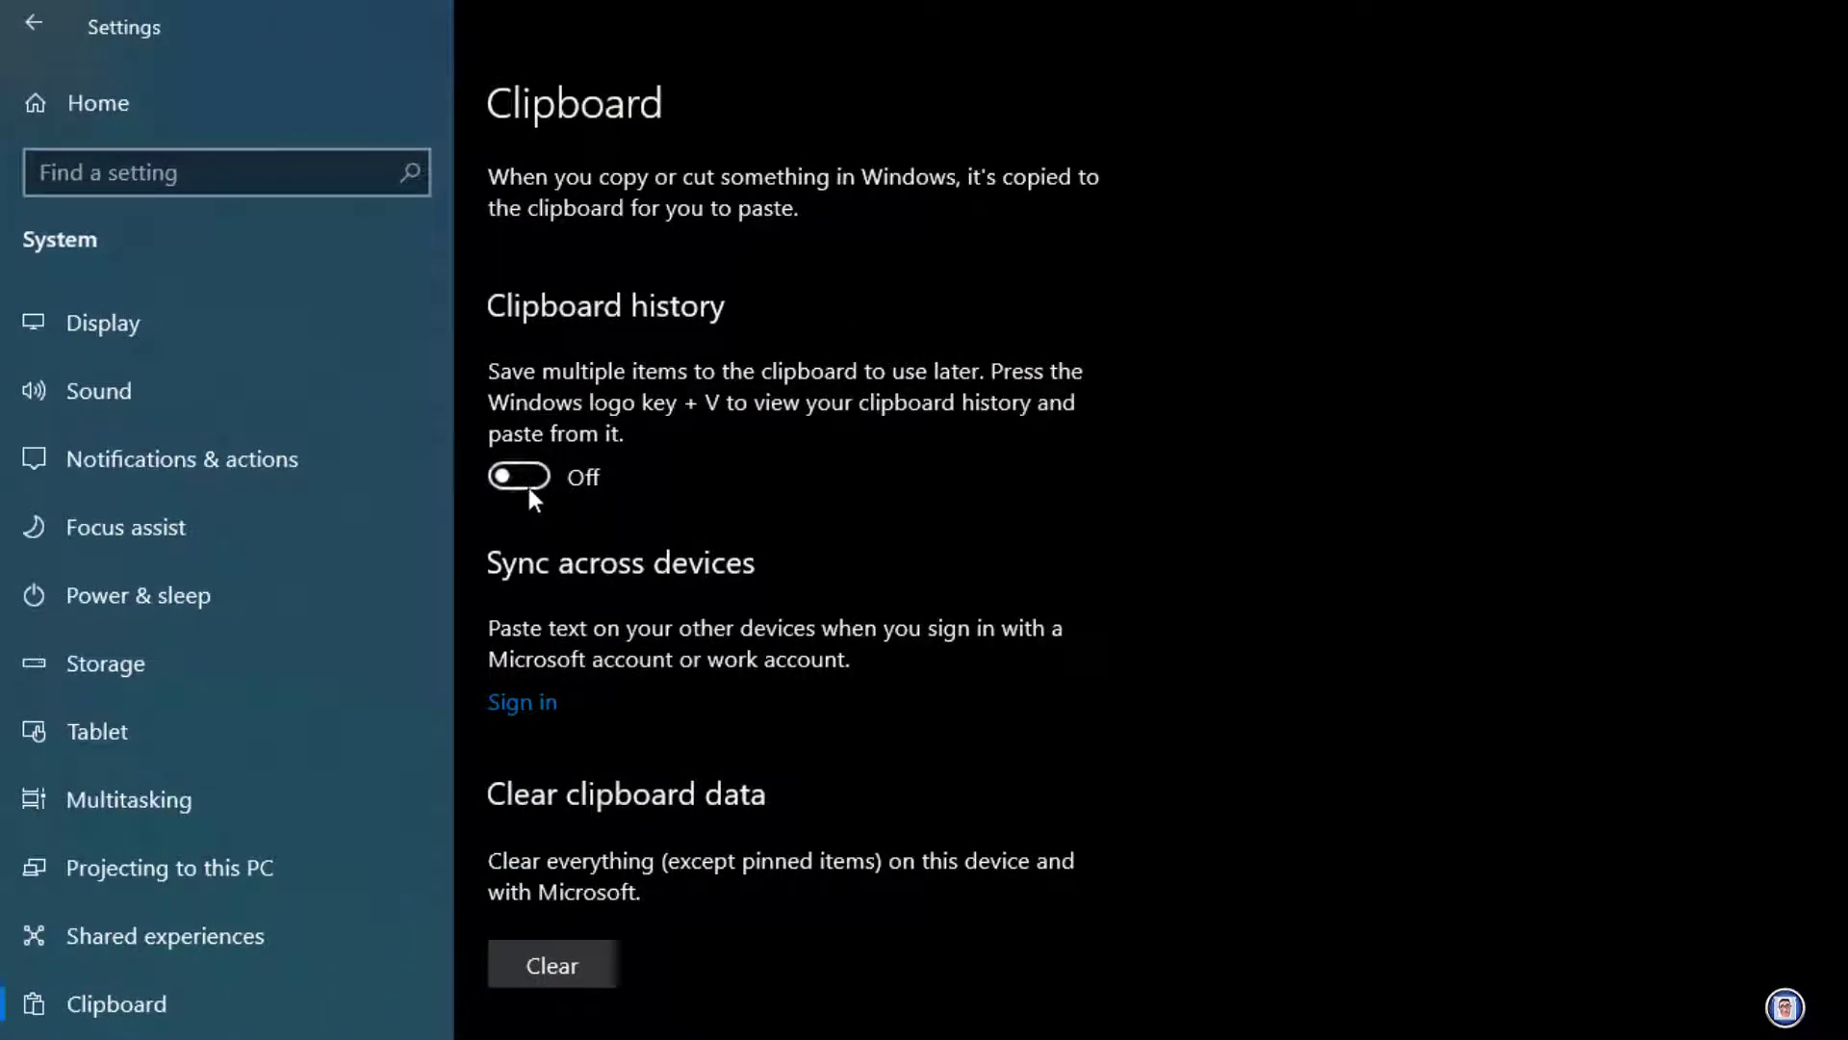
pyautogui.click(519, 477)
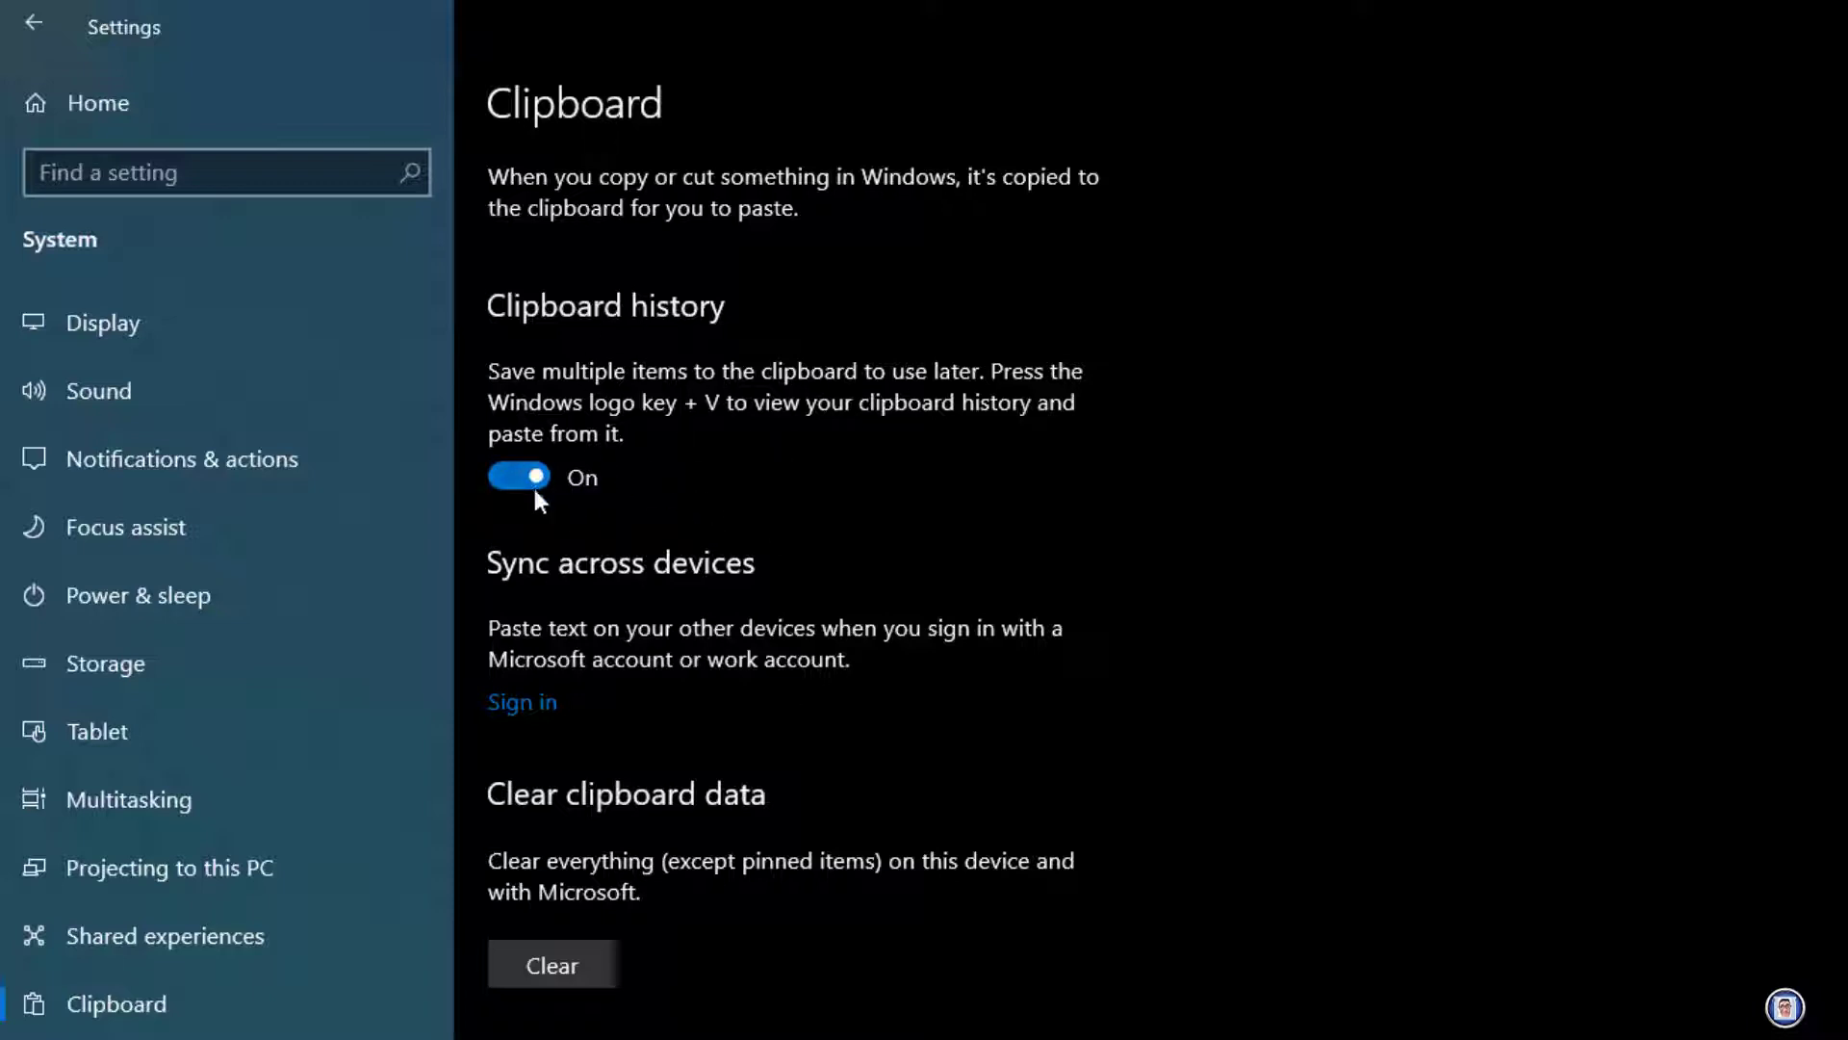
pyautogui.click(519, 476)
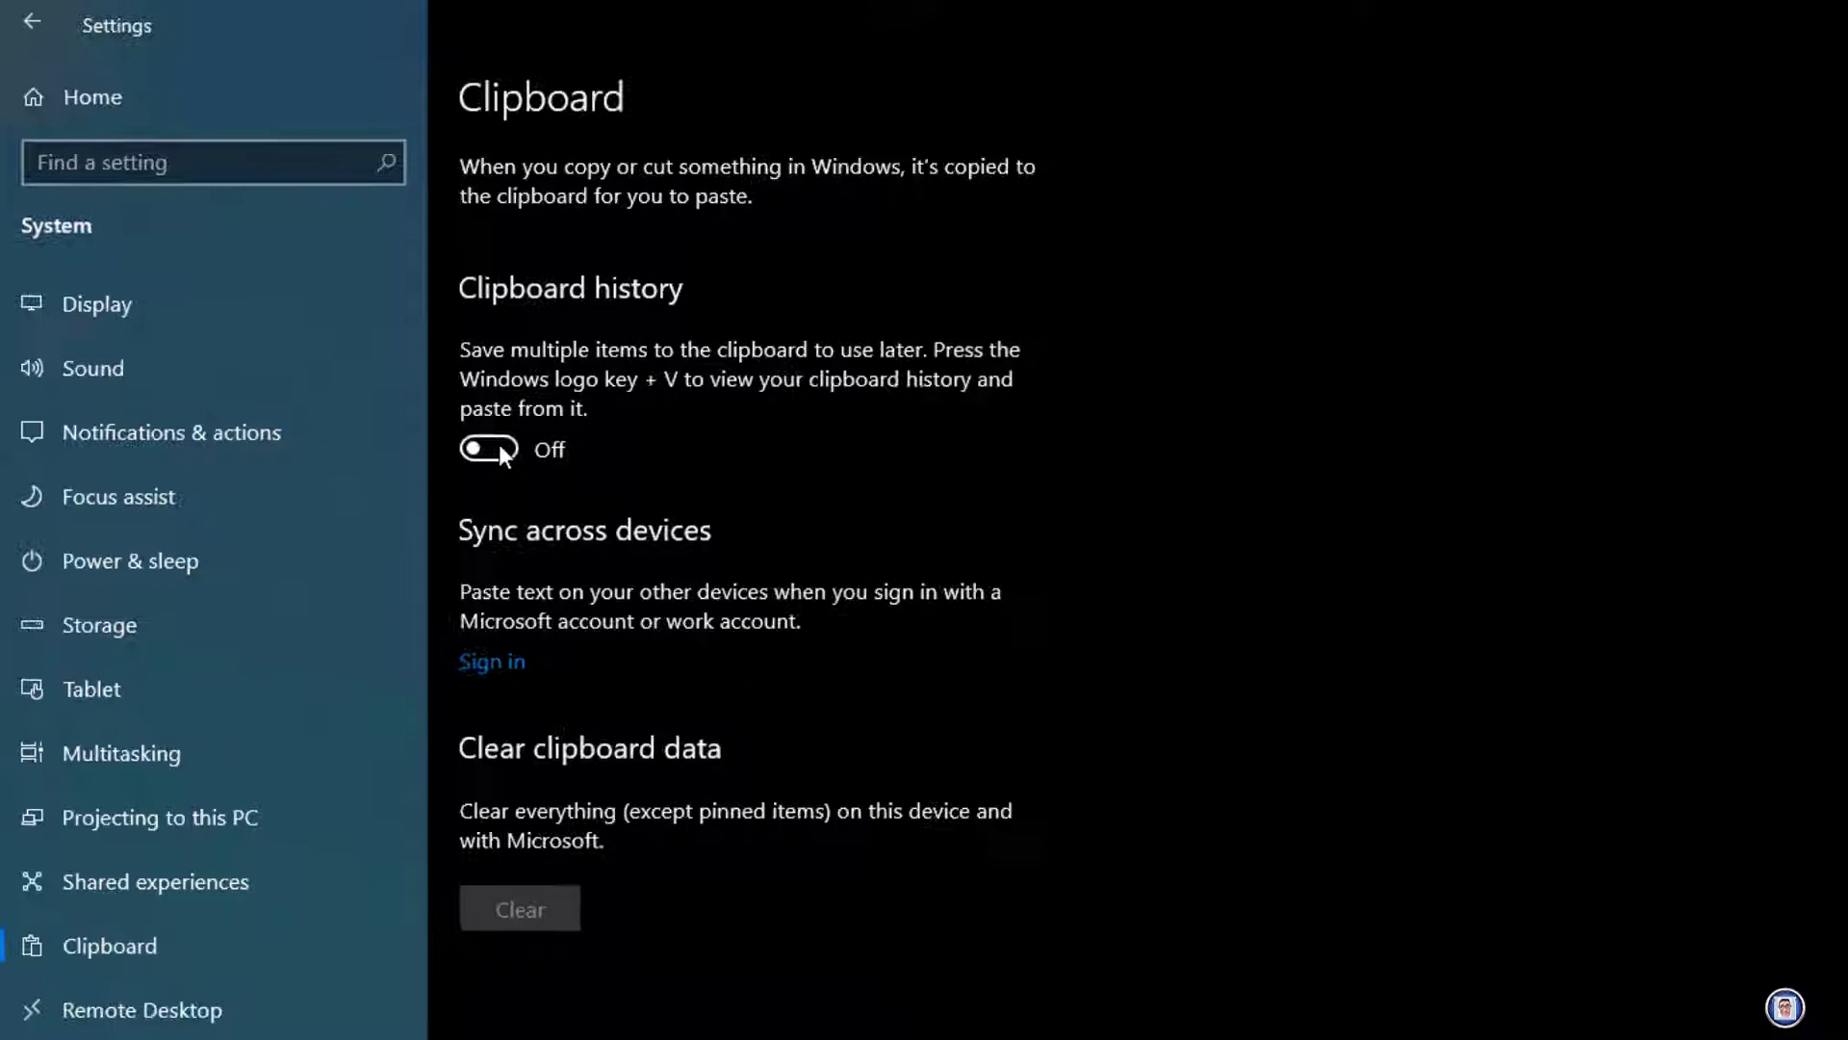
pyautogui.click(489, 449)
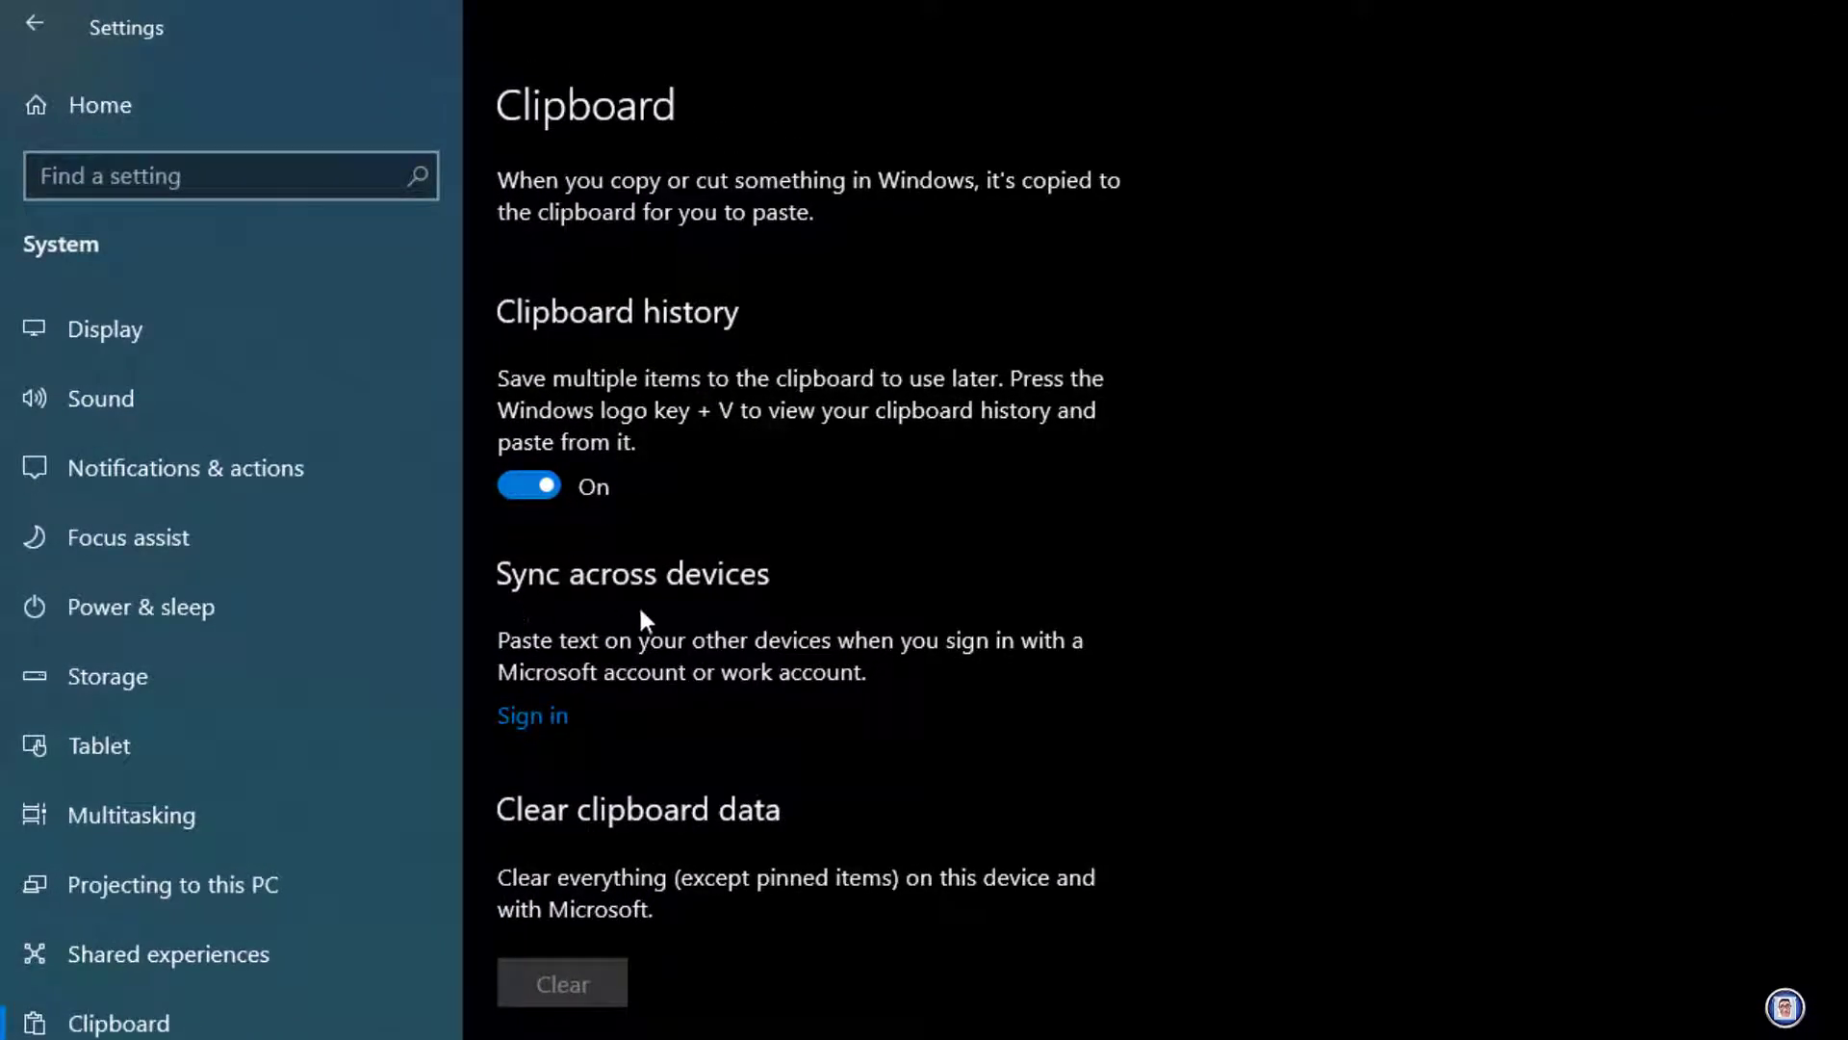
pyautogui.moveTo(623, 630)
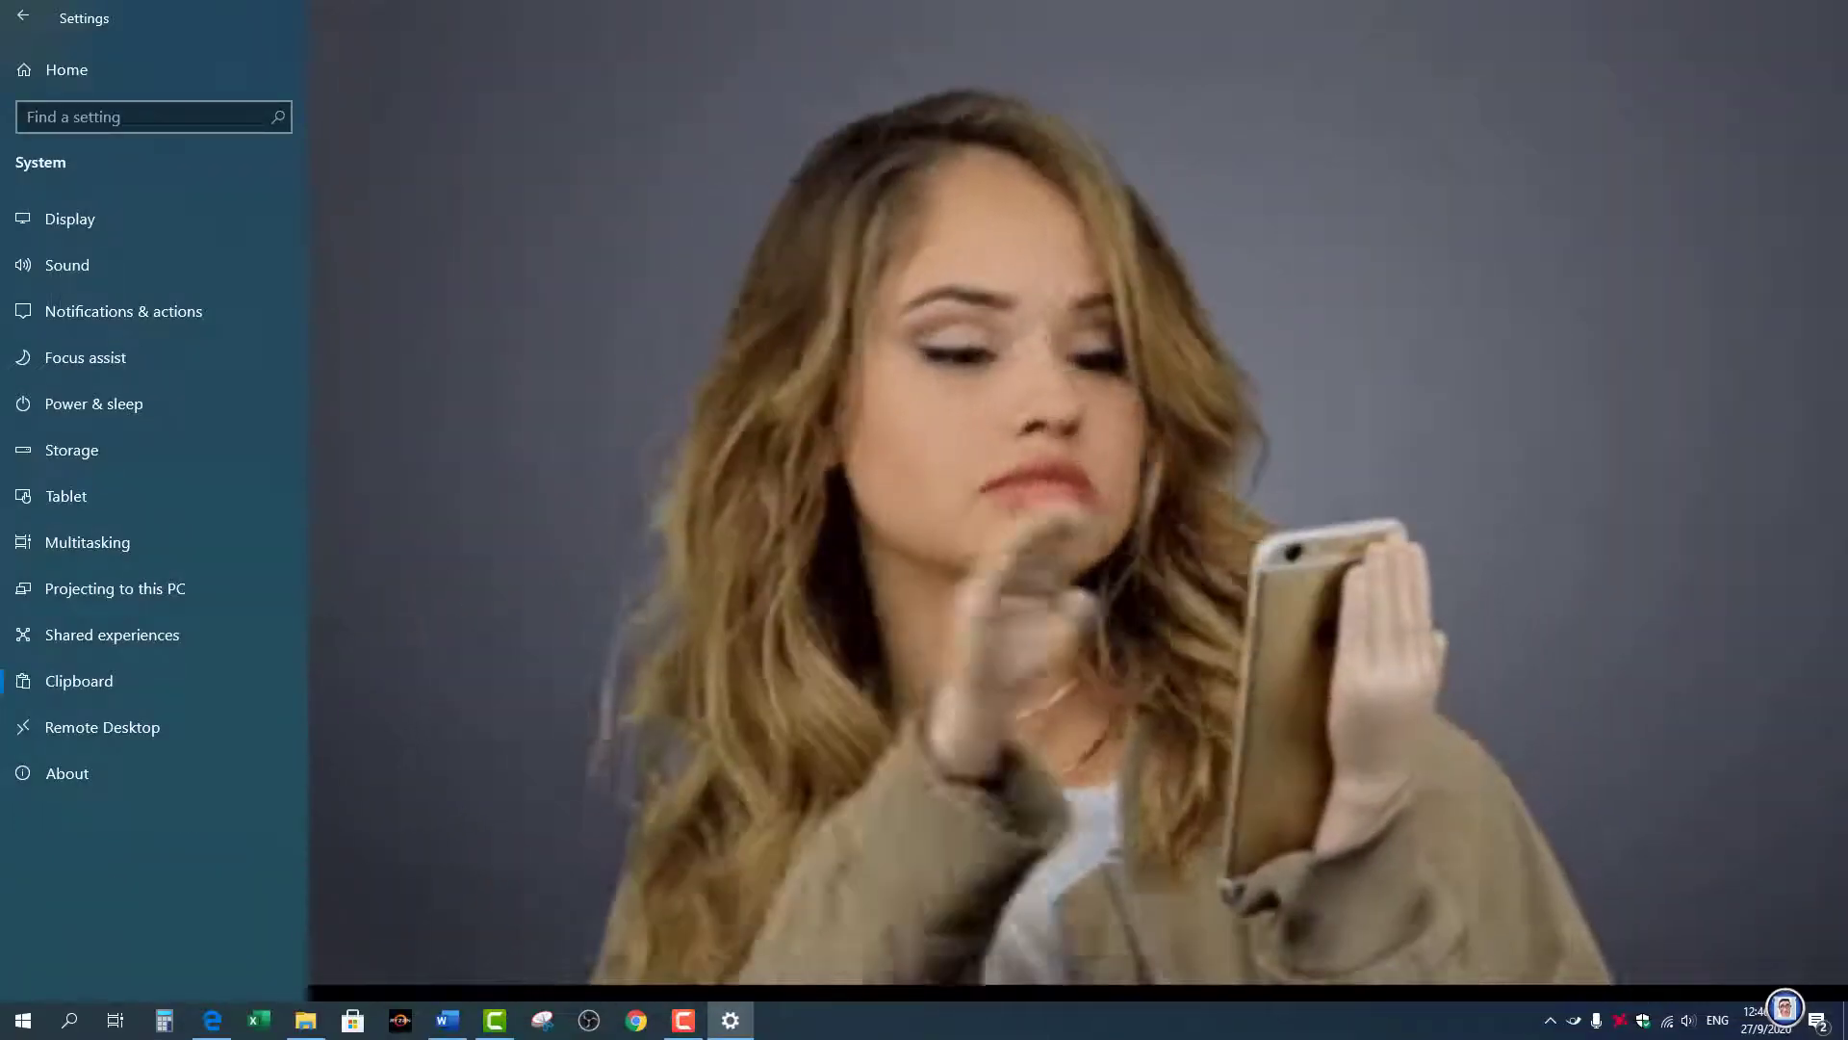
pyautogui.click(79, 680)
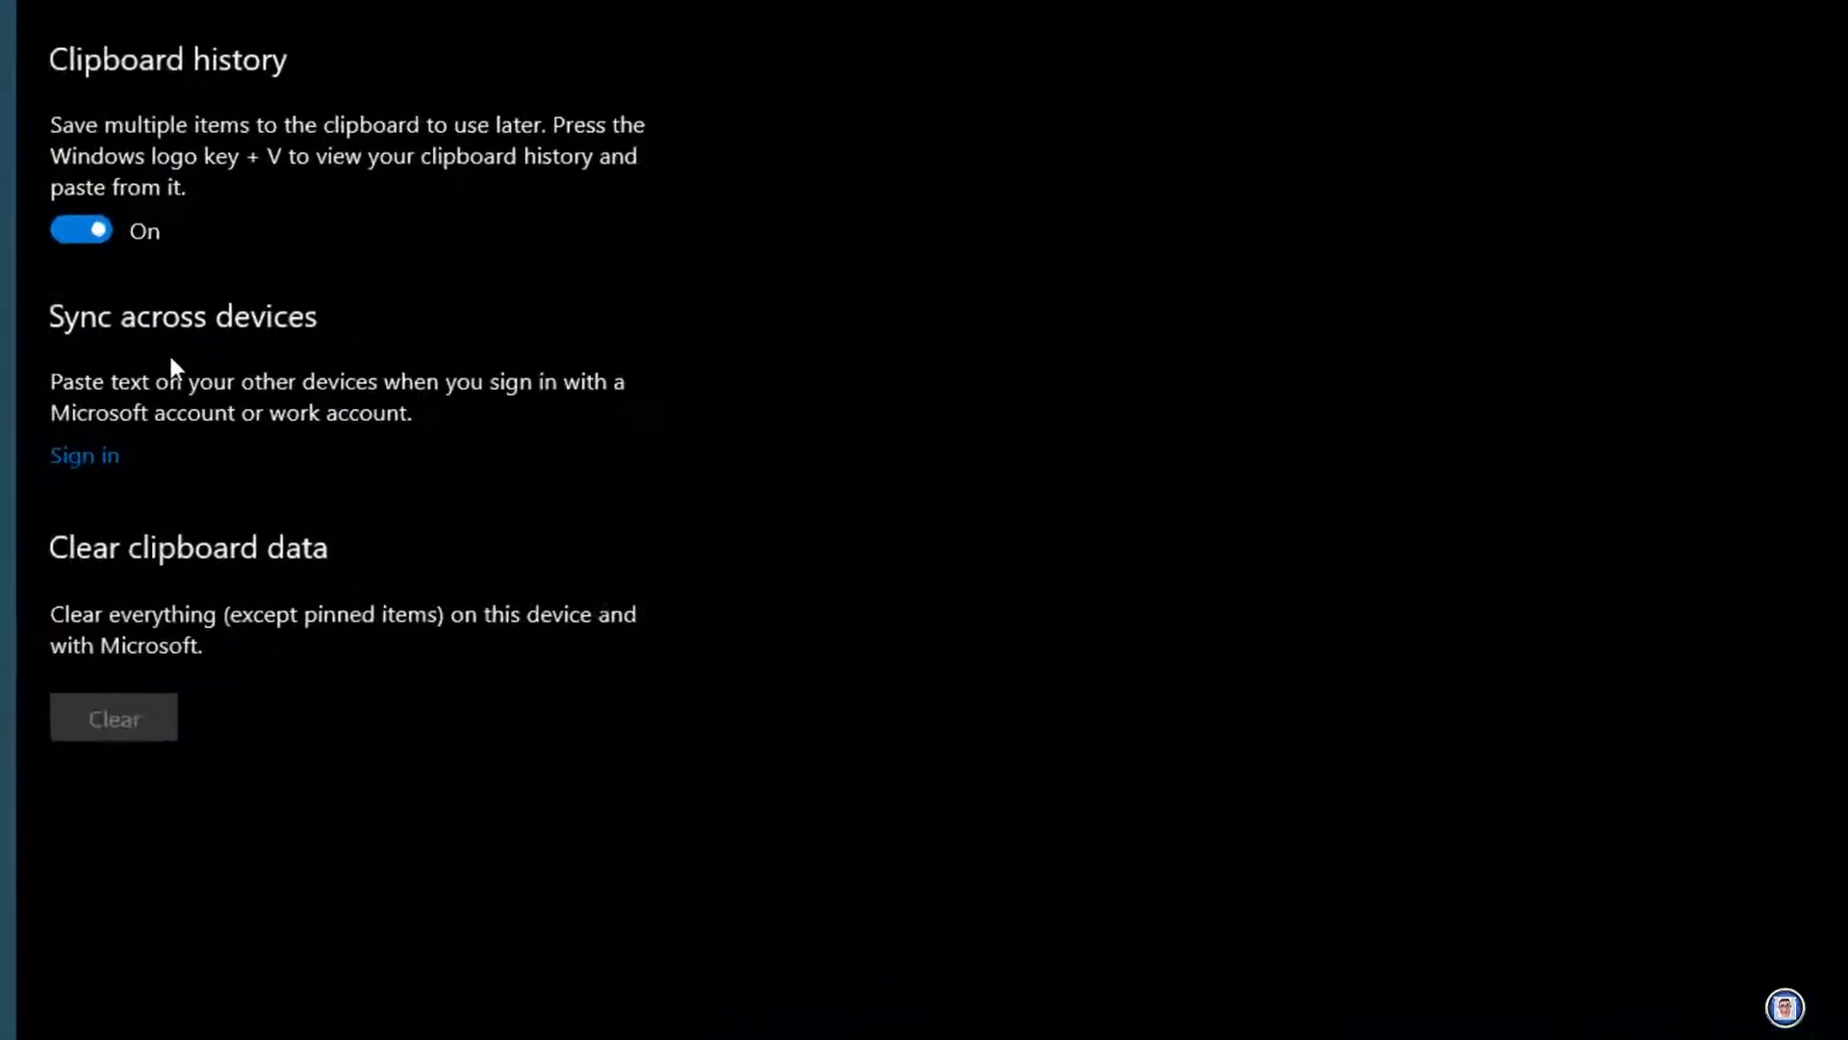
pyautogui.click(58, 455)
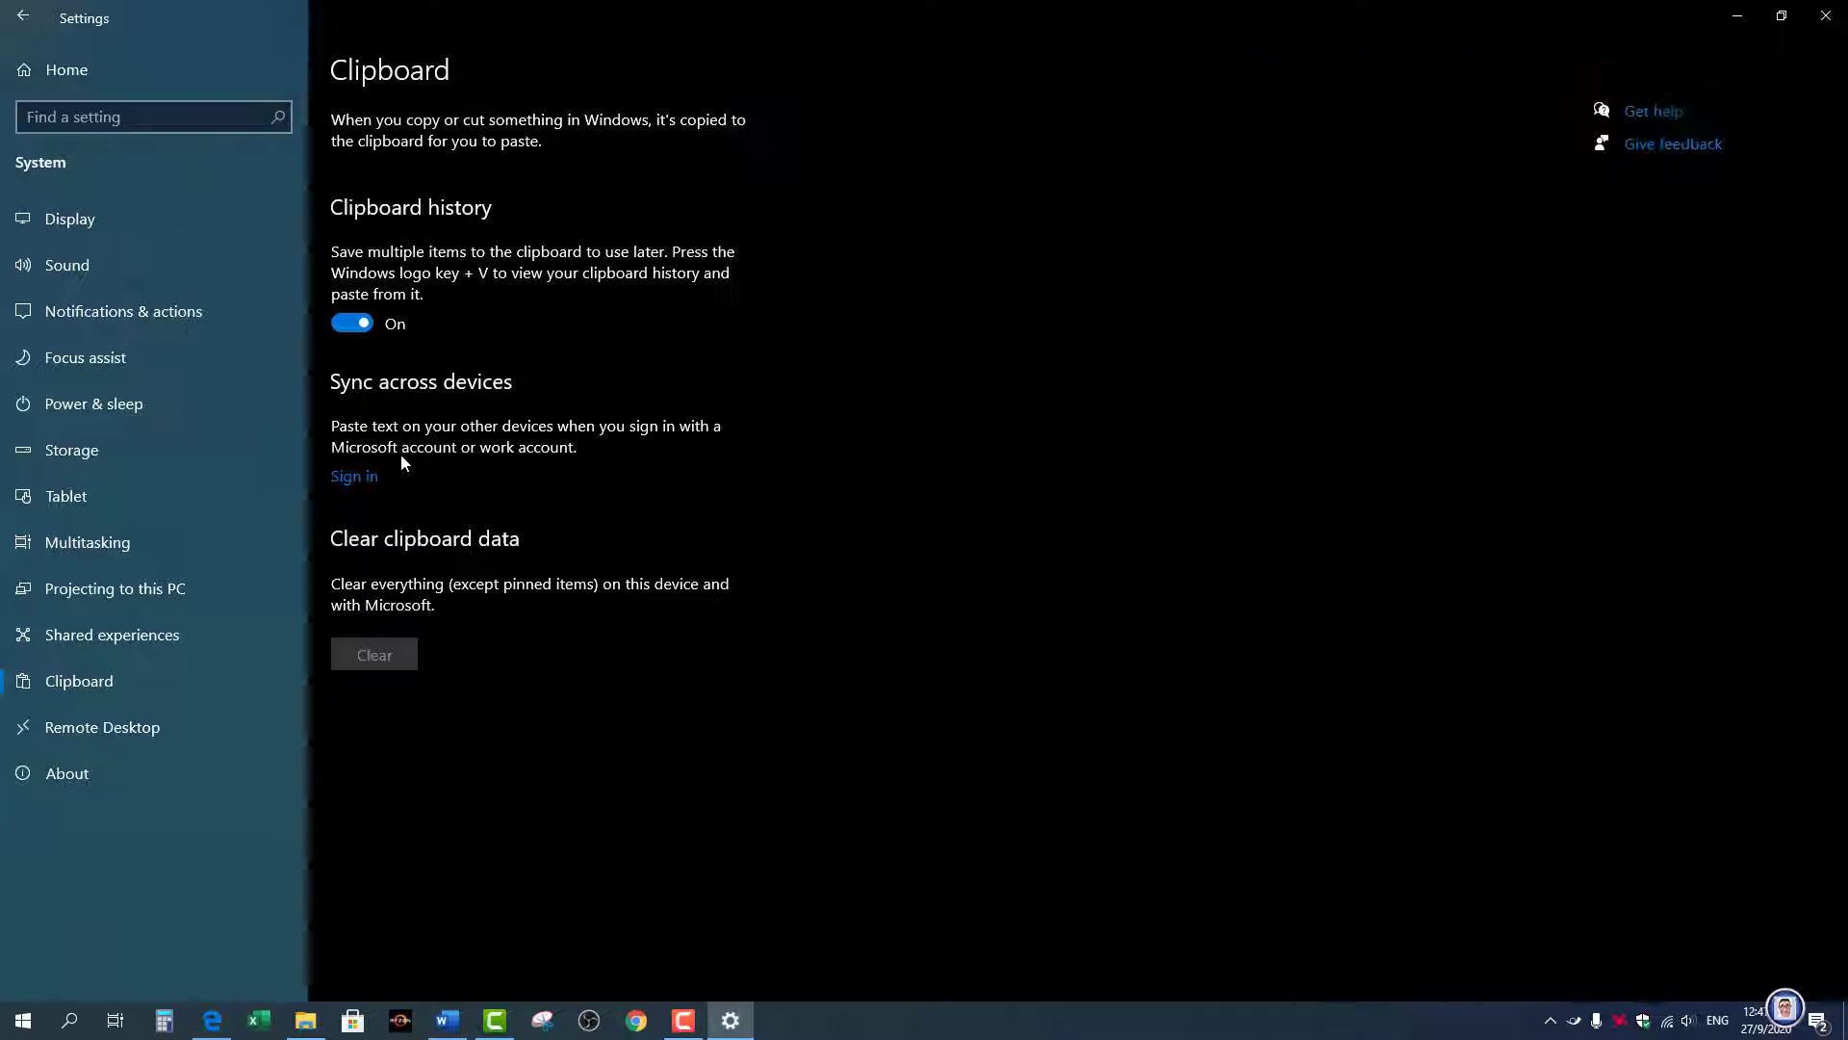
pyautogui.moveTo(424, 595)
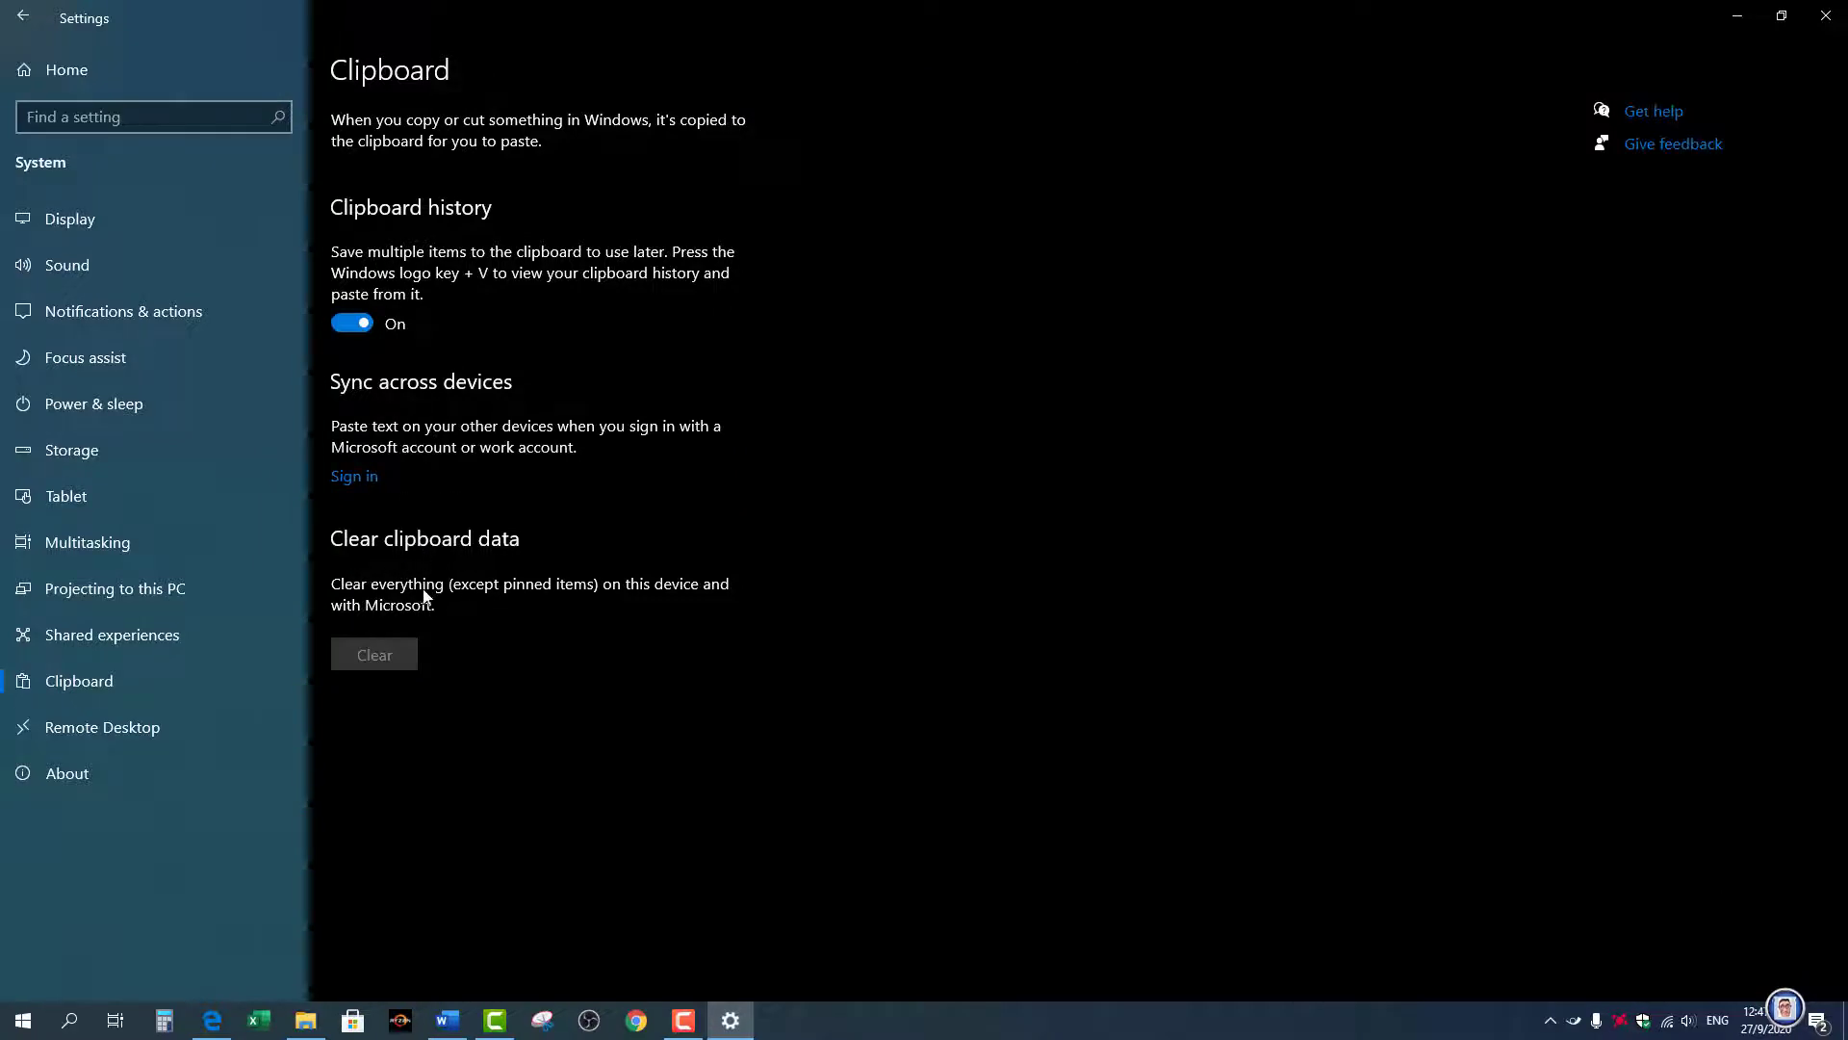
pyautogui.moveTo(417, 574)
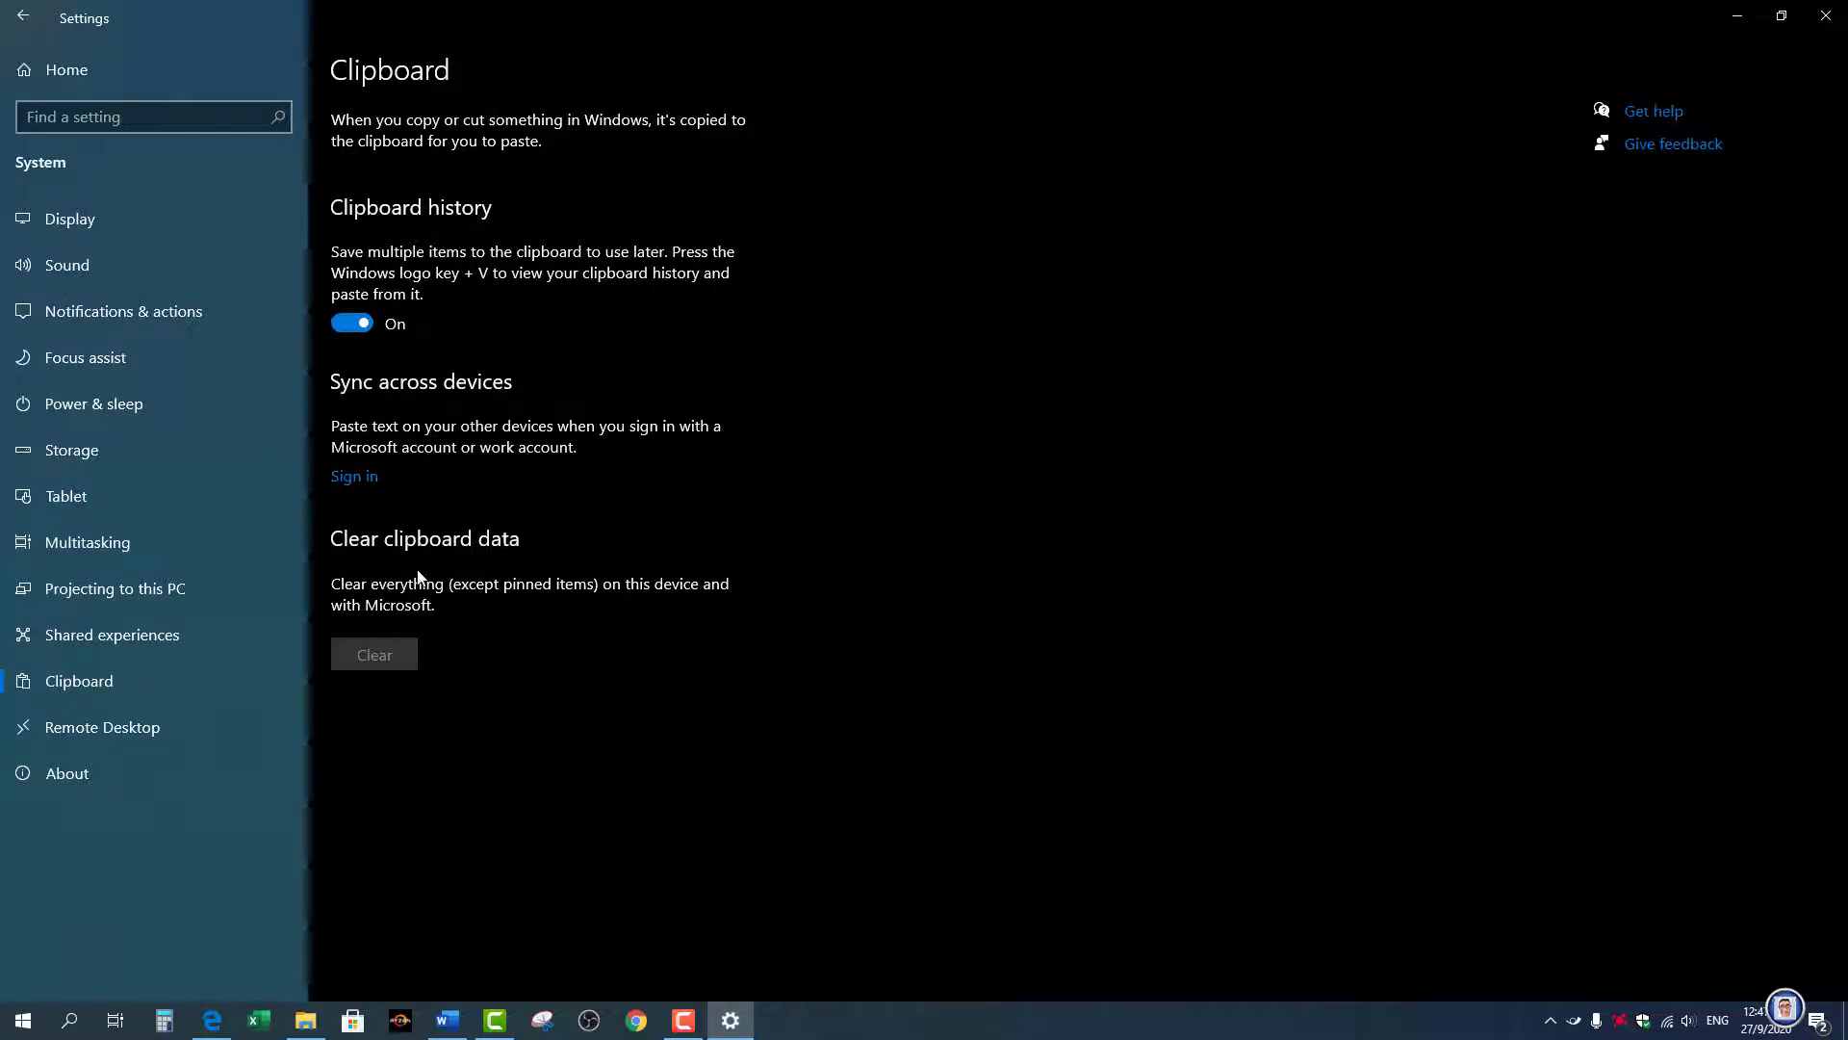
pyautogui.moveTo(392, 679)
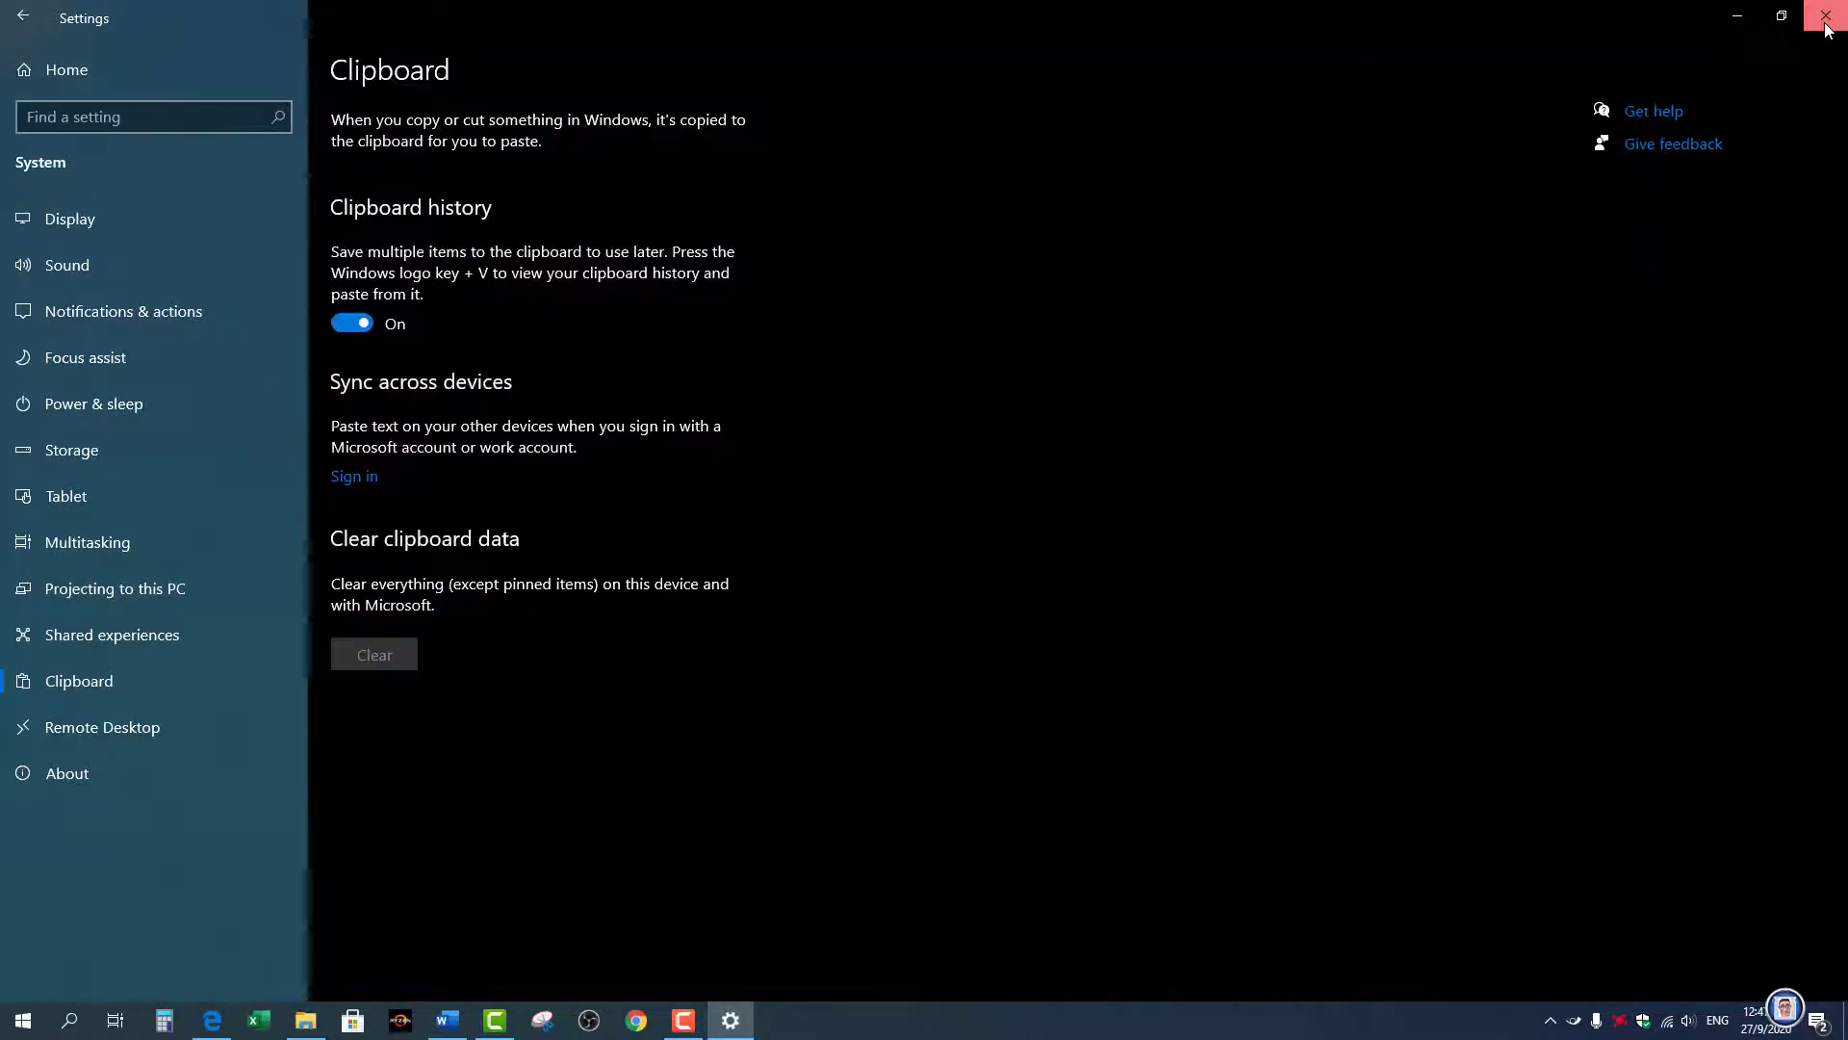
# Reopen Settings from the Start power-user menu, reach System > Clipboard, then close it
pyautogui.click(1827, 16)
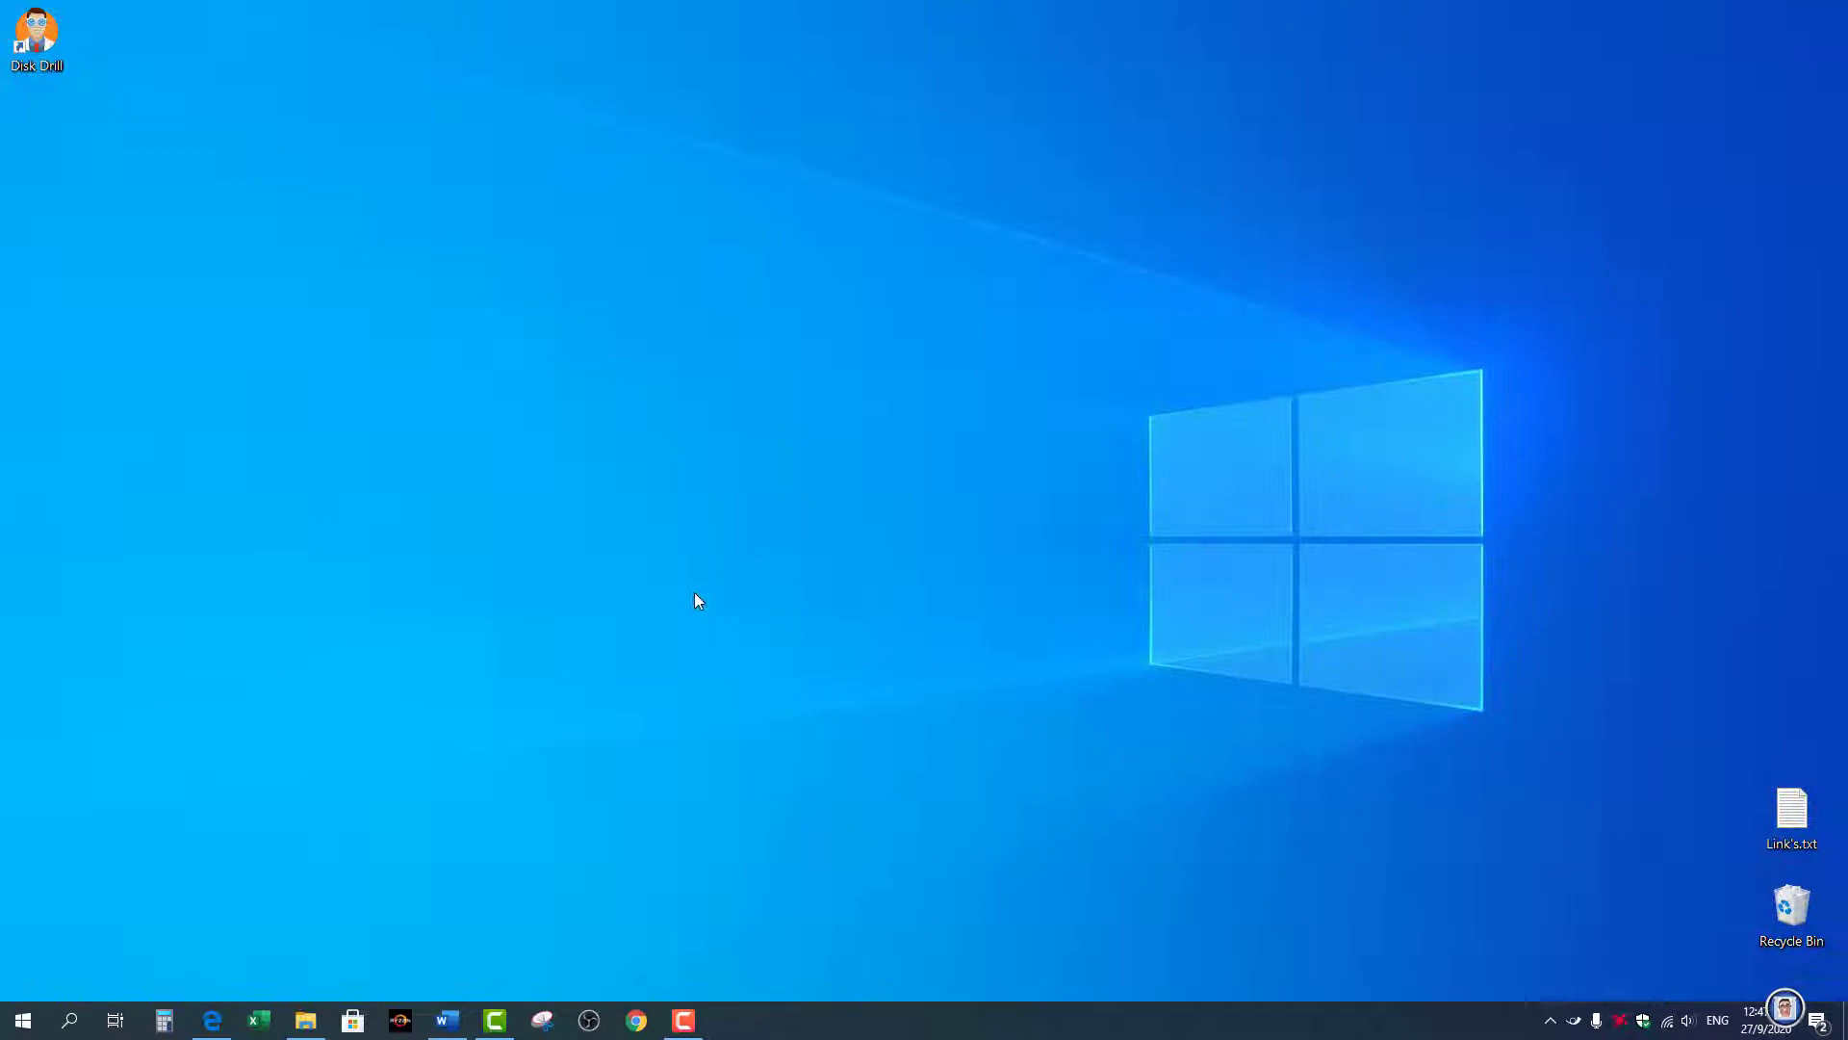
pyautogui.moveTo(706, 581)
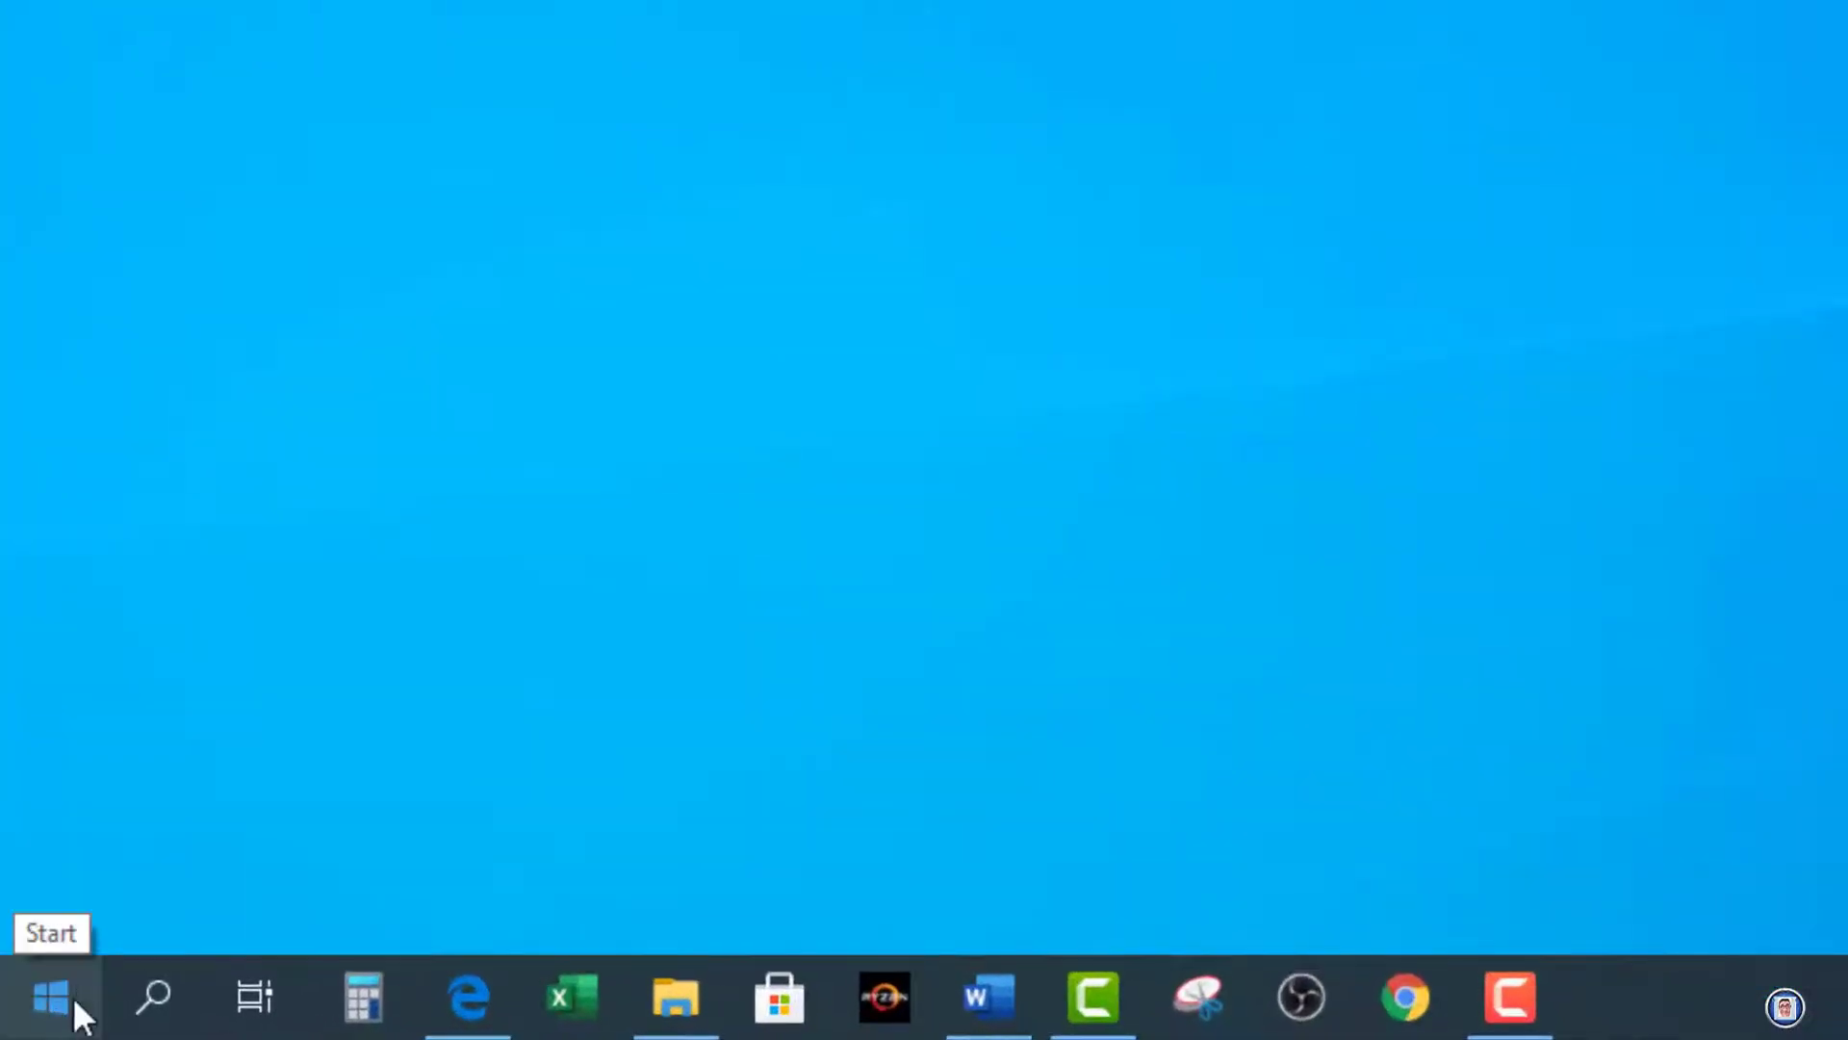
pyautogui.rightClick(46, 995)
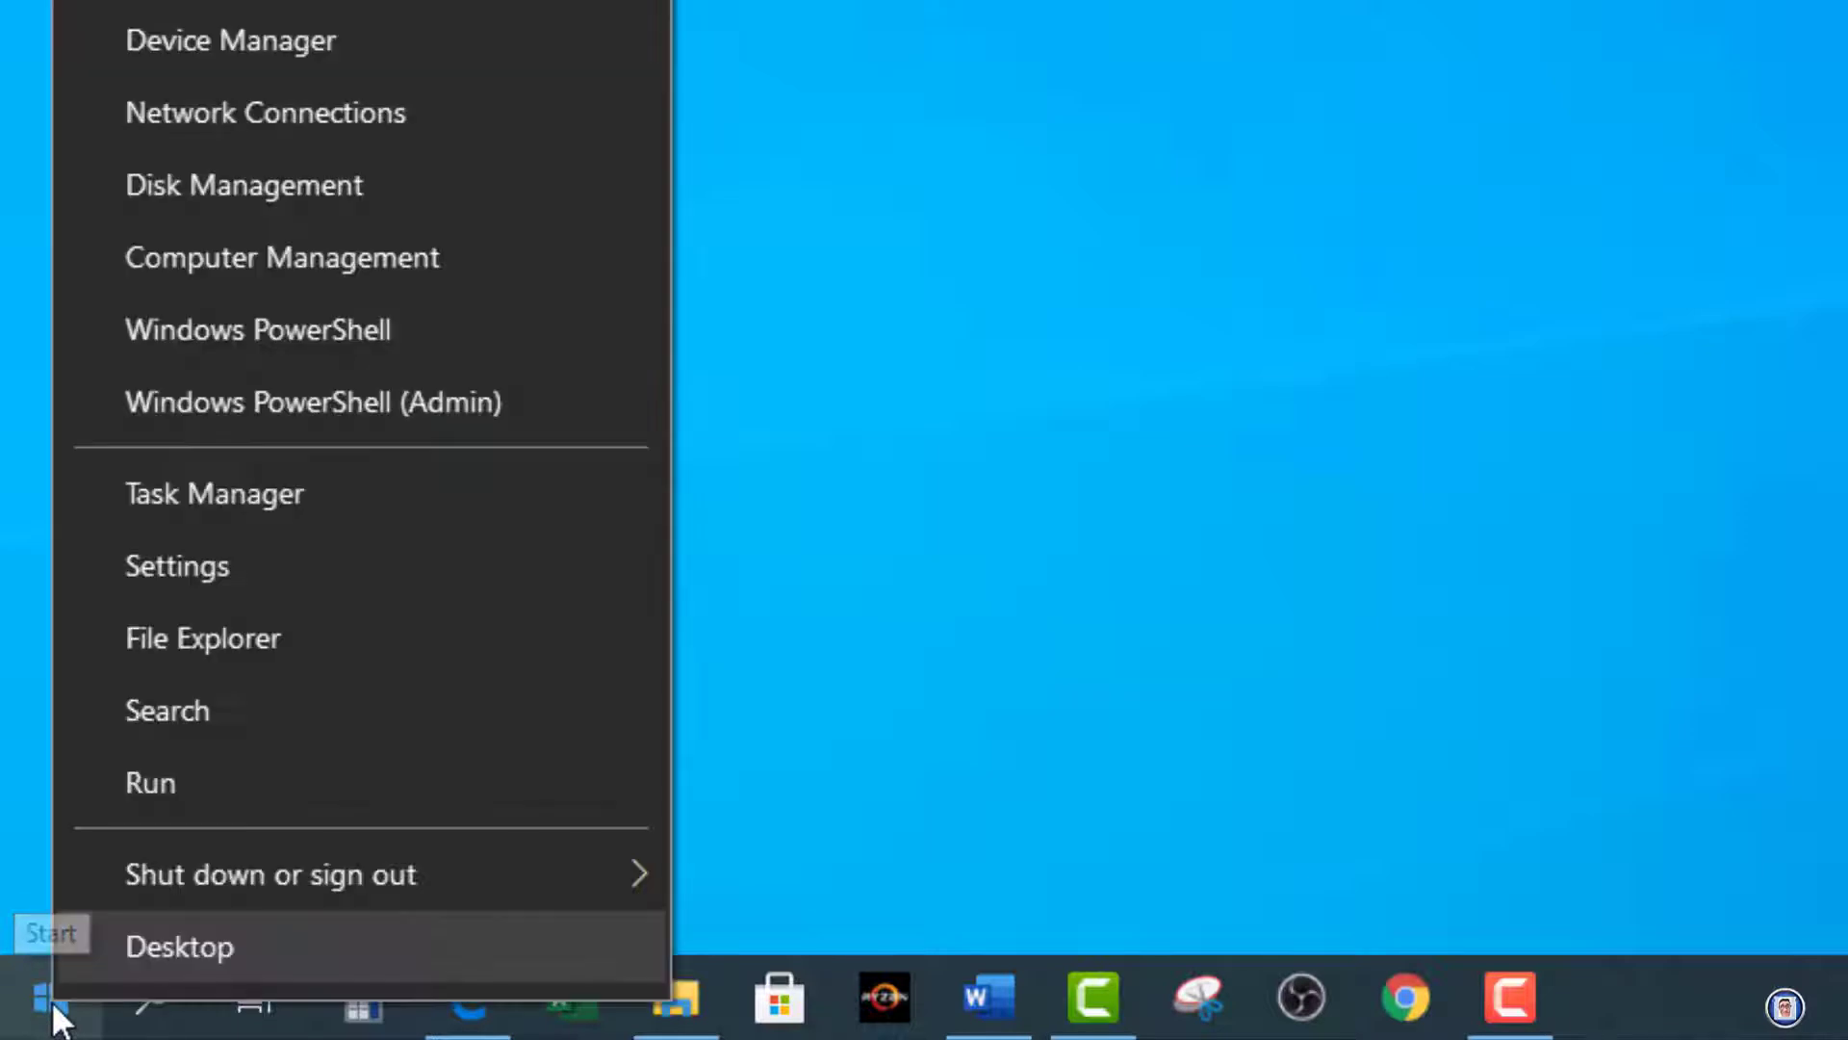
pyautogui.click(177, 566)
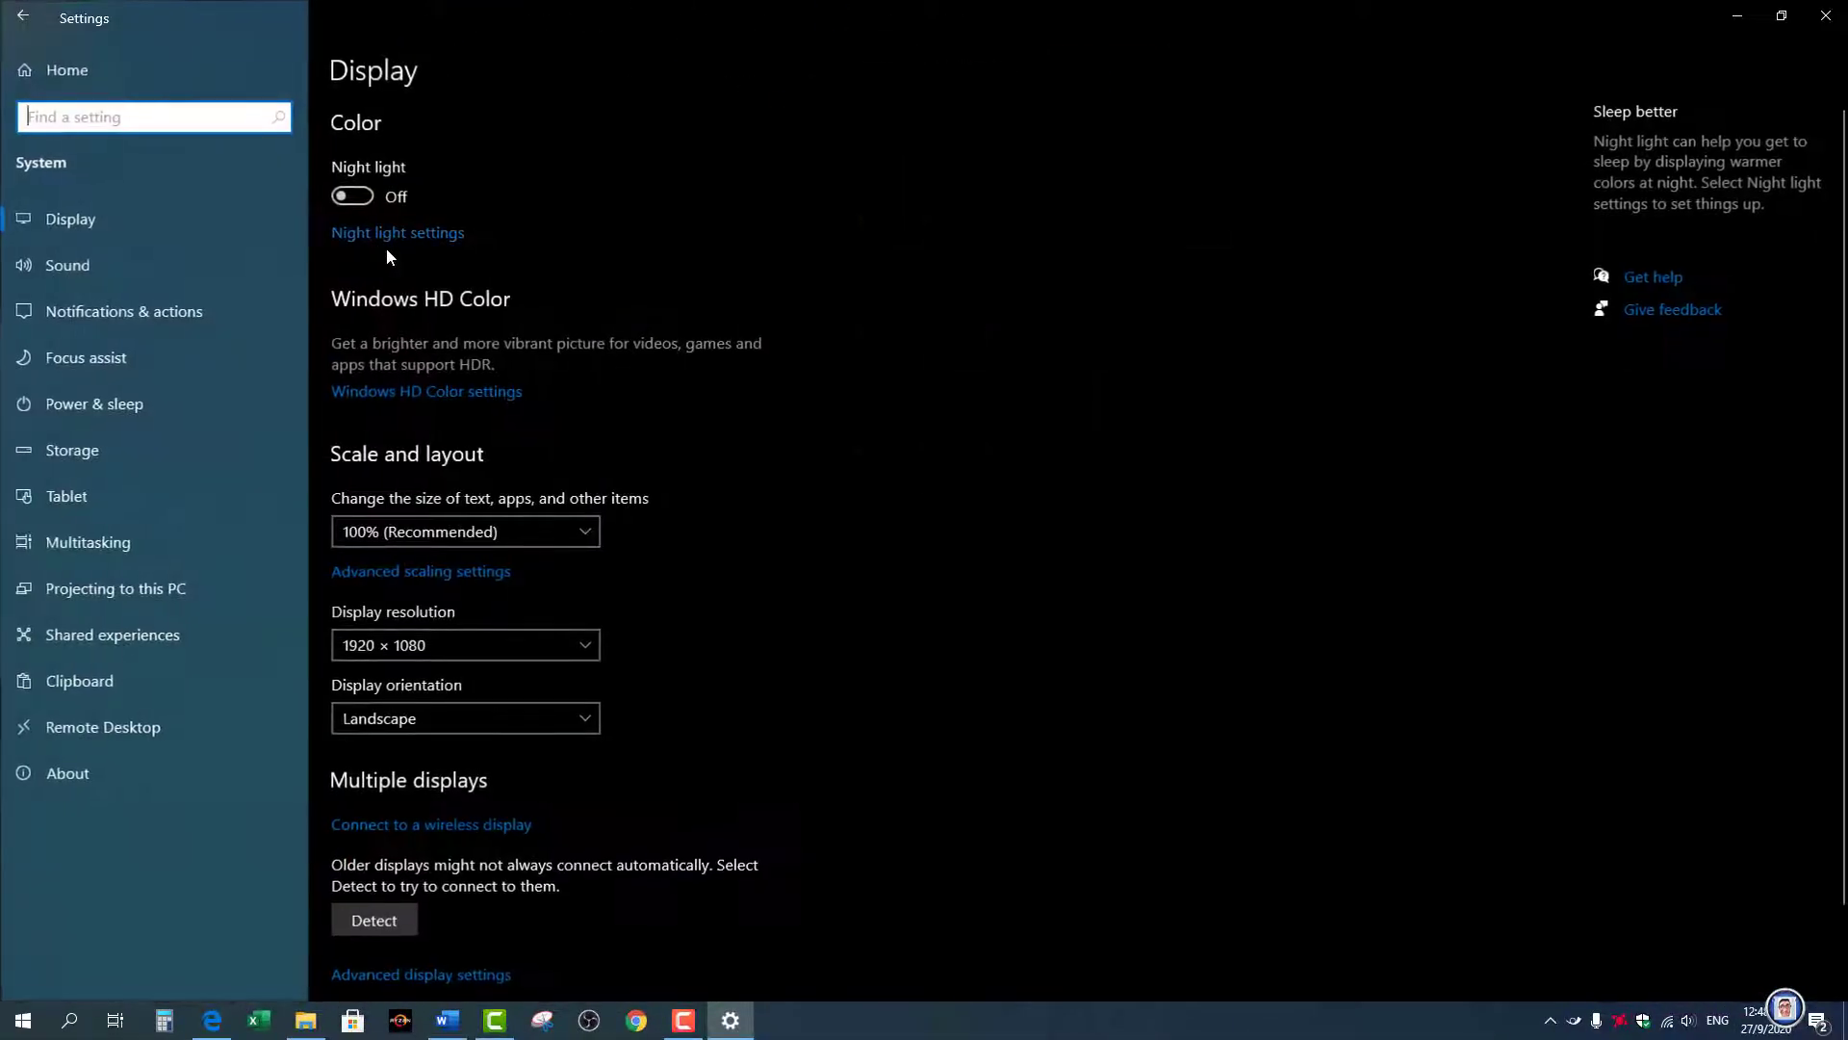
pyautogui.click(79, 681)
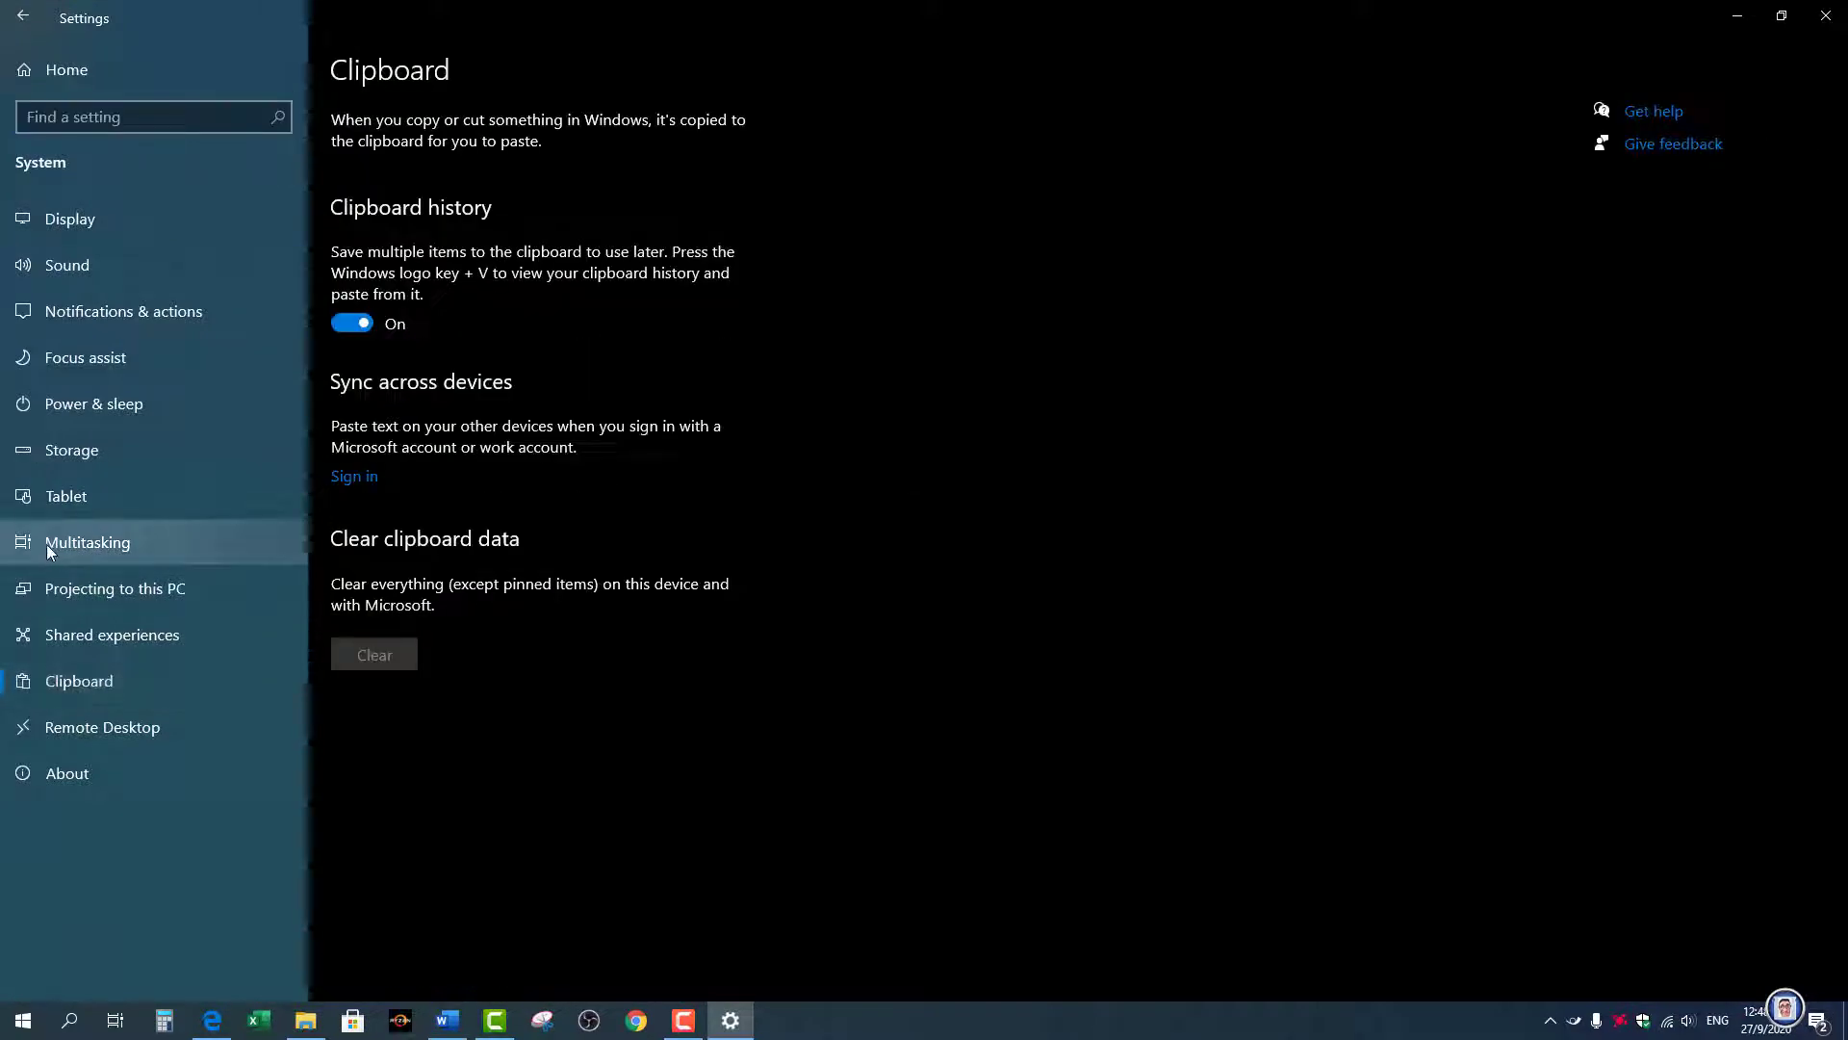
pyautogui.click(1826, 17)
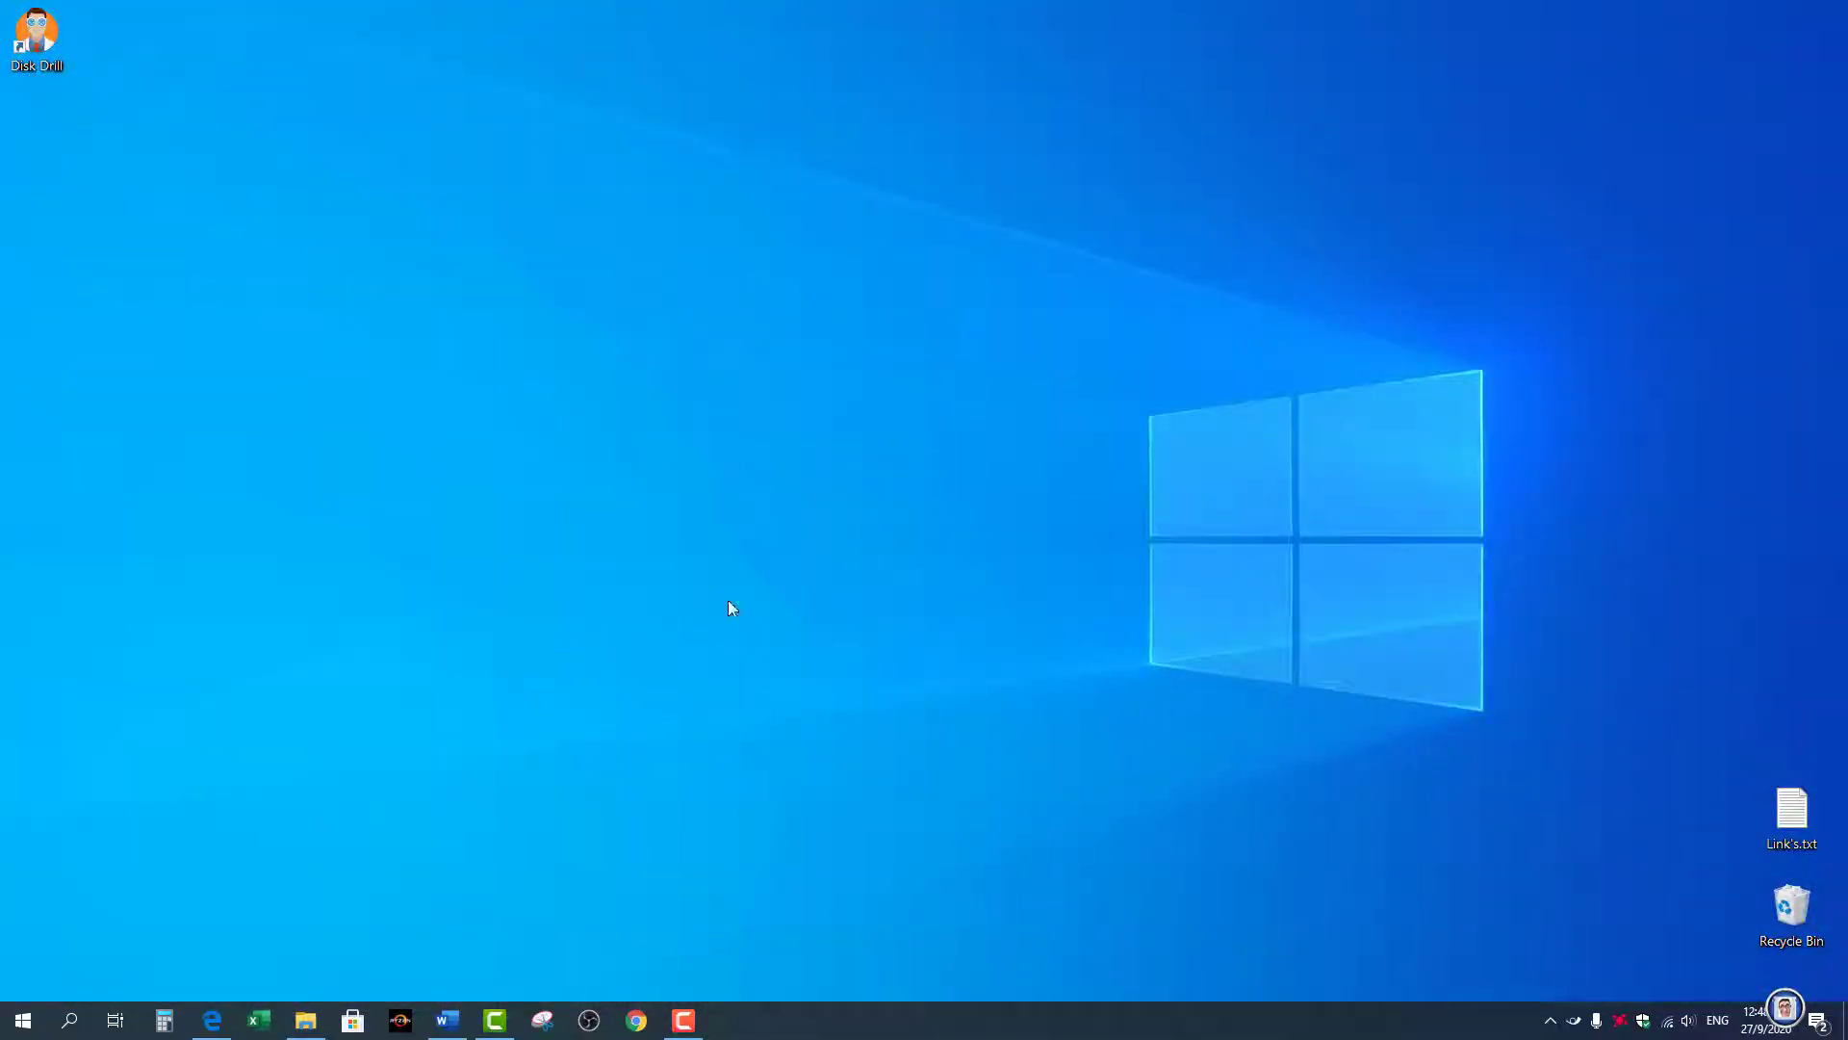
pyautogui.moveTo(476, 628)
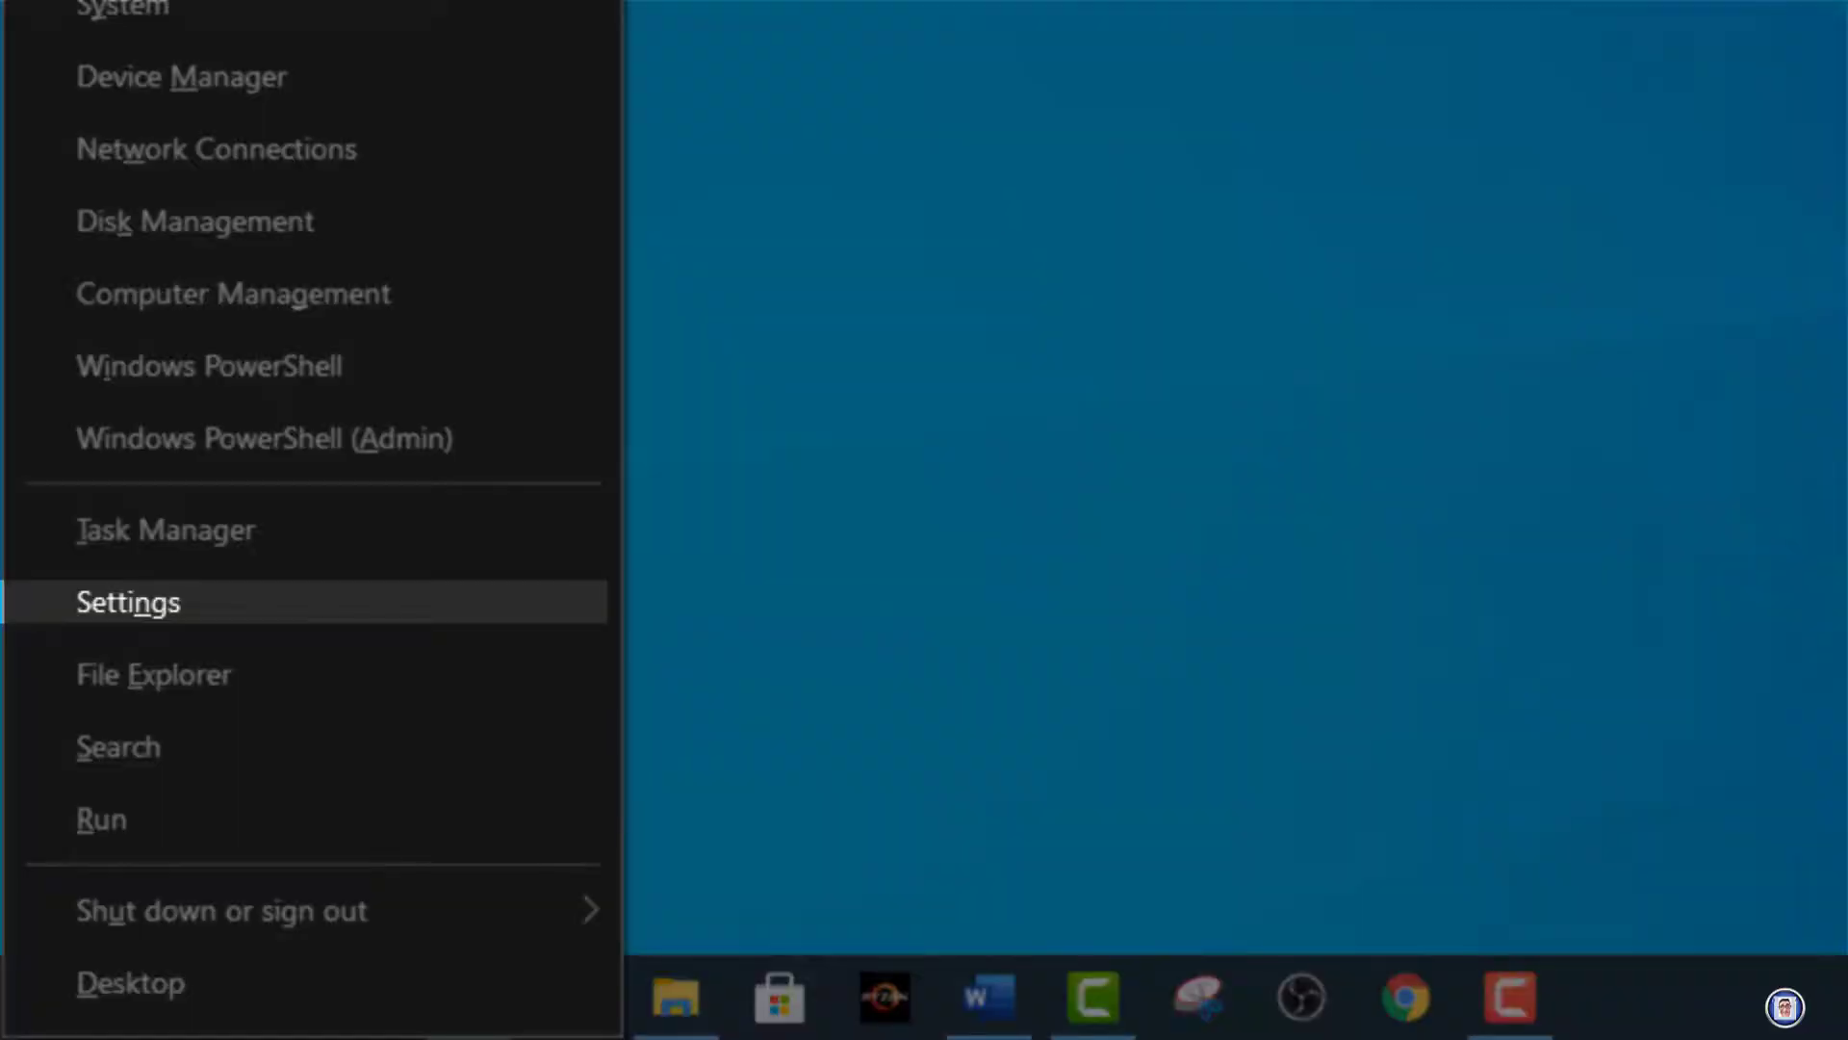
pyautogui.moveTo(1144, 216)
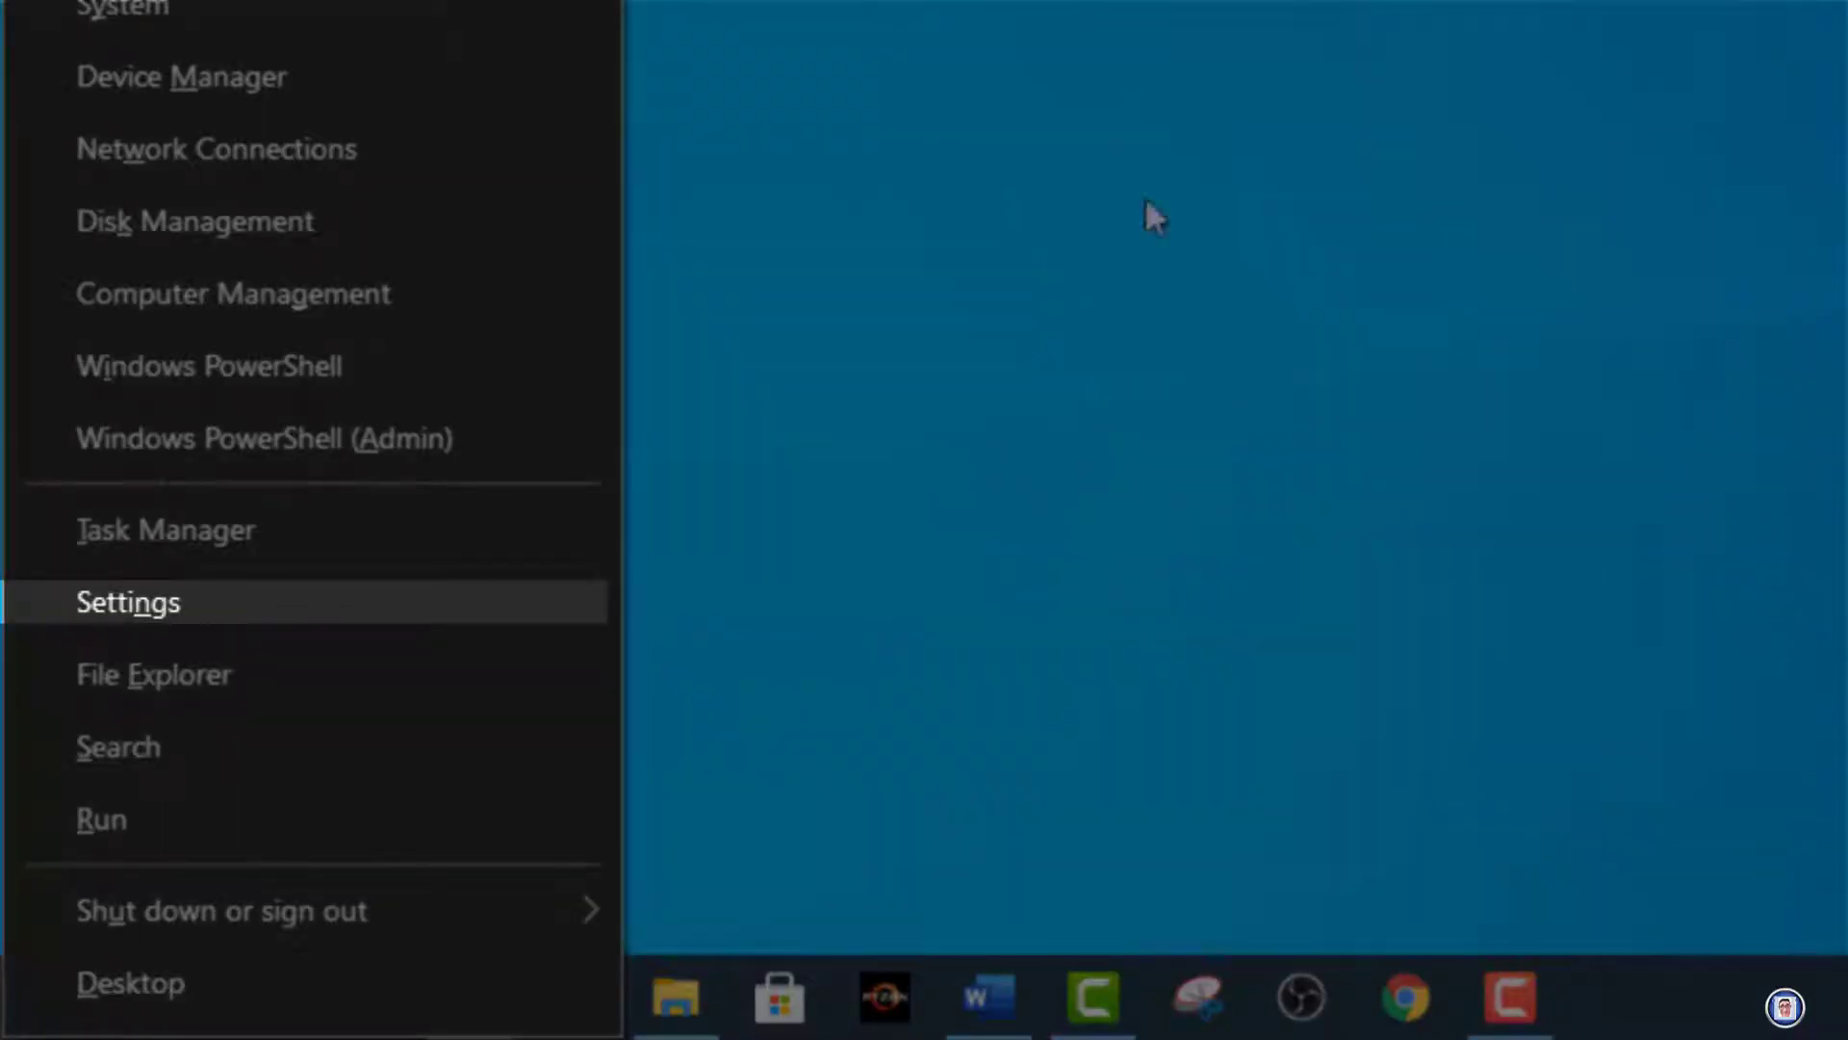
# Reopen Settings from Start, reach System > Clipboard again, then close it with Win+I
pyautogui.click(127, 602)
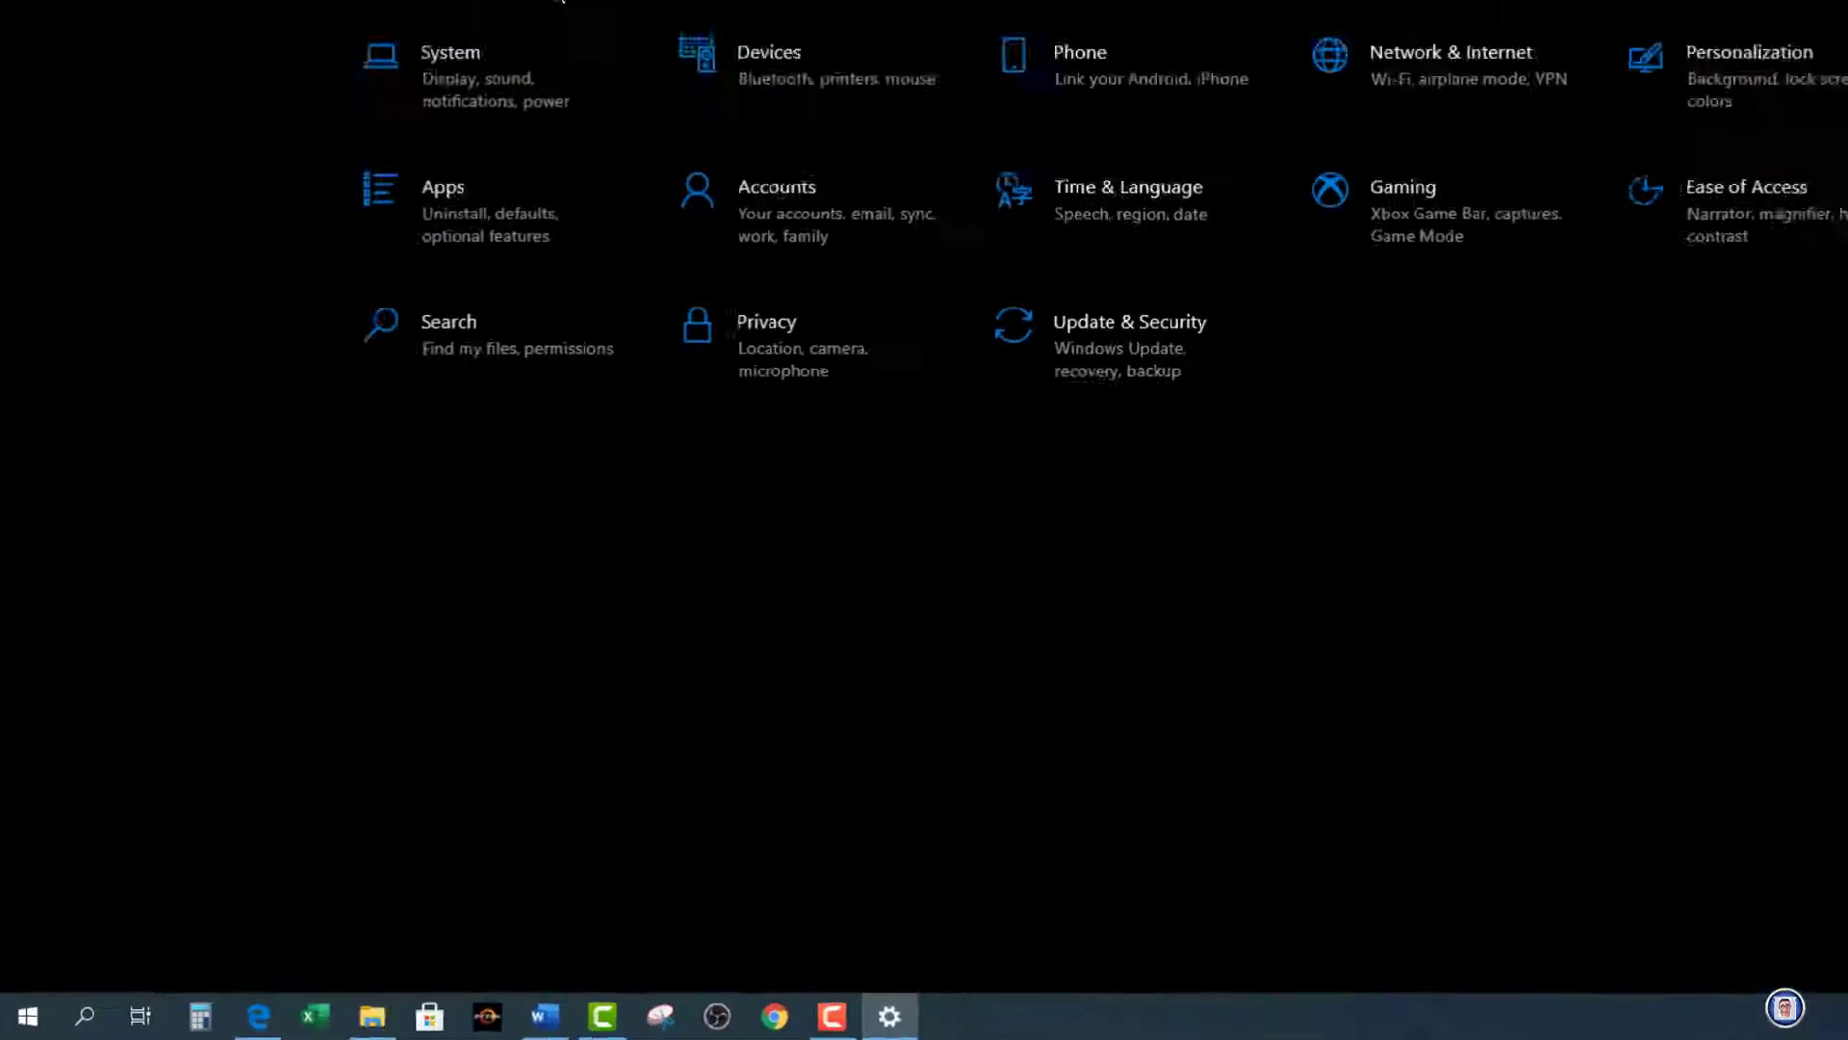
pyautogui.click(451, 52)
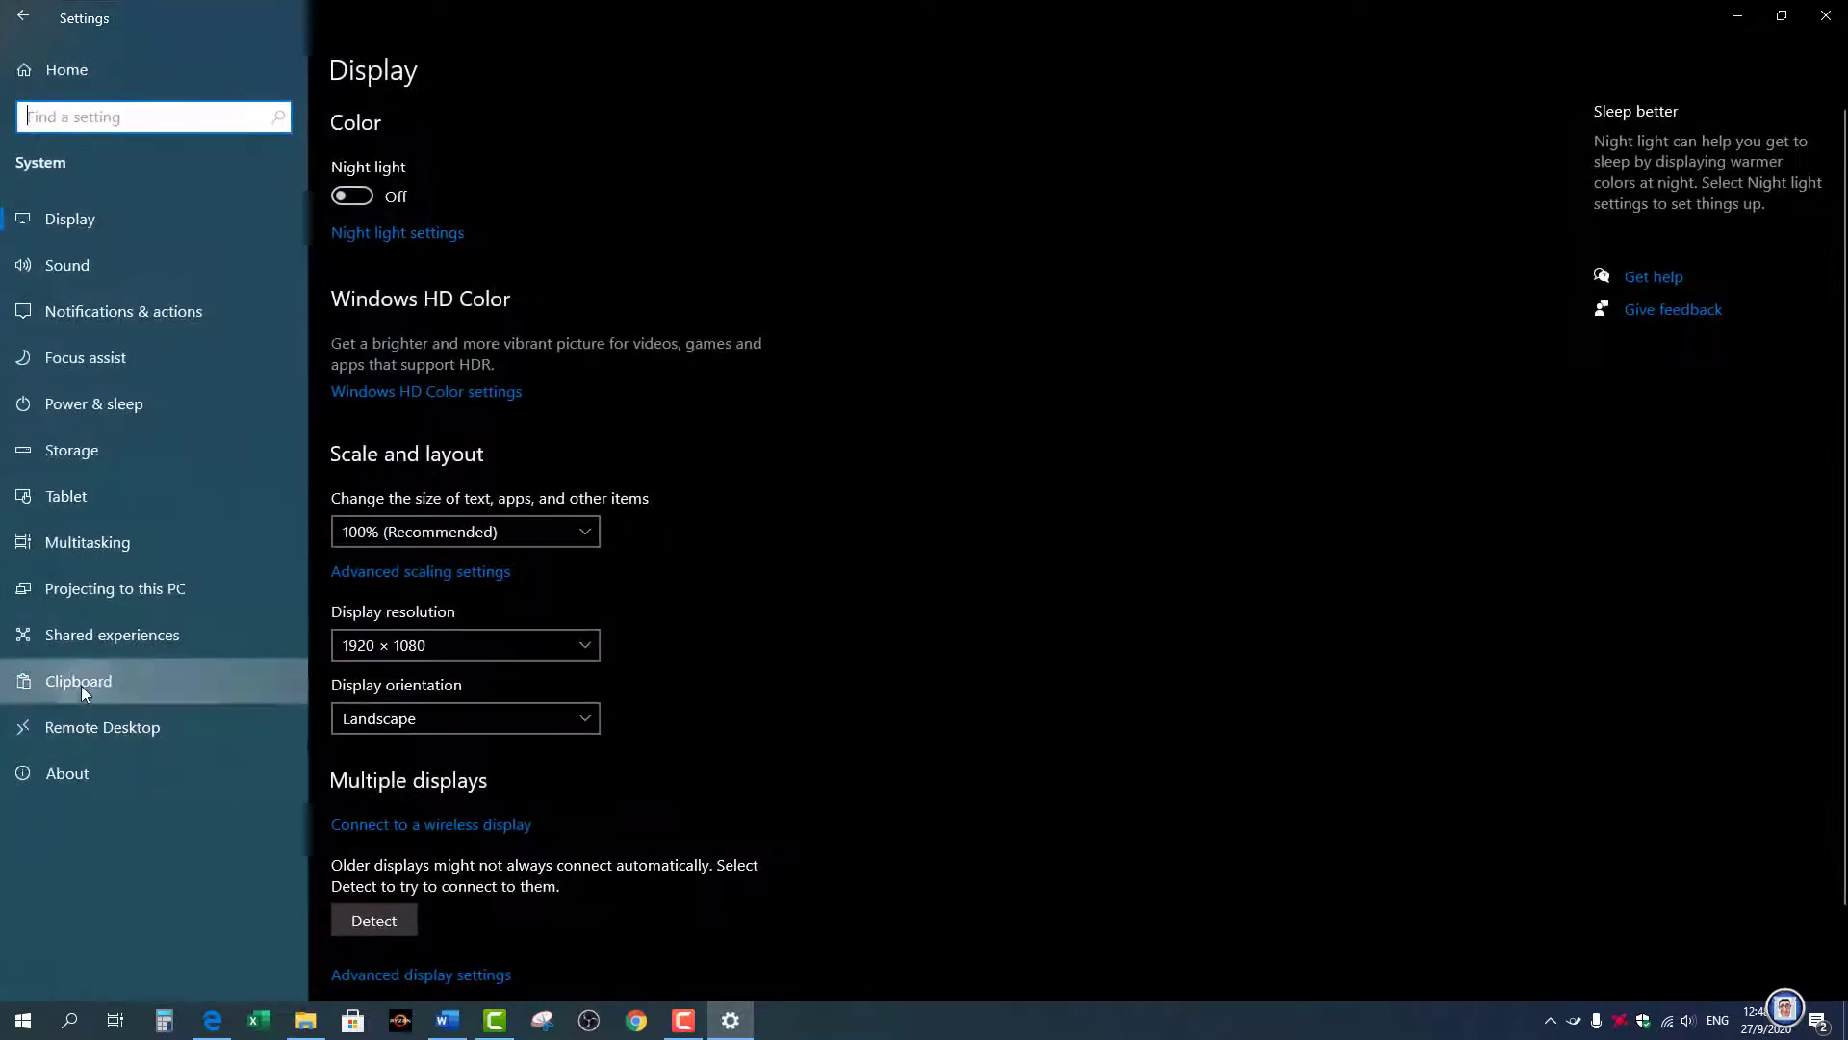
pyautogui.click(79, 680)
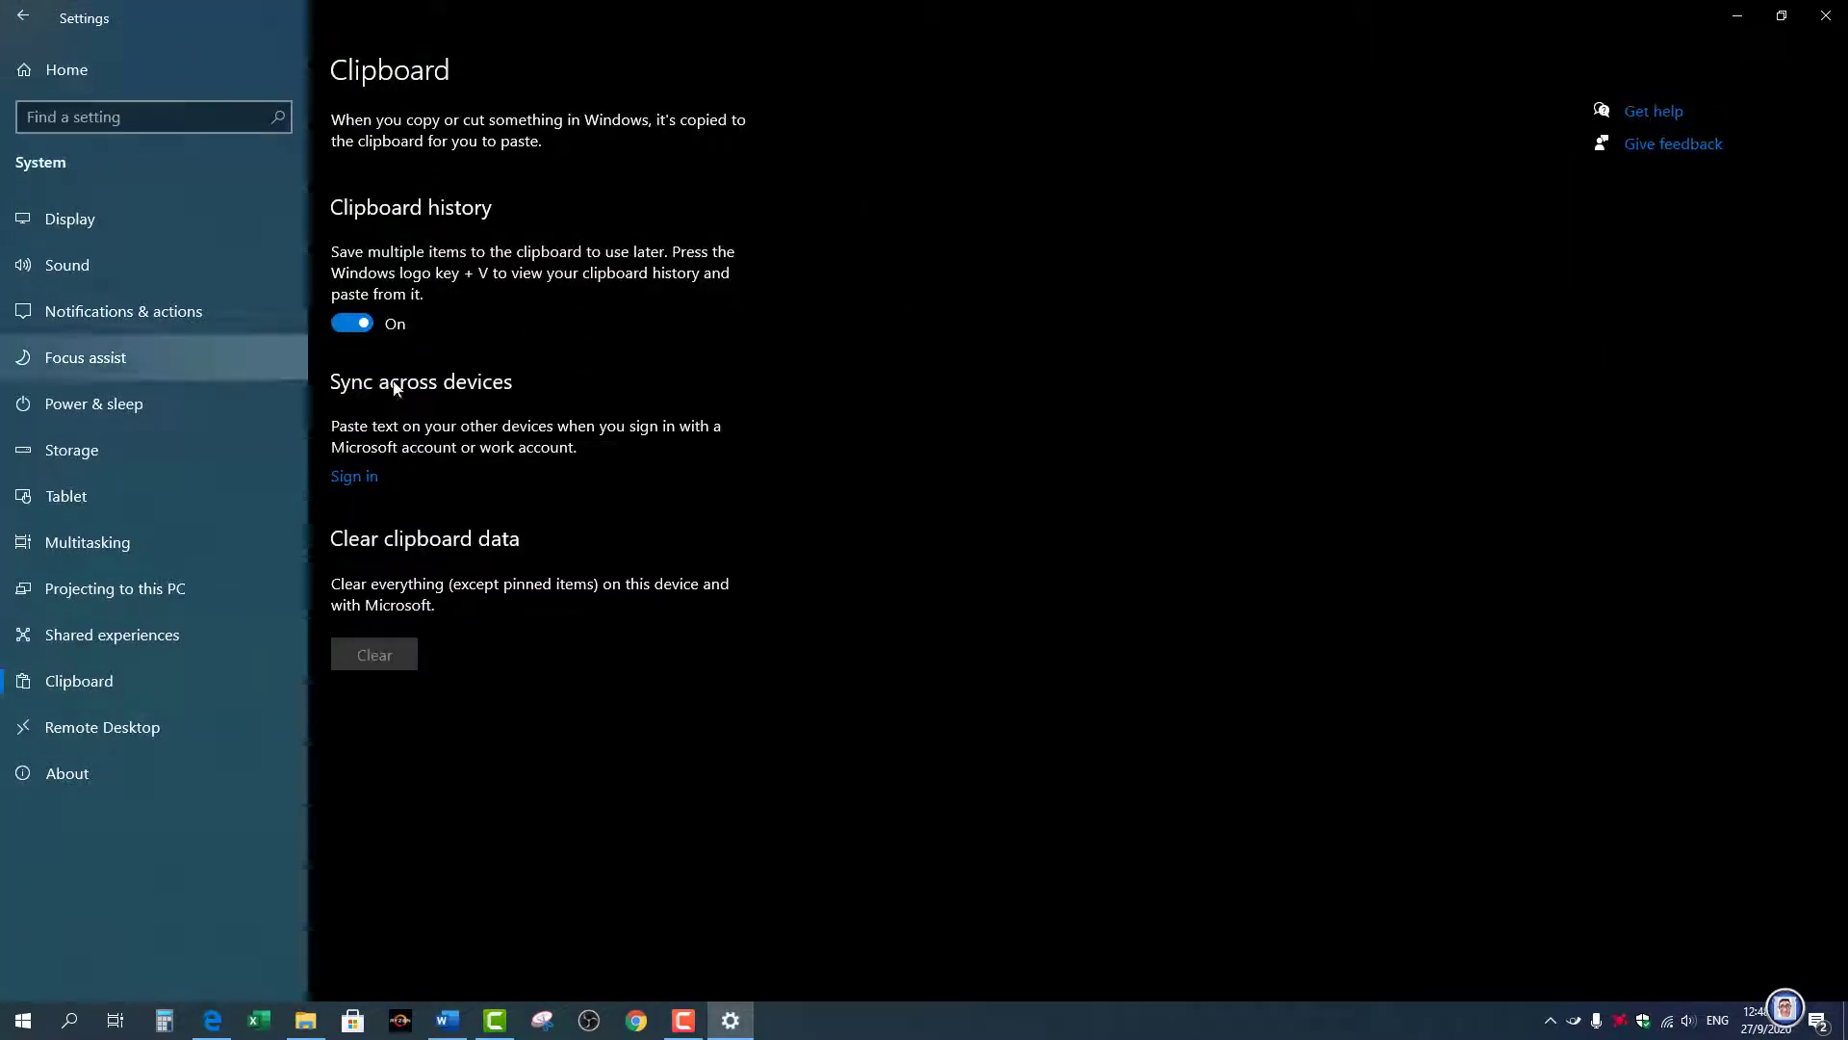
pyautogui.press('Win+i')
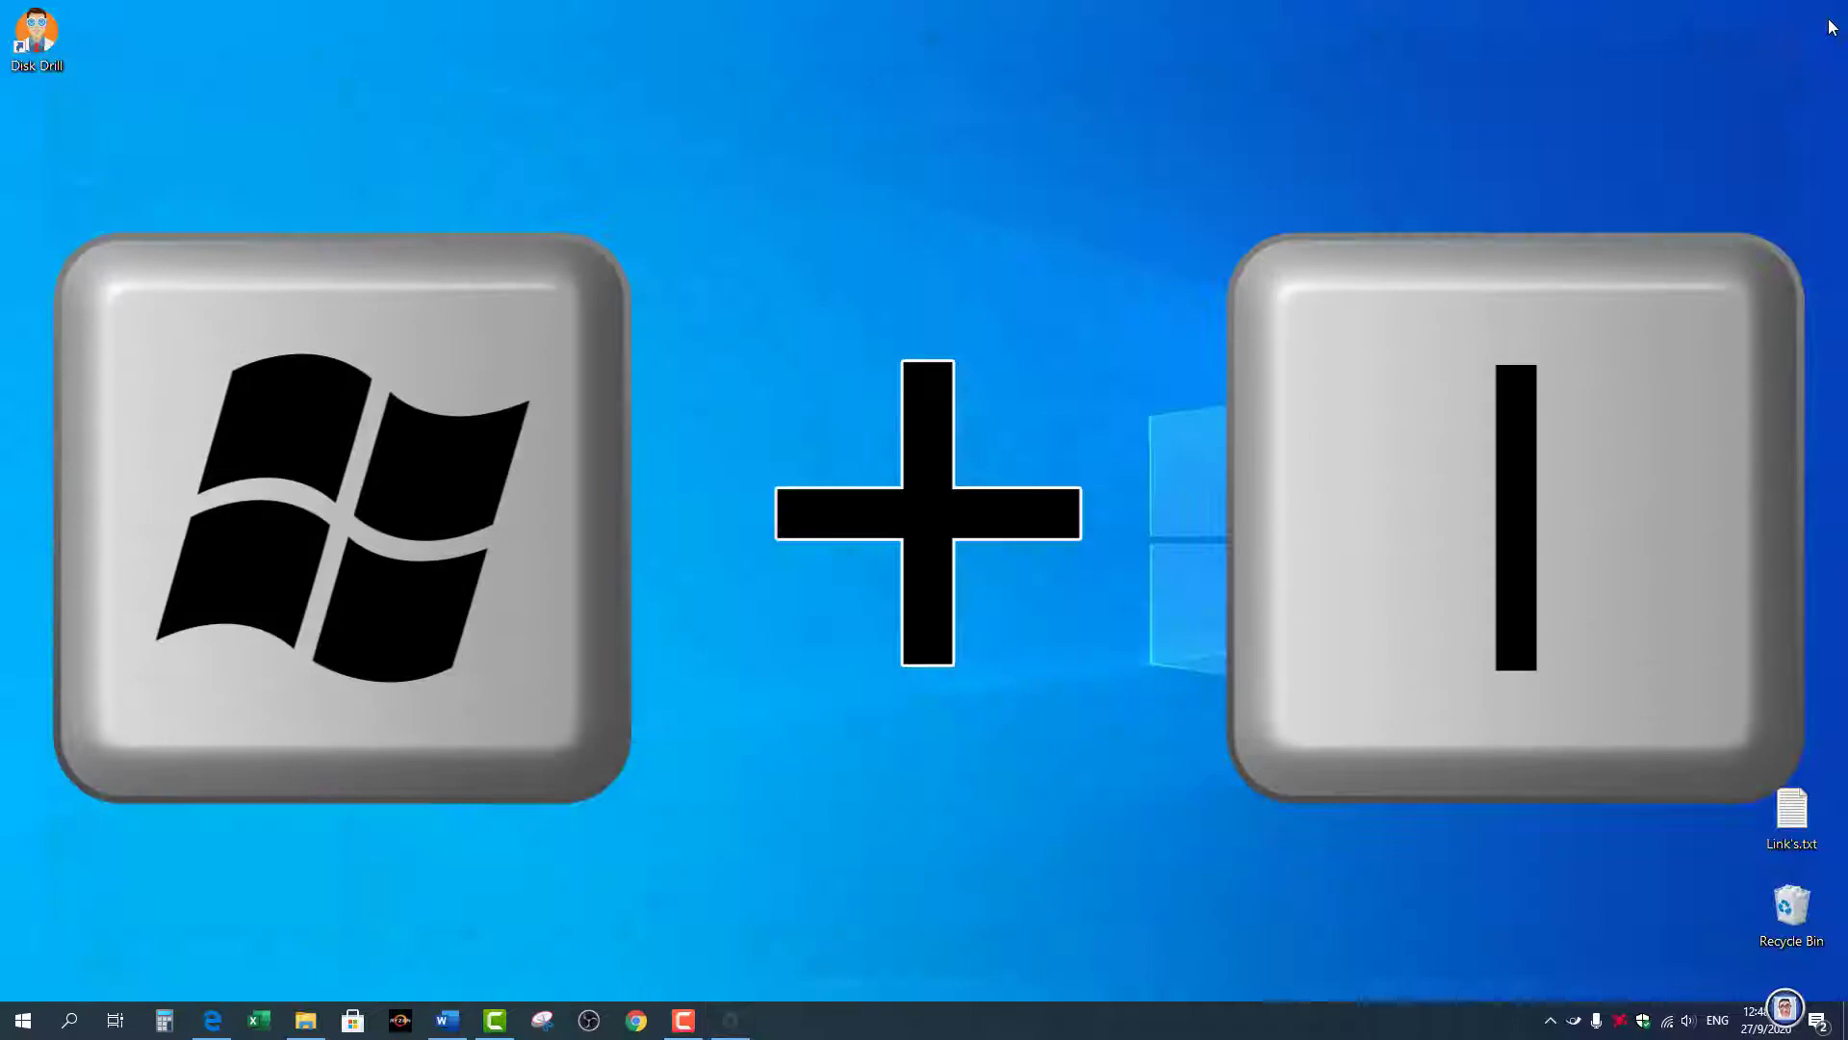
pyautogui.press('win+i')
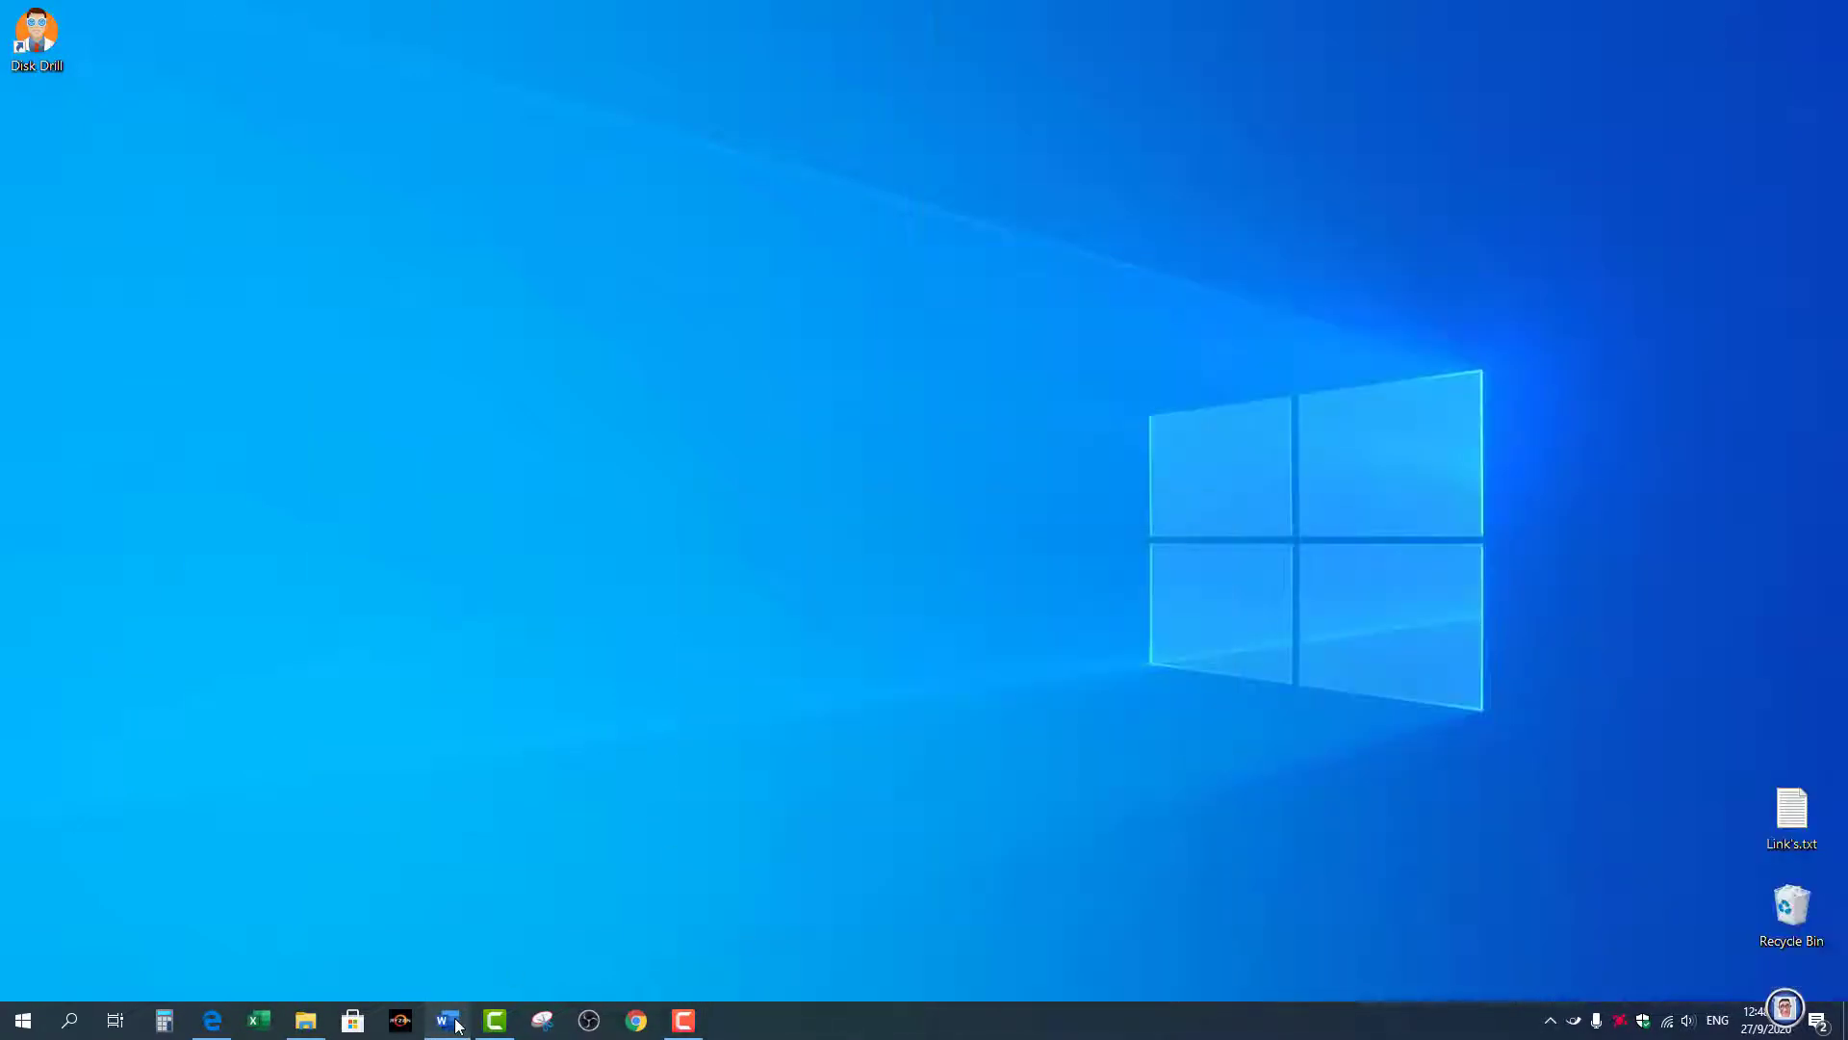
# Return to the Word tutorial document and follow its Microsoft clipboard help link into Edge
pyautogui.click(447, 1019)
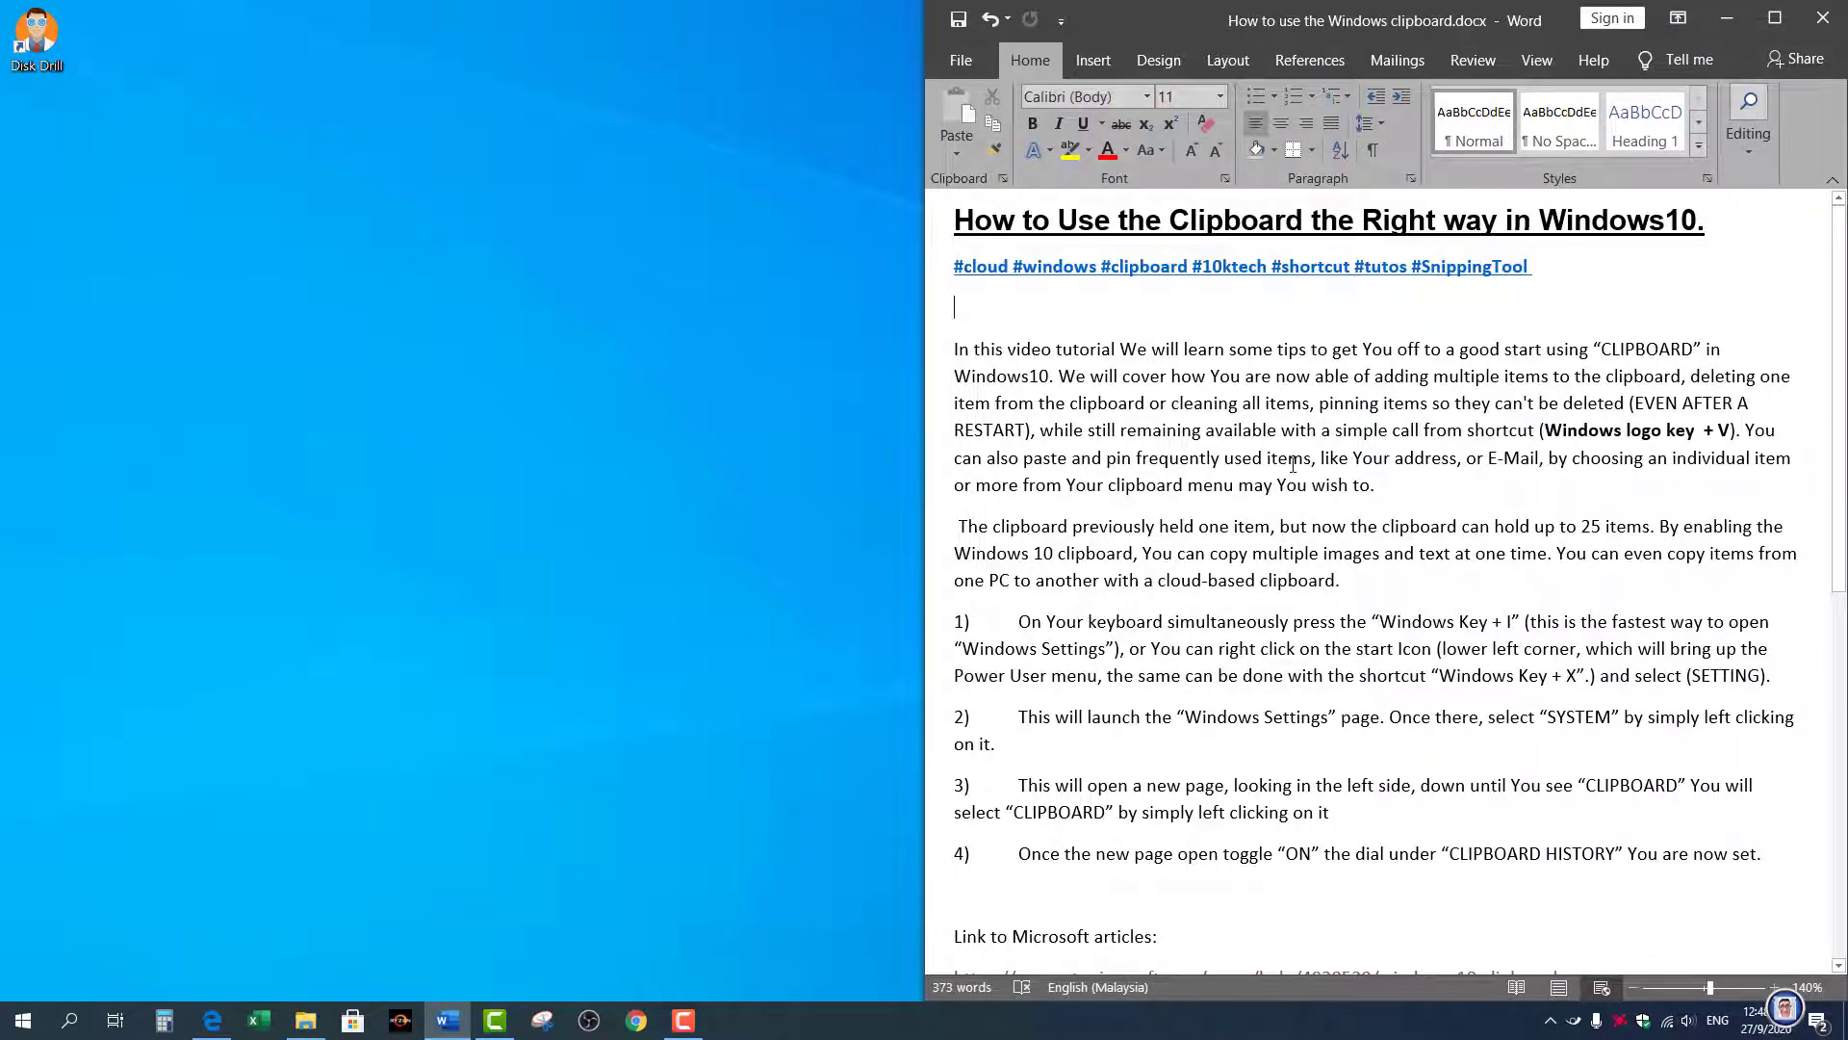
pyautogui.scroll(-3)
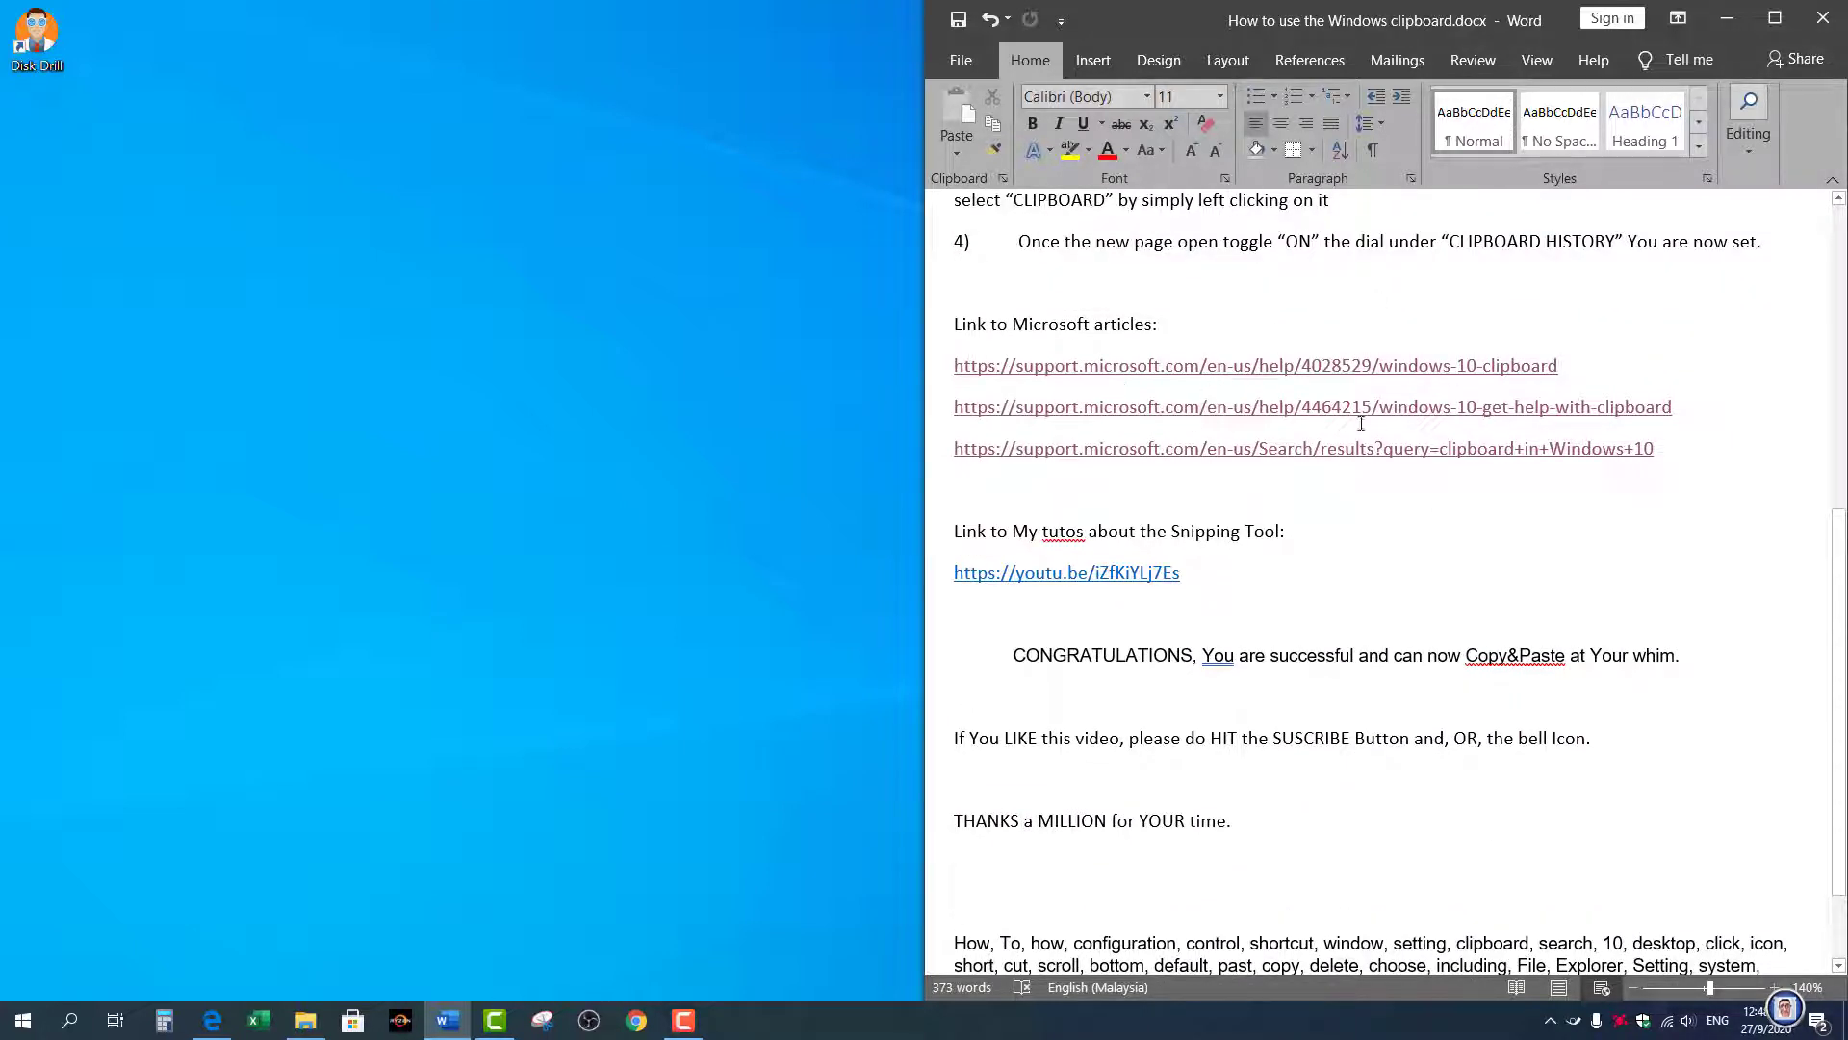
pyautogui.moveTo(1312, 462)
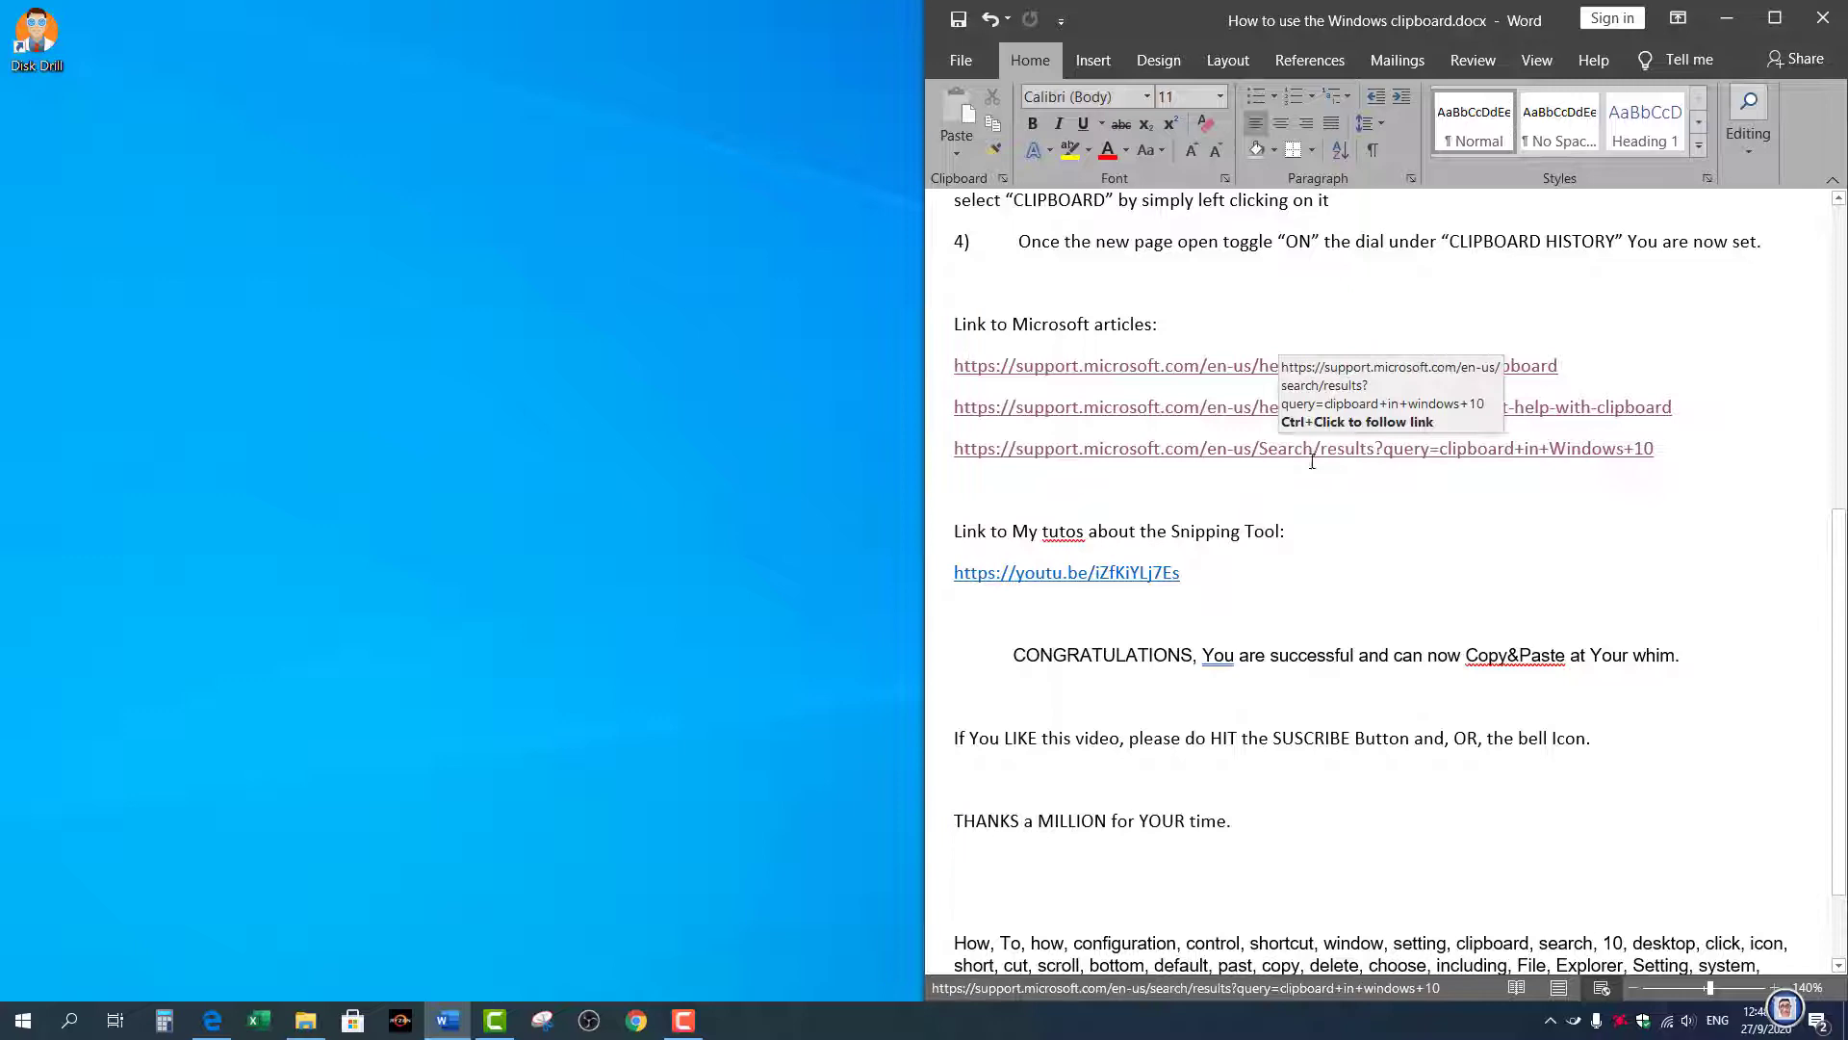
pyautogui.moveTo(1078, 573)
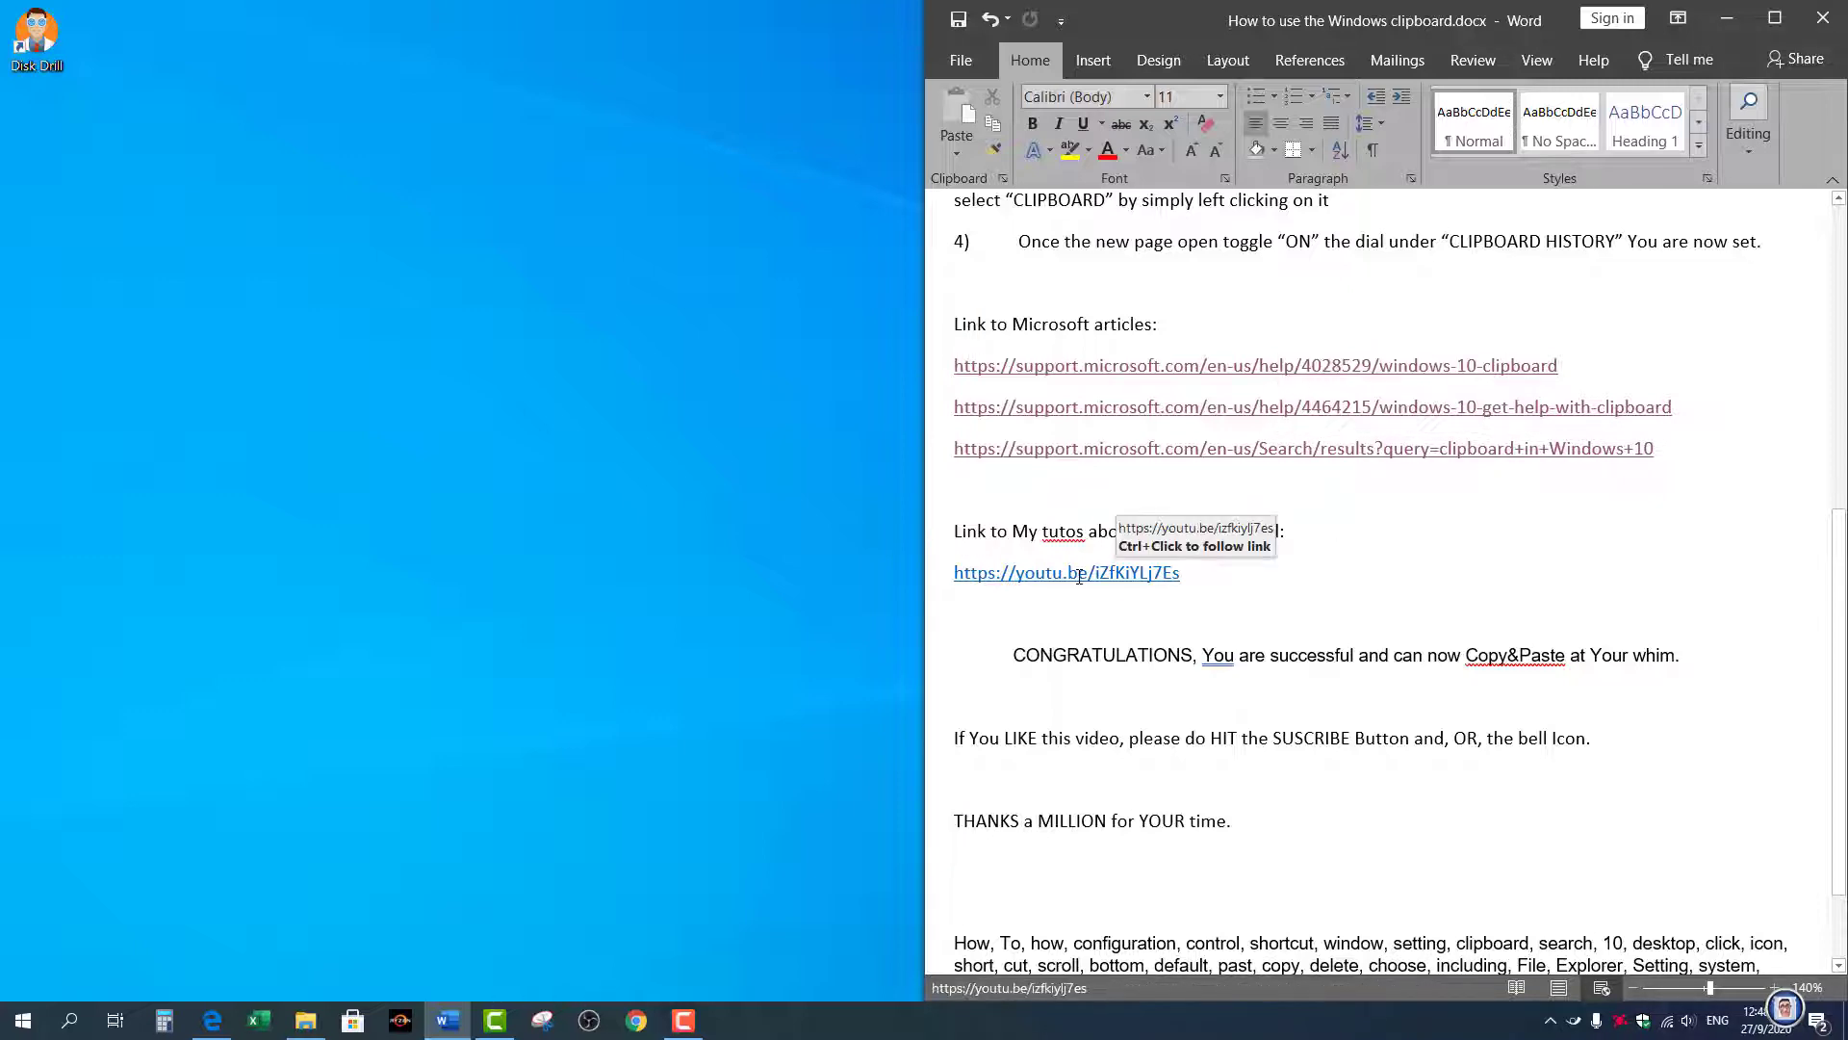
pyautogui.press('ctrl')
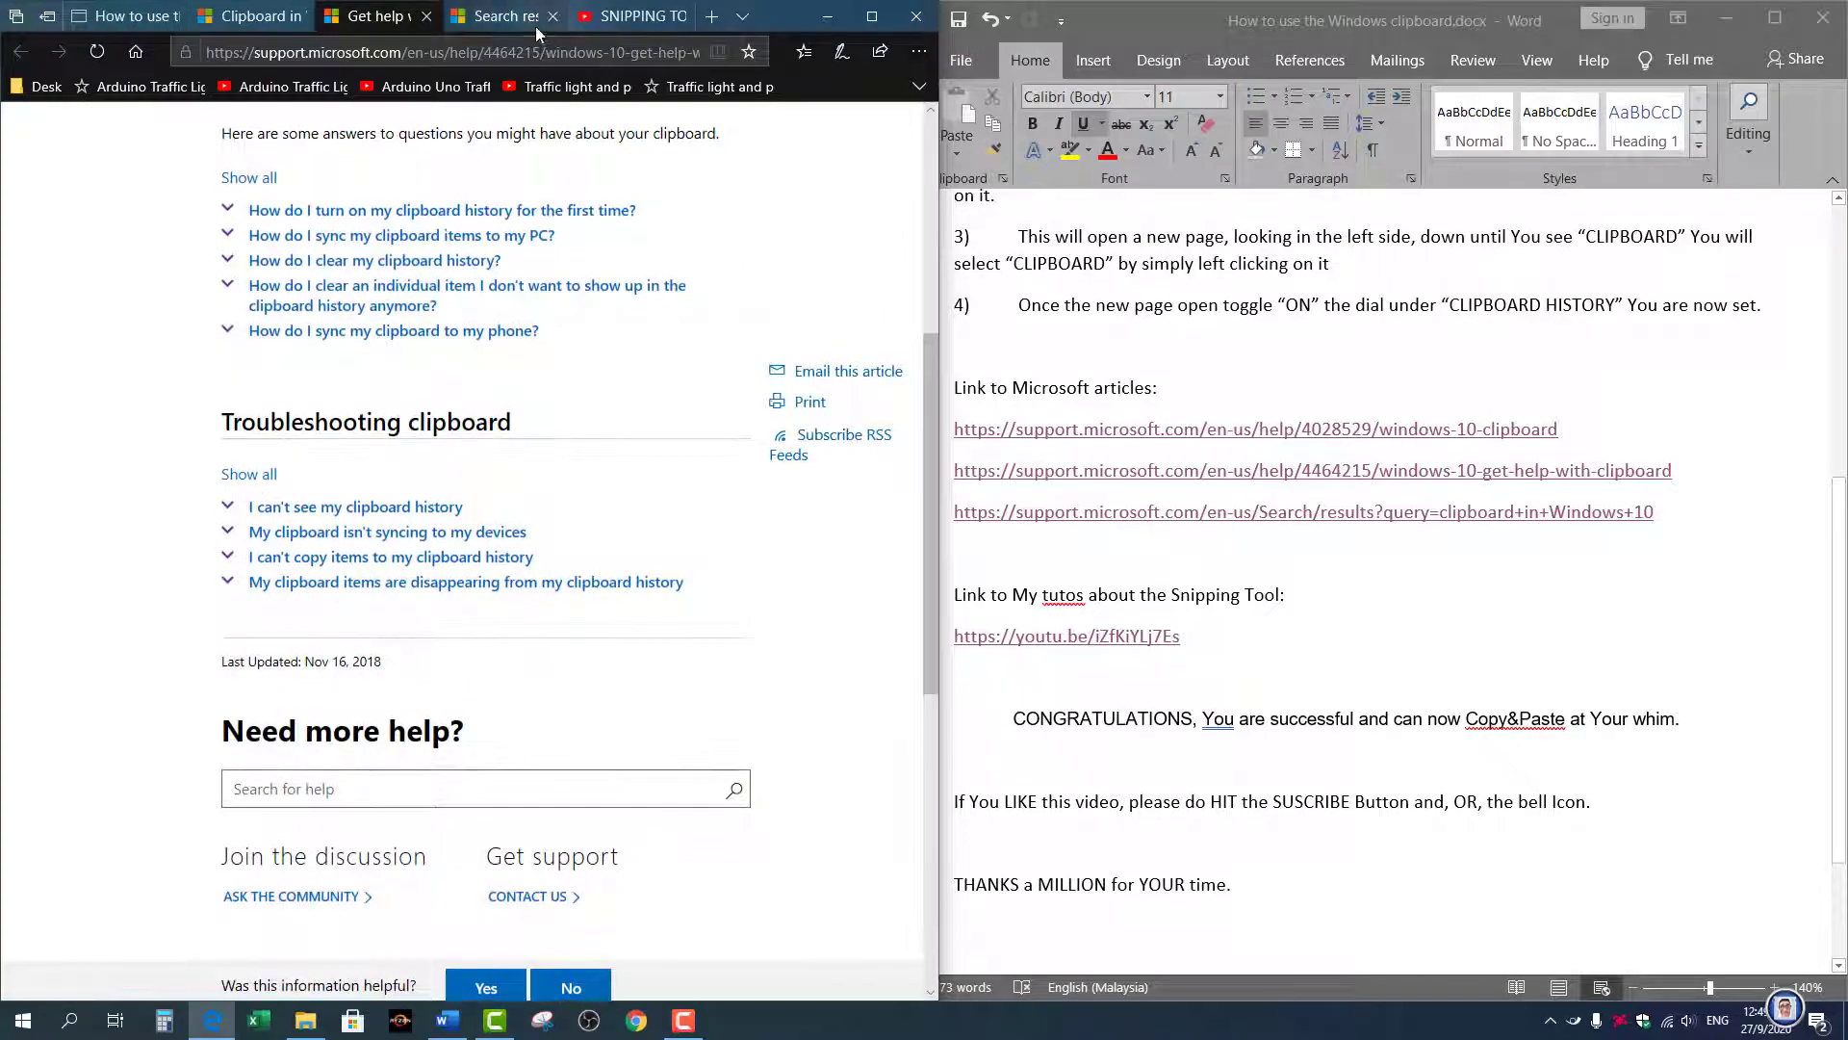
# Select the top 'Clipboard in Windows 10' search result's title and summary and copy it
pyautogui.click(505, 17)
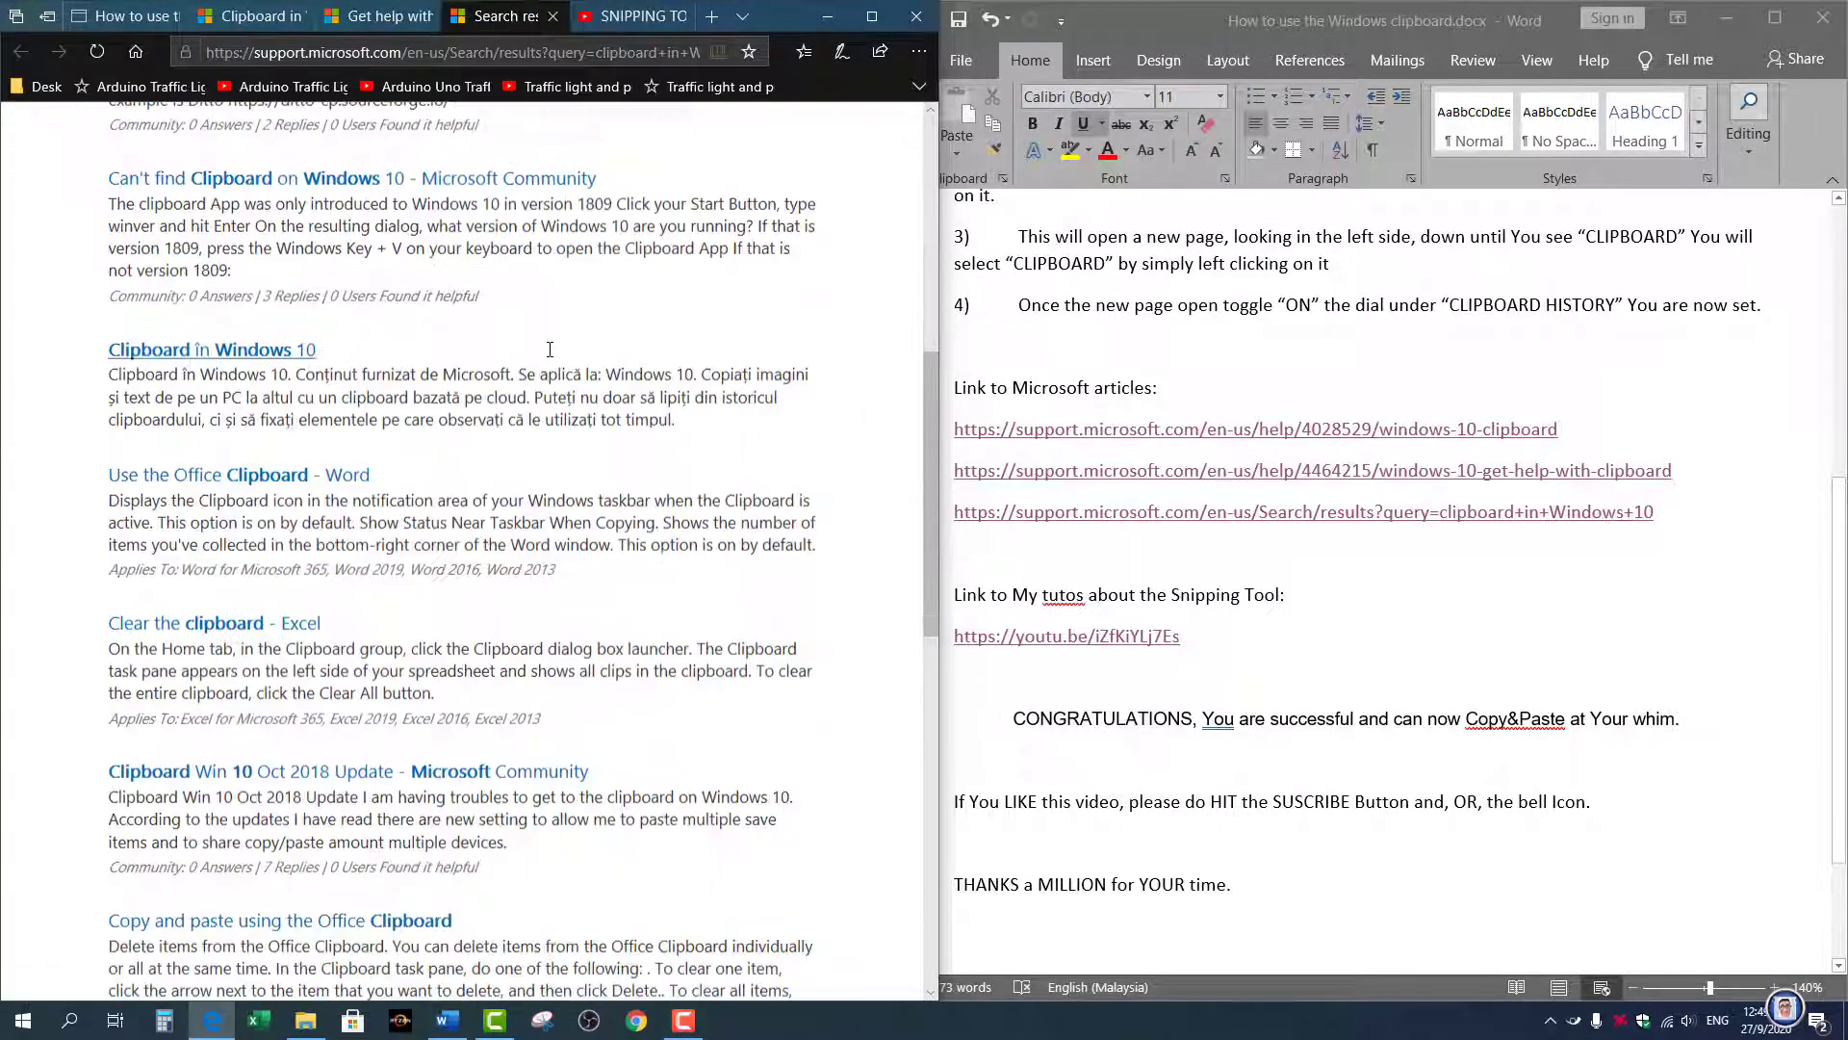
pyautogui.scroll(-3)
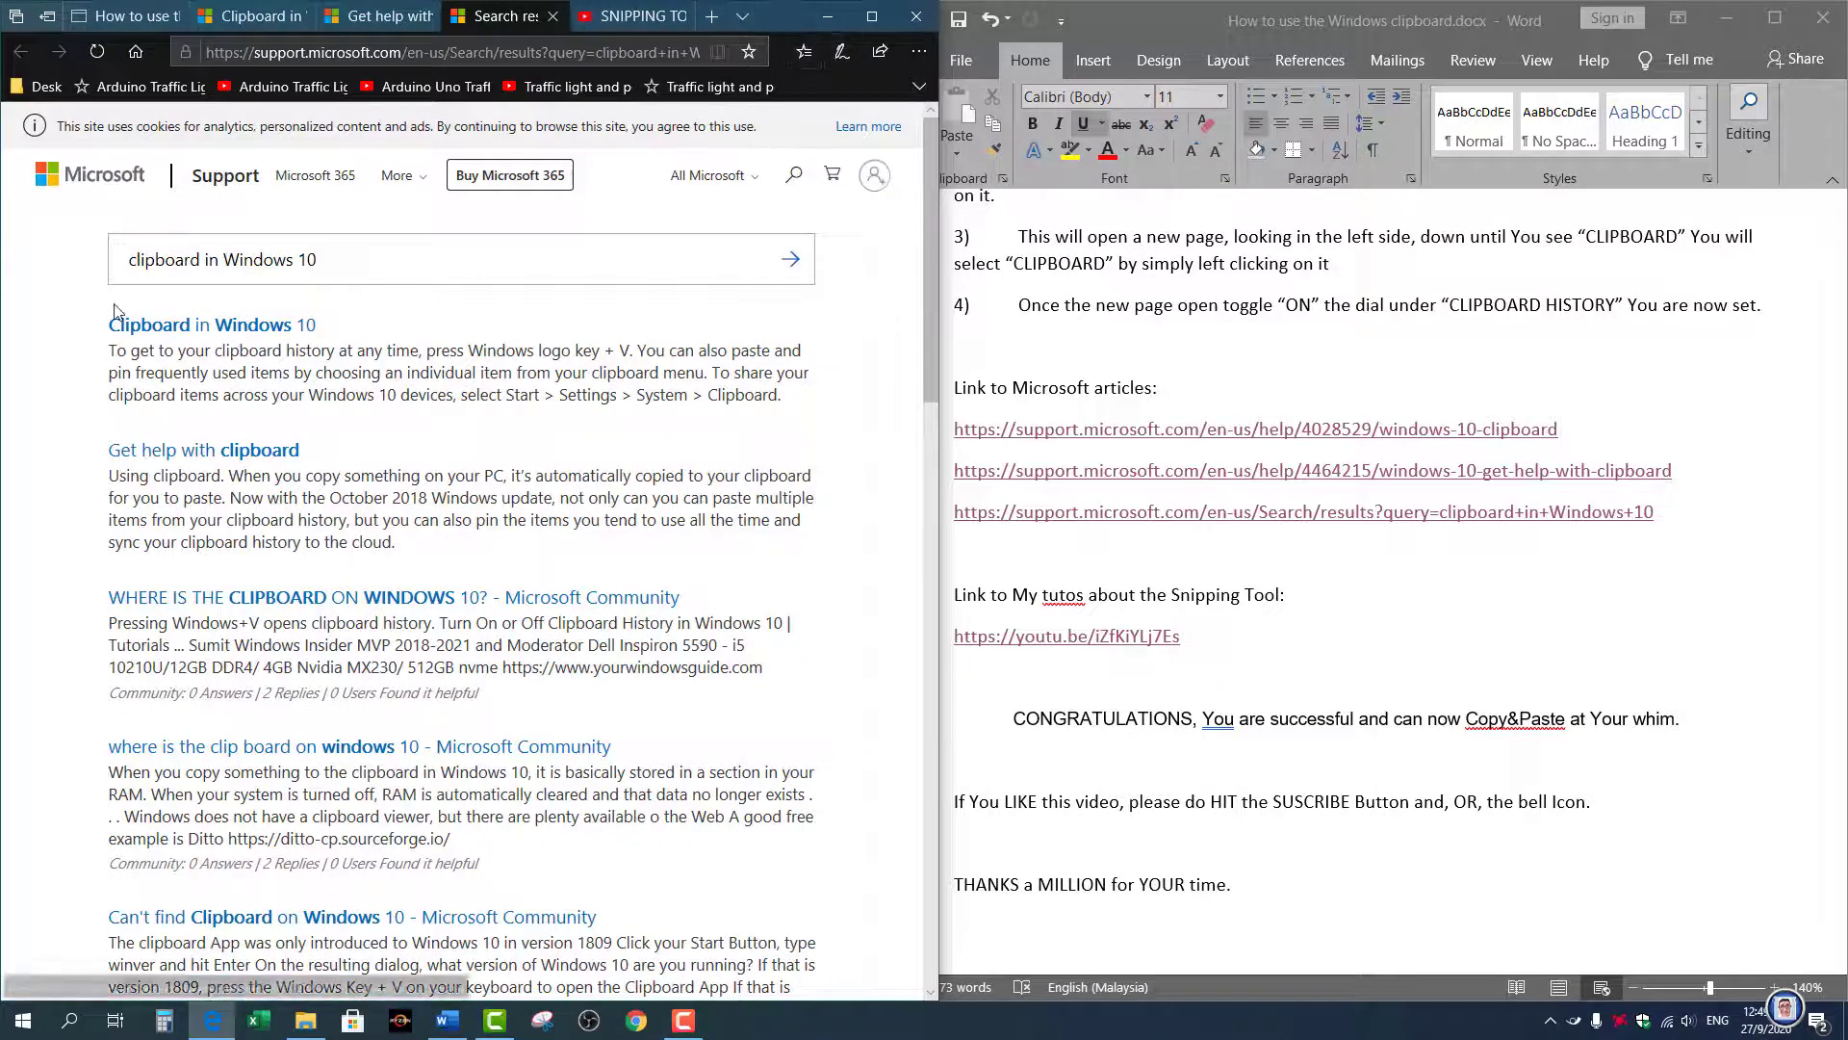
pyautogui.moveTo(107, 324); pyautogui.dragTo(736, 395)
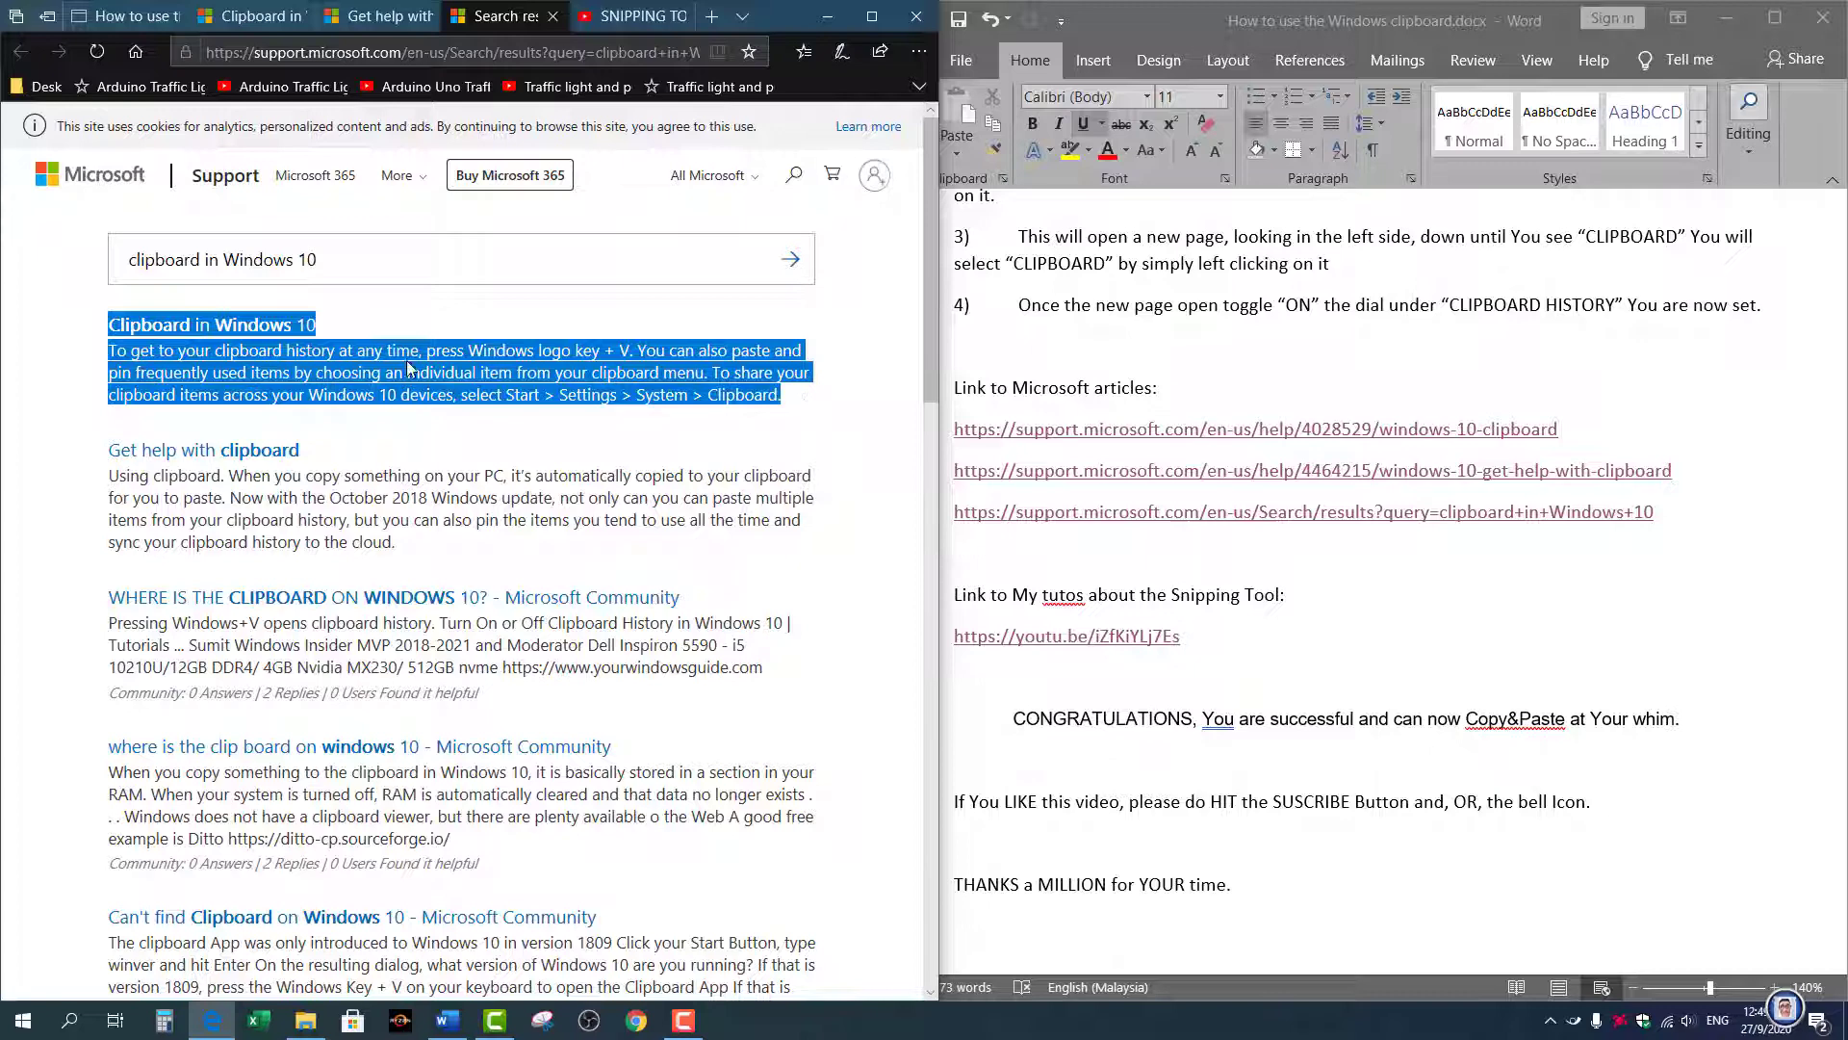
pyautogui.moveTo(417, 378)
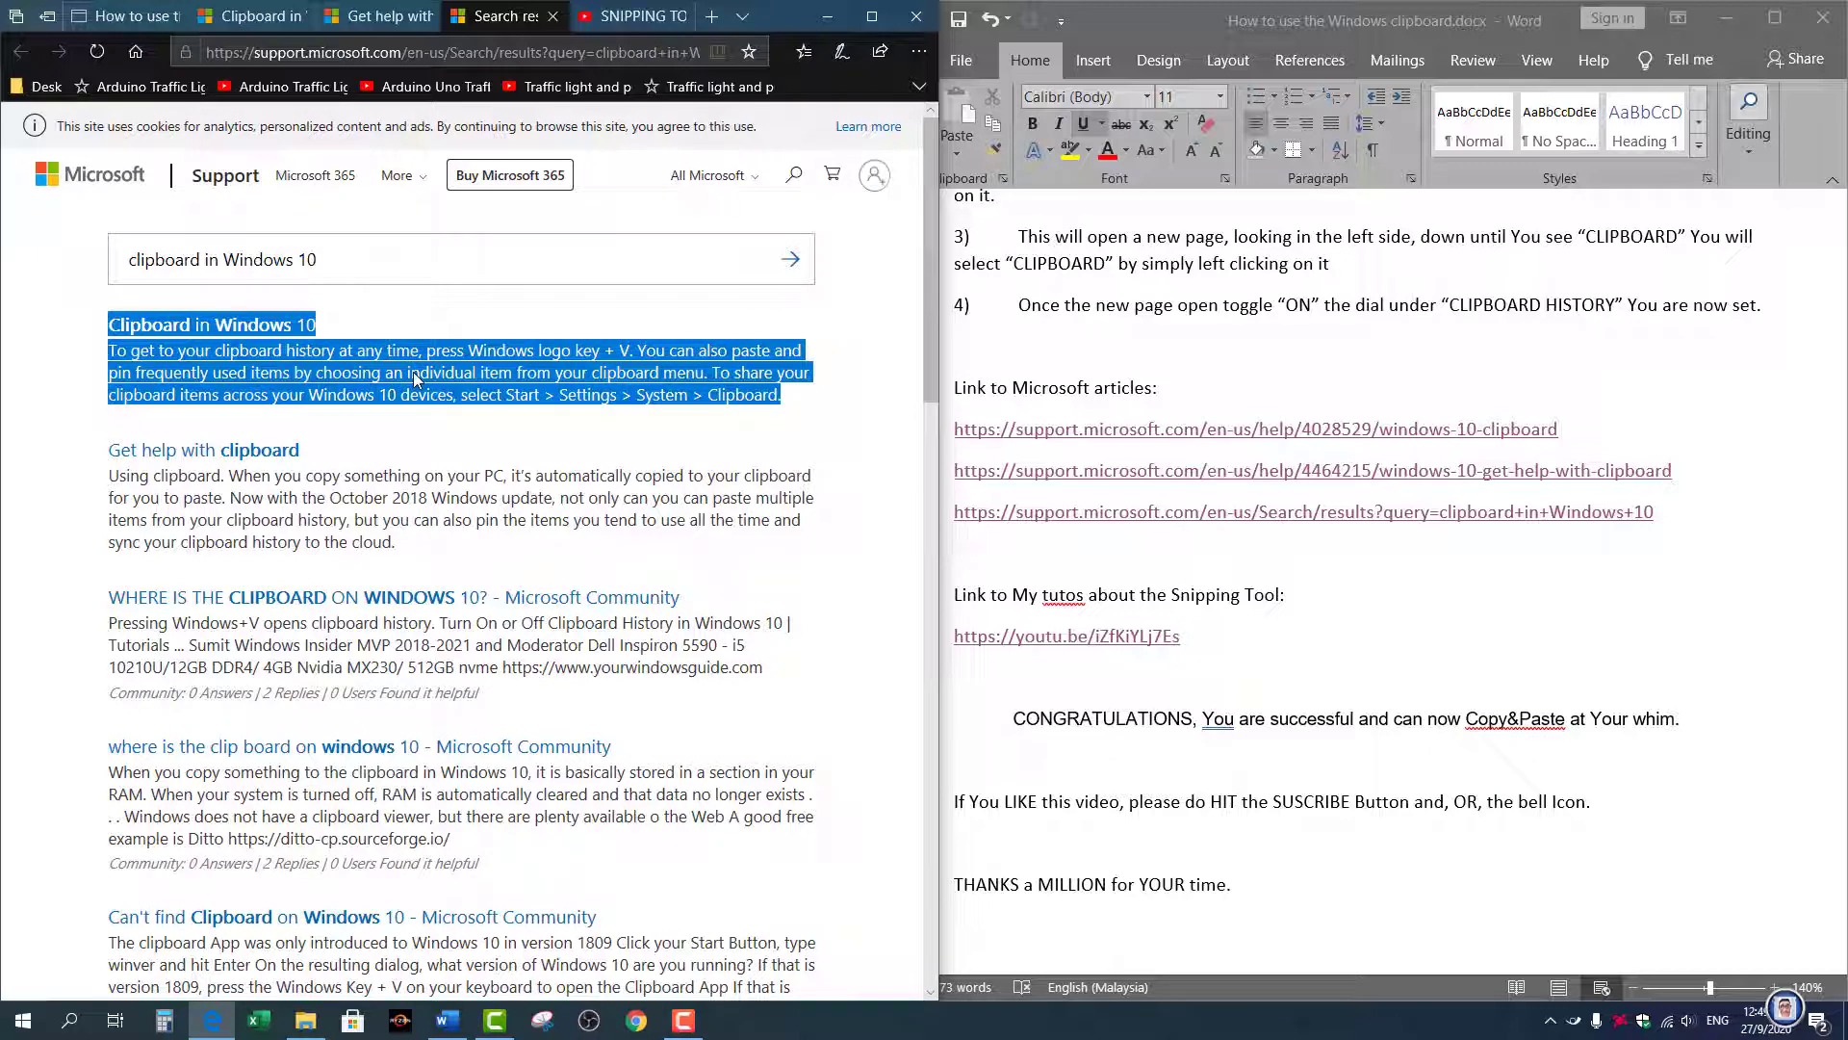
pyautogui.rightClick(417, 378)
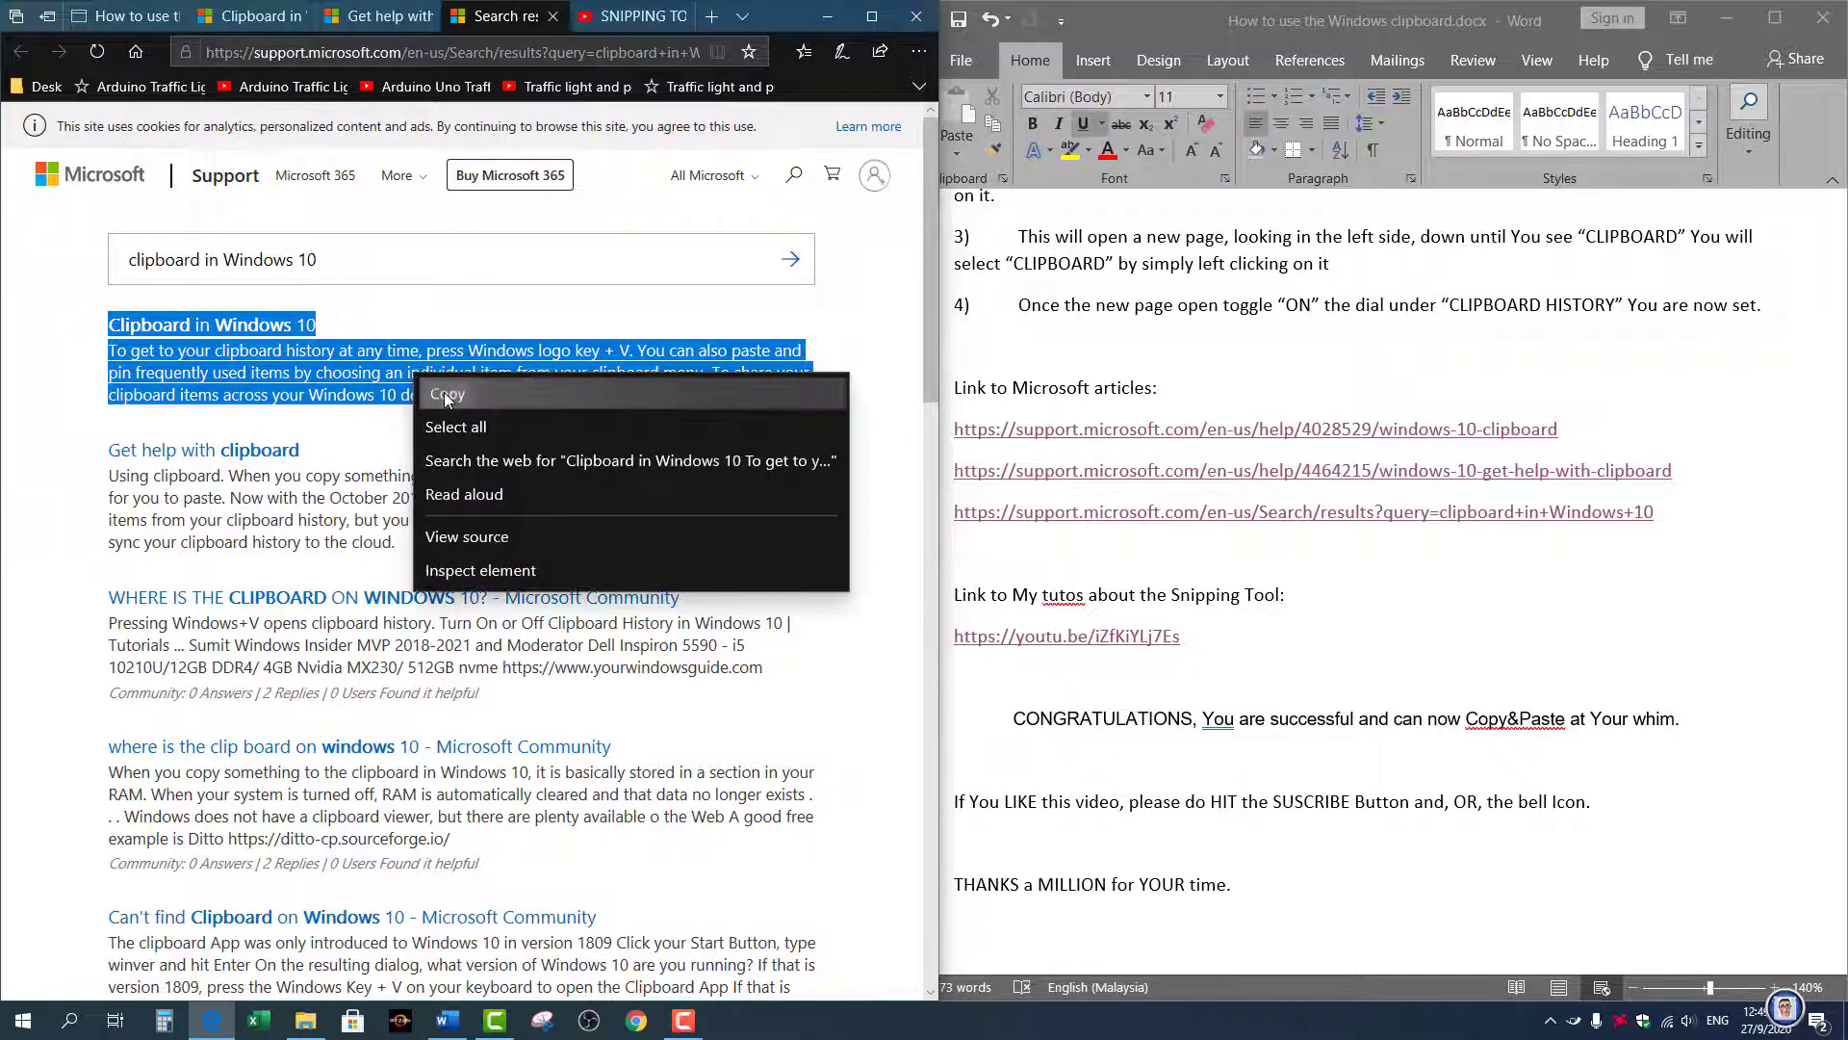
pyautogui.click(447, 394)
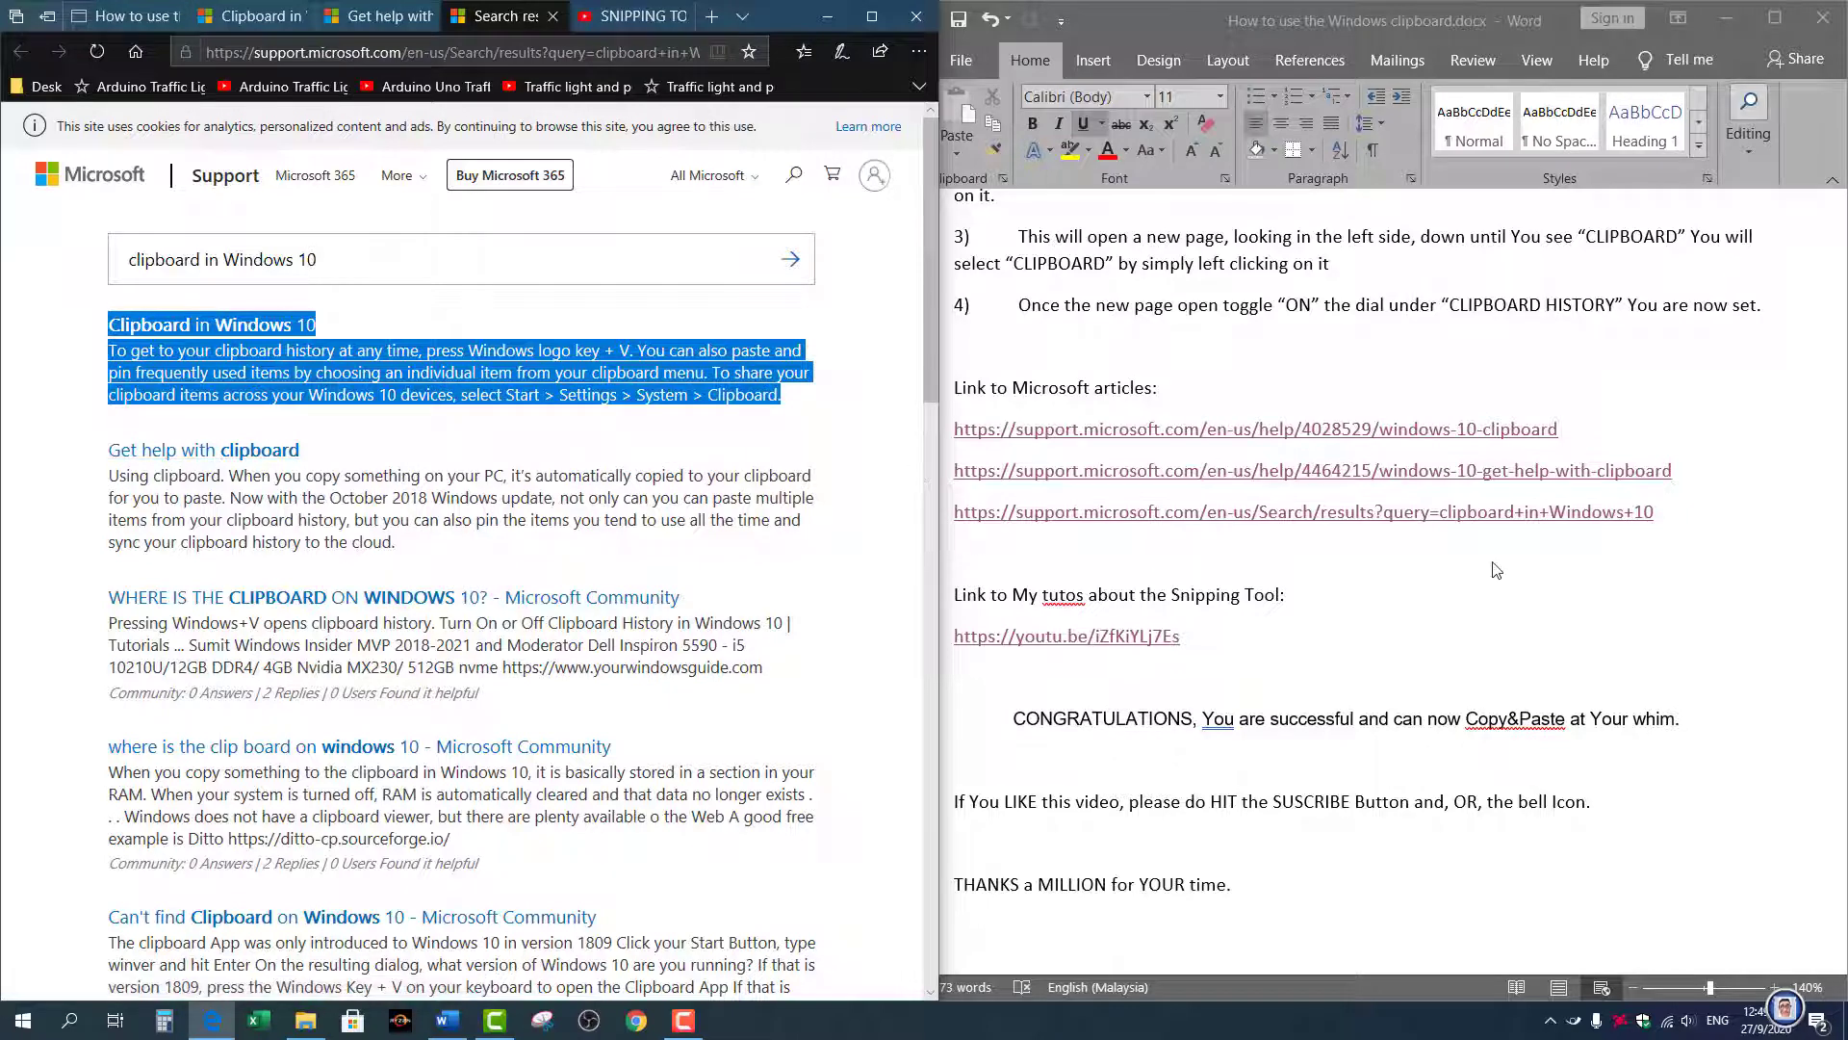
pyautogui.scroll(-3)
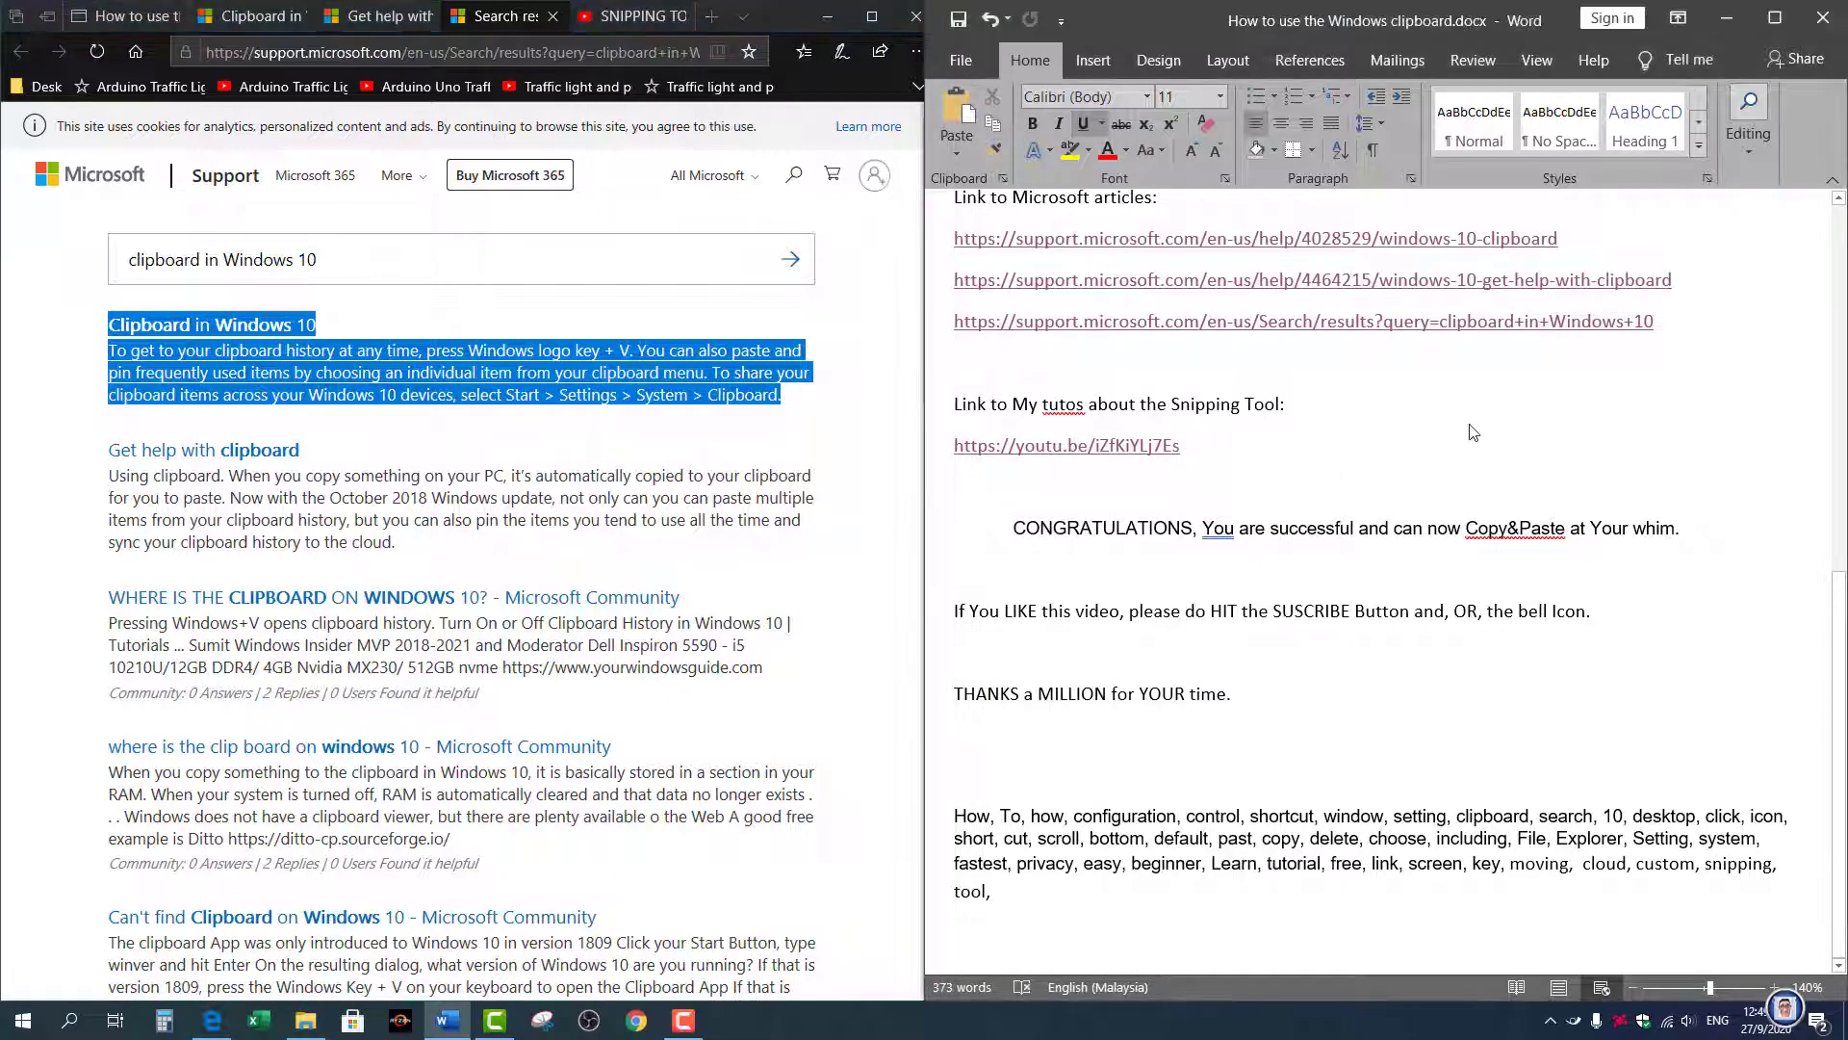
# Create a new blank Word document and bring in the copied Clipboard in Windows 10 text
pyautogui.press('ctrl+n')
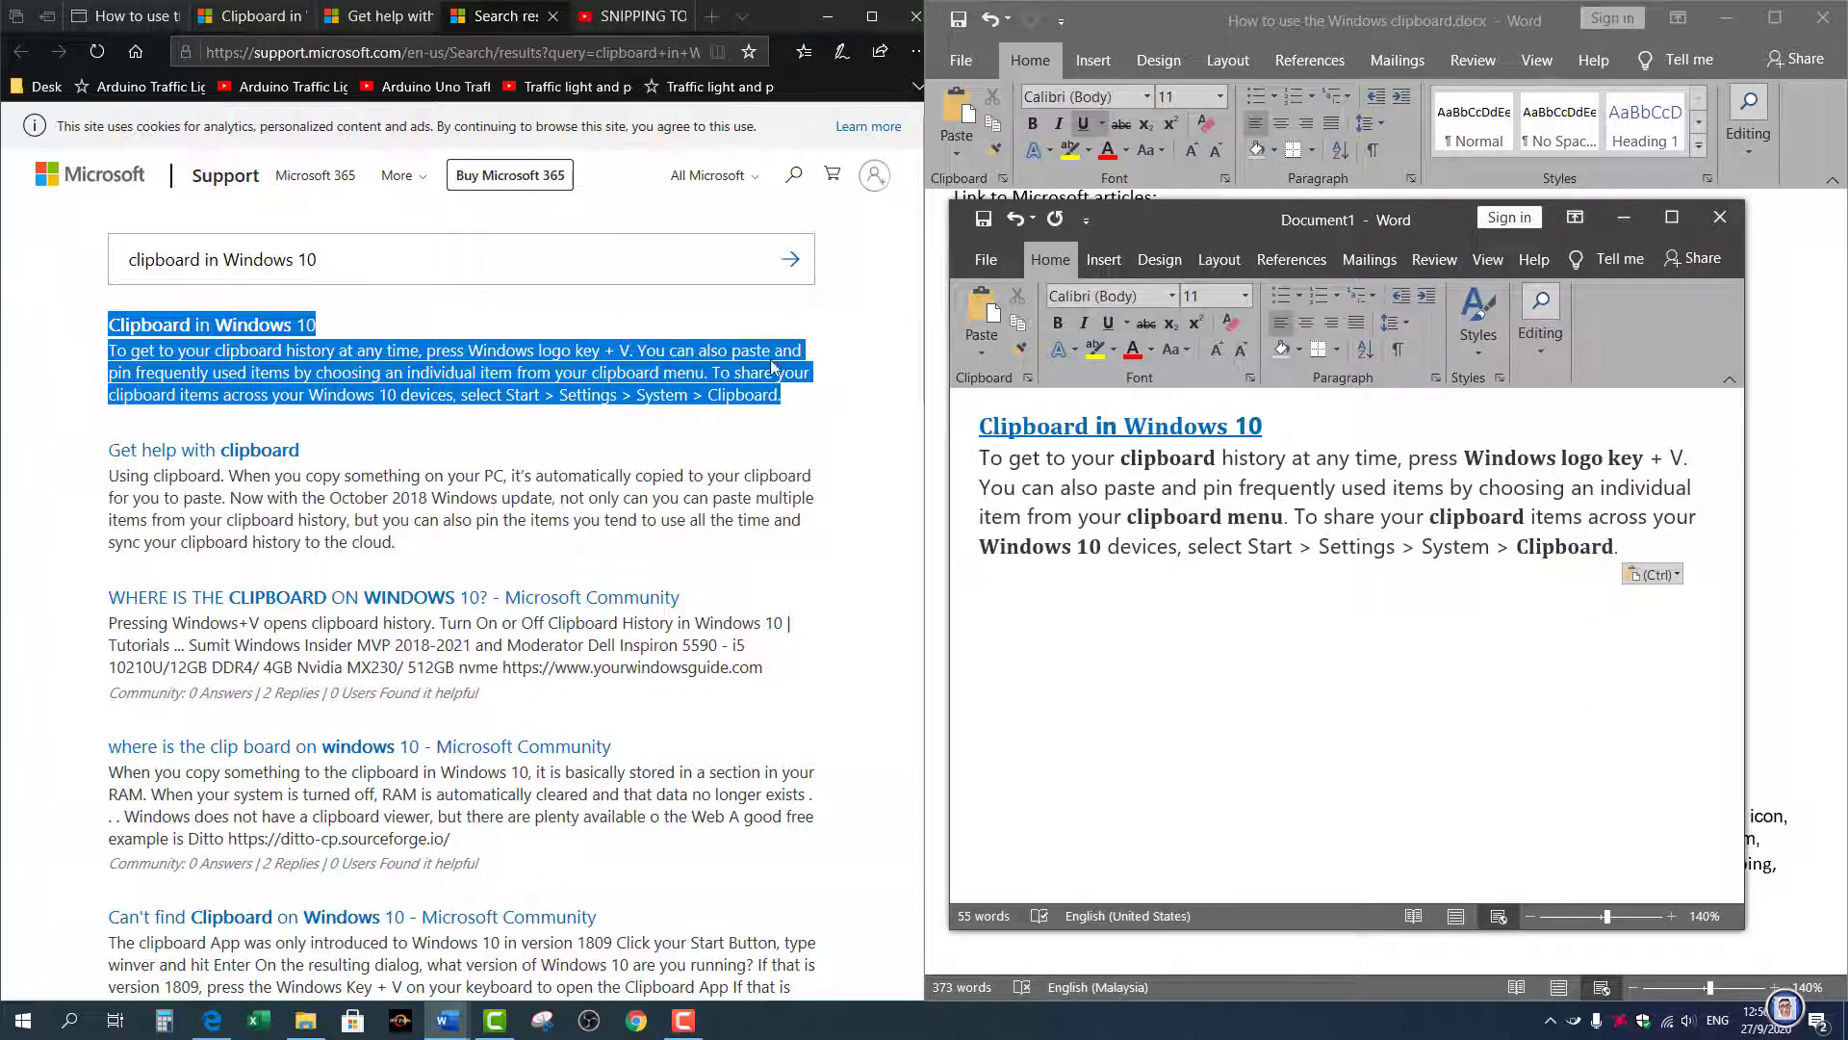
pyautogui.press('Win+V')
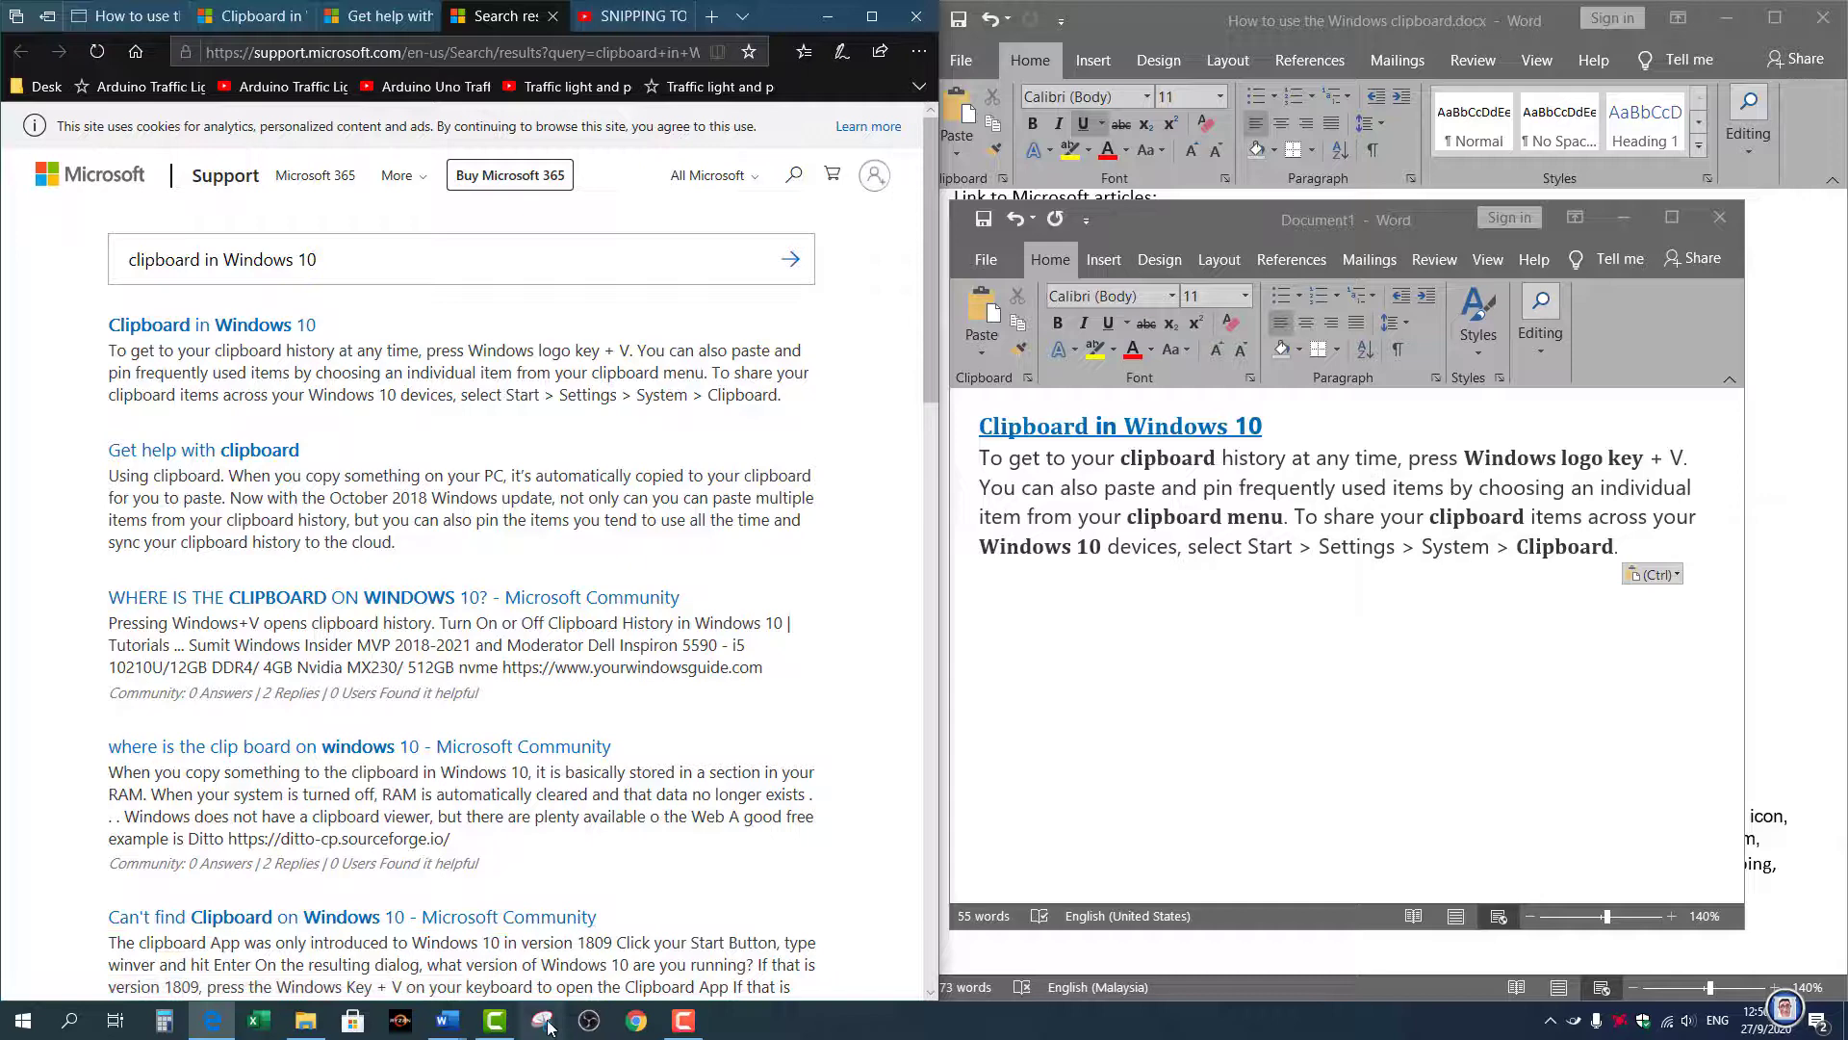
# Launch Snipping Tool, snip the Microsoft logo, check it in clipboard history, then start a desktop-frame snip
pyautogui.click(541, 1019)
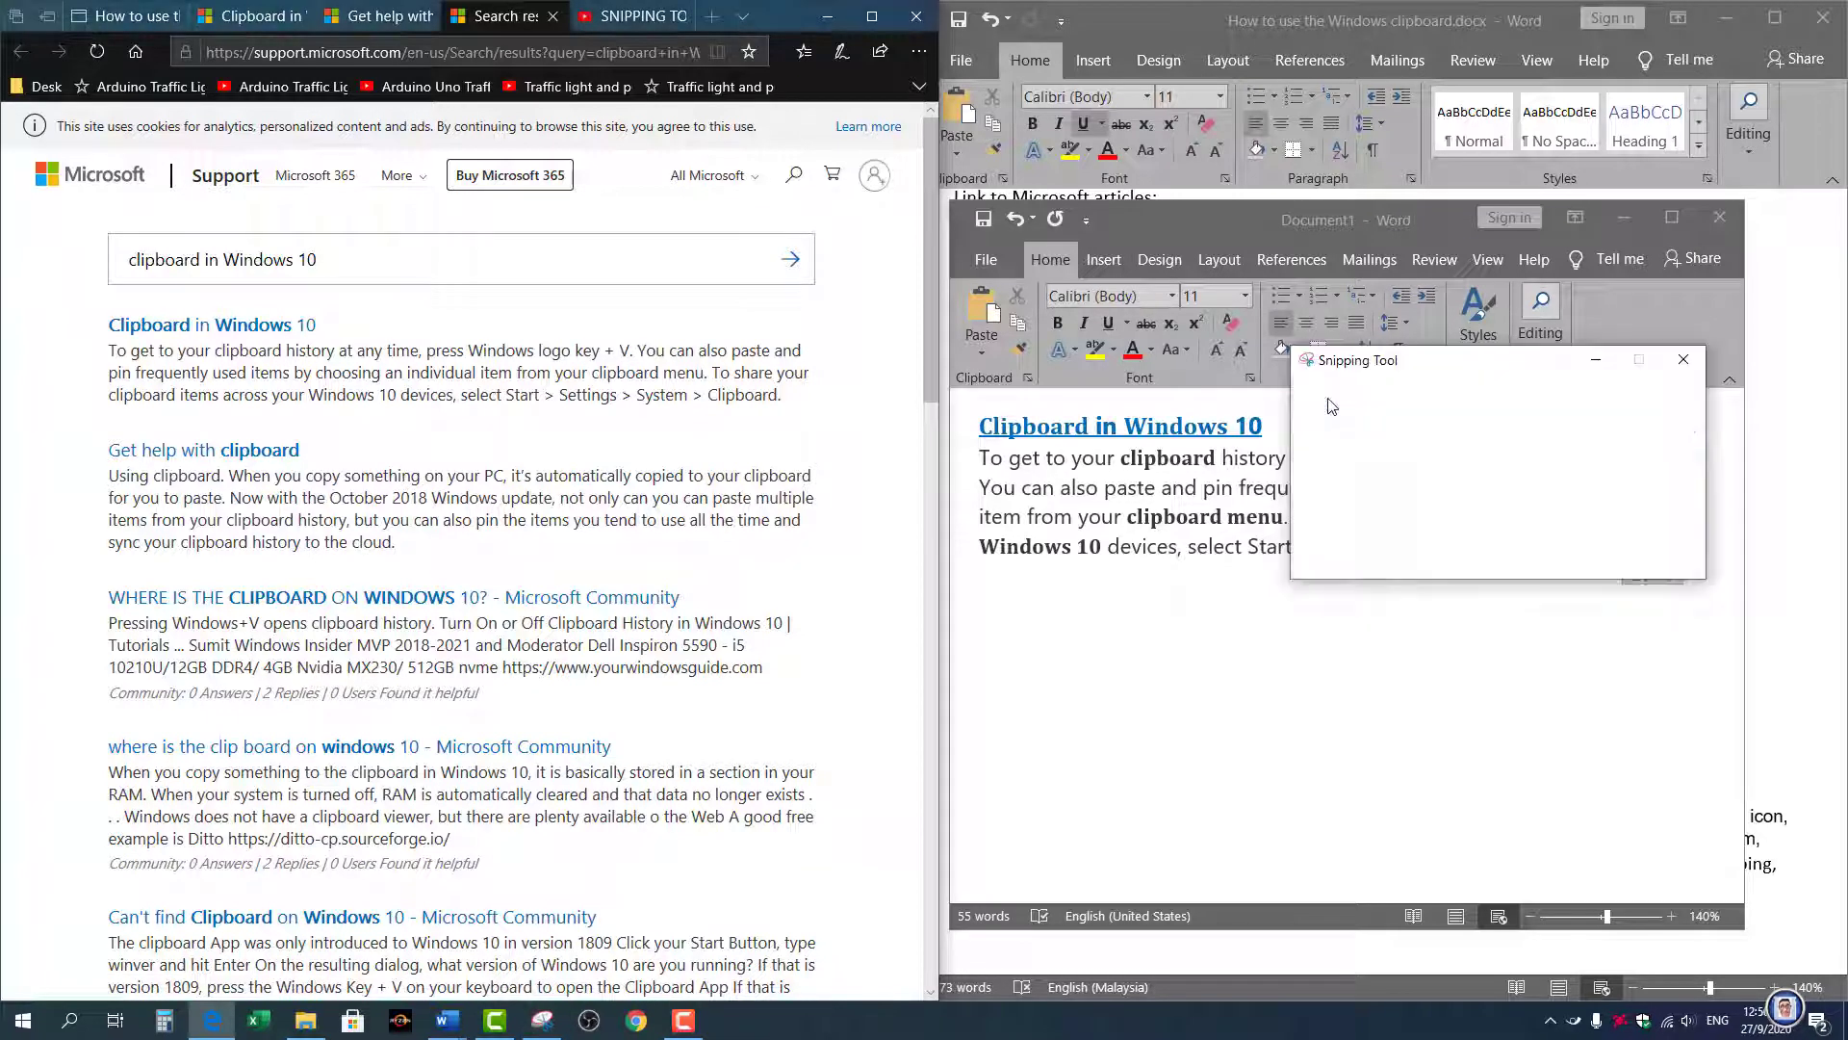
pyautogui.click(1683, 359)
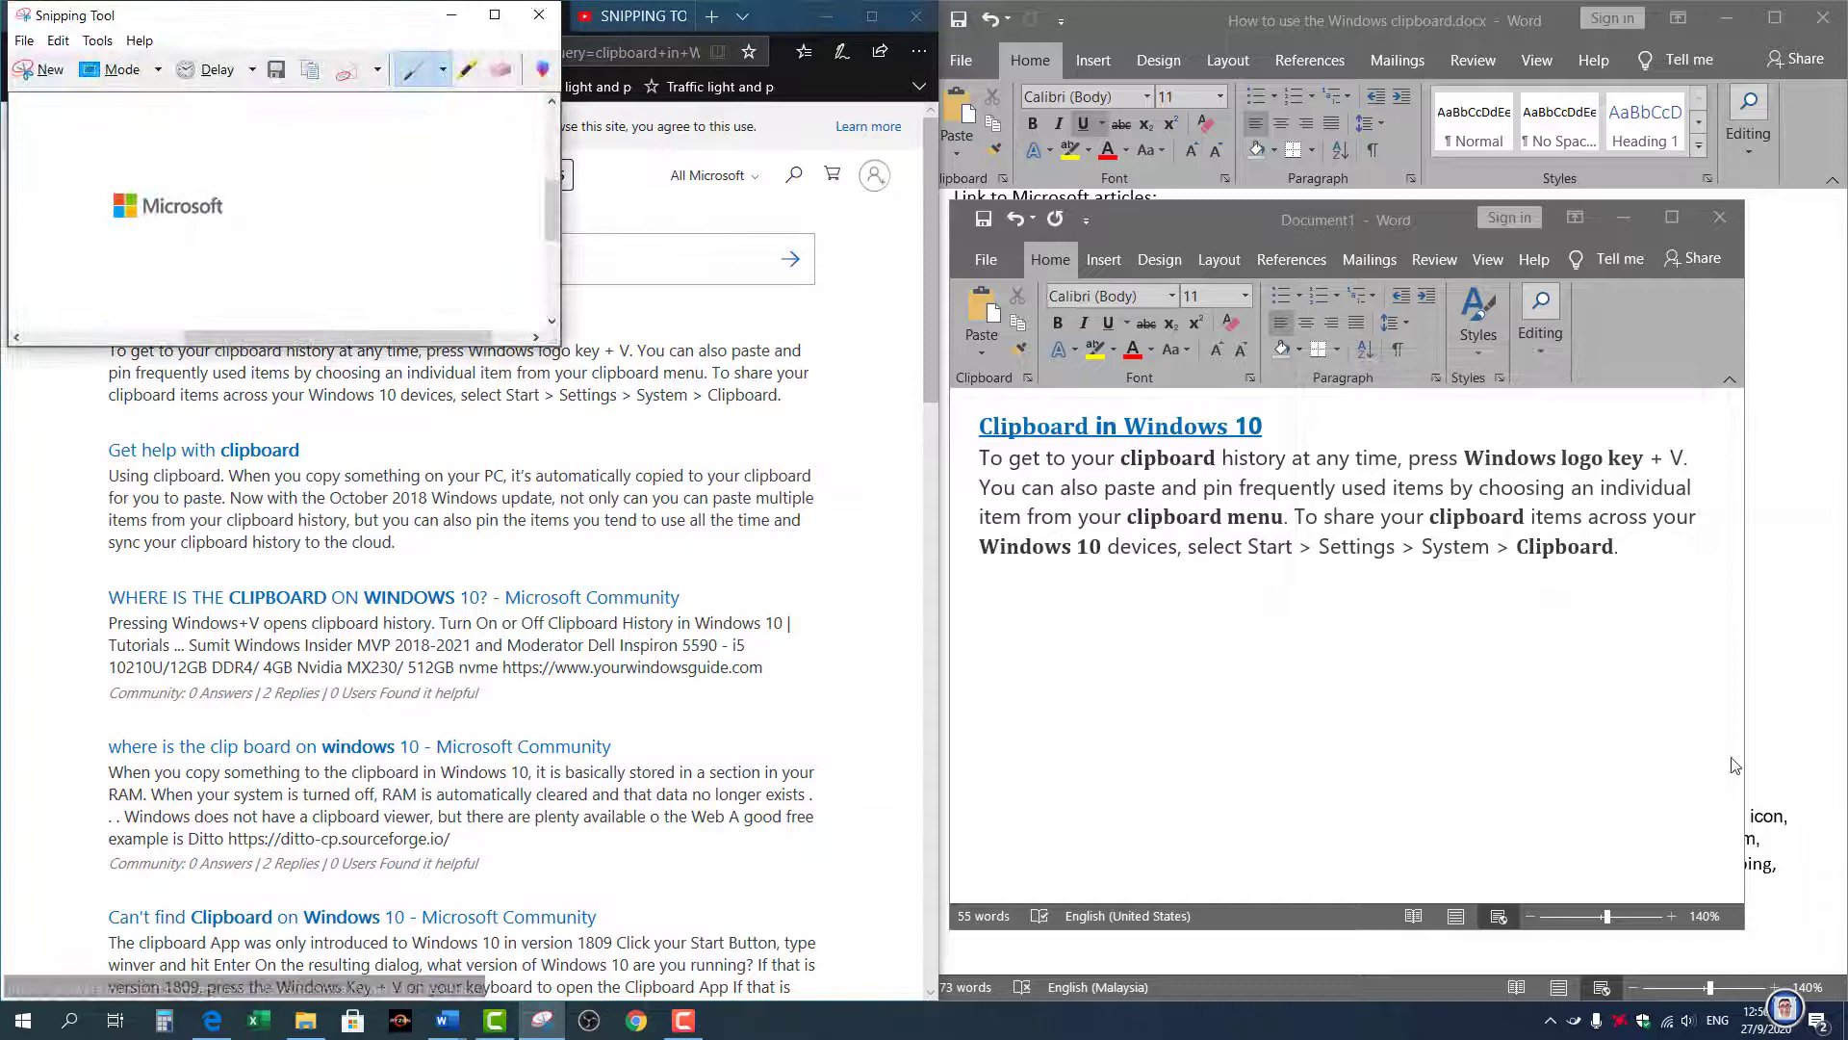
pyautogui.press('Win+V')
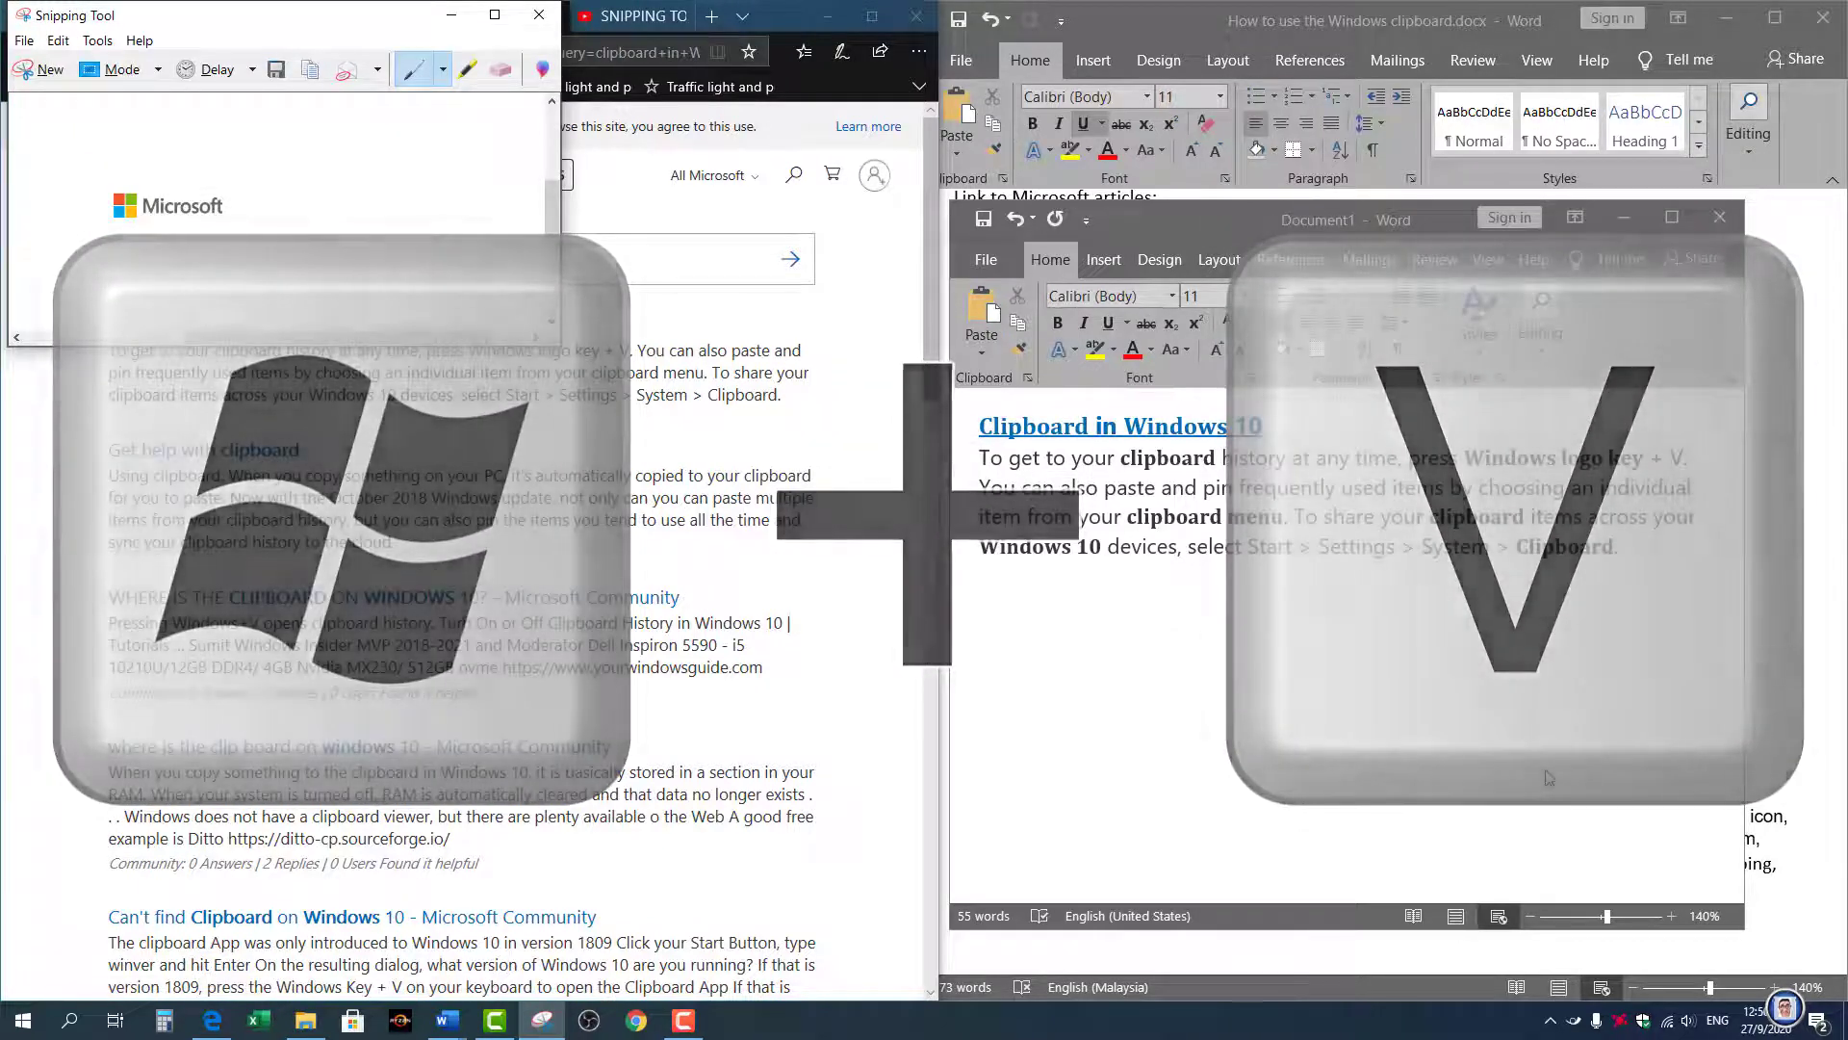
pyautogui.press('Win+V')
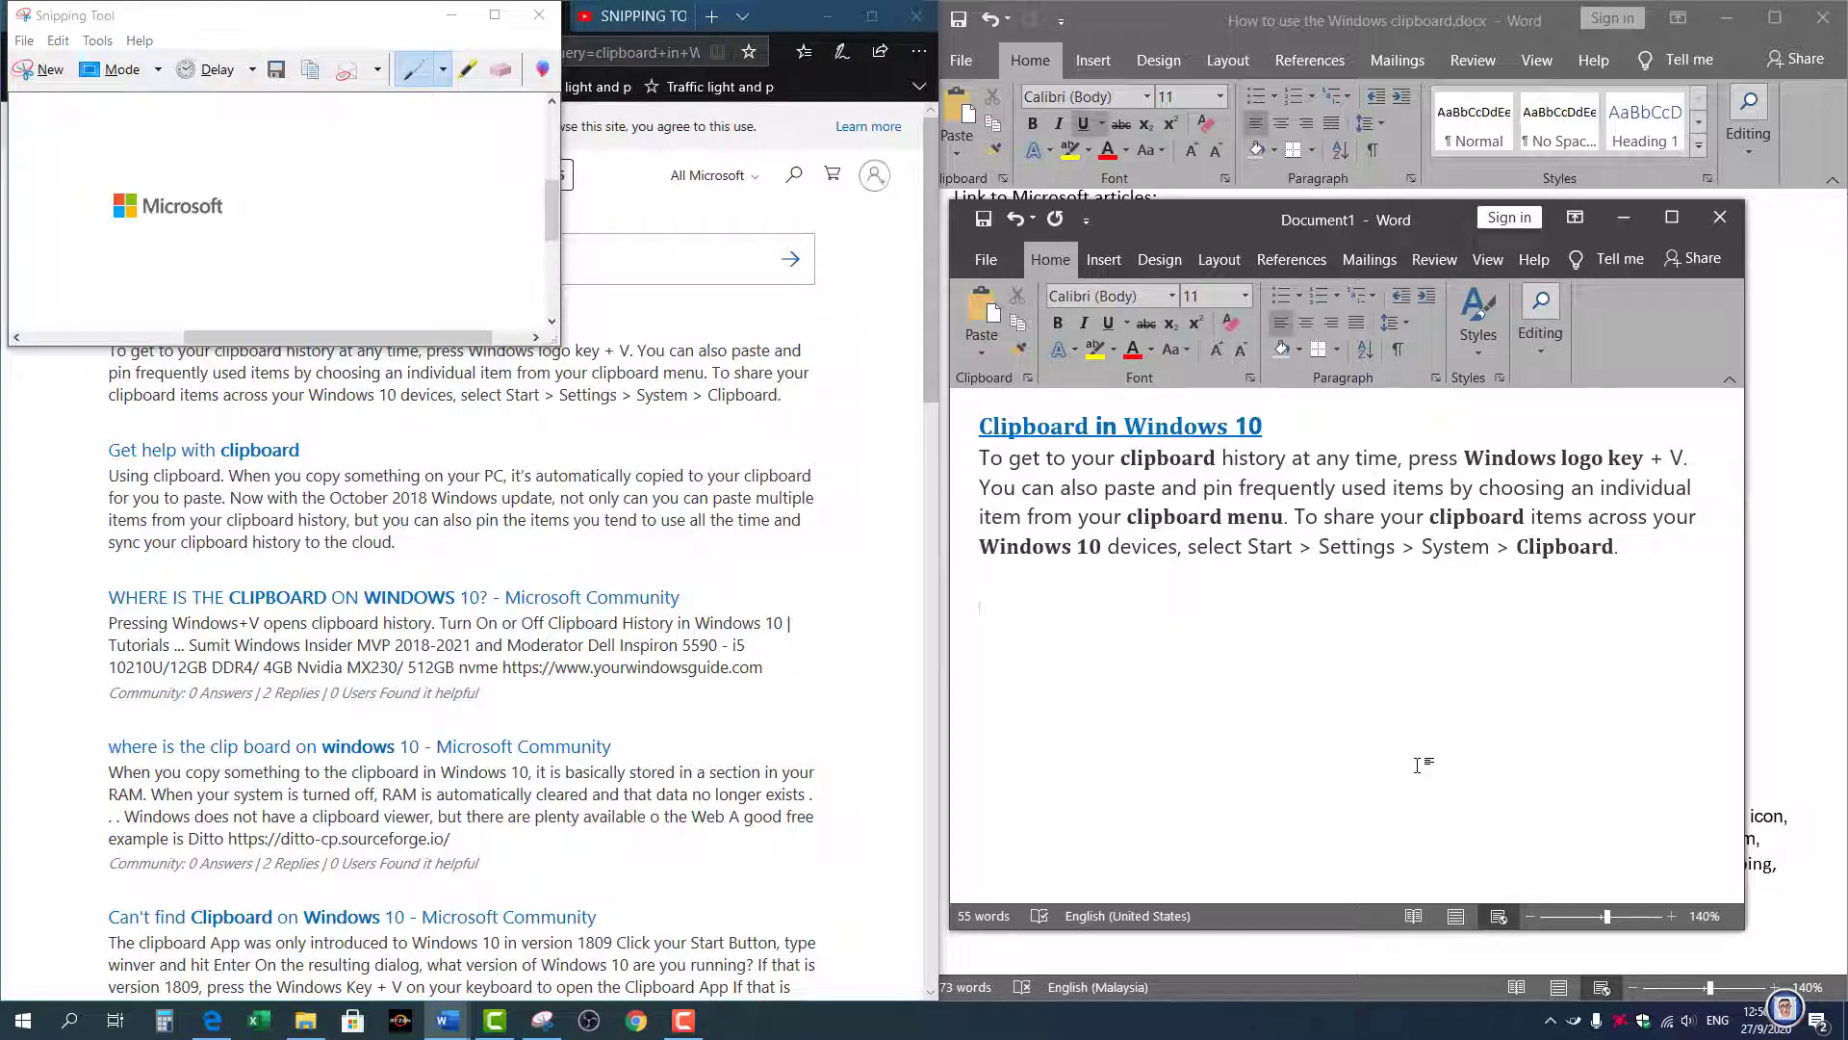
pyautogui.moveTo(1230, 737)
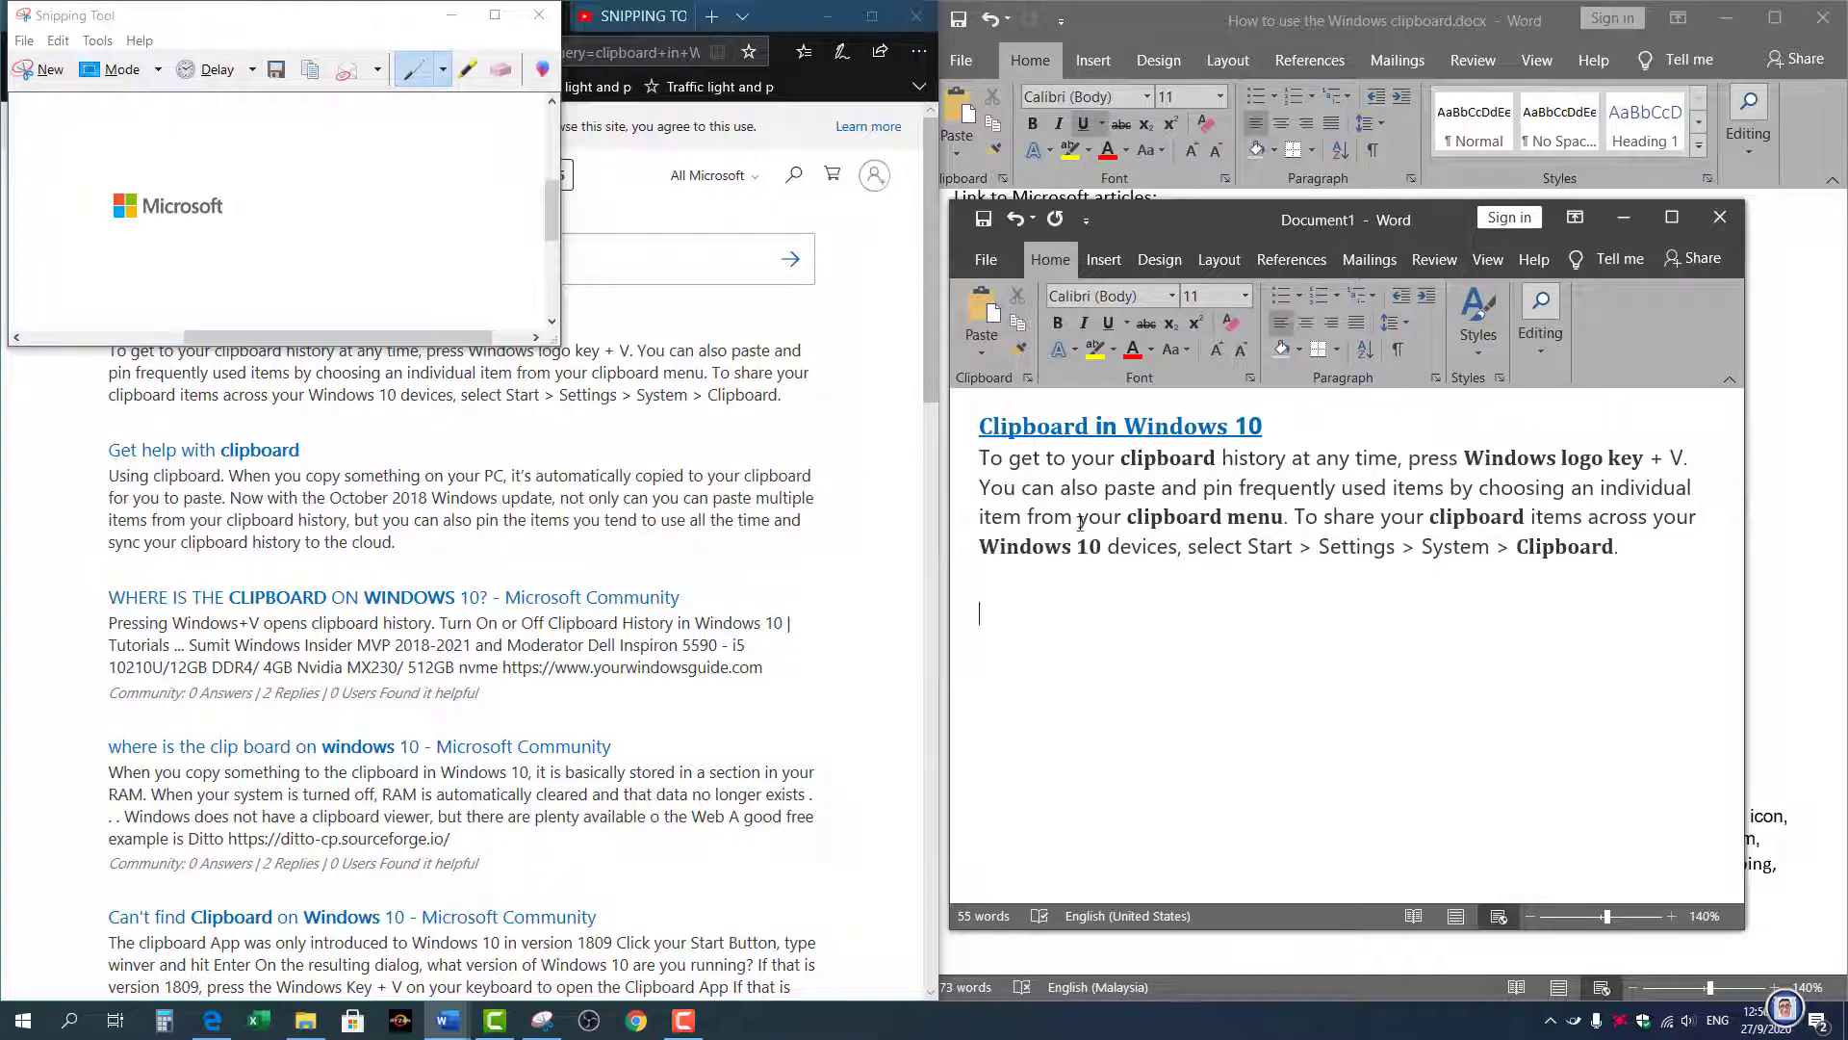
pyautogui.moveTo(1208, 657)
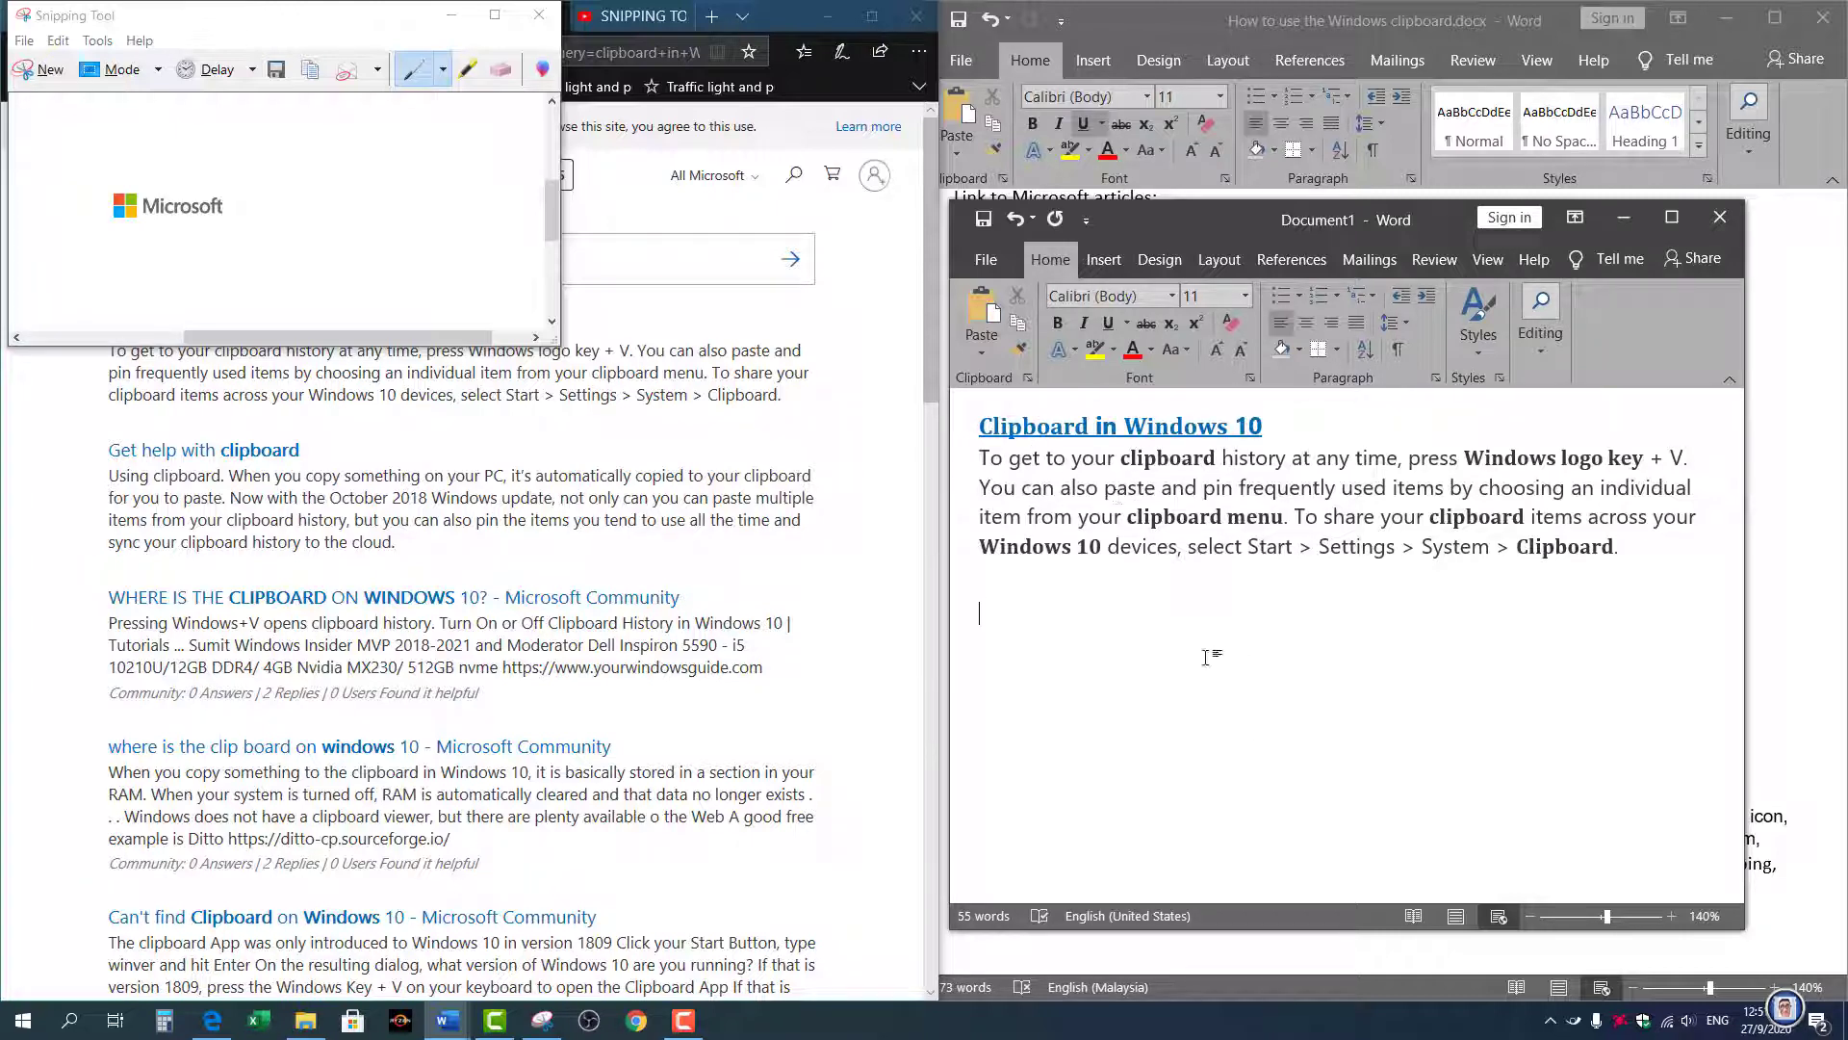
pyautogui.click(640, 16)
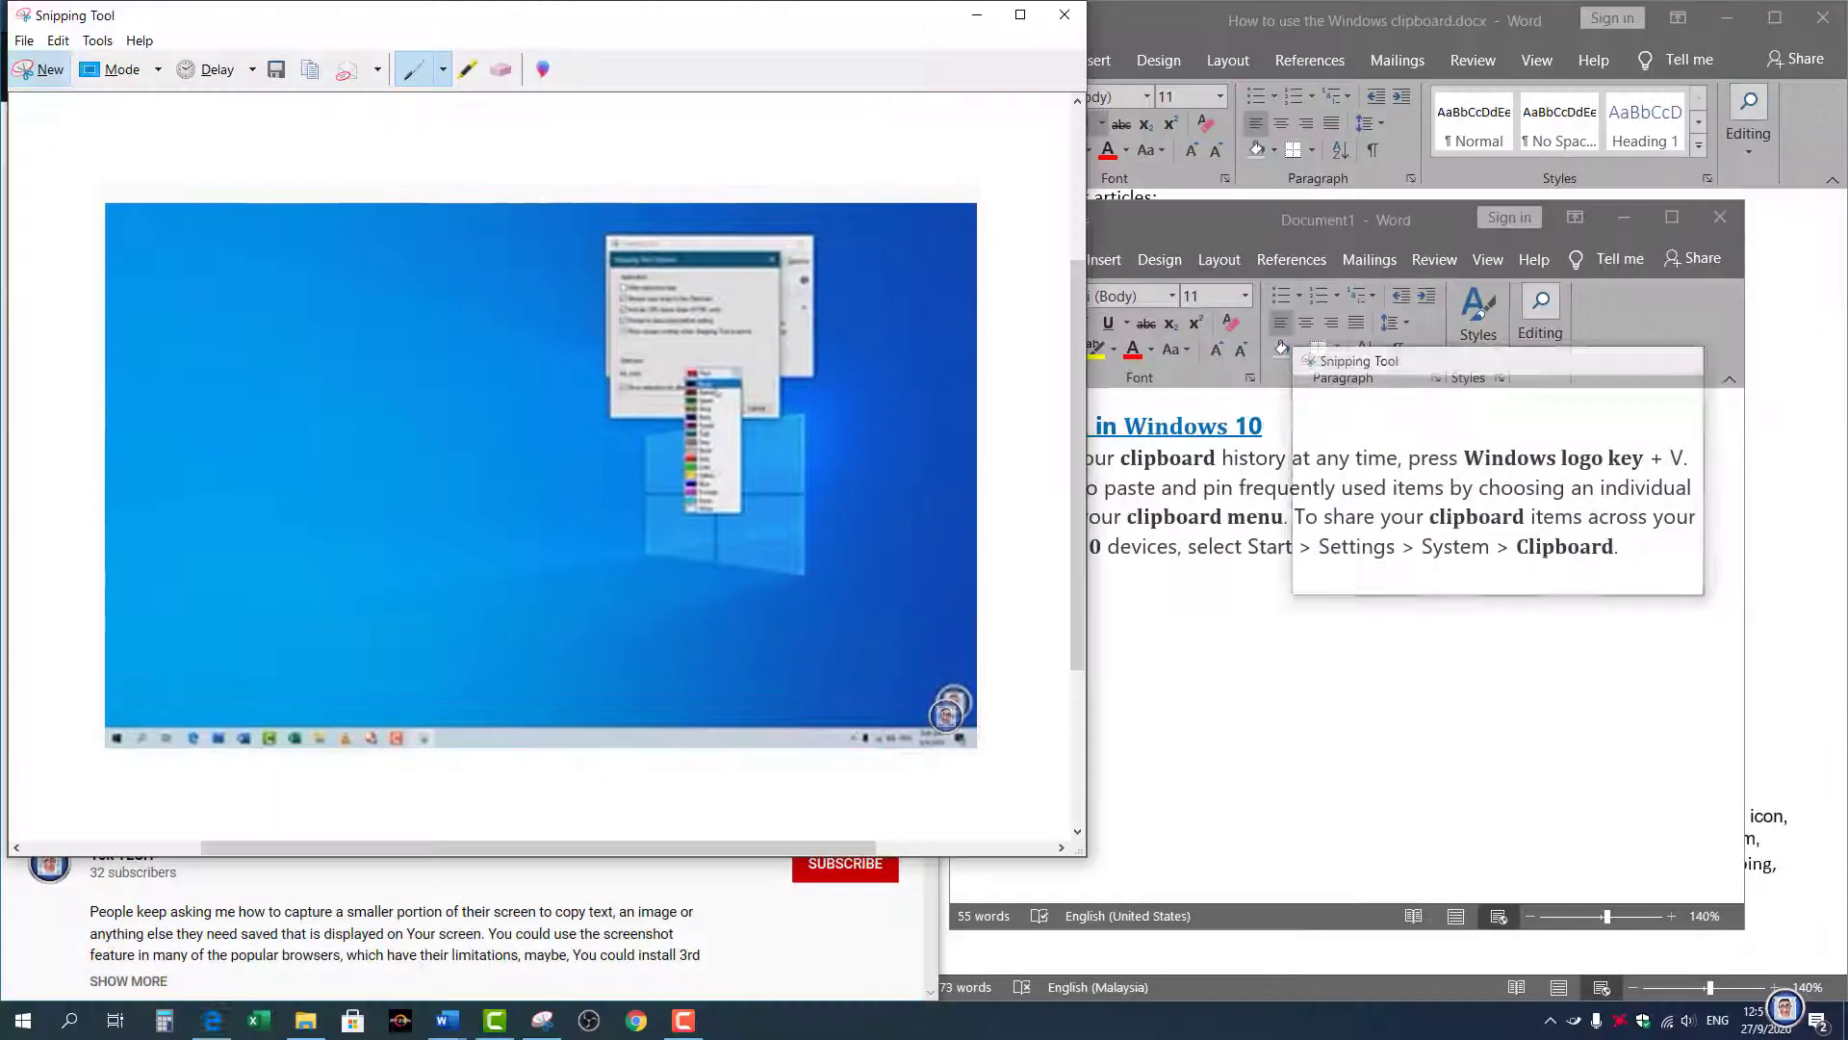
# Capture the blue Windows desktop video frame and minimize Snipping Tool
pyautogui.click(977, 18)
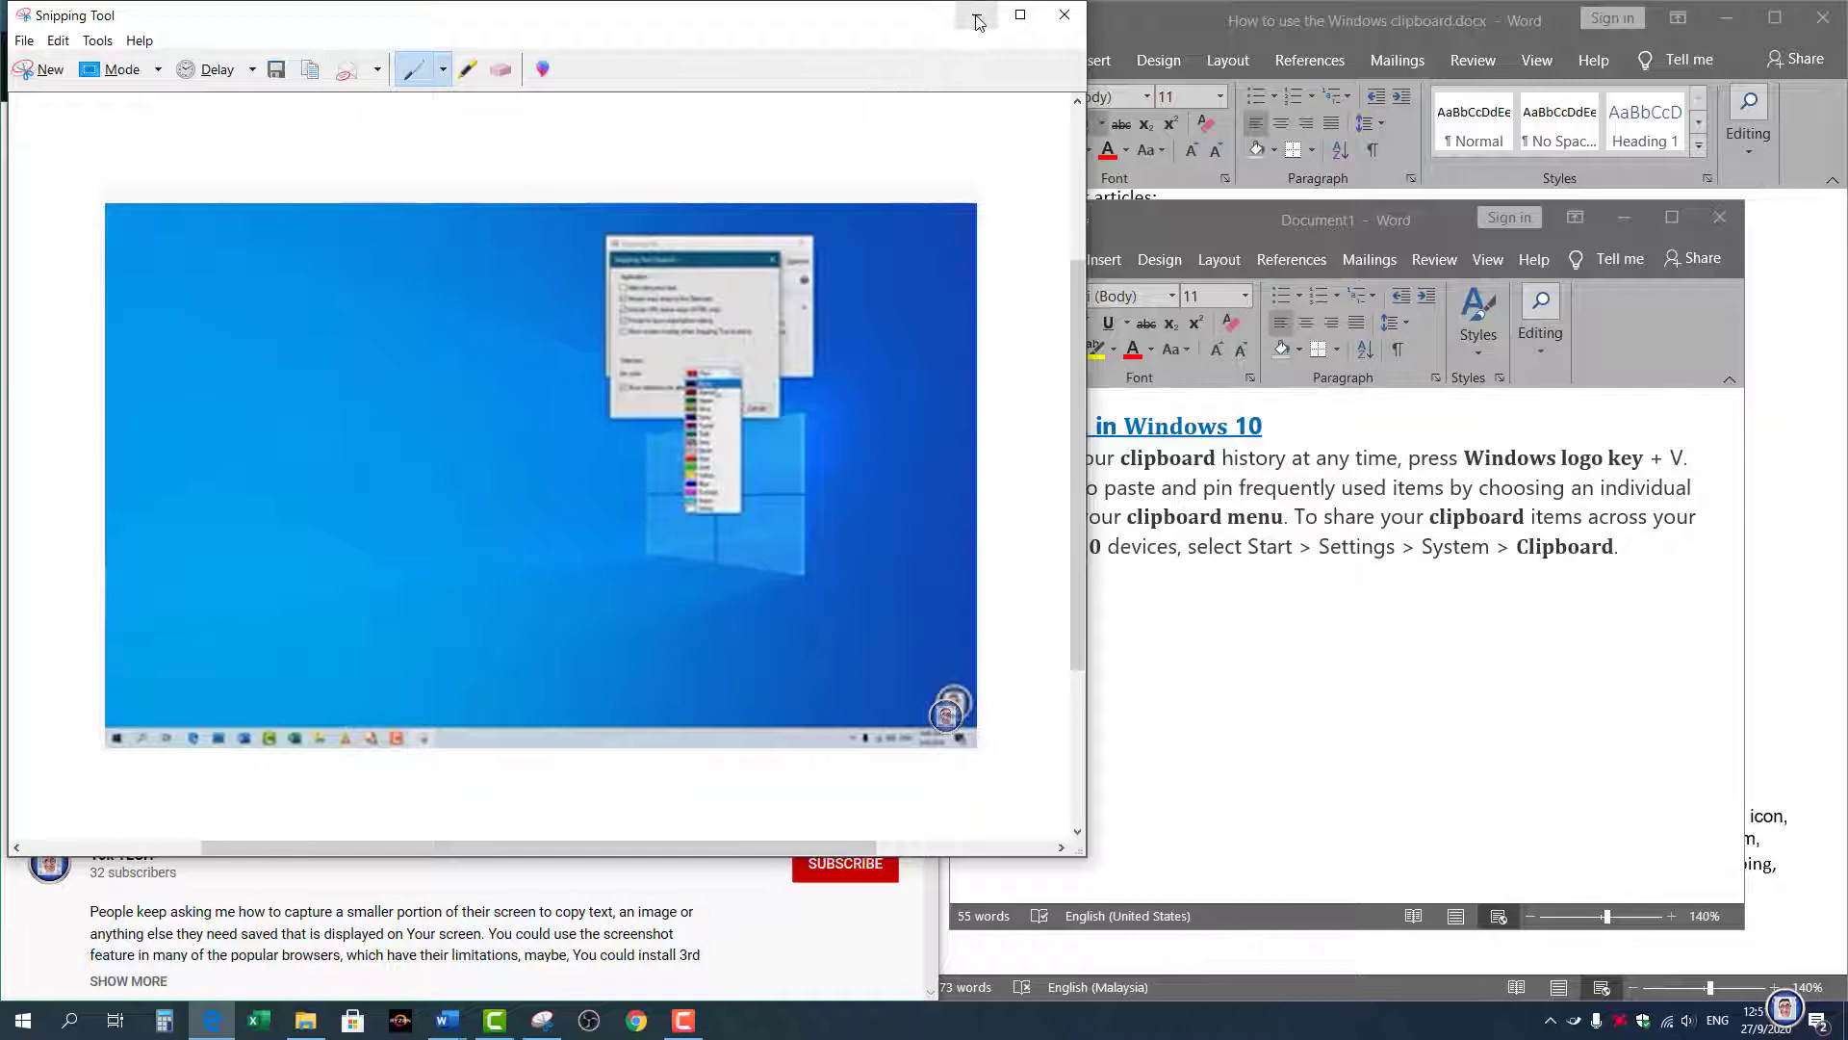
pyautogui.click(1064, 14)
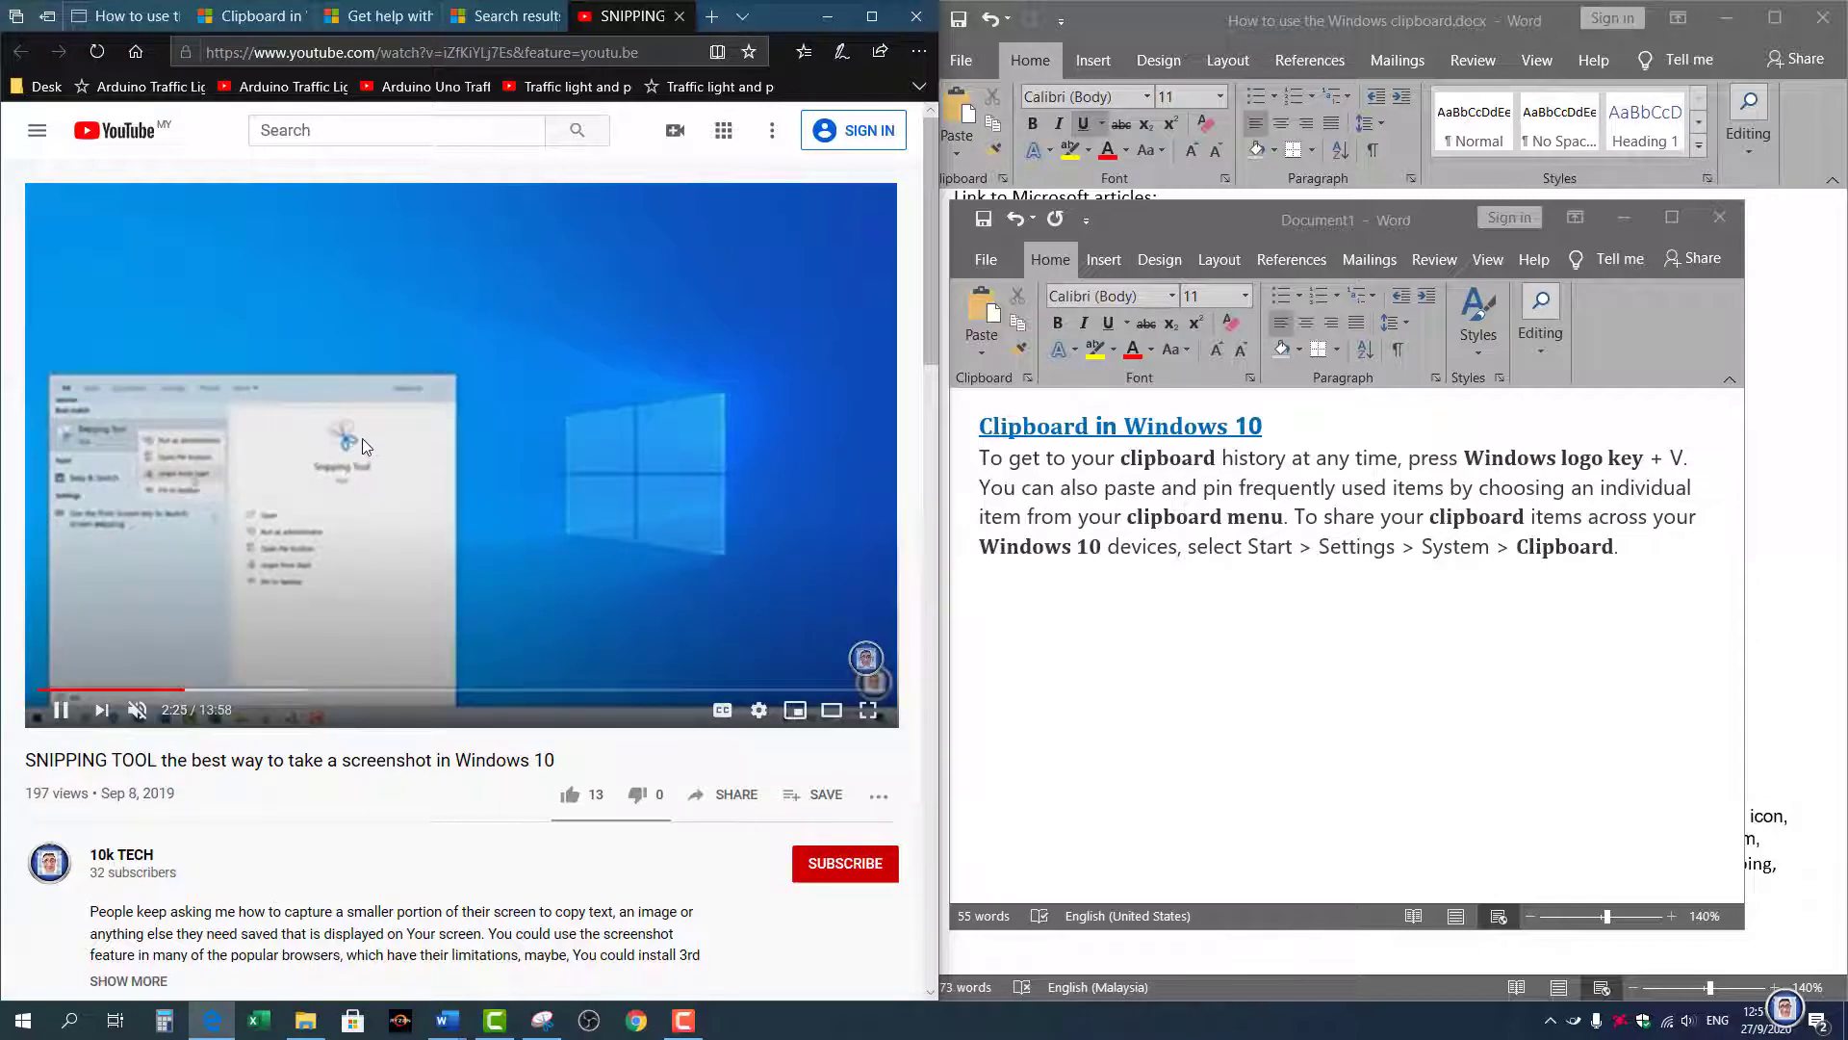
pyautogui.moveTo(426, 442)
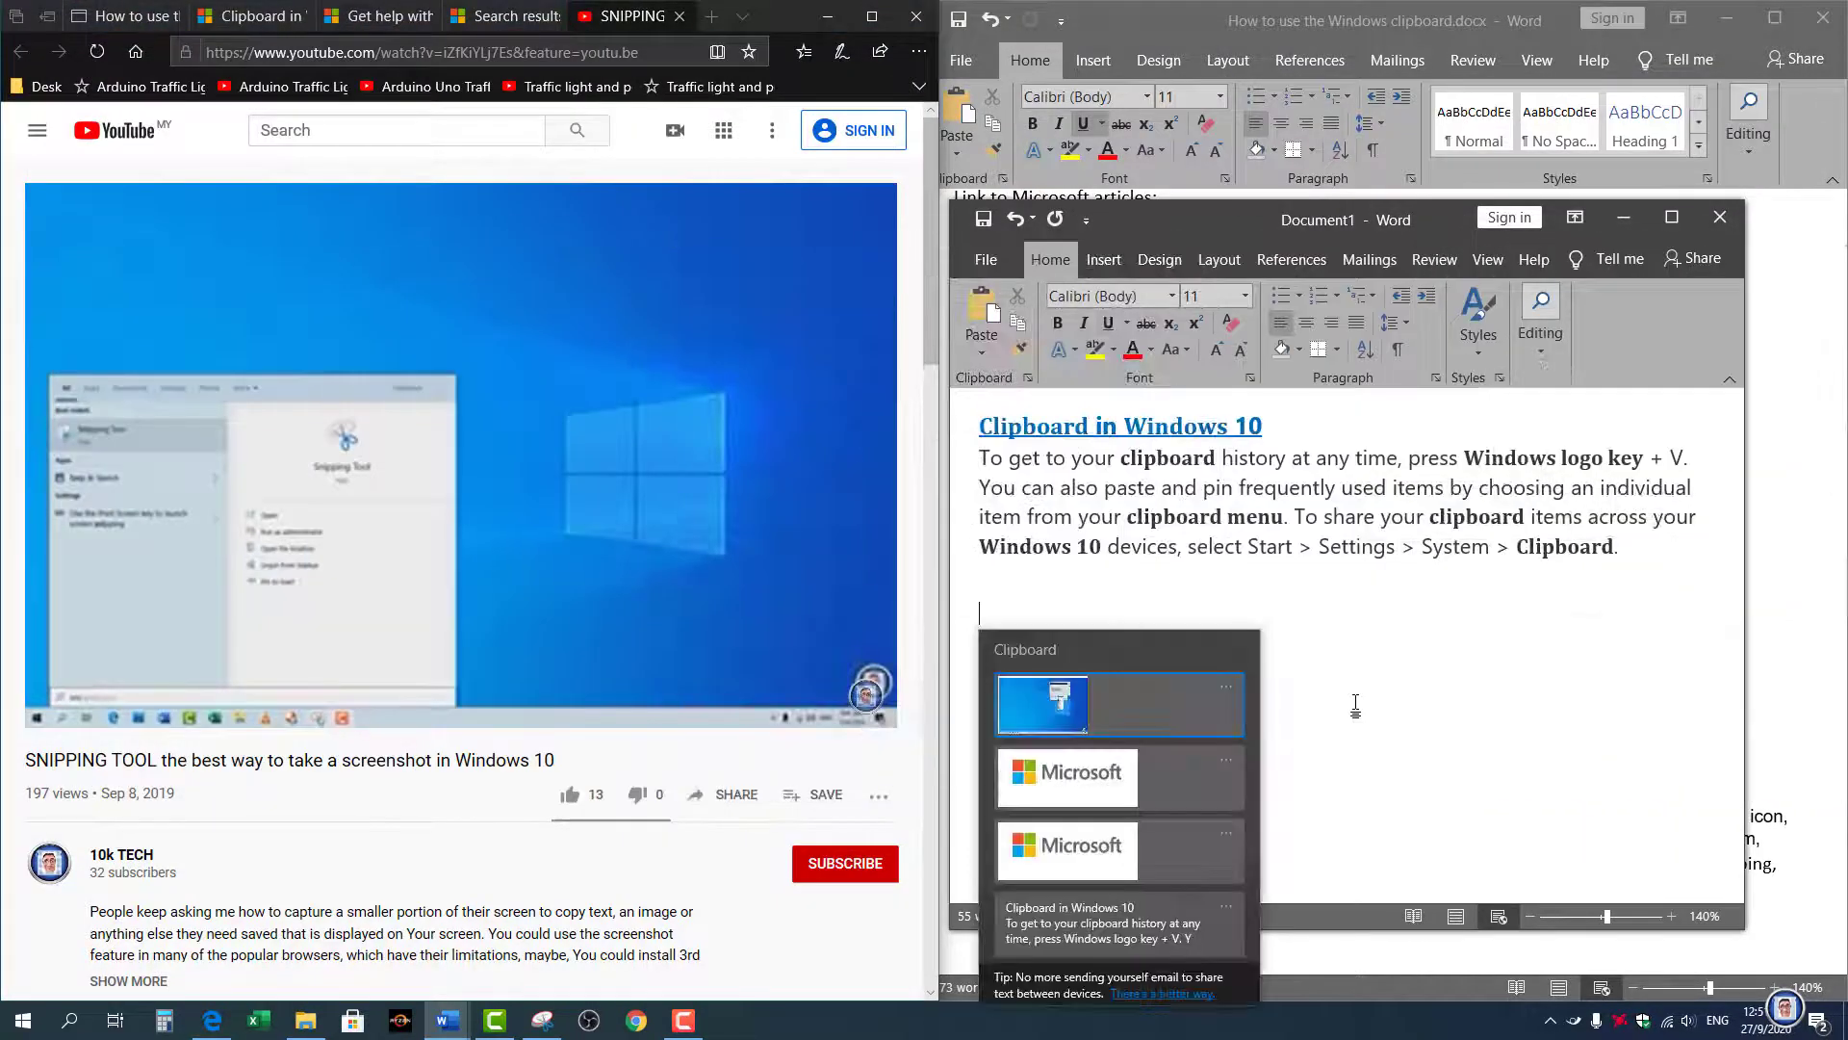
# Paste the Microsoft logo snip from clipboard history and reopen history for the desktop snip
pyautogui.click(1066, 778)
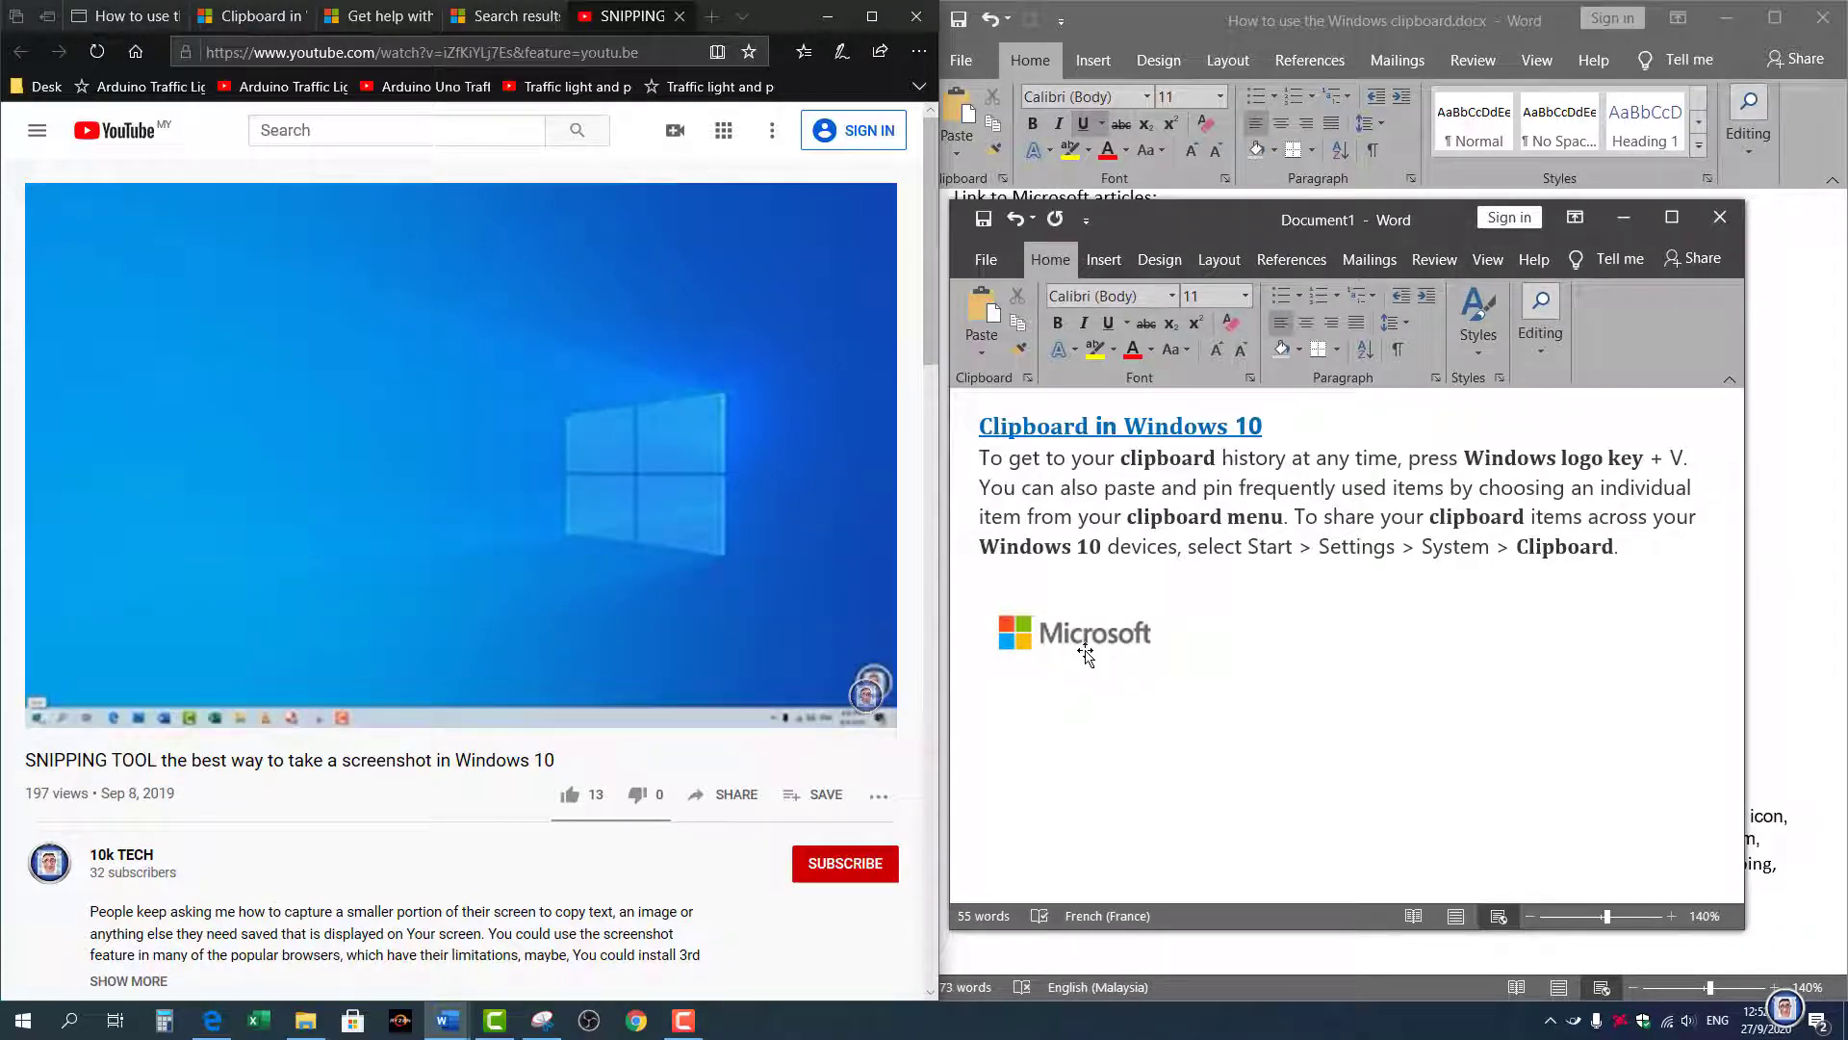
pyautogui.press('Win+V')
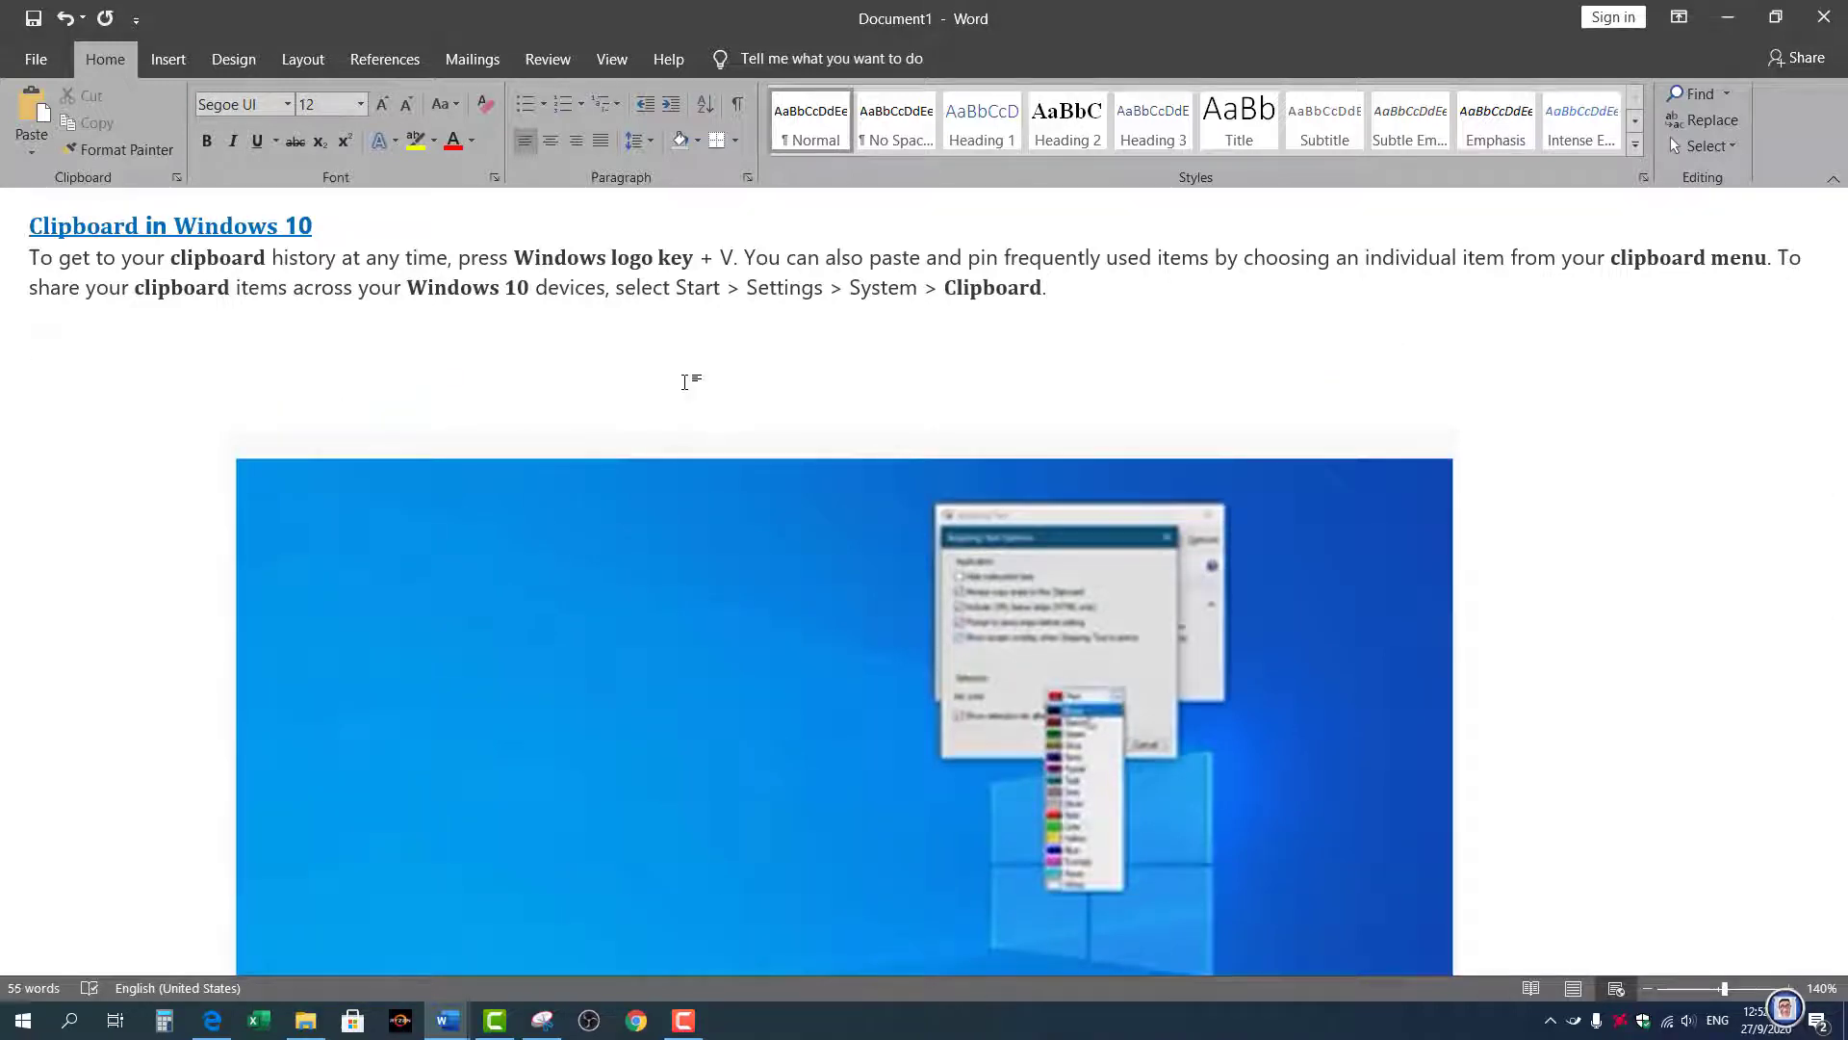
# Write 'This Is My Address:' with 'Street 1' on the line below
pyautogui.write('This')
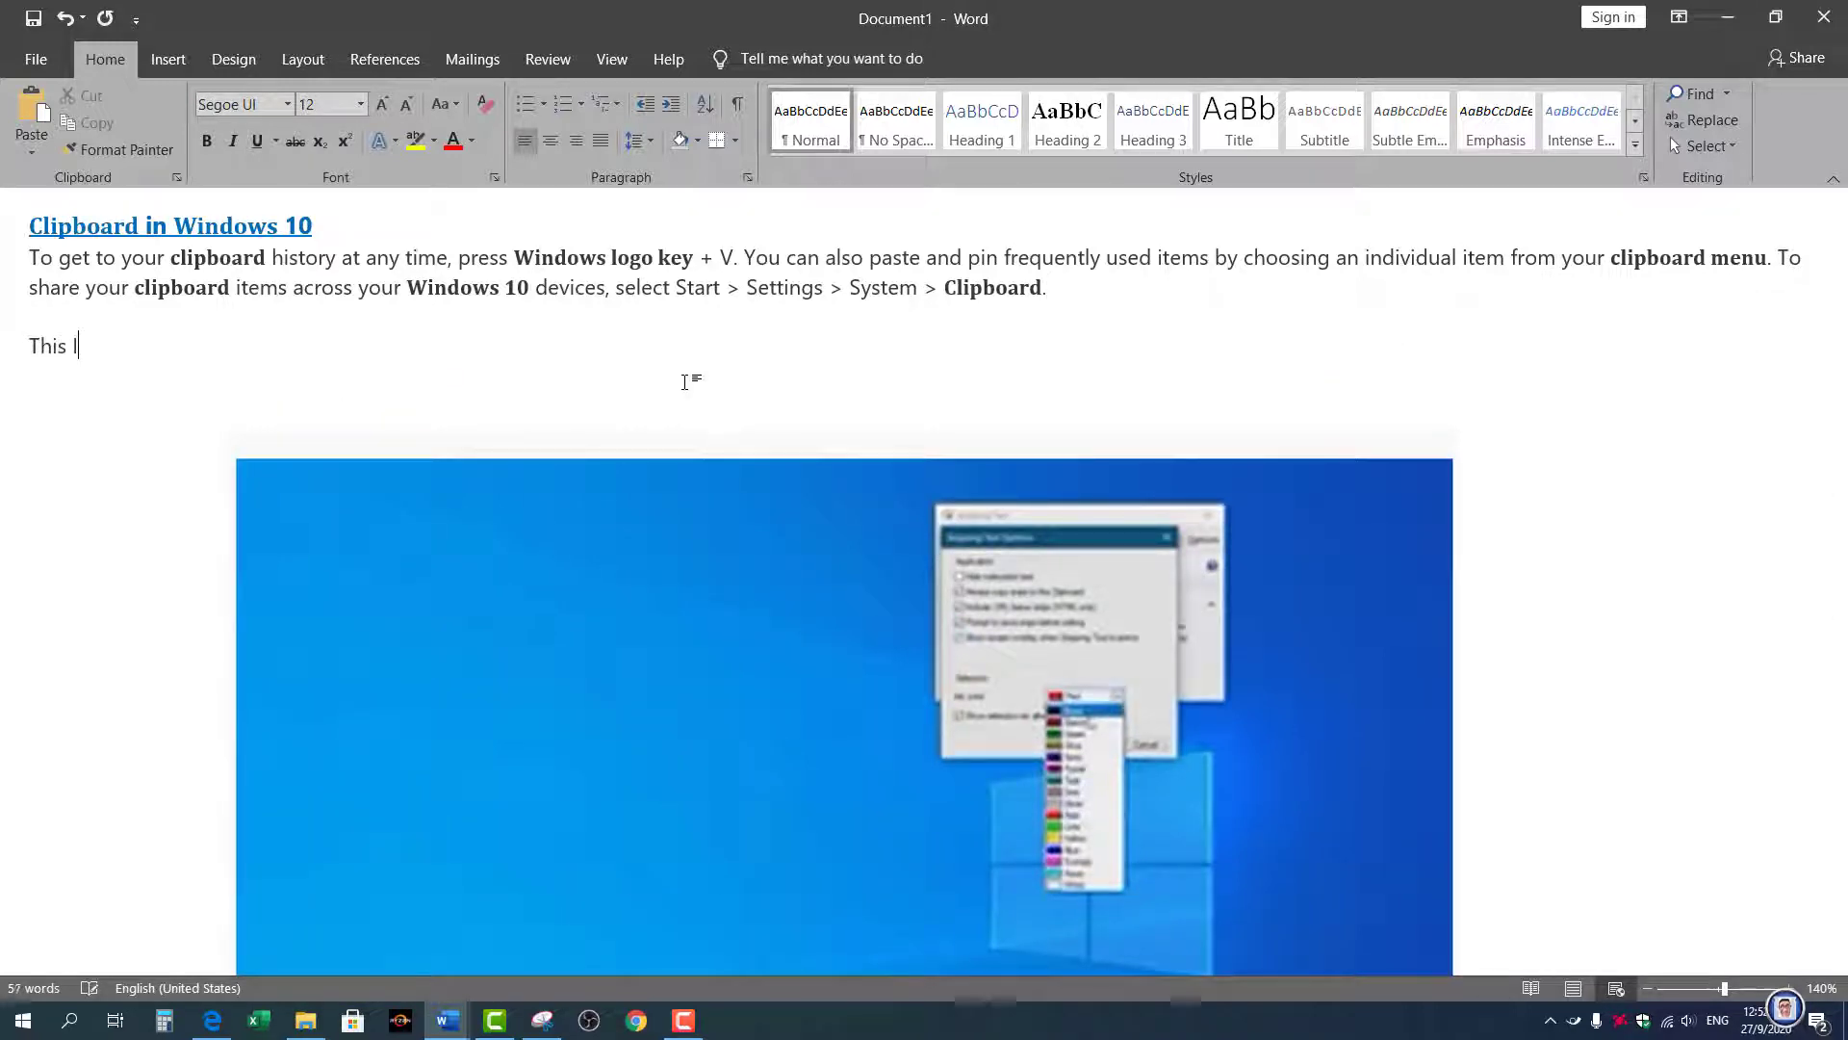
pyautogui.write('Is My')
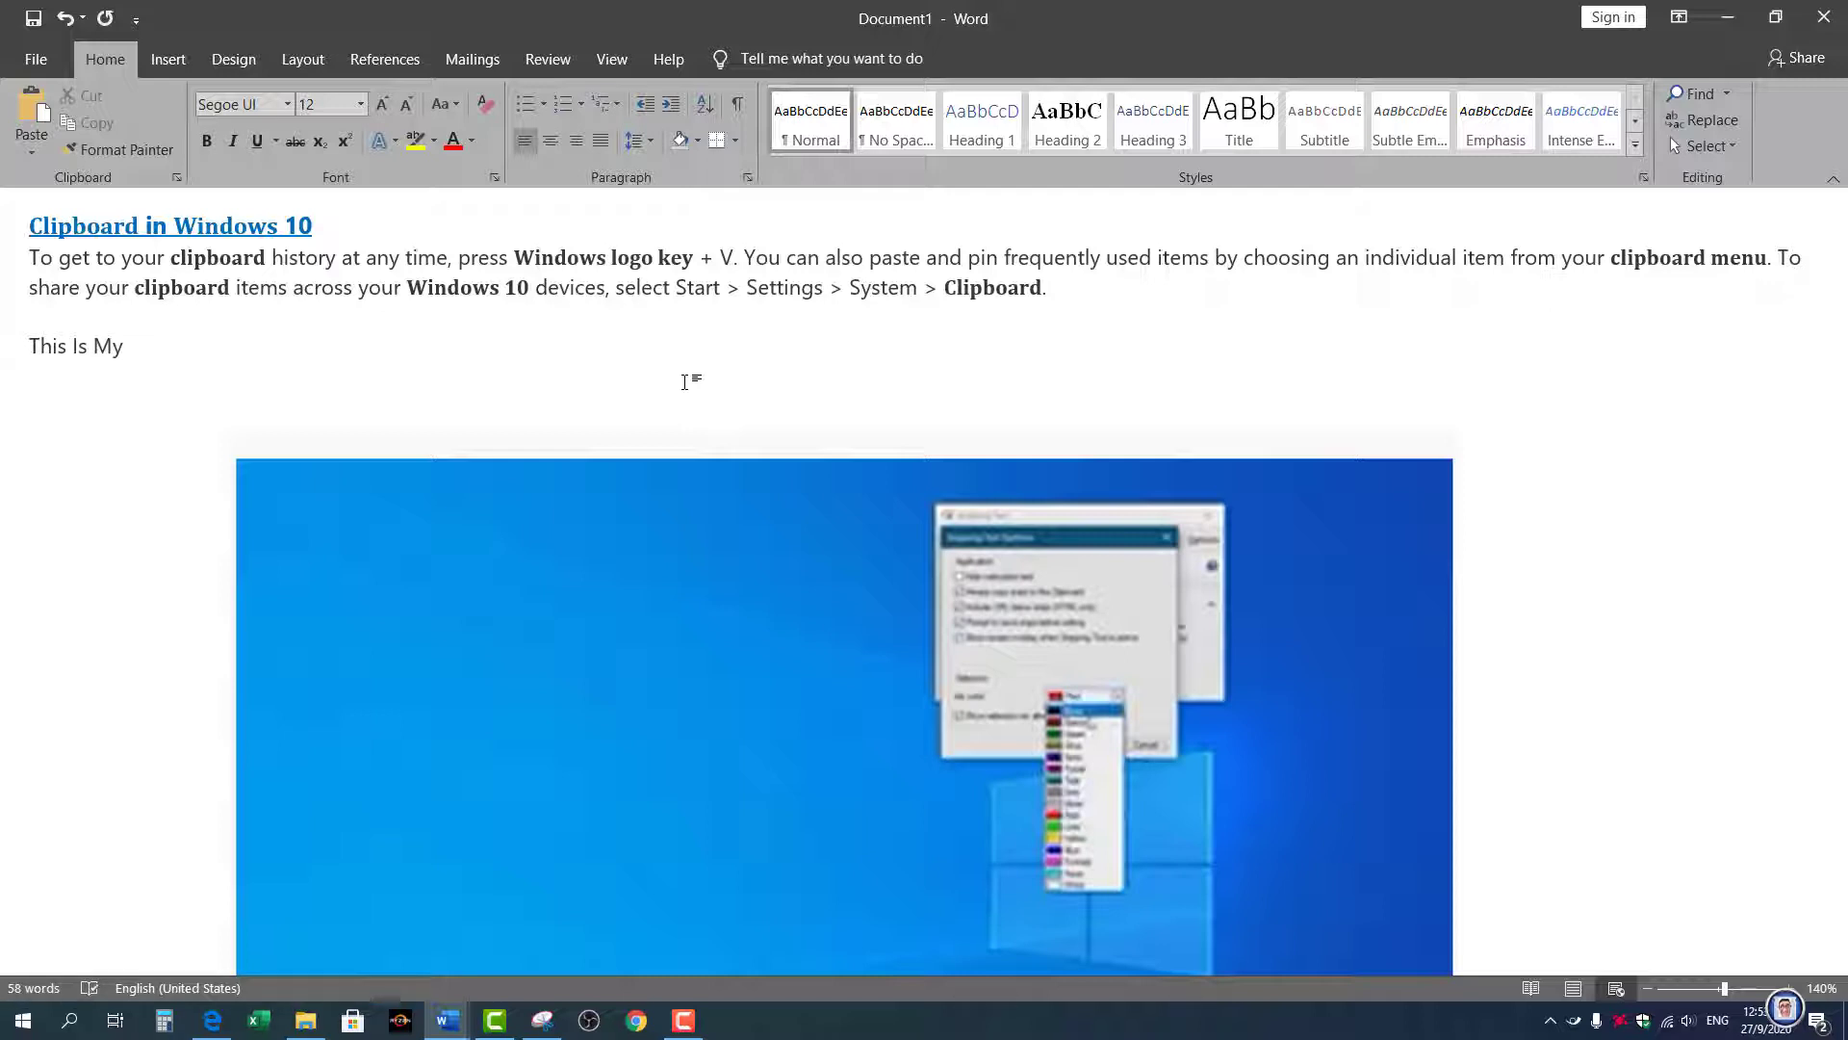
pyautogui.write('Addre')
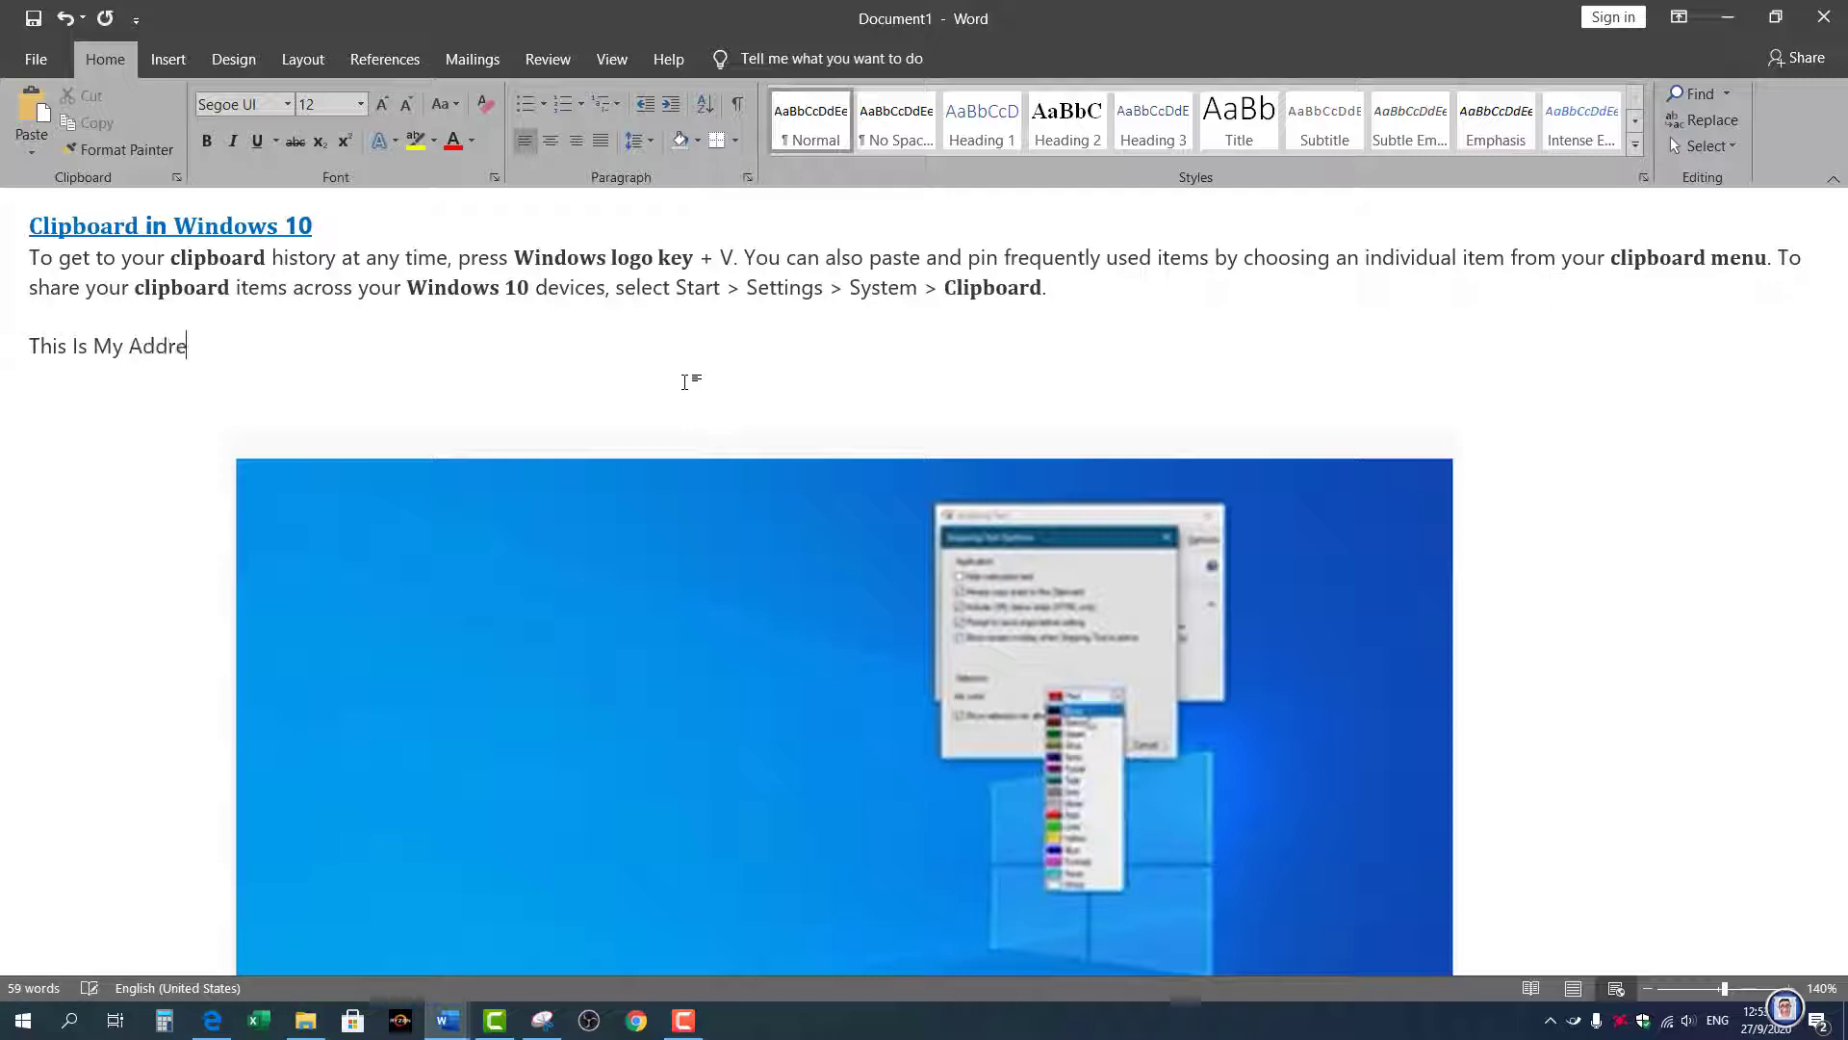
pyautogui.write('ss')
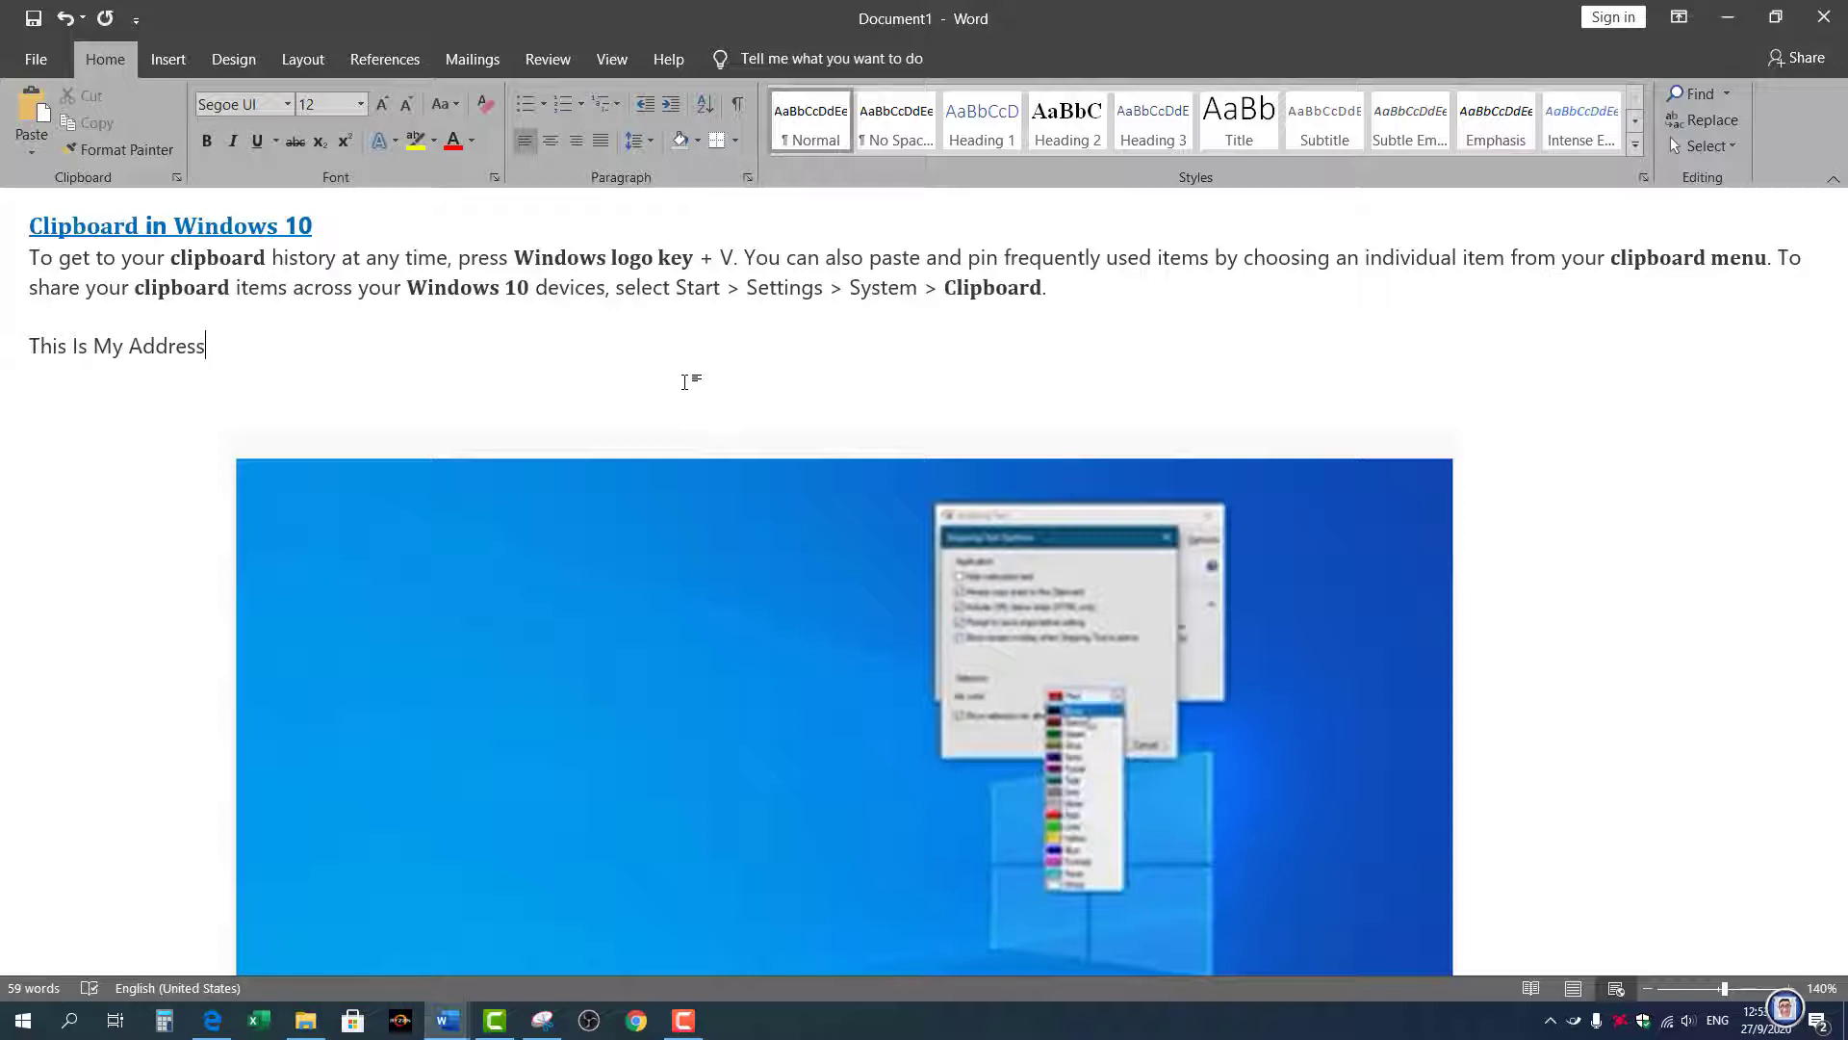
pyautogui.press('Enter')
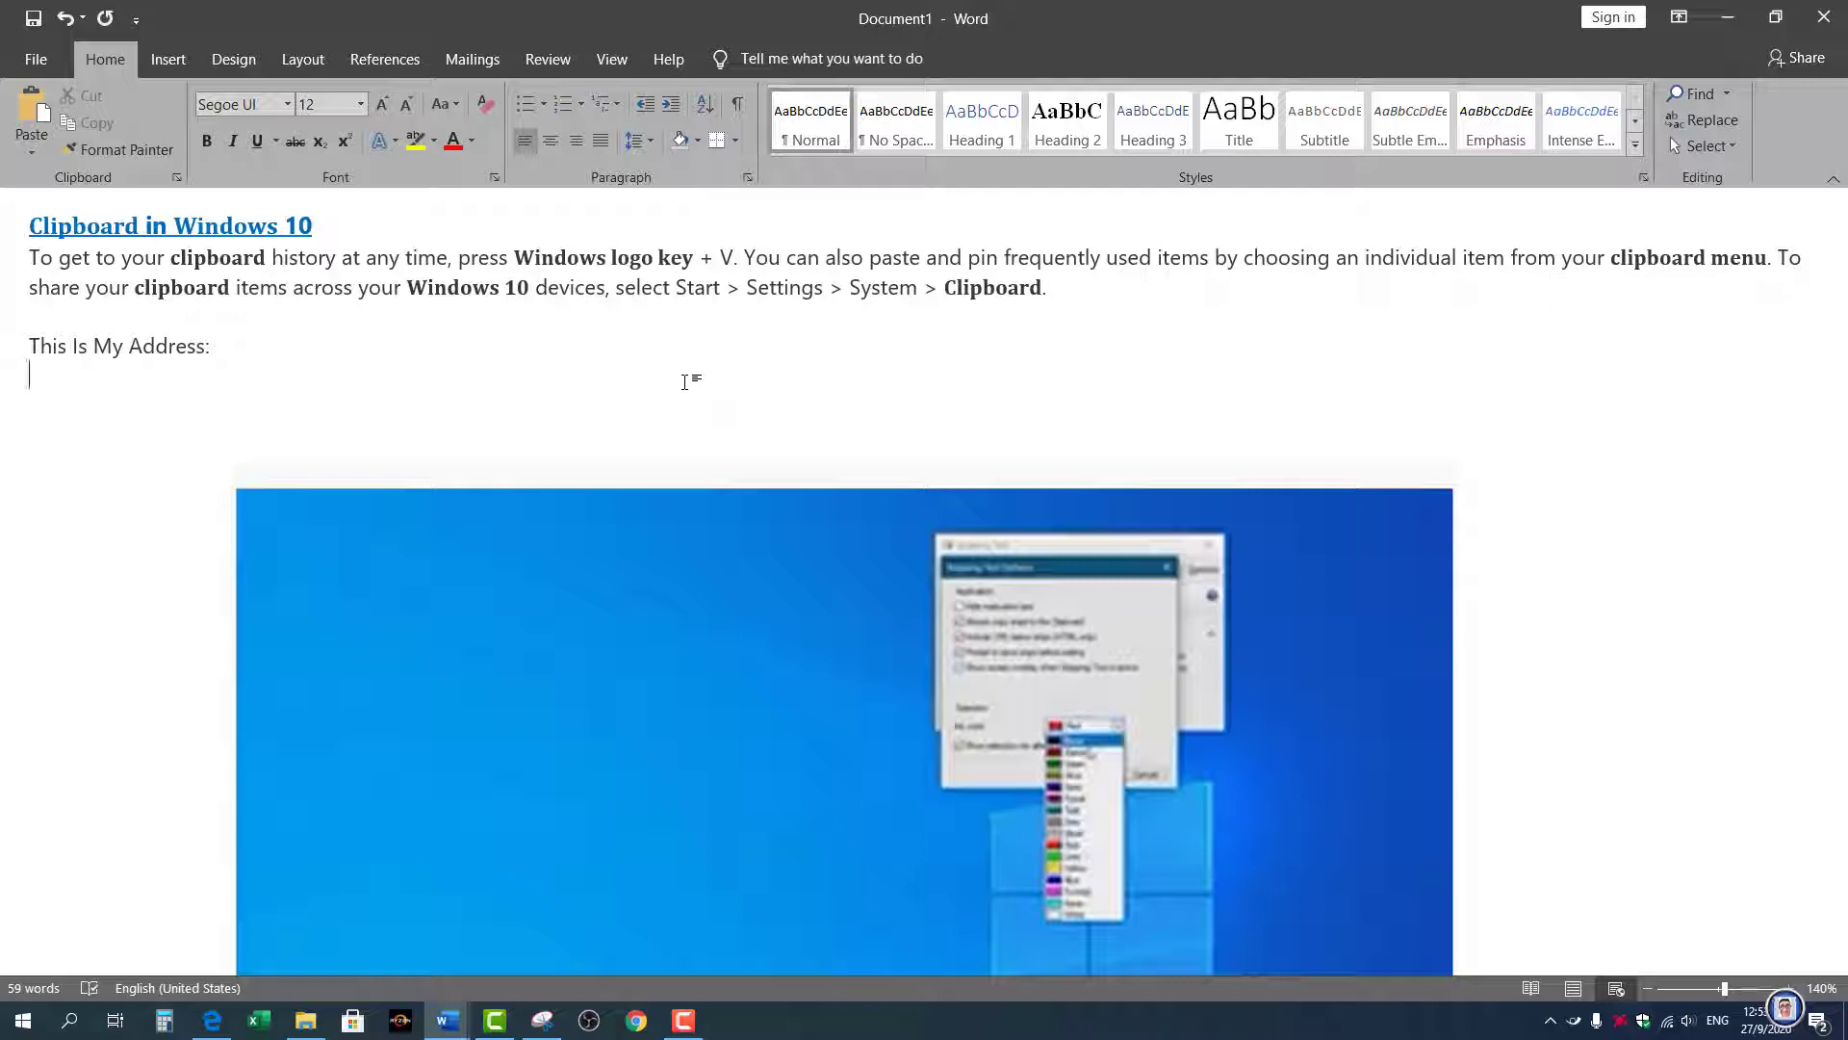
pyautogui.write('St')
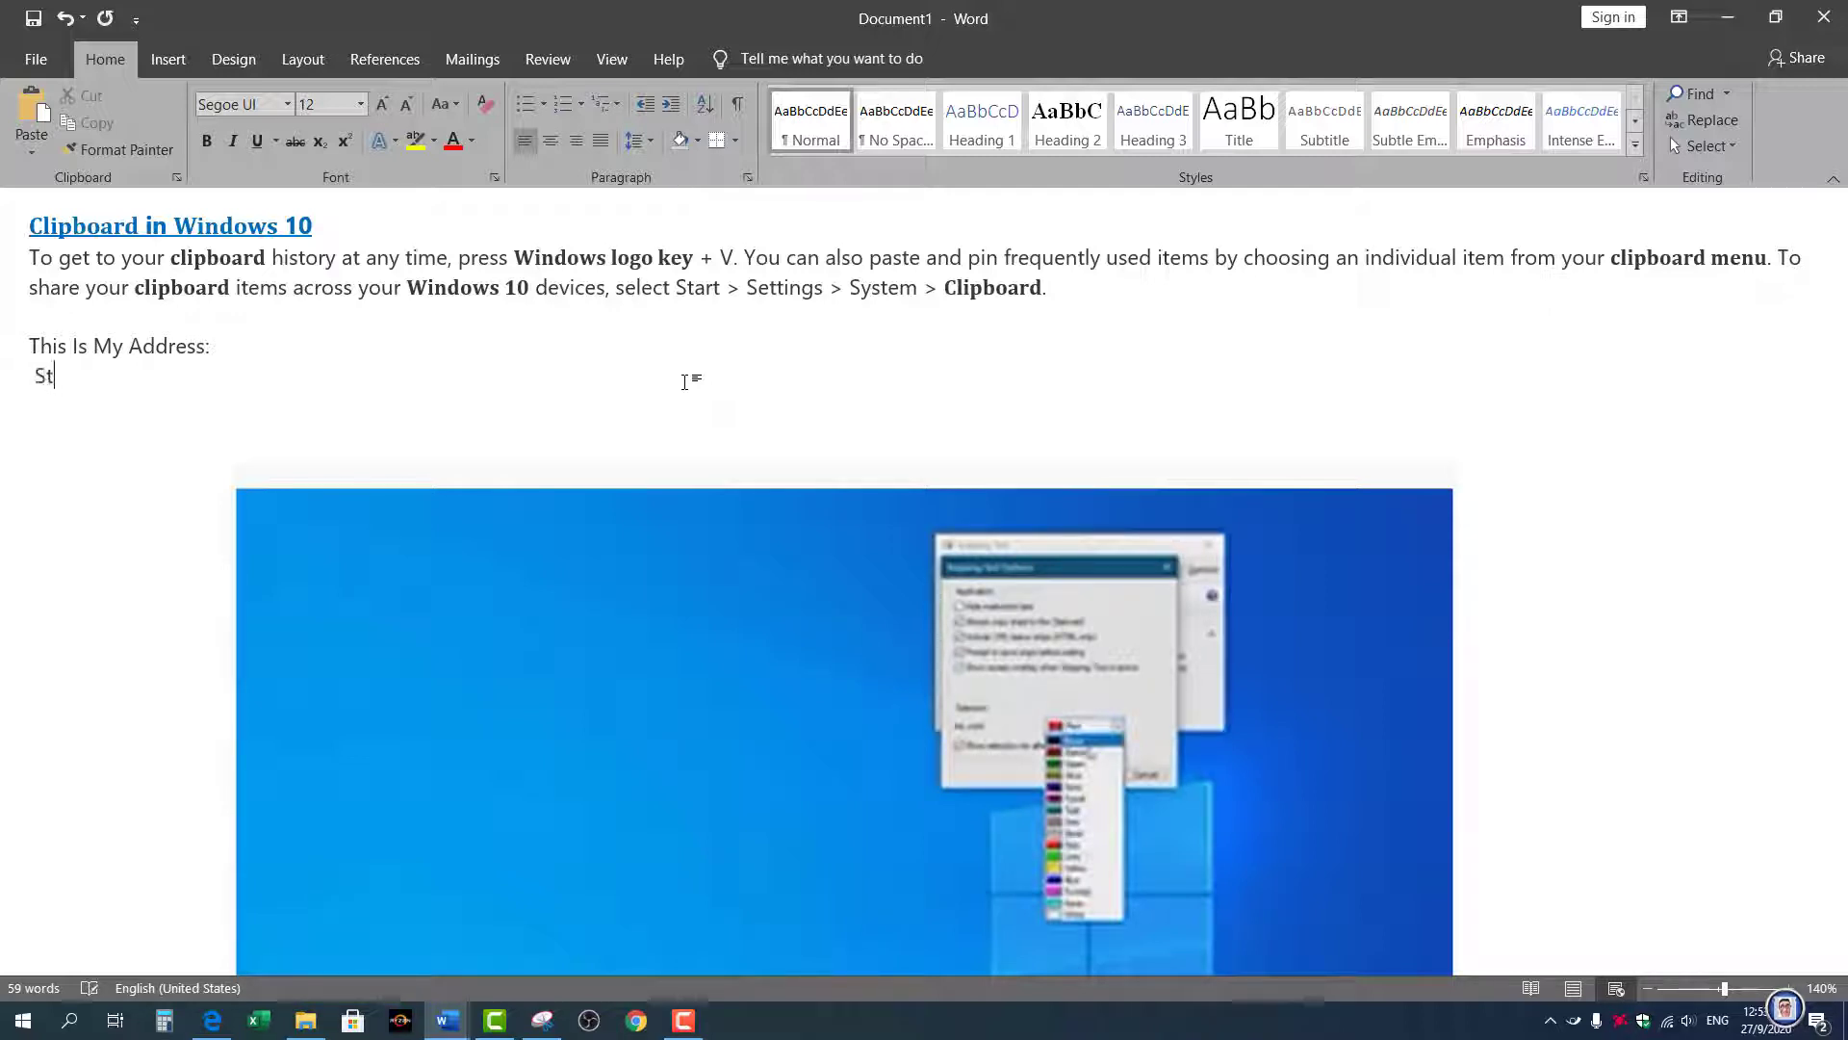
pyautogui.write('reet 1')
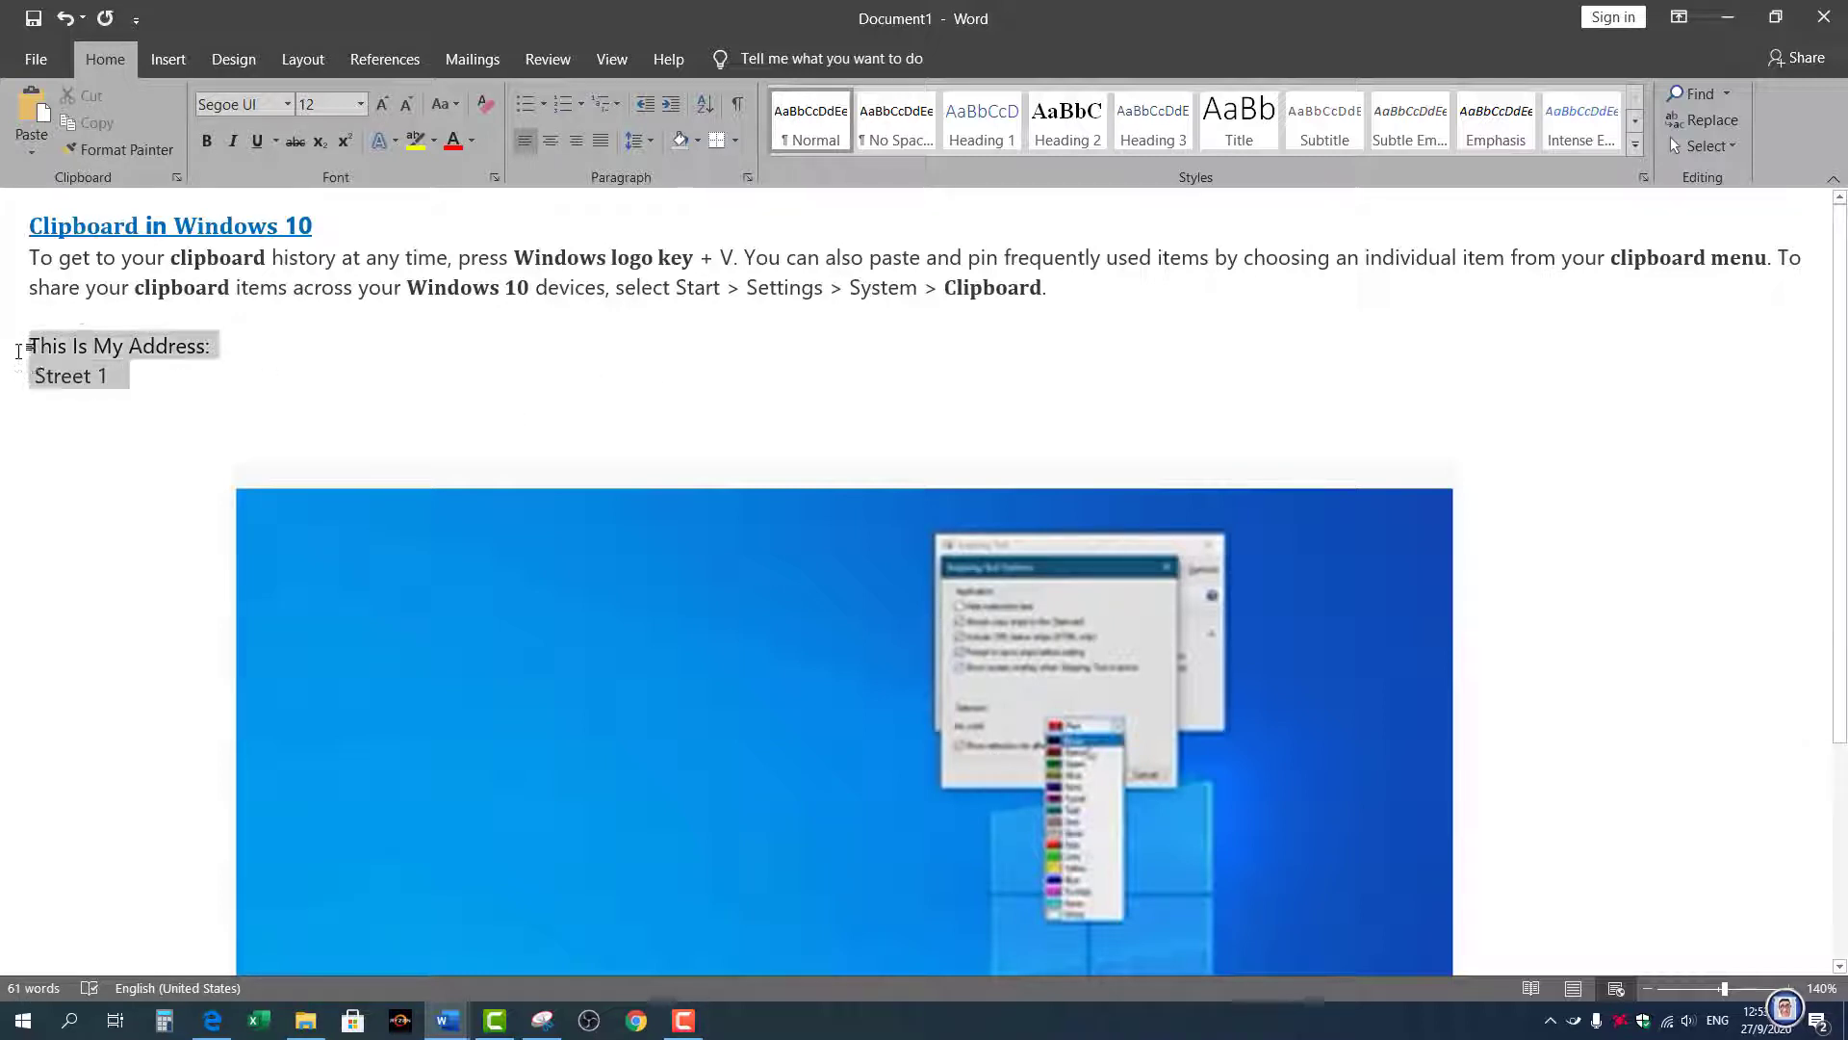
# Select both address lines and copy them
pyautogui.press('Ctrl+c')
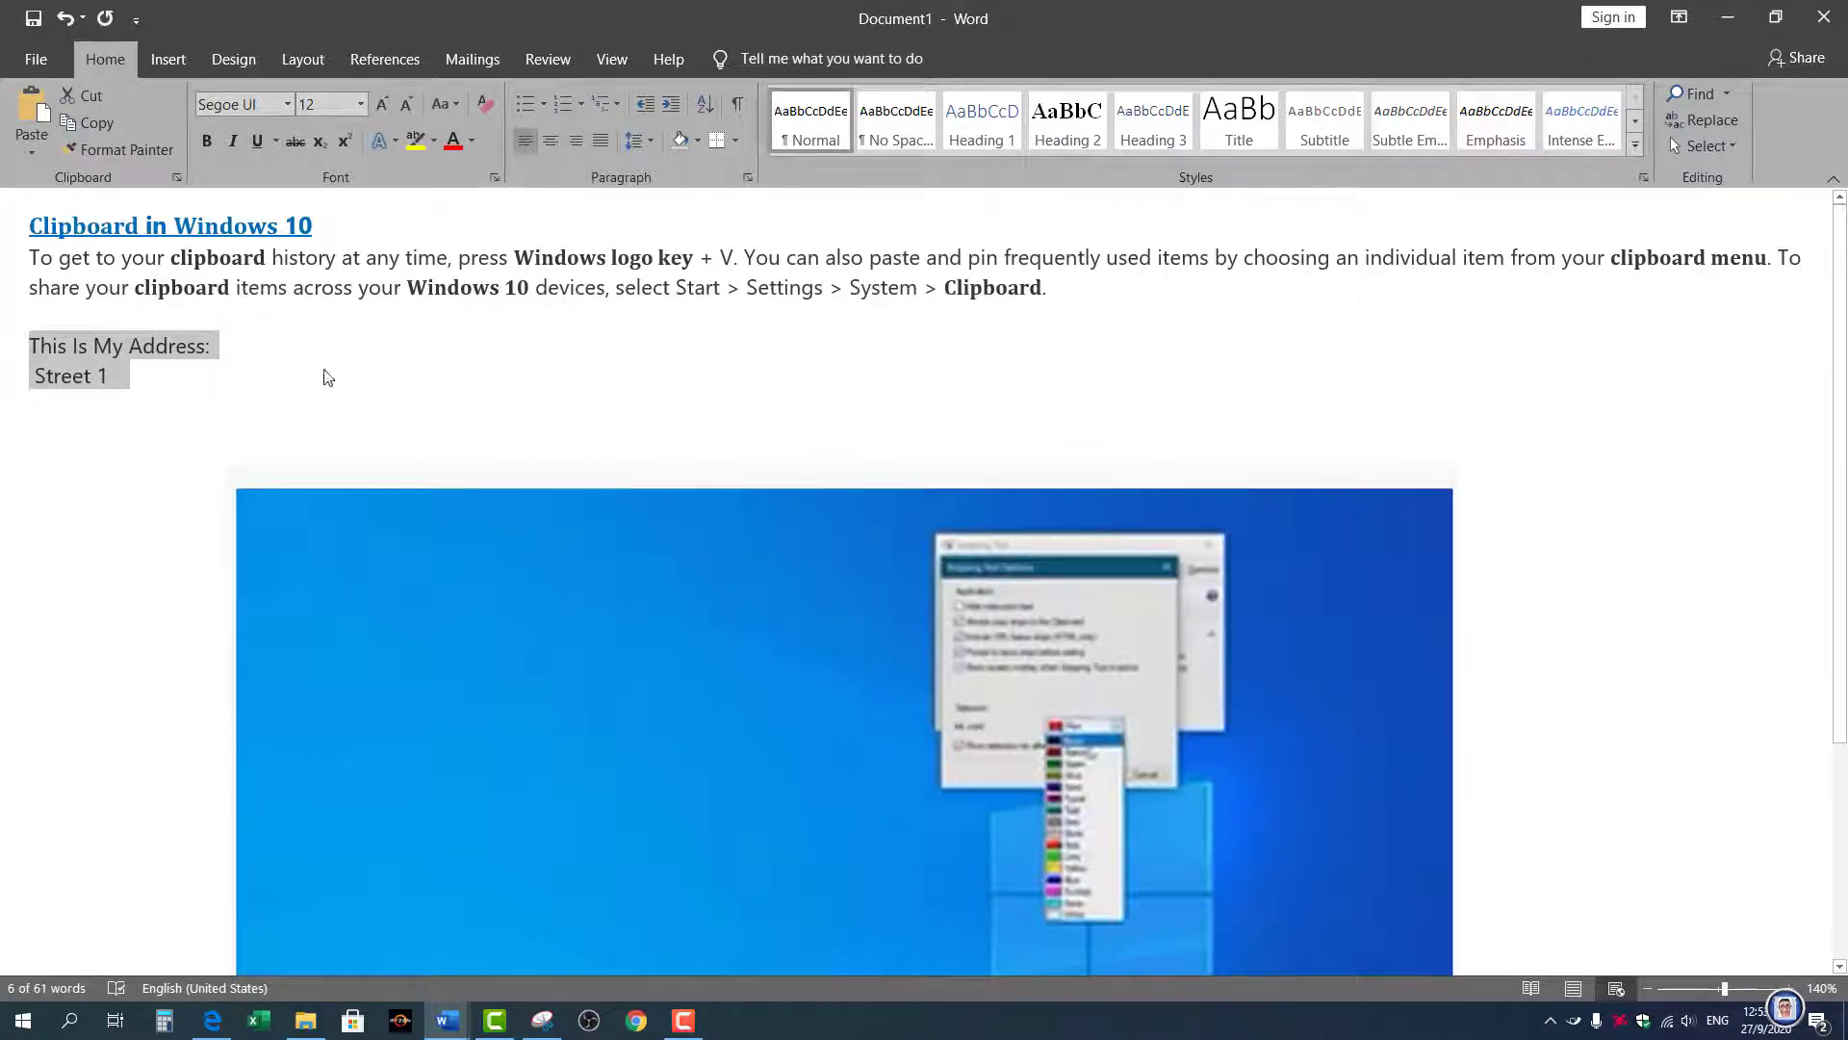
pyautogui.rightClick(72, 375)
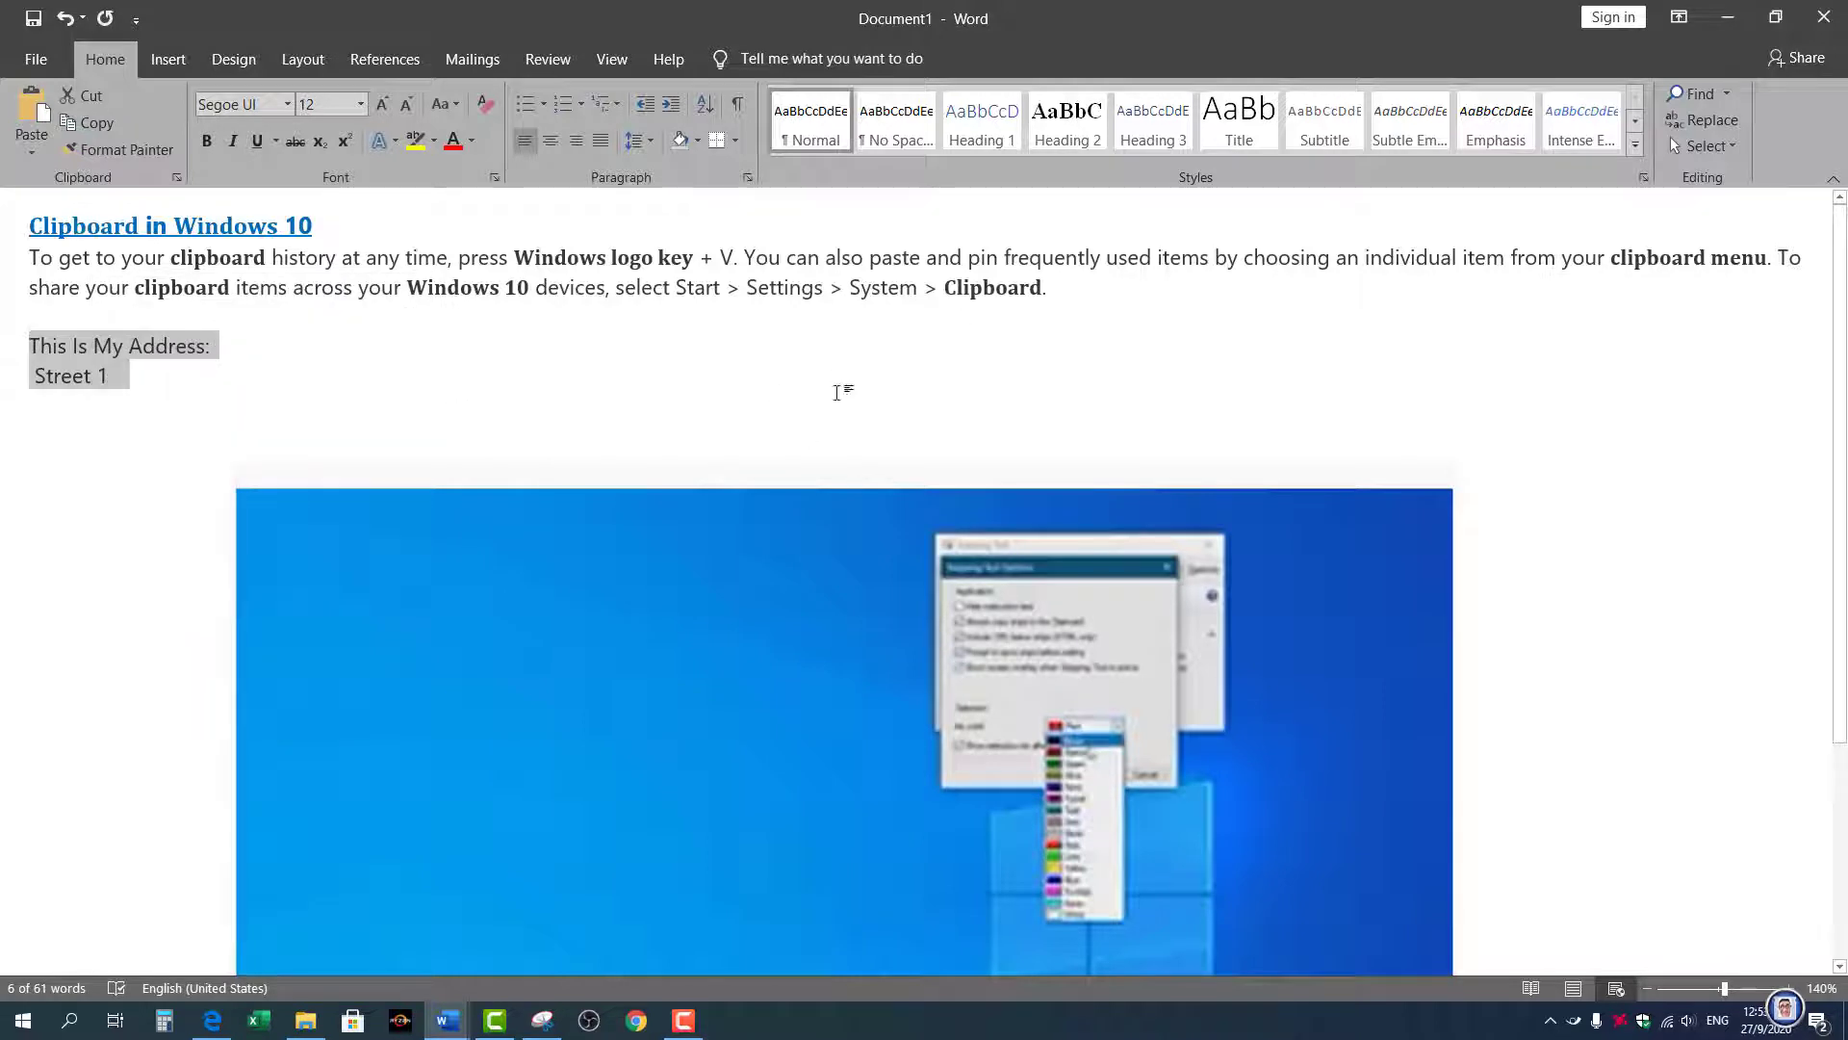
pyautogui.moveTo(1203, 395)
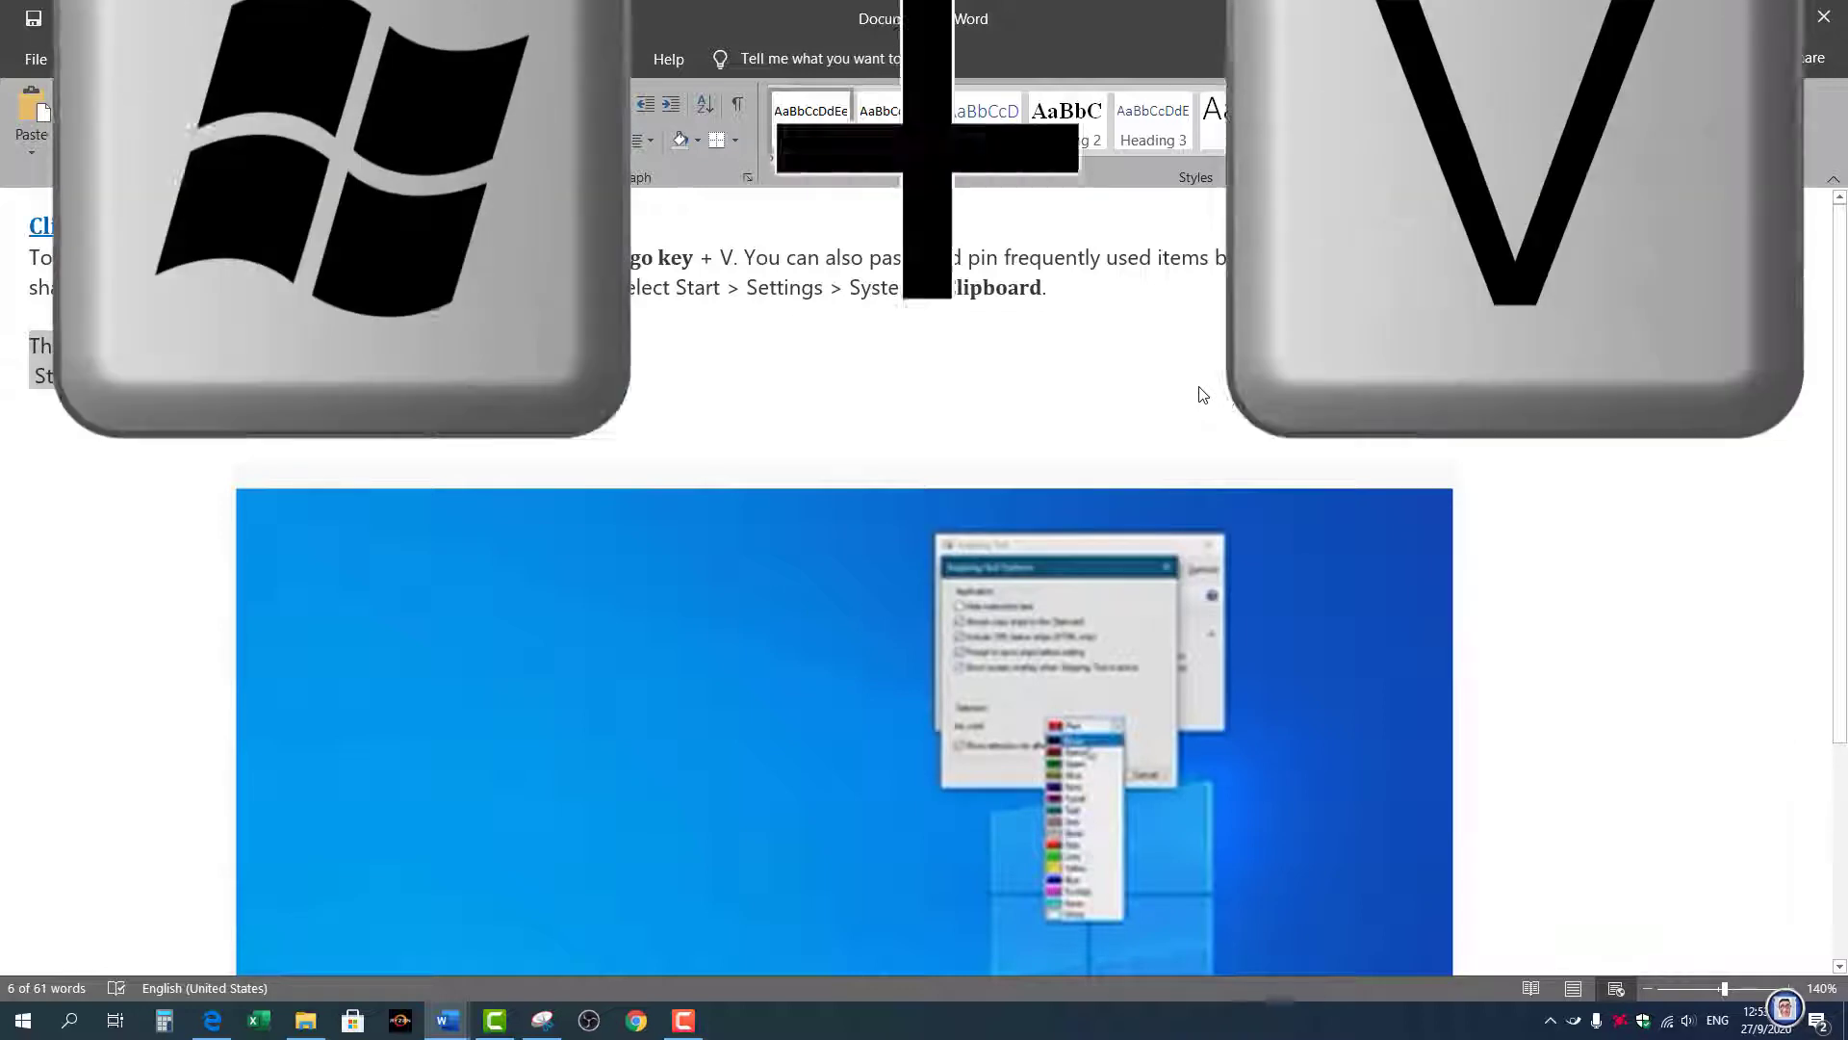
# Show clipboard history with the address on top and reveal Delete/Pin/Clear all for the bottom entry
pyautogui.press('Win+V')
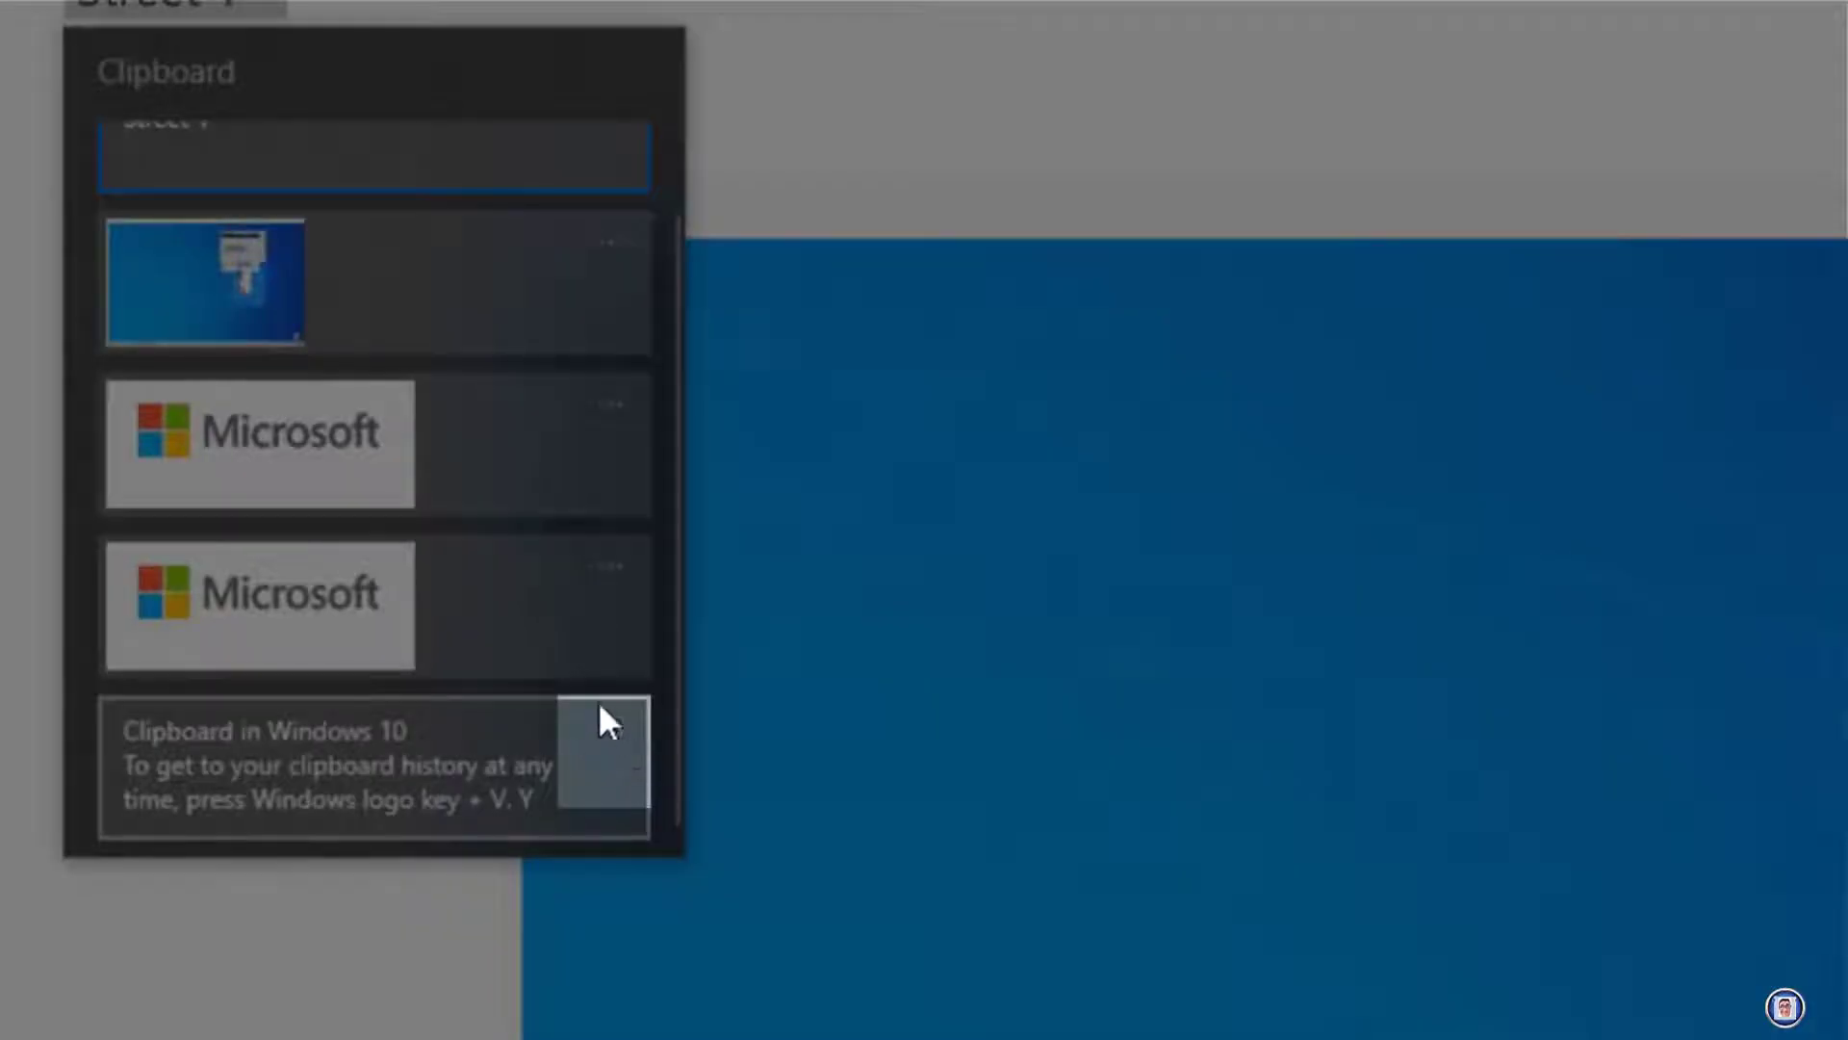
pyautogui.click(607, 735)
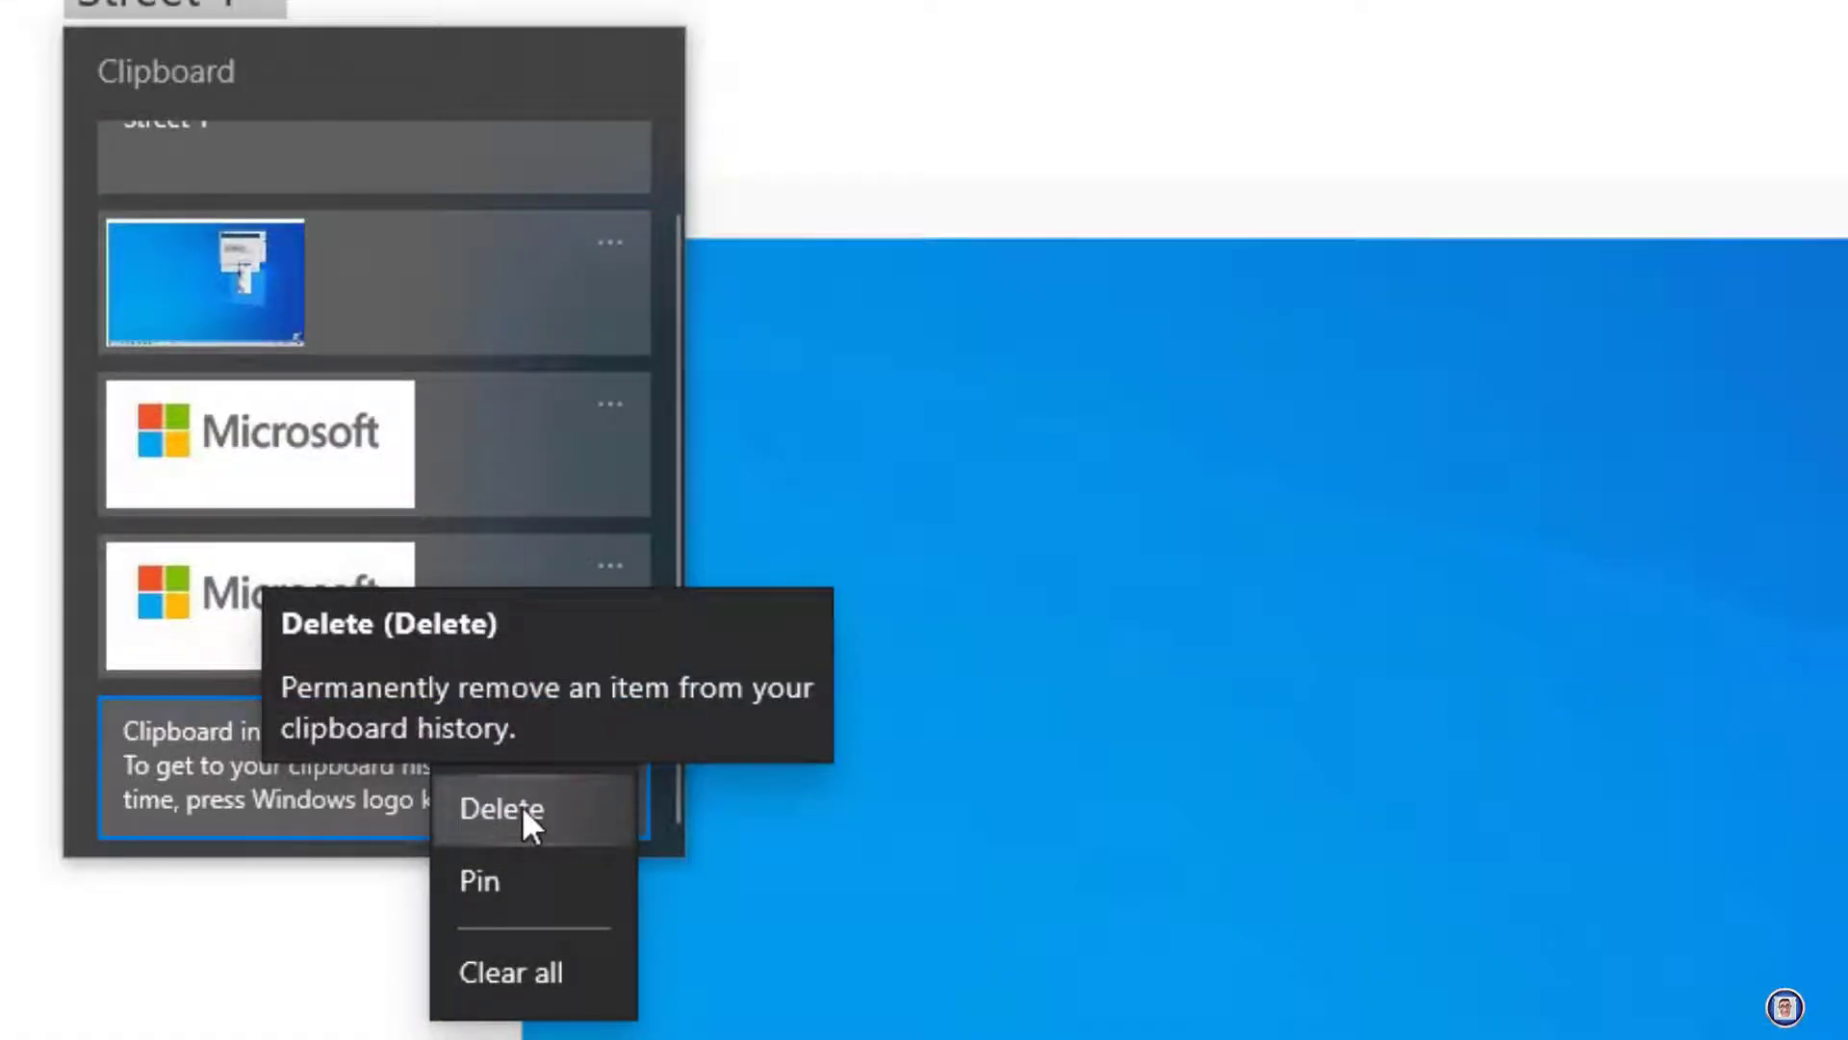
pyautogui.moveTo(537, 851)
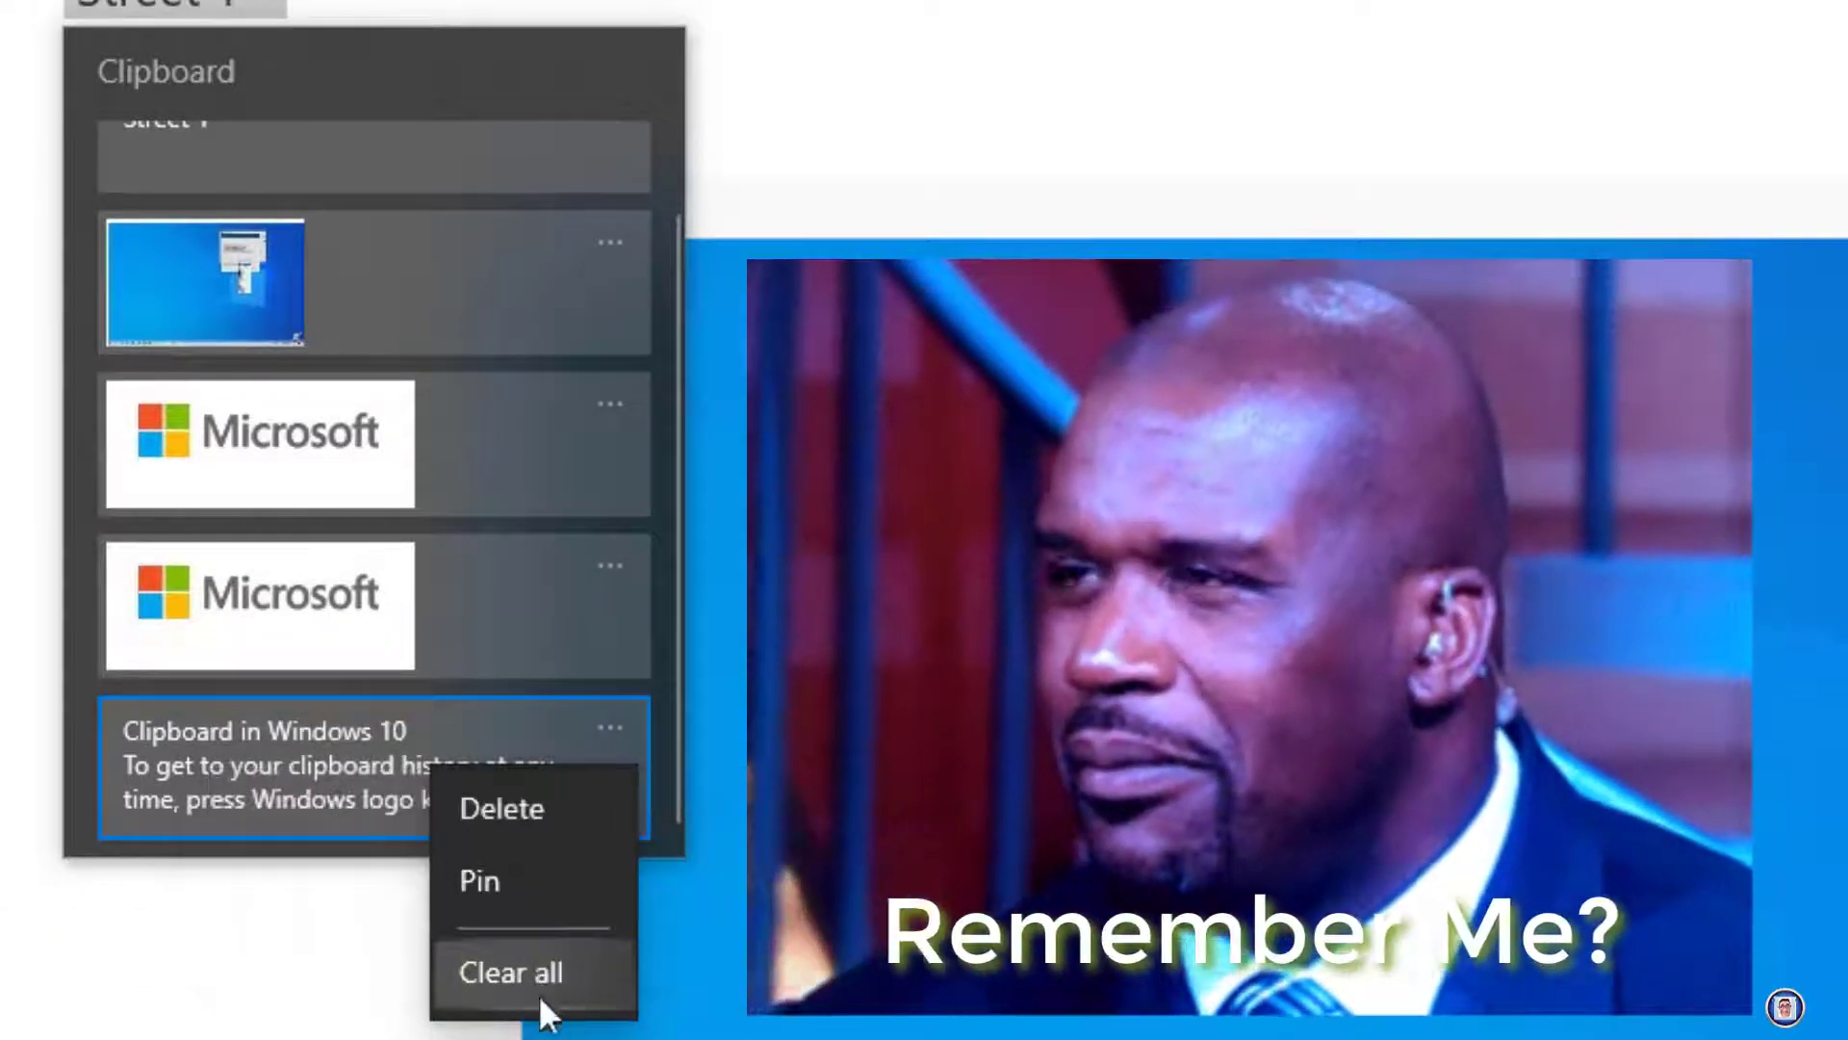
pyautogui.moveTo(542, 1001)
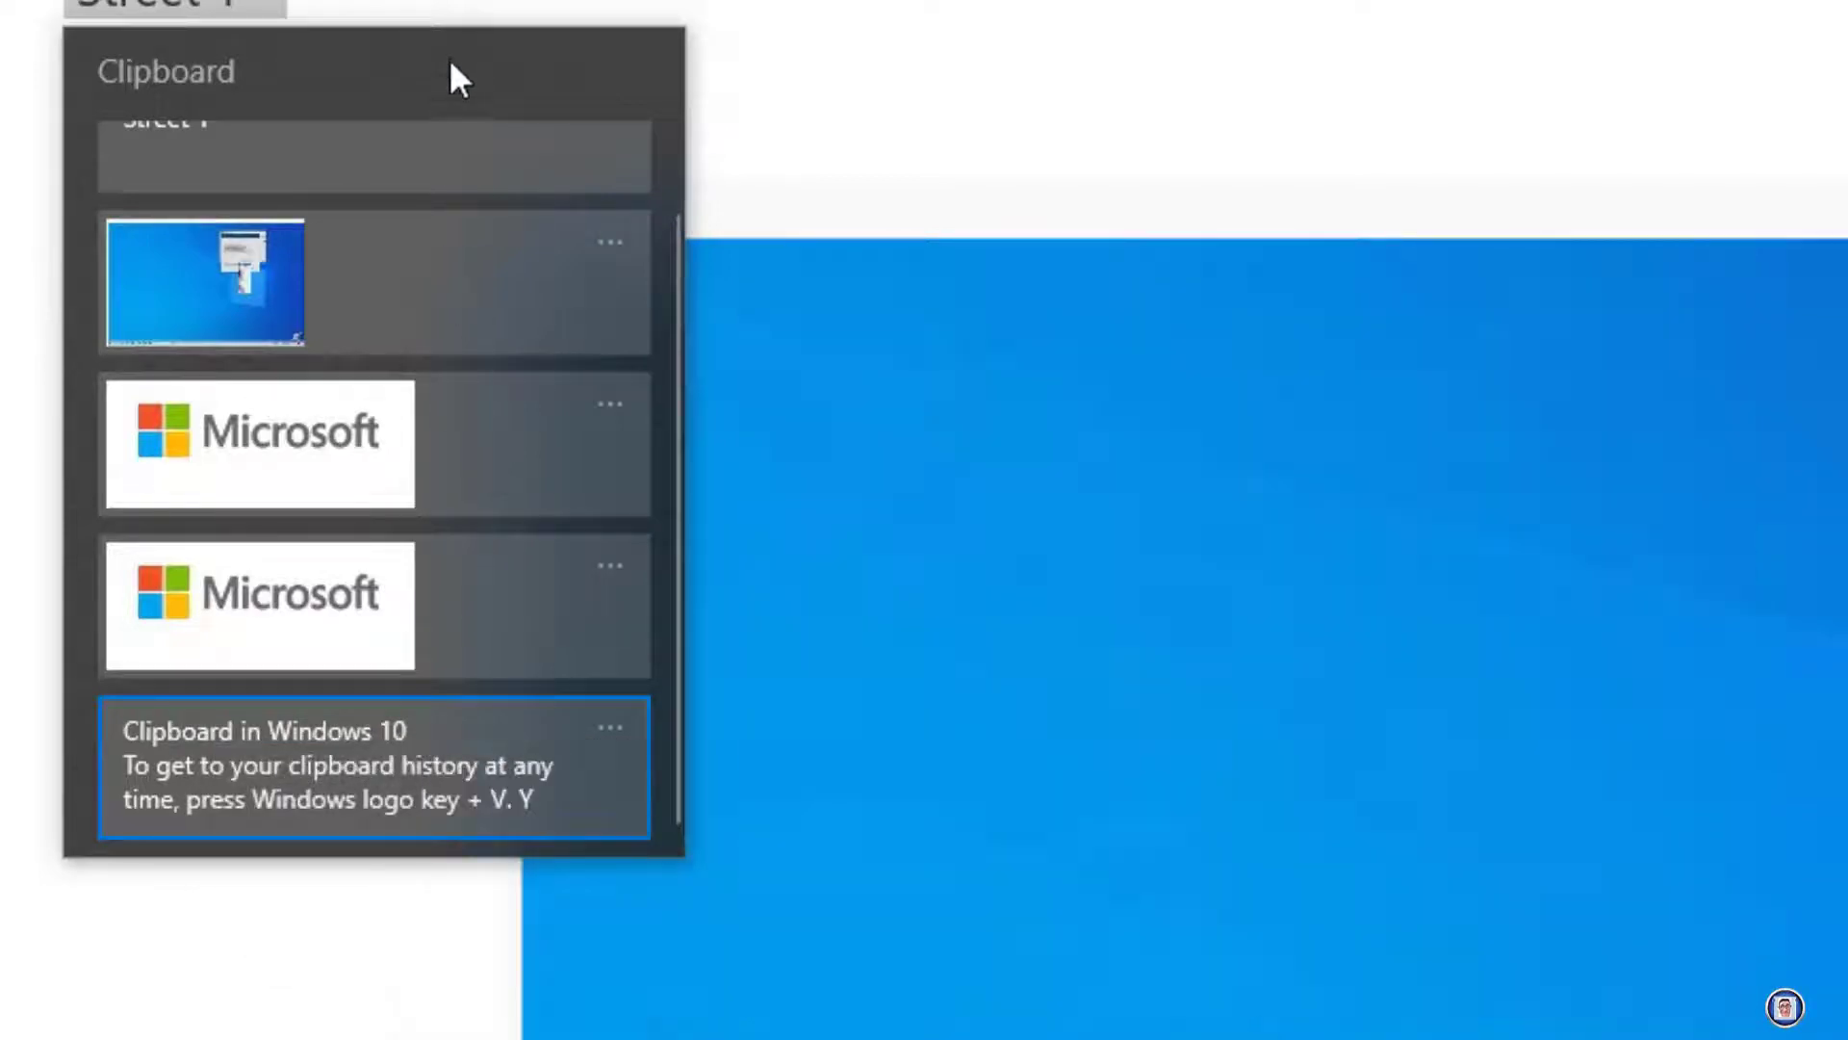
pyautogui.moveTo(454, 486)
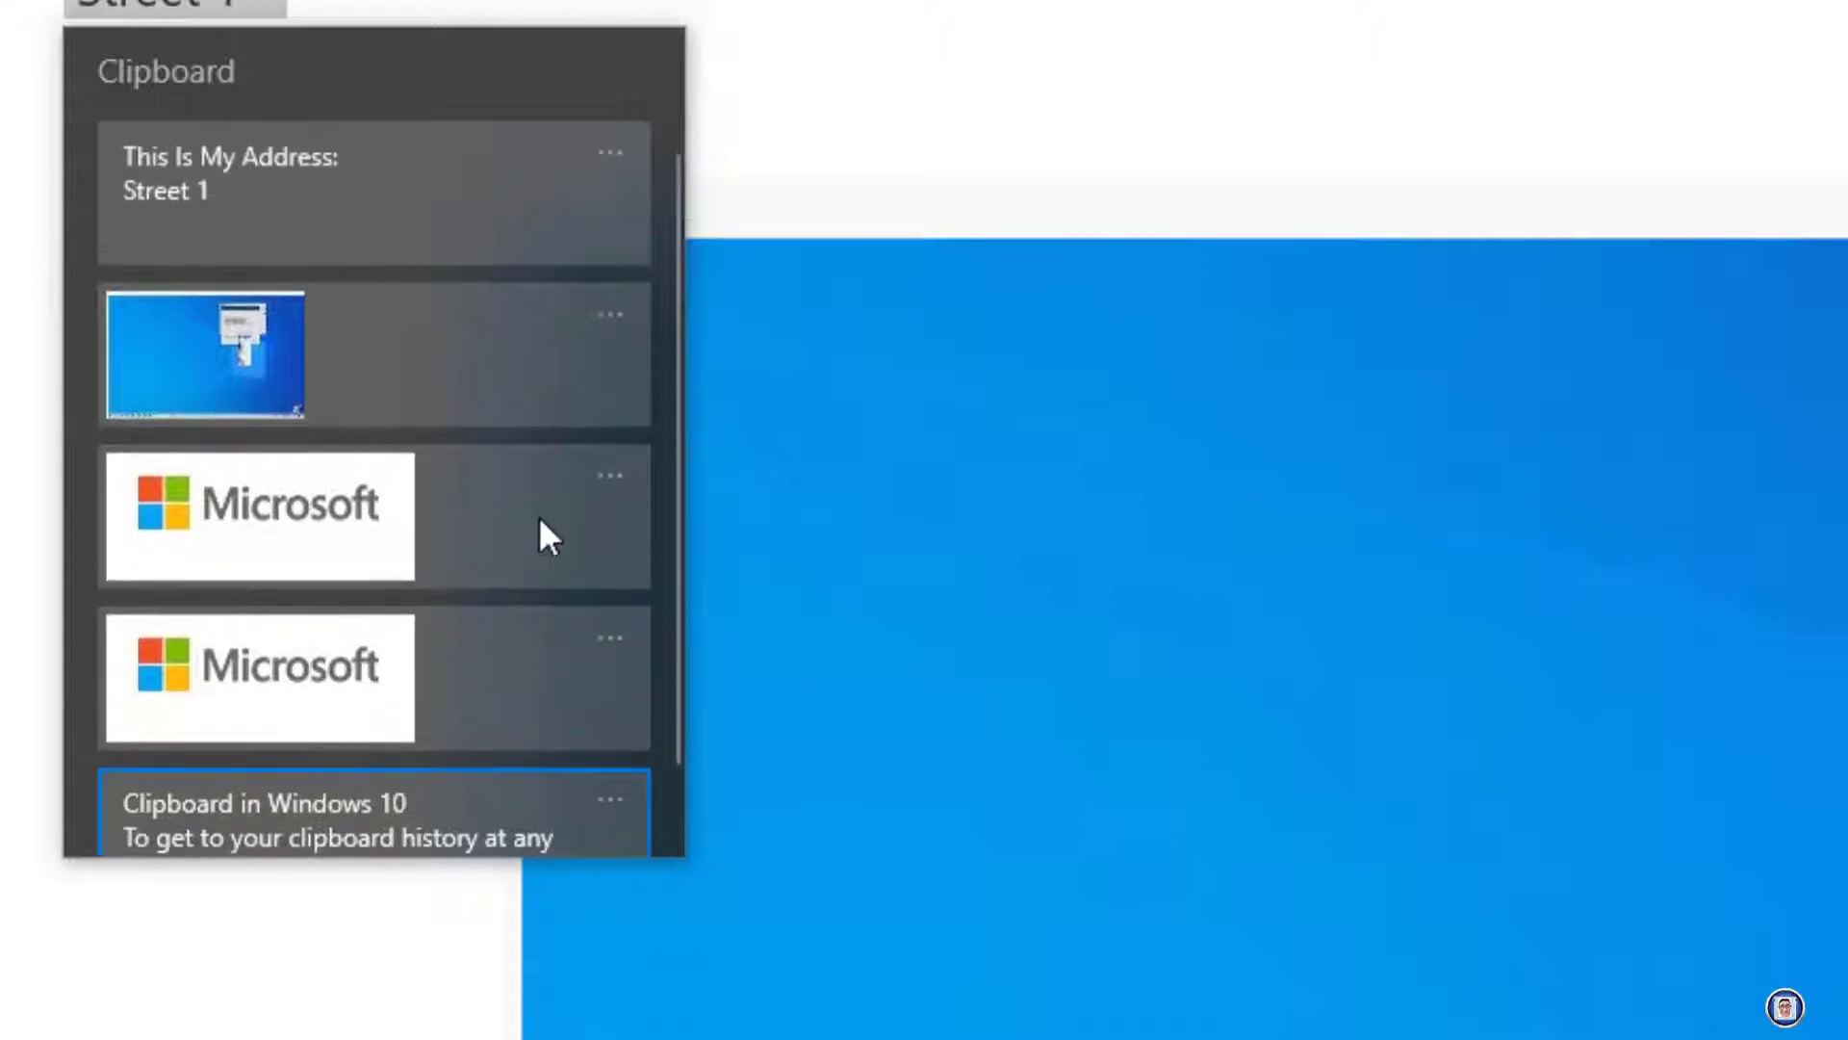
pyautogui.moveTo(617, 174)
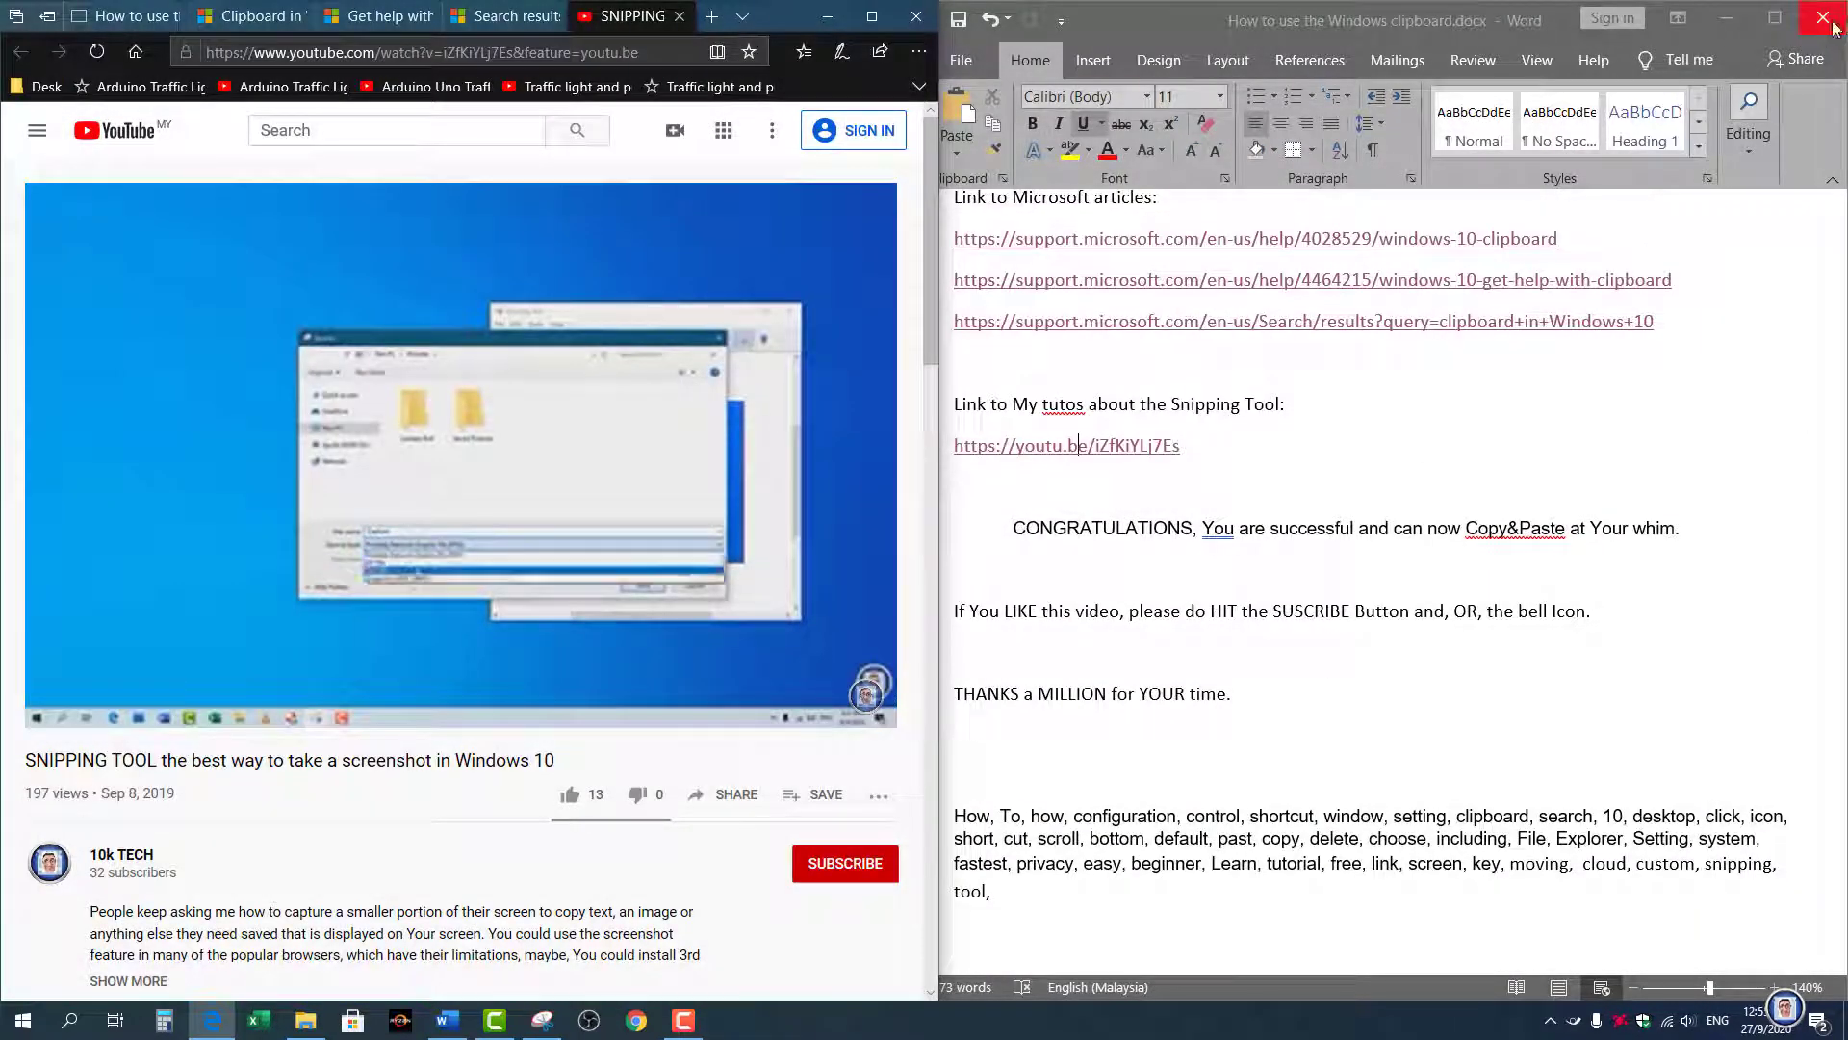
# Close Word and Edge, confirming Close all for the open browser tabs
pyautogui.click(1817, 18)
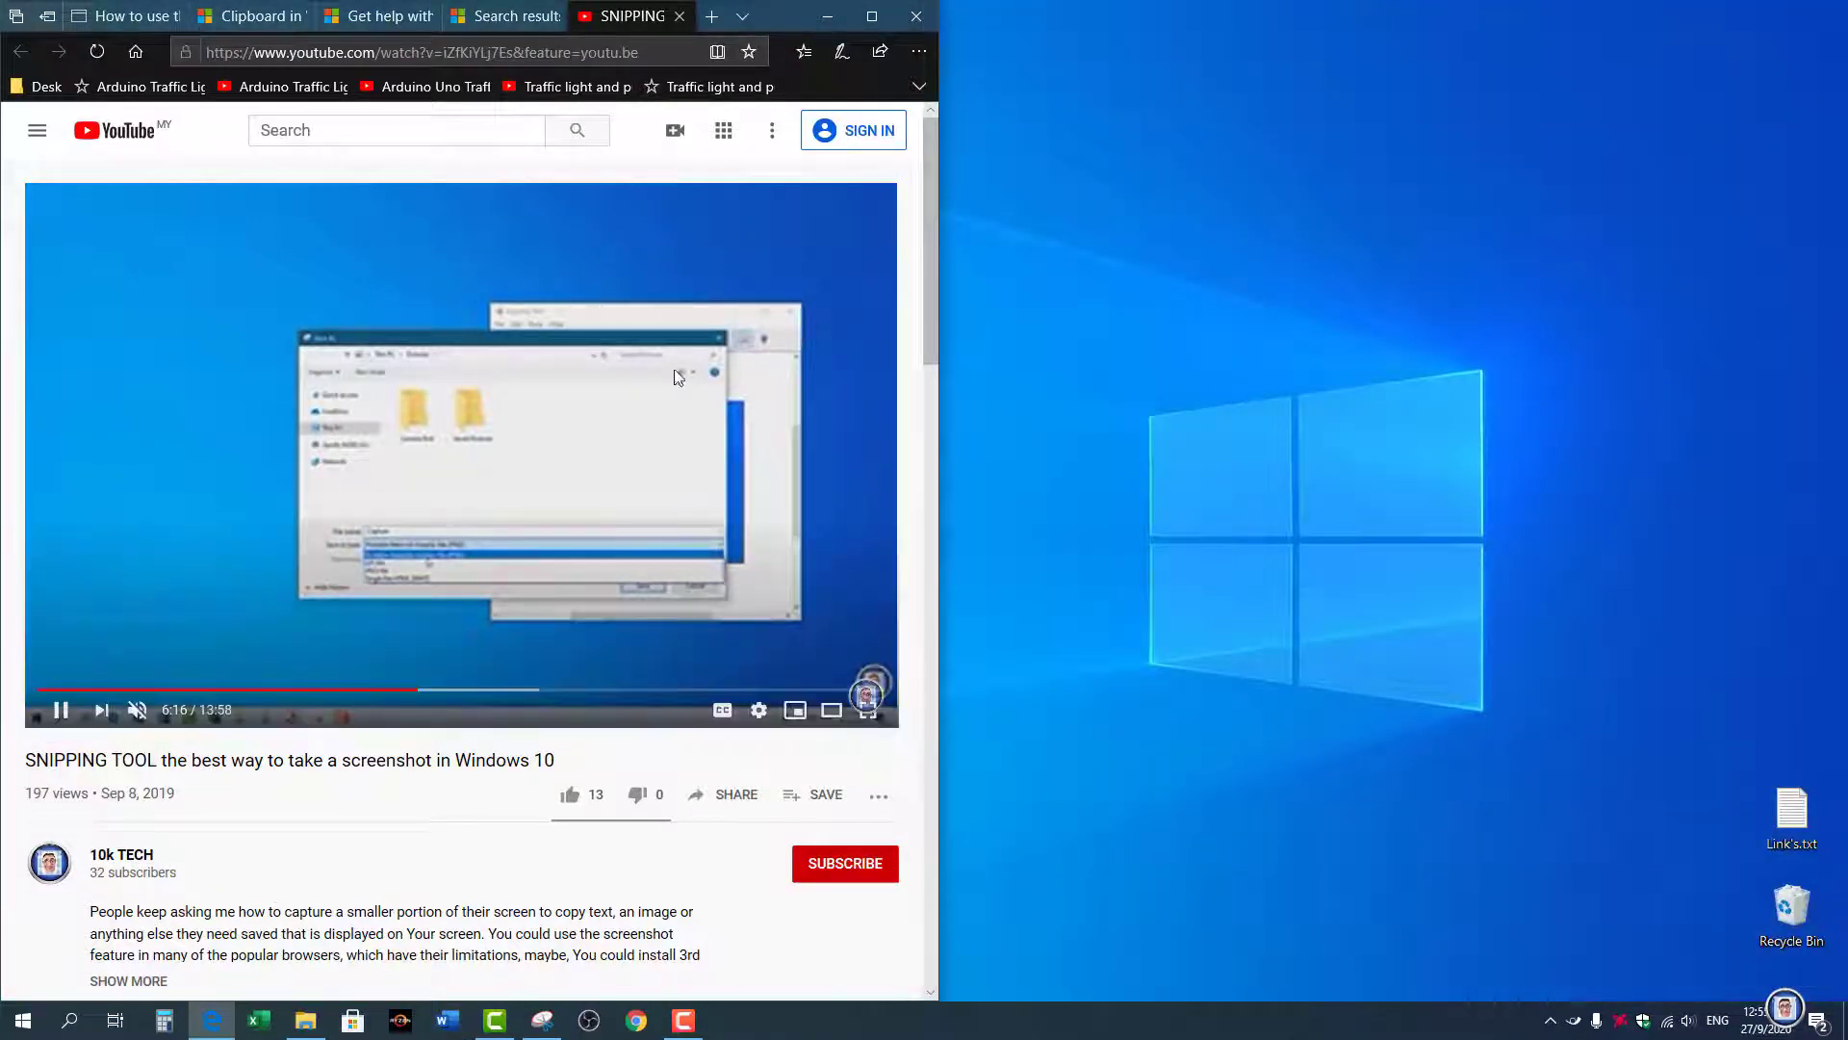
pyautogui.click(916, 17)
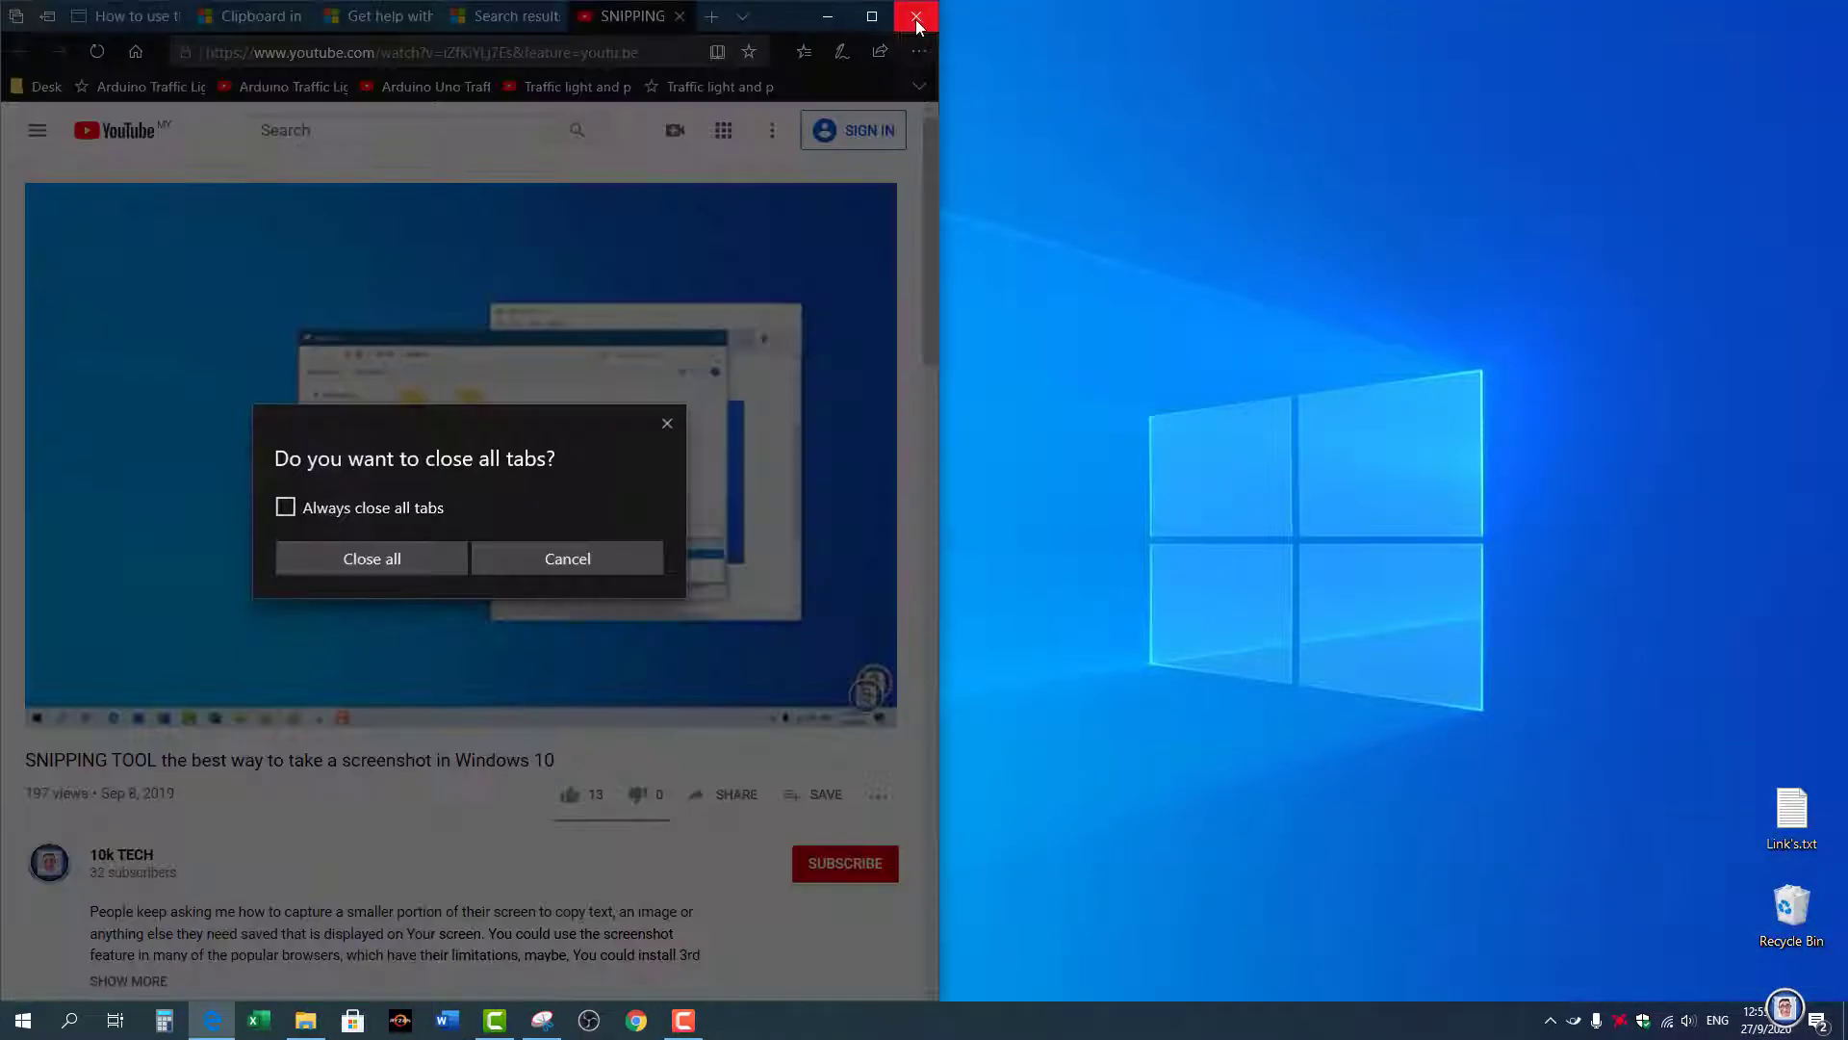
pyautogui.click(372, 559)
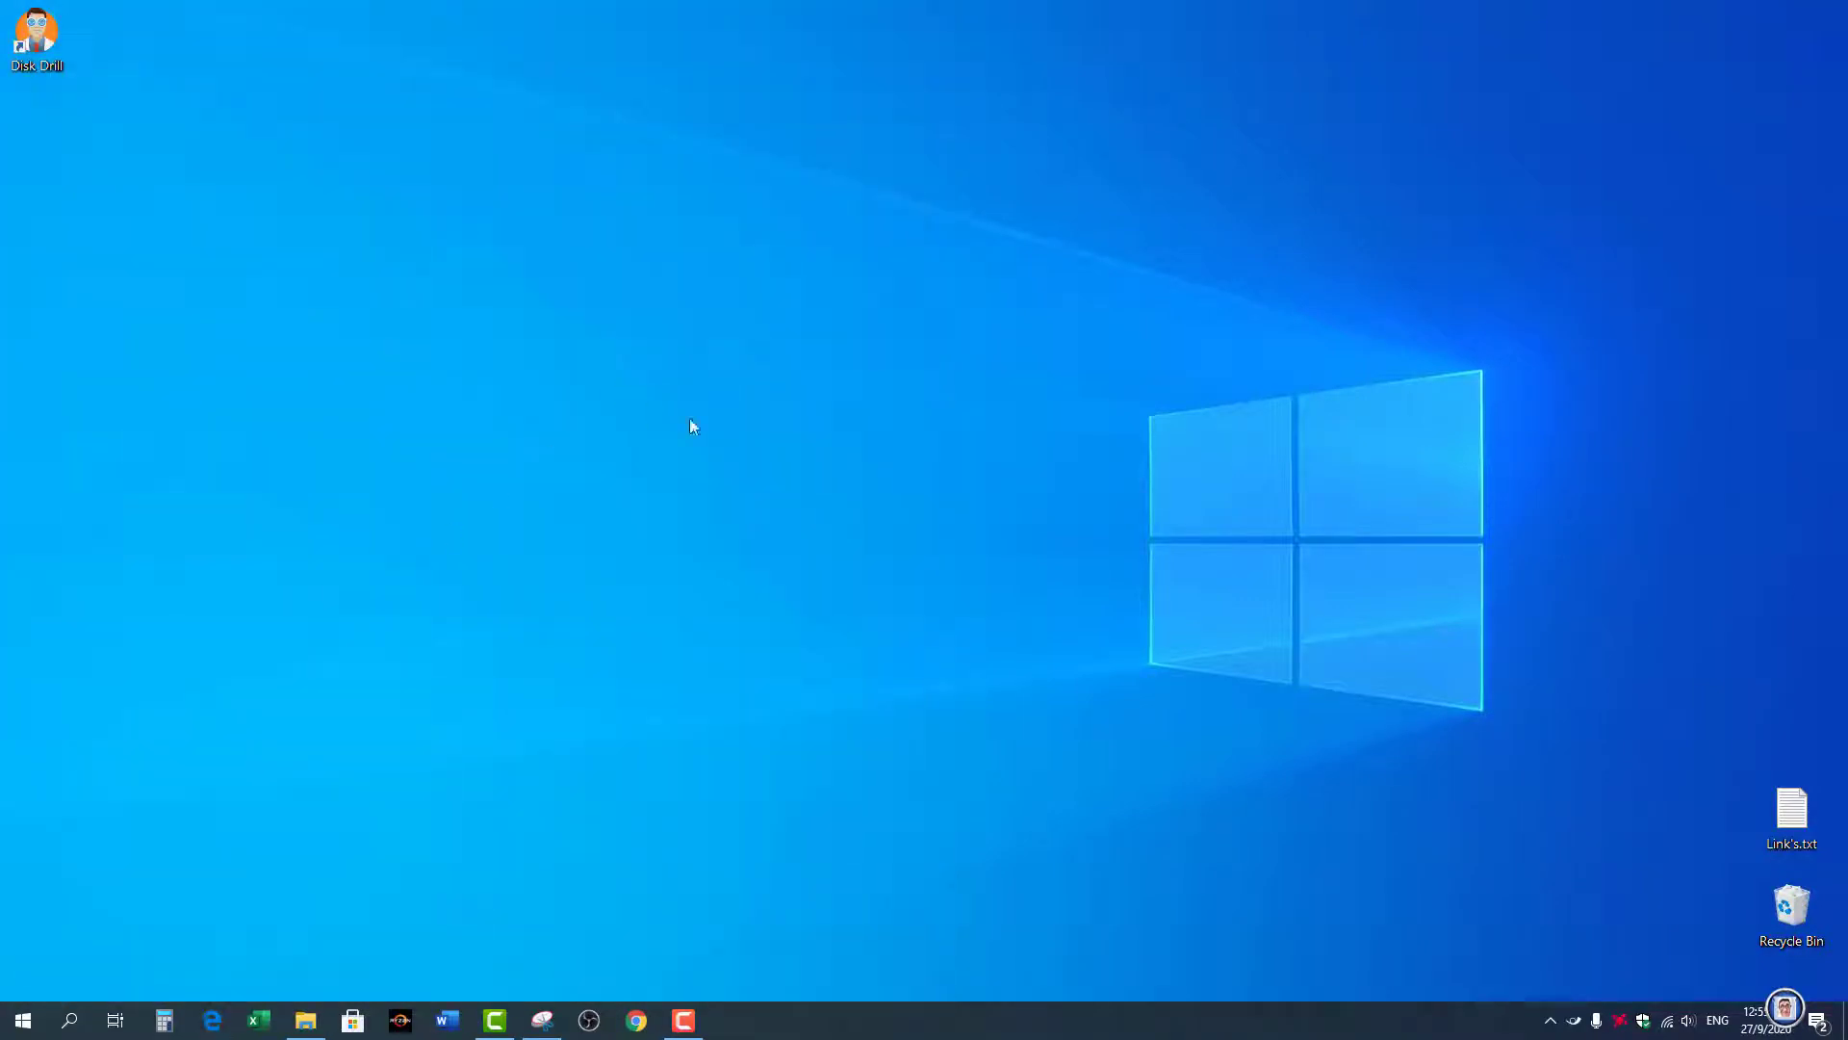
pyautogui.moveTo(922, 681)
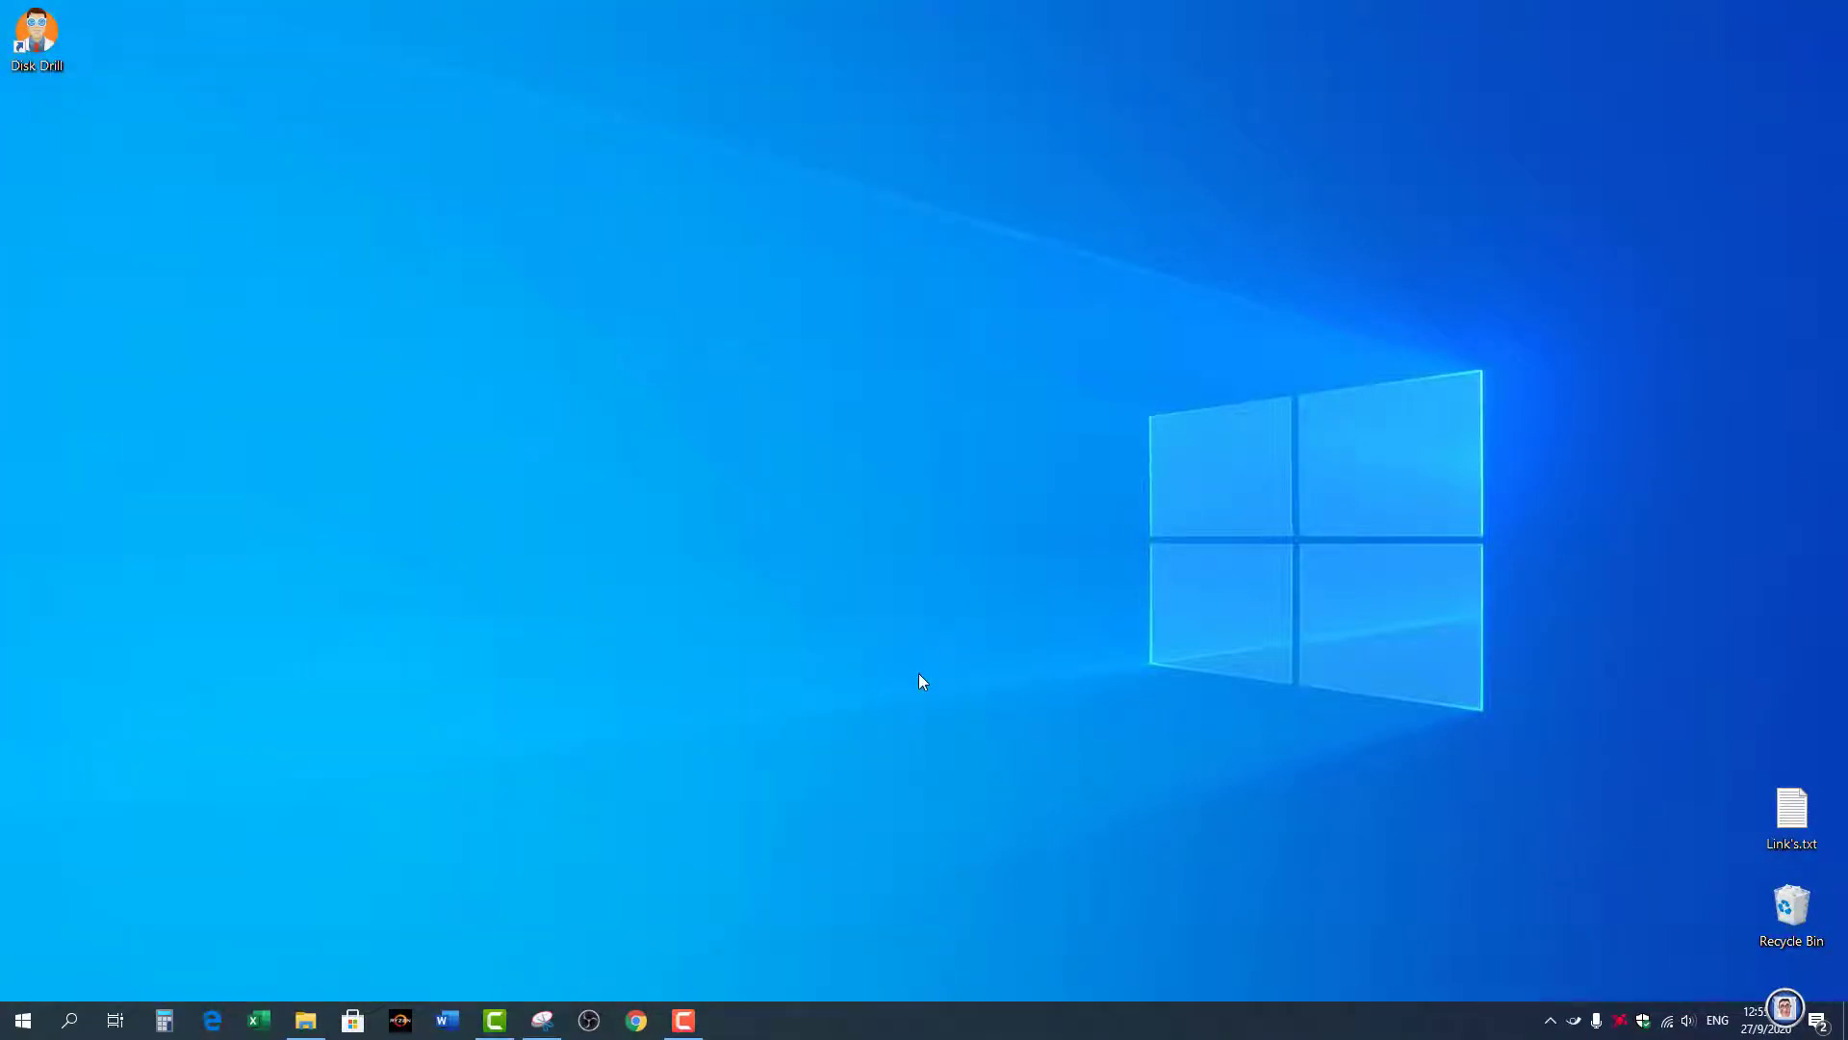
# Bring up clipboard history over the bare desktop with an entry's actions showing
pyautogui.press('Win+V')
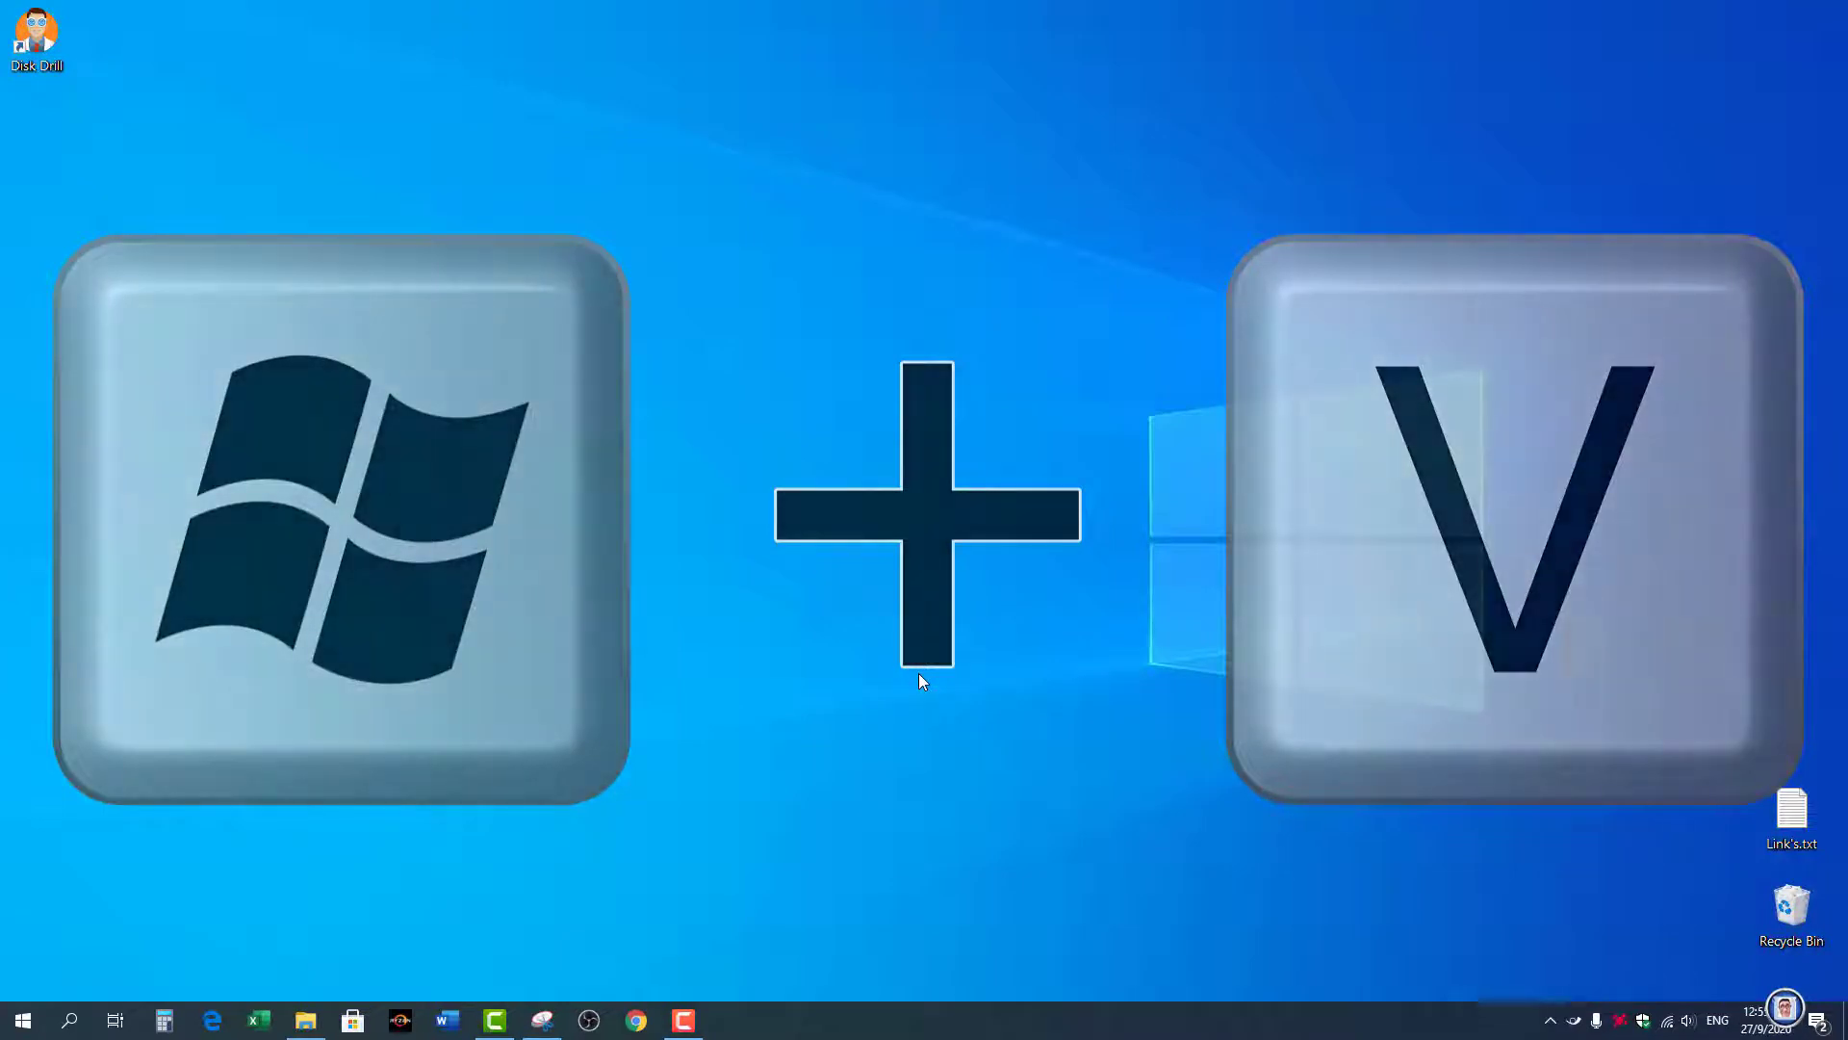
pyautogui.press('Win+V')
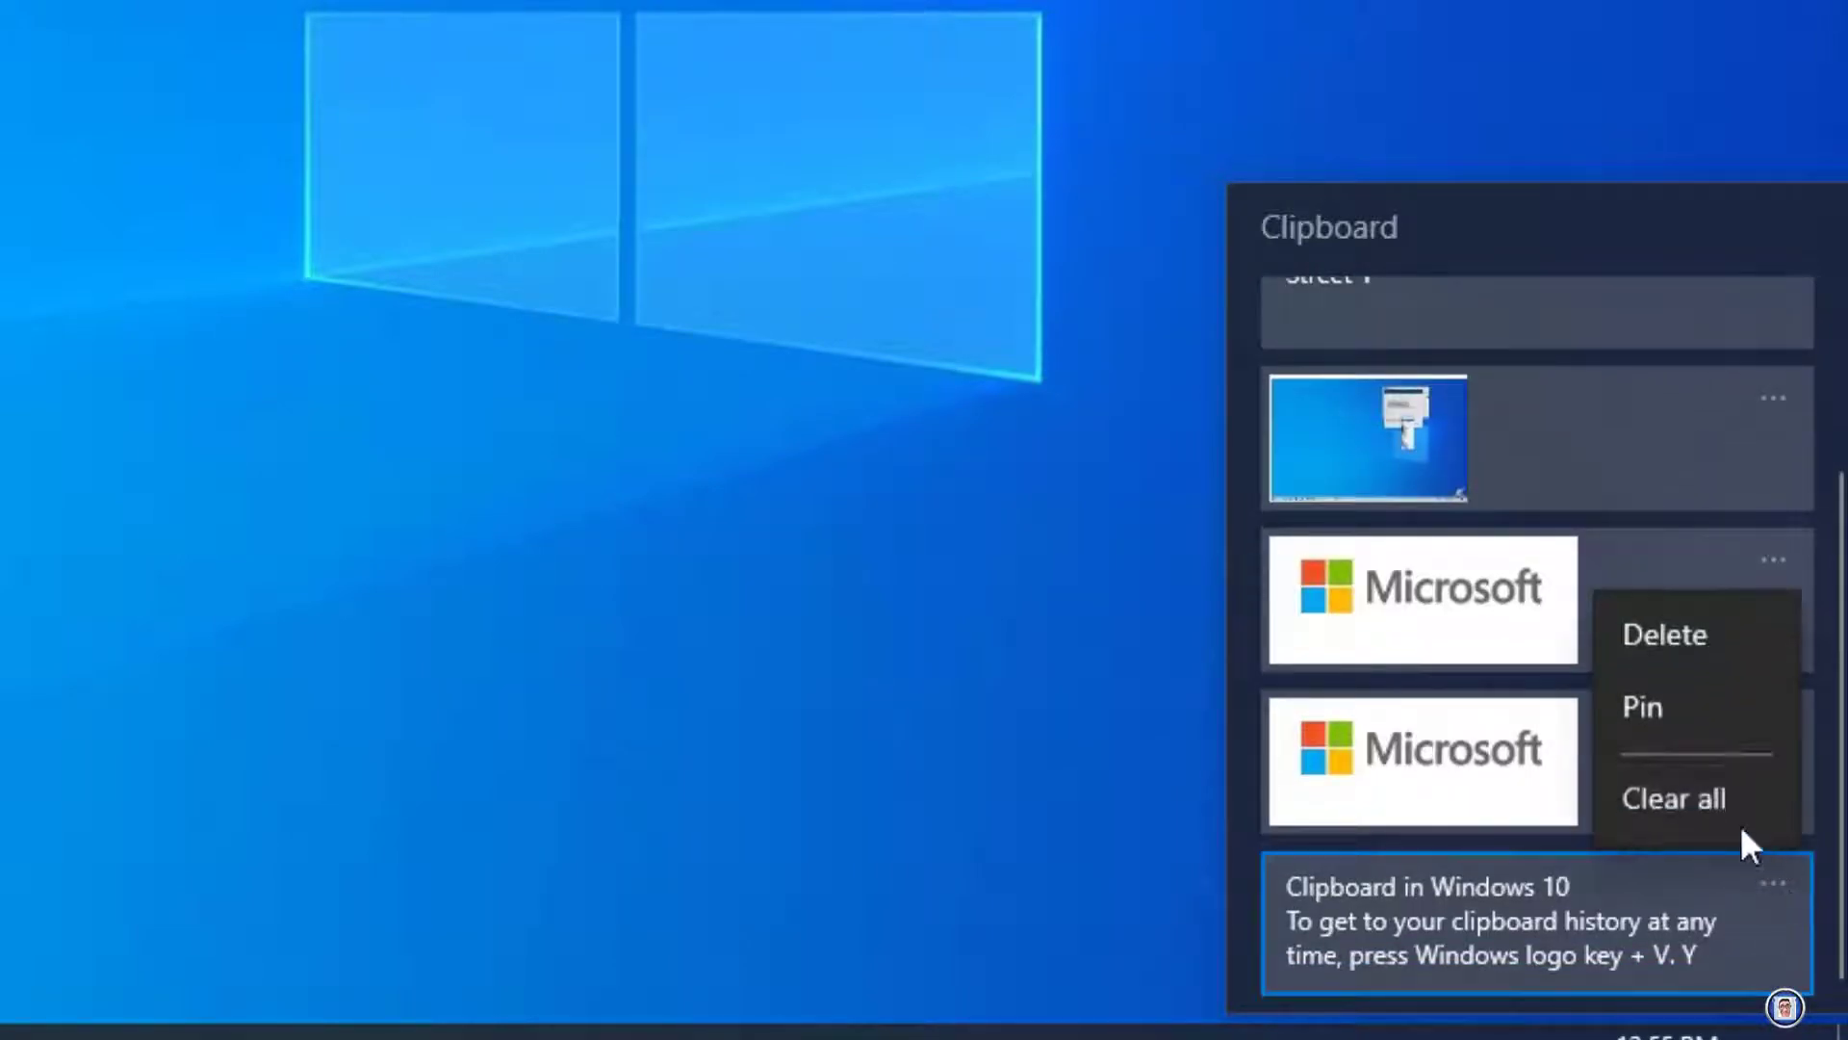
# Clear all unpinned entries, then remove the pinned address so the clipboard reports empty
pyautogui.click(1673, 798)
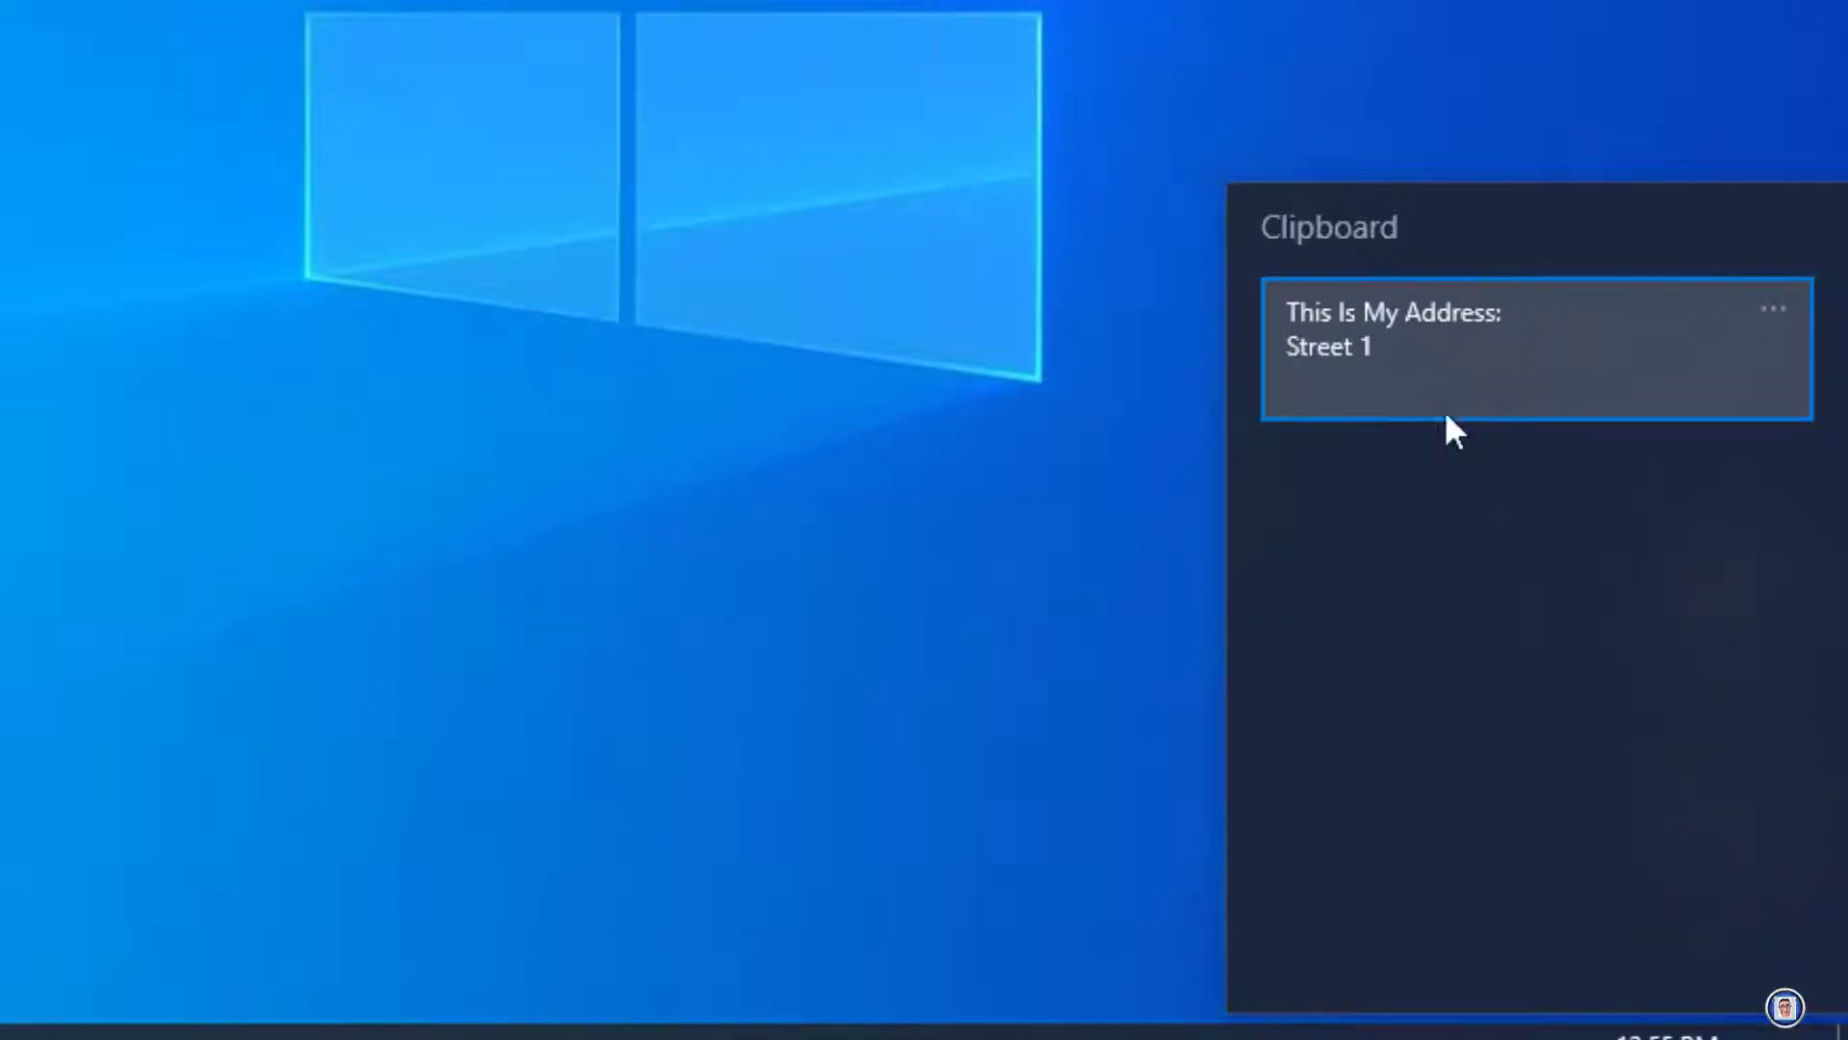
pyautogui.moveTo(1548, 385)
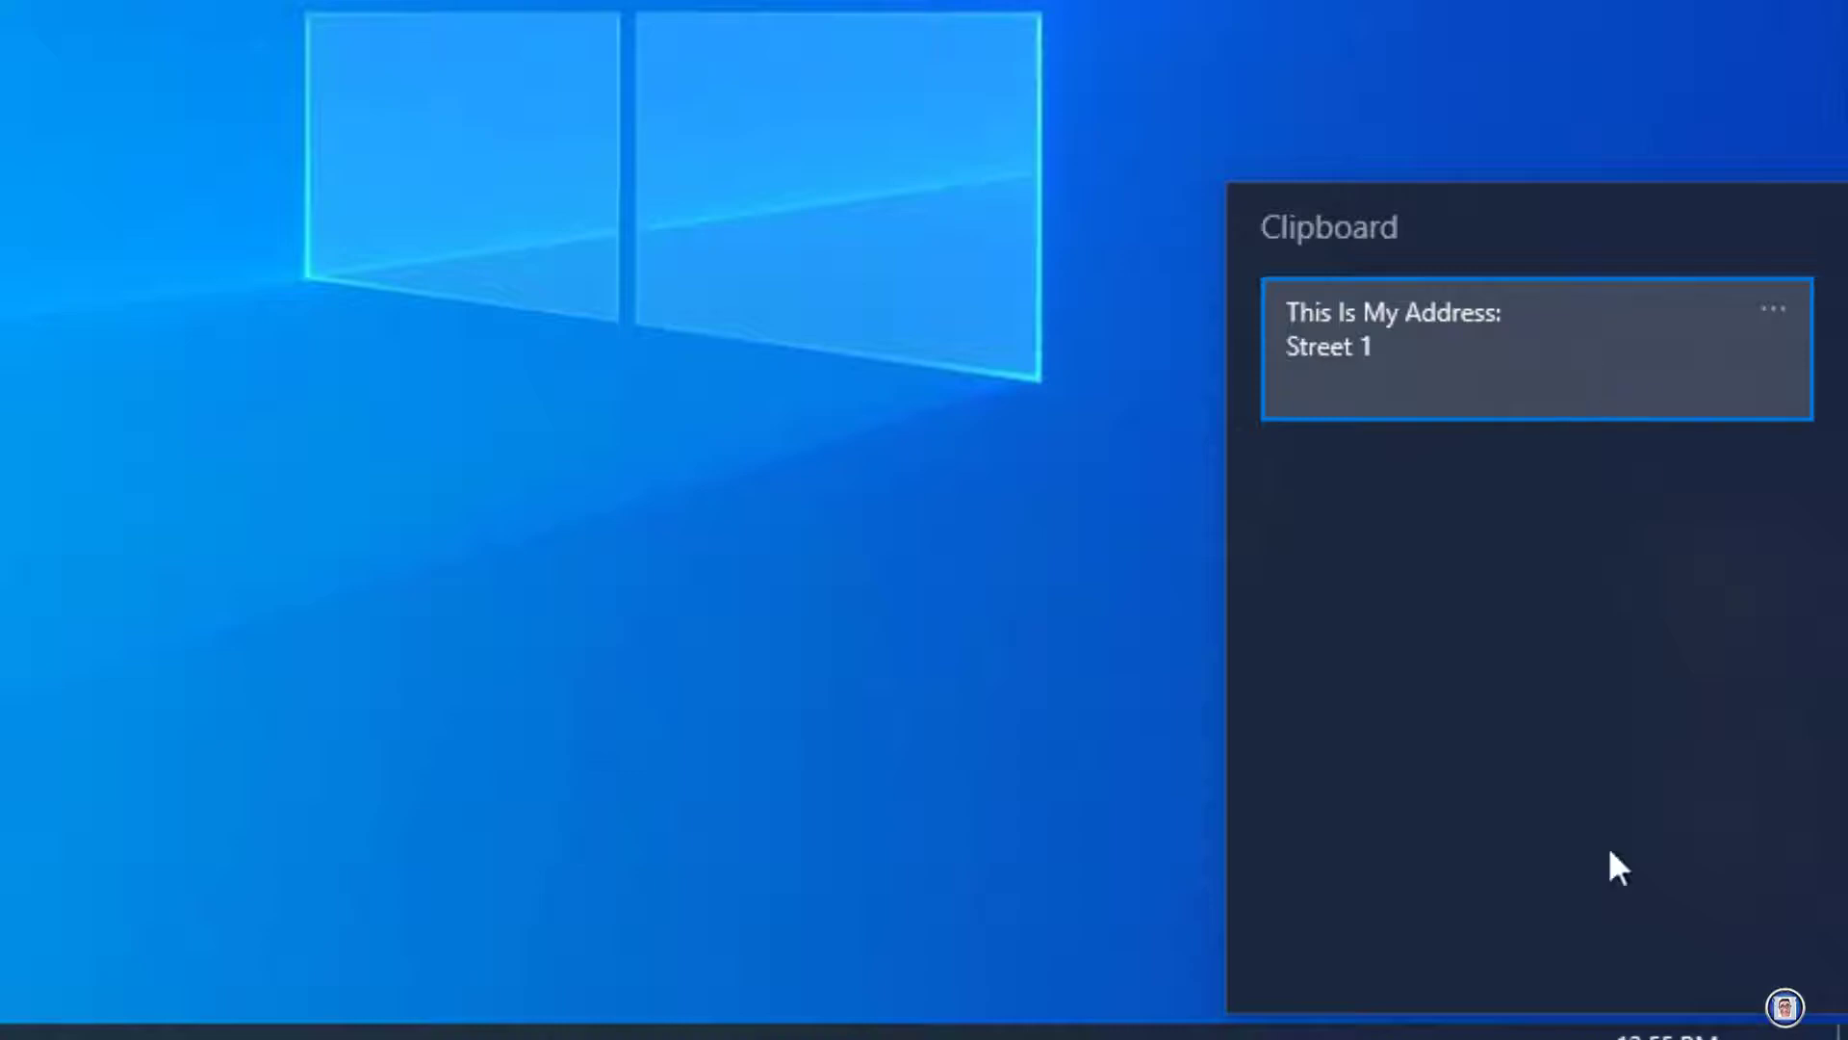
pyautogui.moveTo(1690, 652)
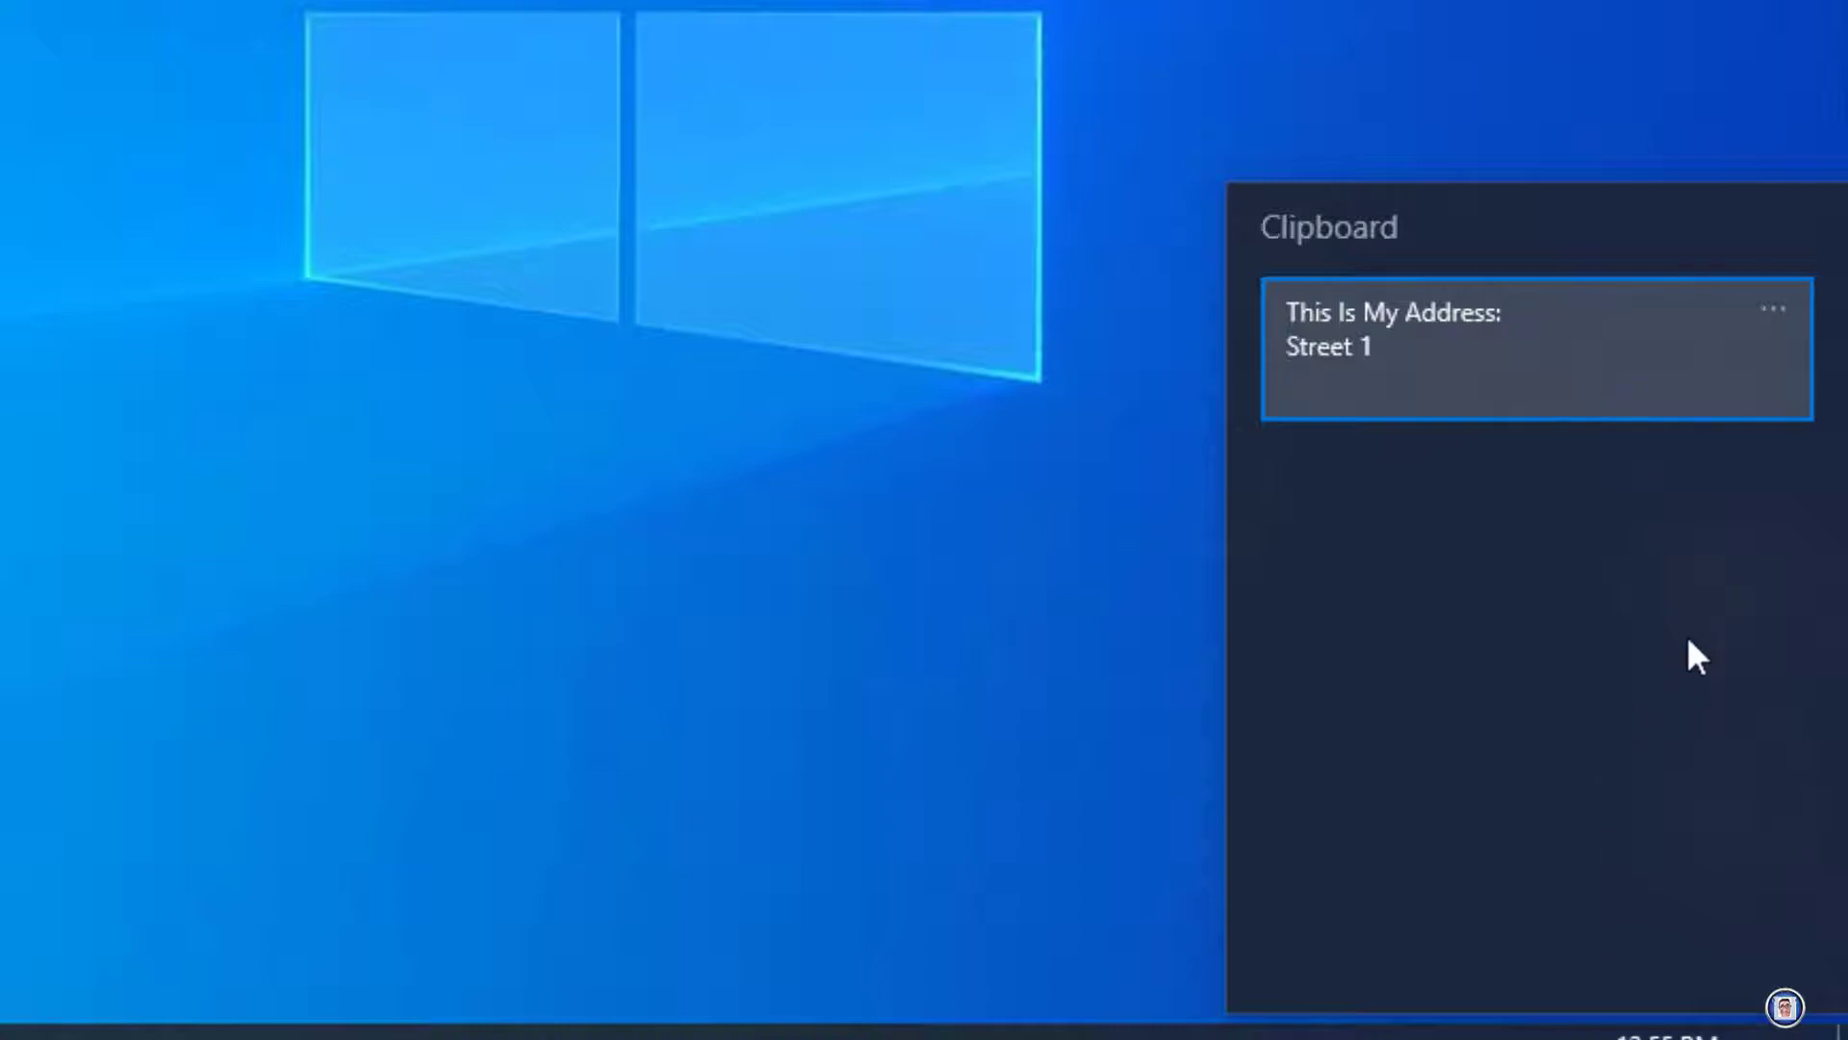
pyautogui.click(1774, 310)
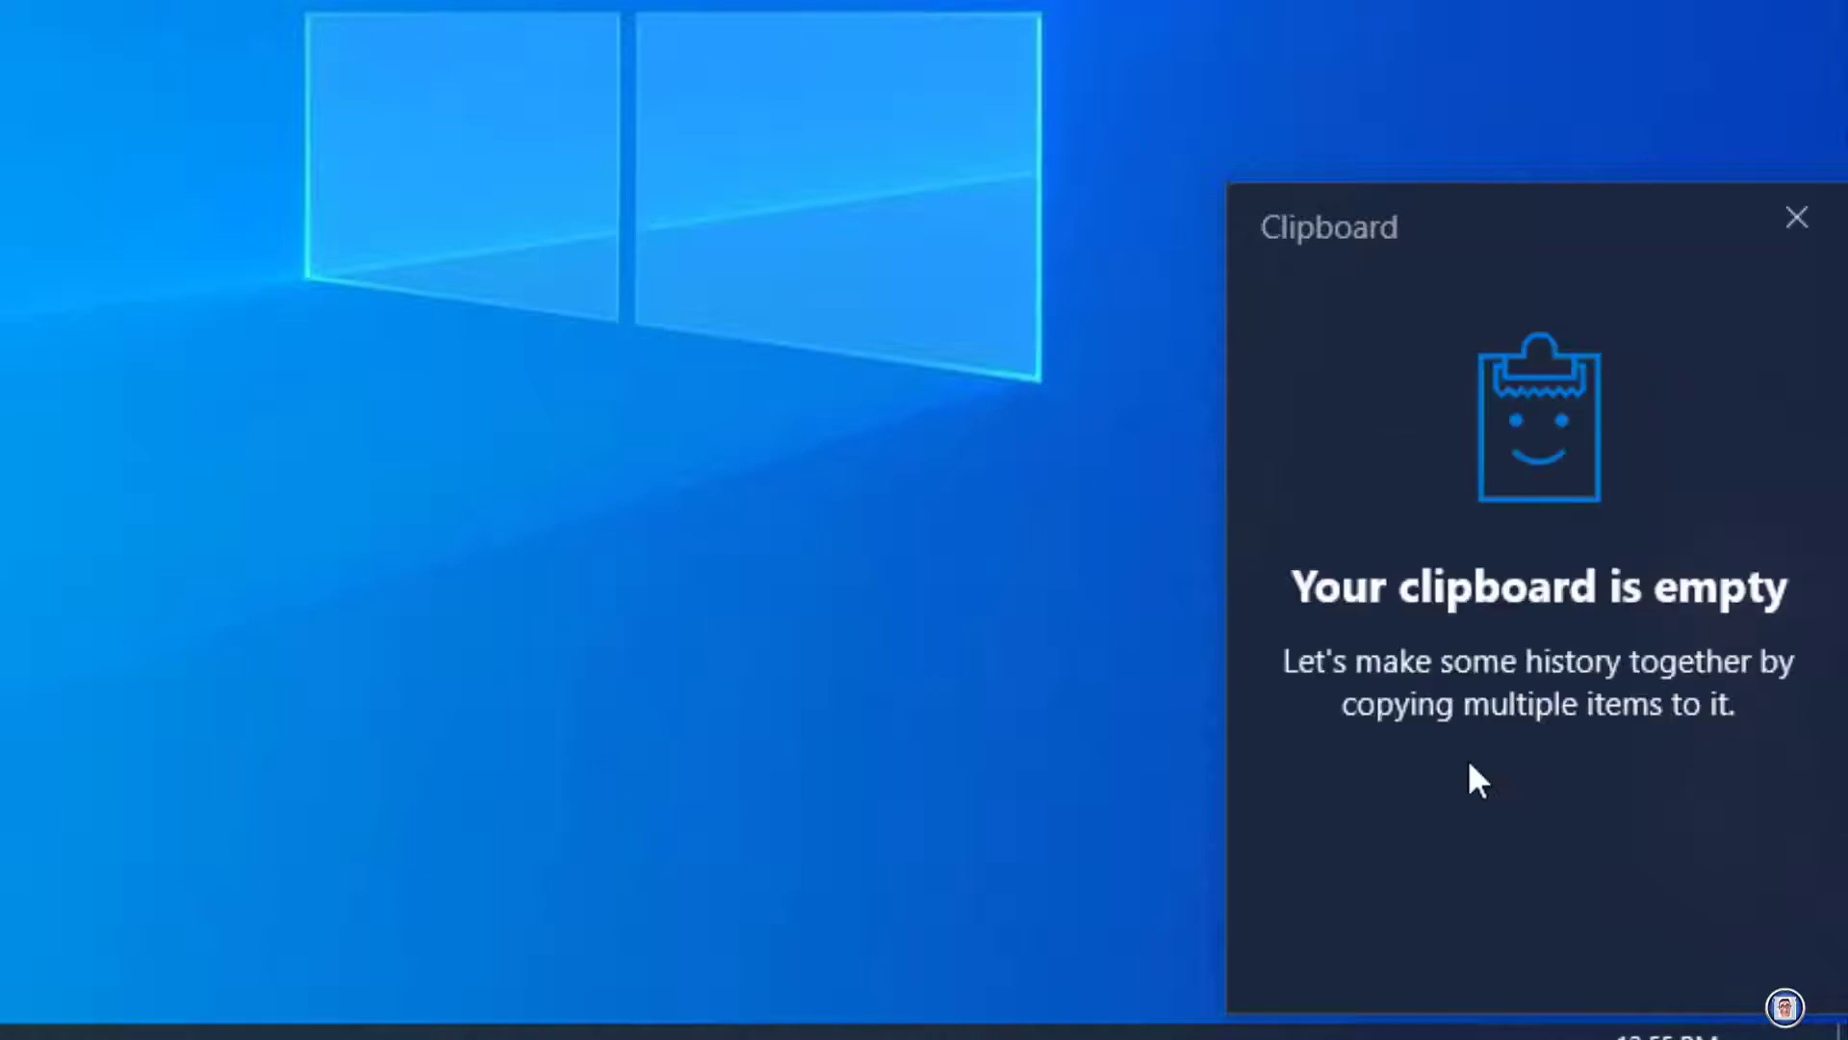
pyautogui.moveTo(1698, 563)
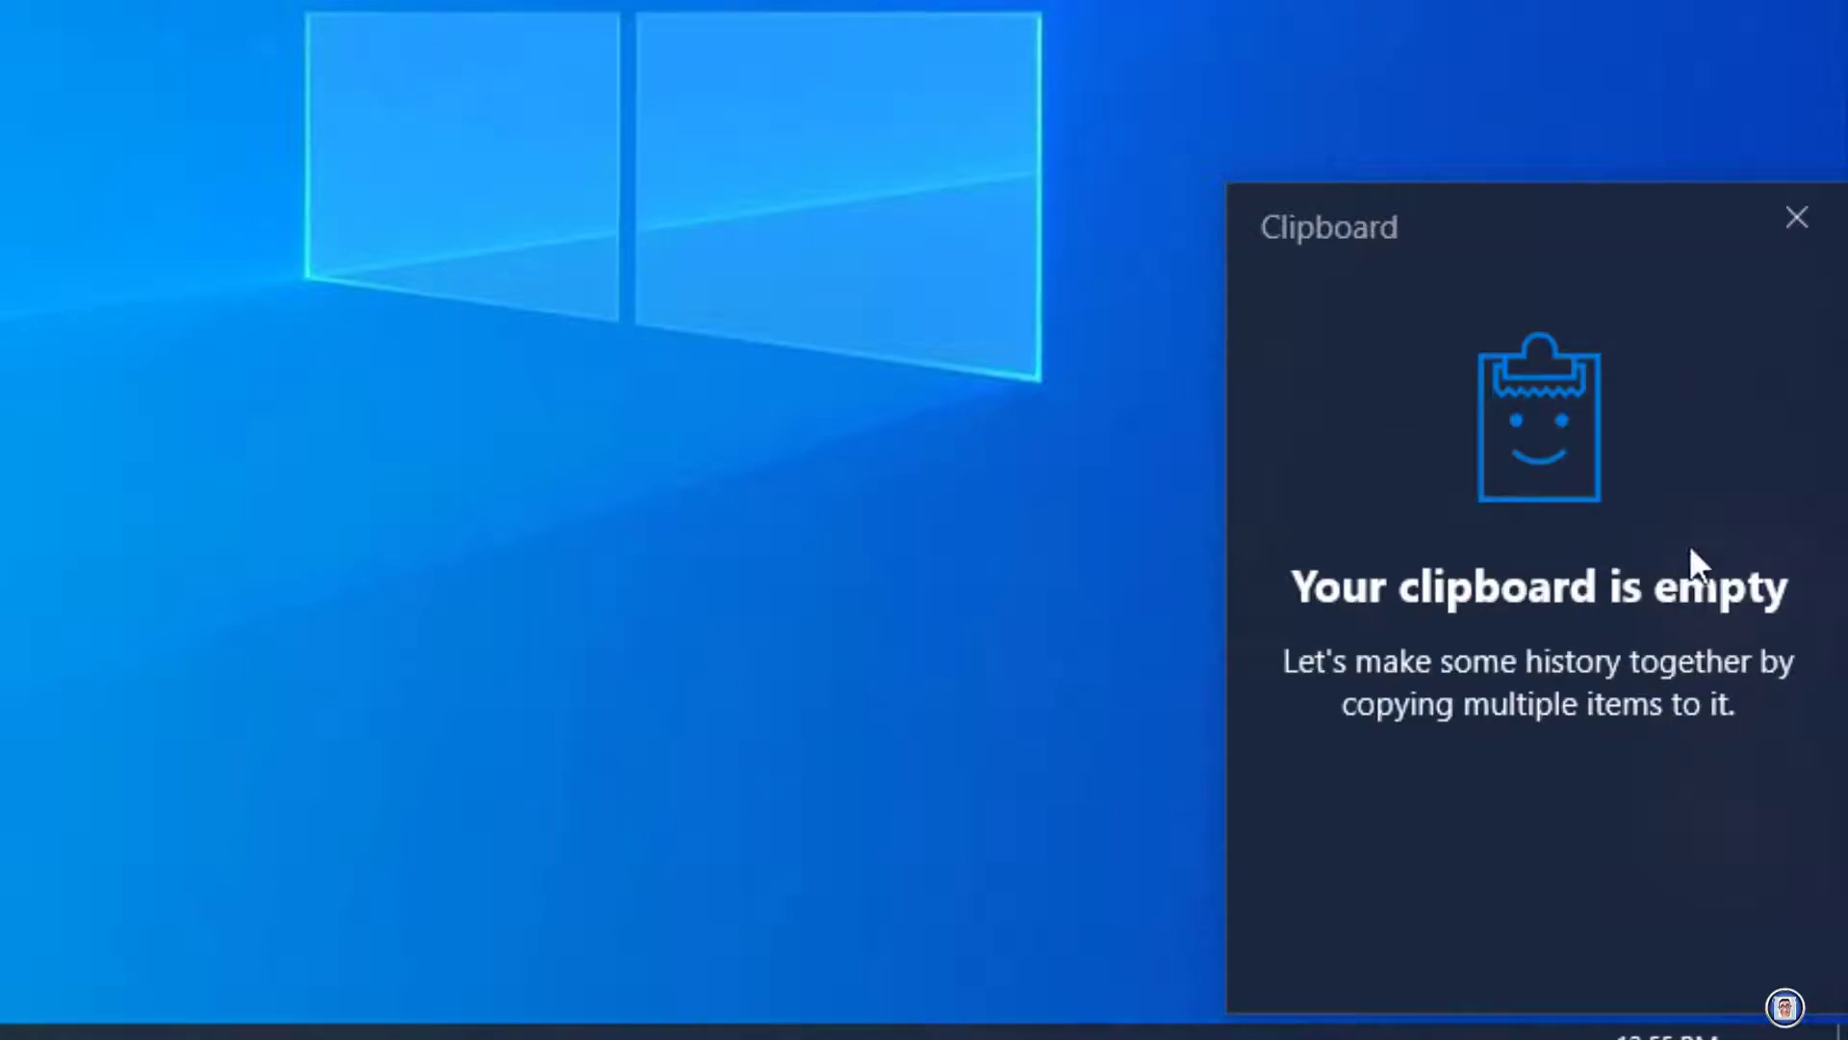